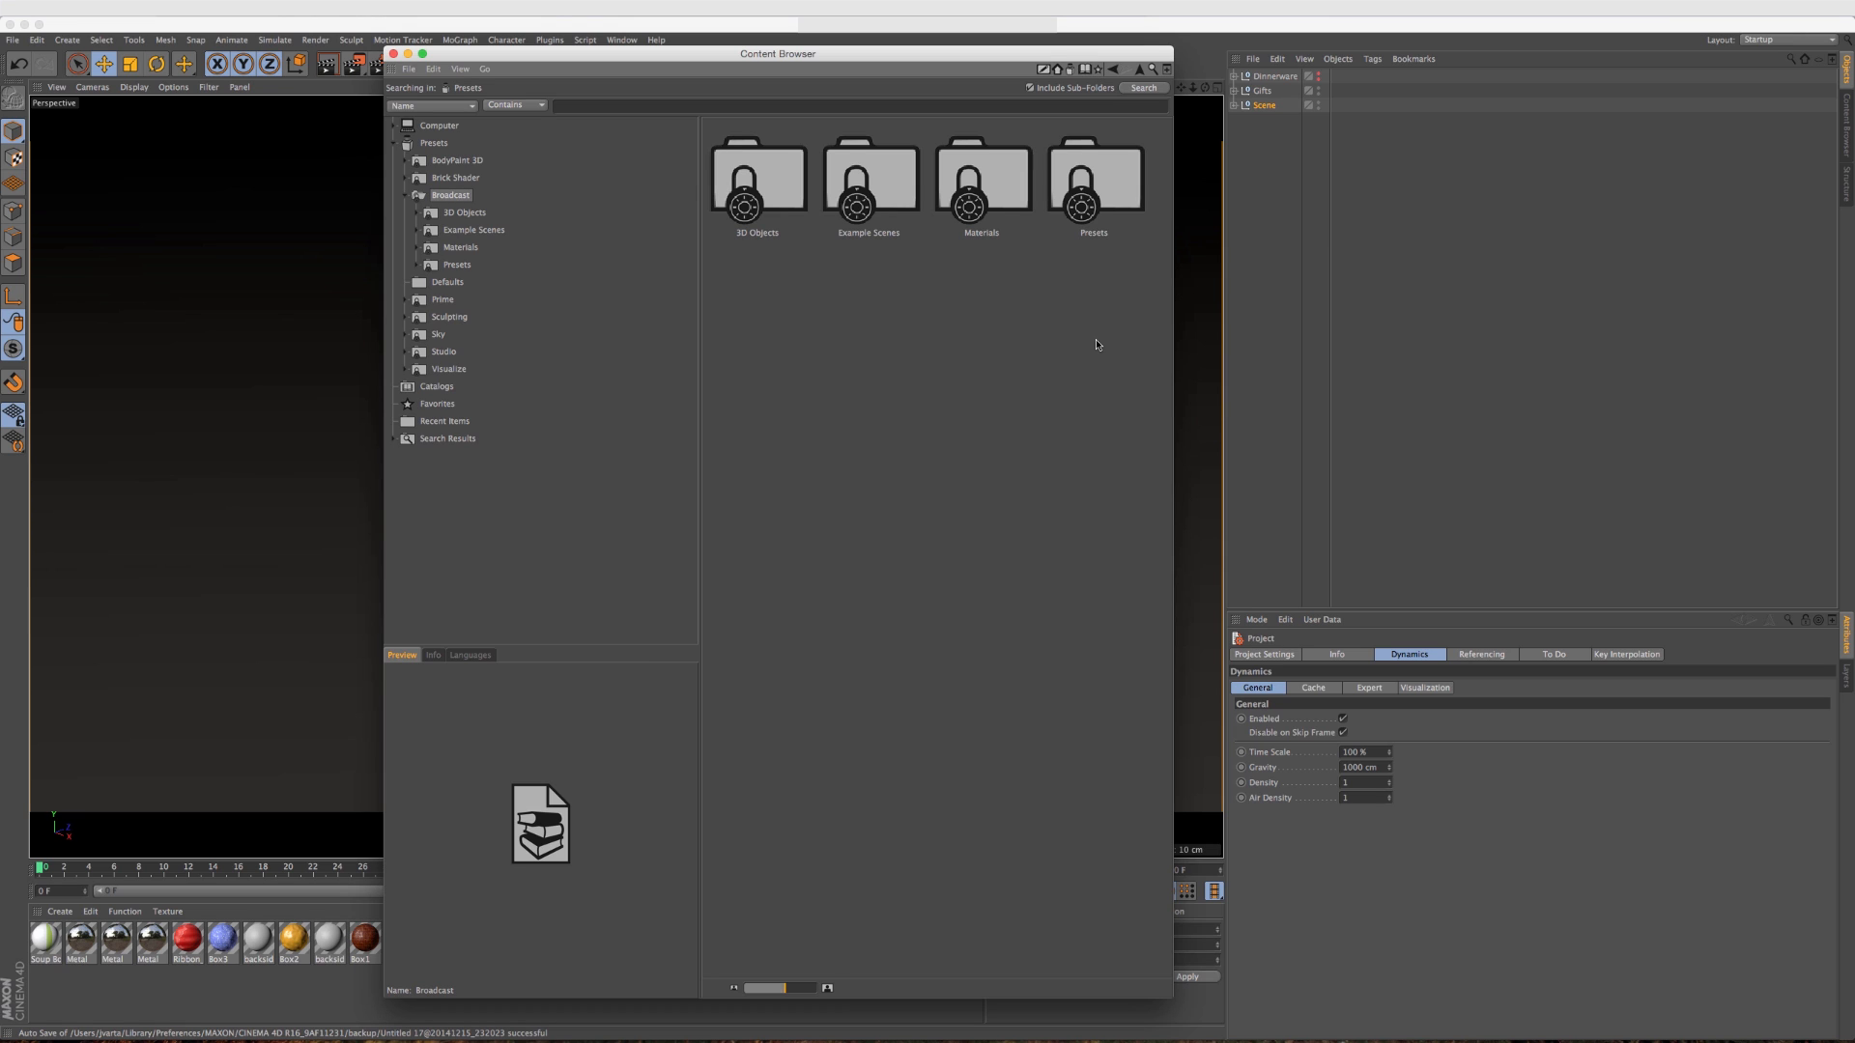
mouse_move(897, 210)
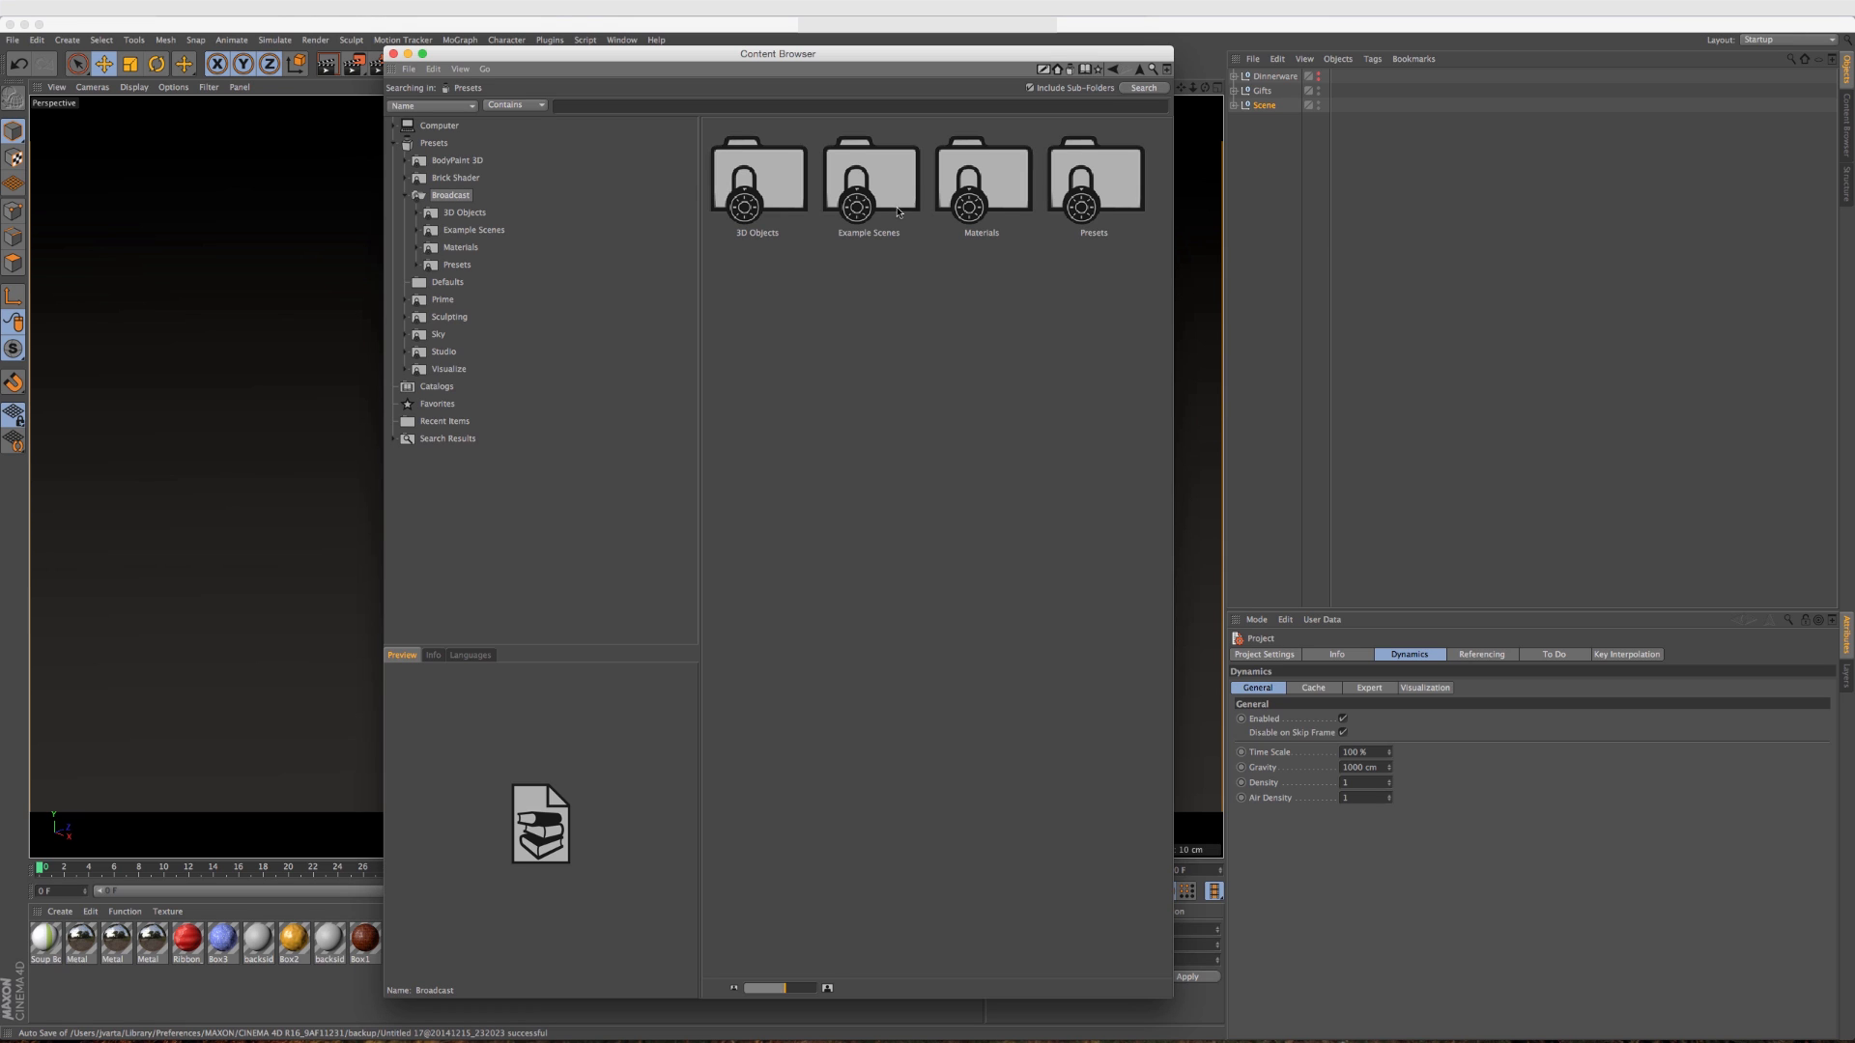
Bring the Content Browser forward and expand Broadcast 3D Objects to Appliances & Technology.
left_click(621, 39)
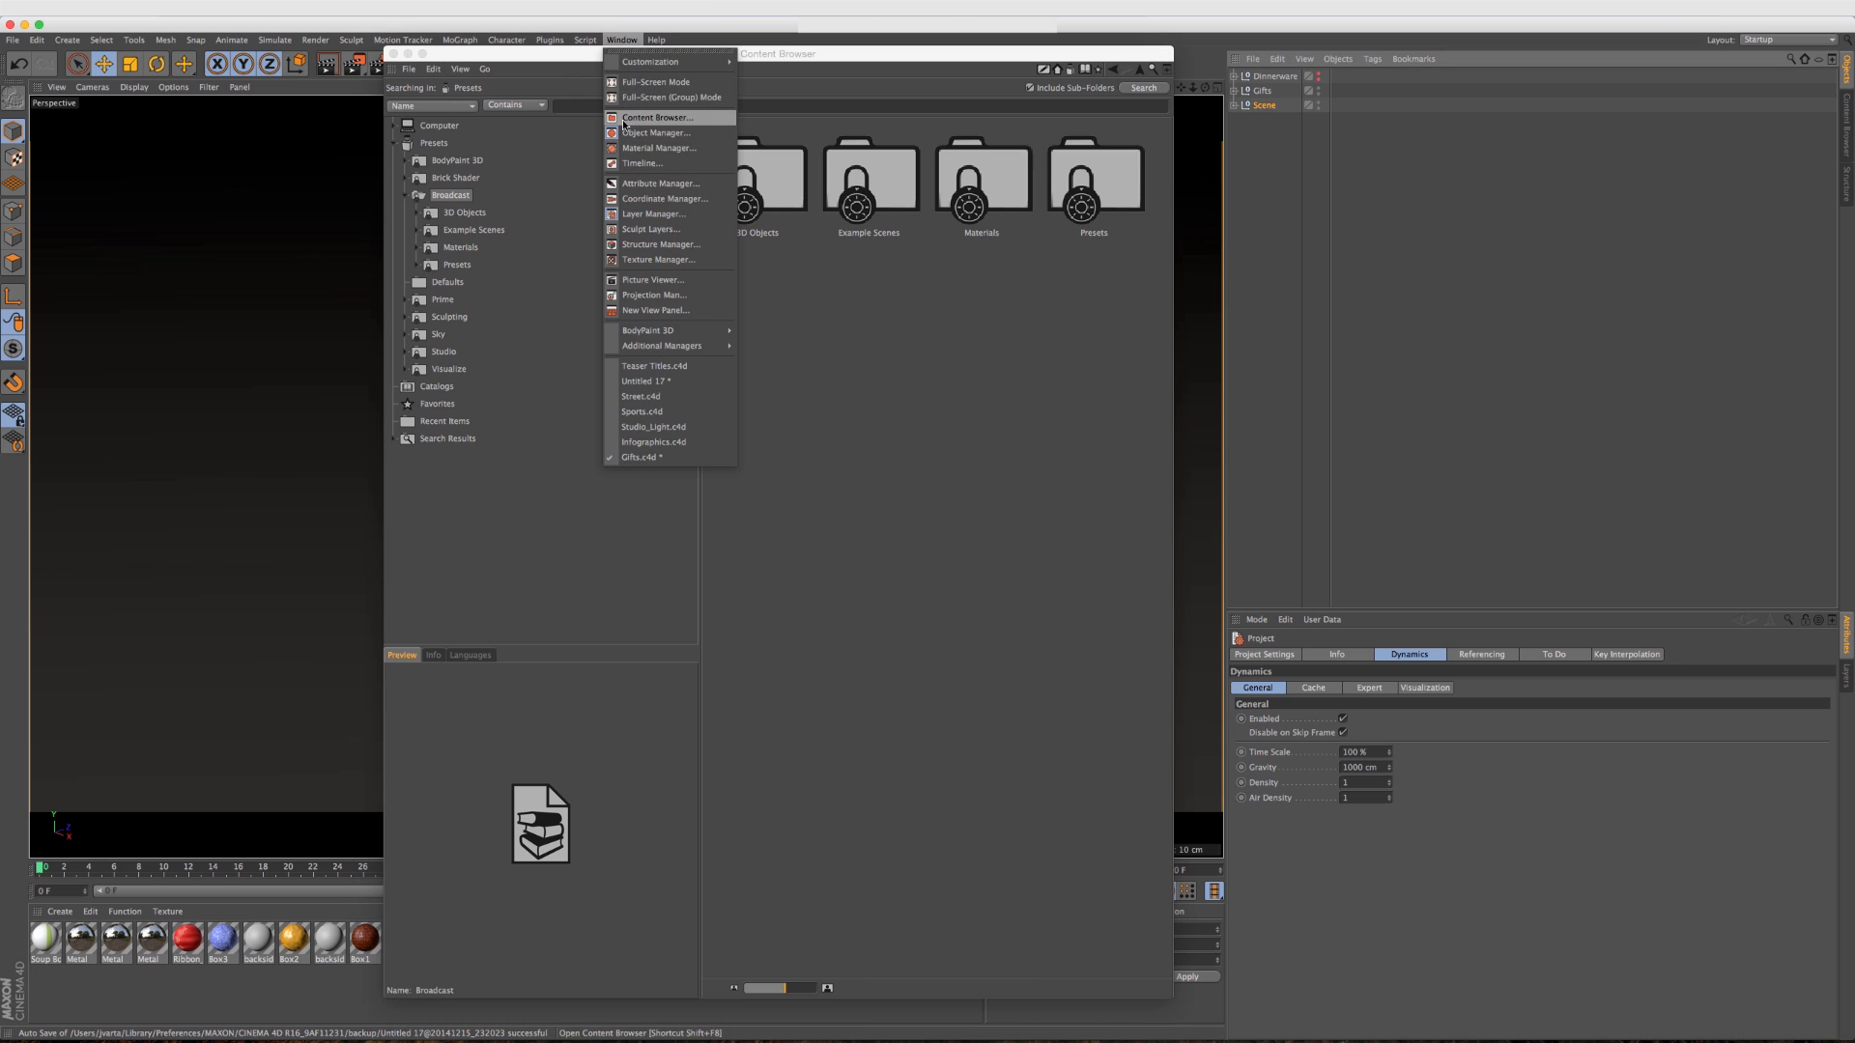
left_click(657, 116)
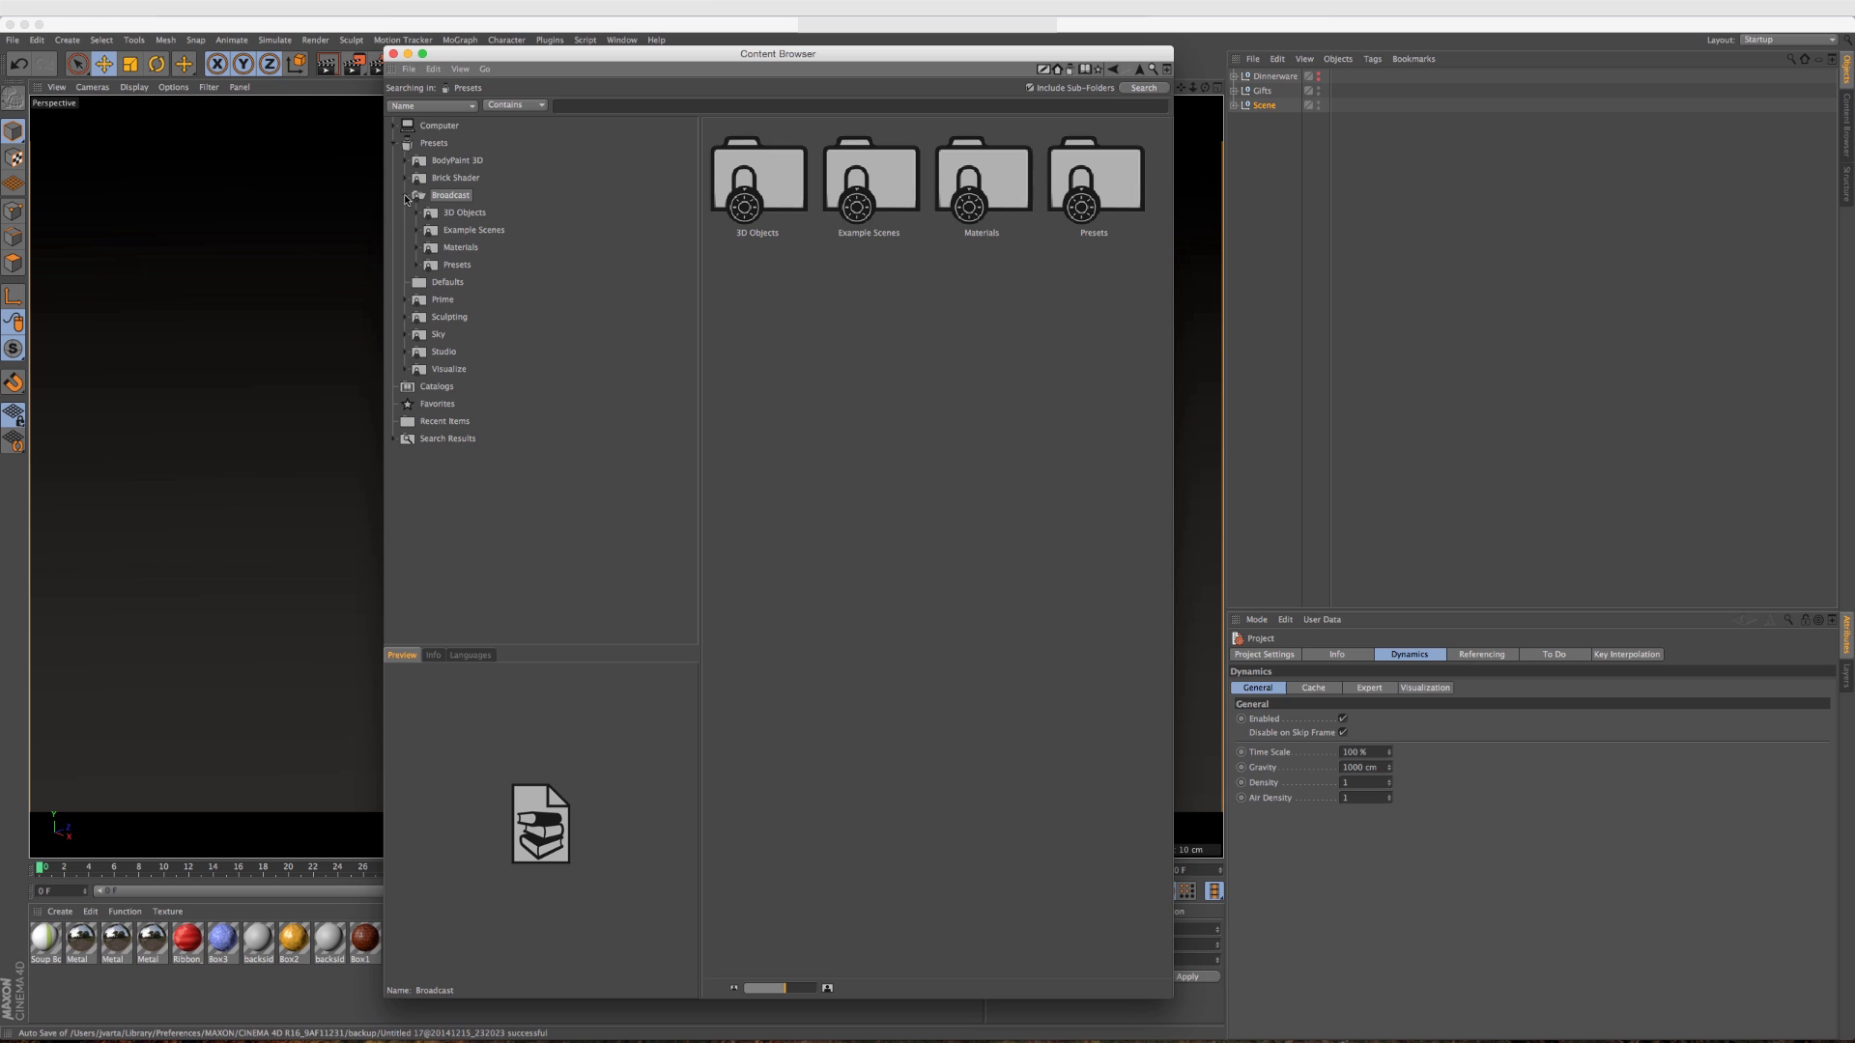
left_click(405, 195)
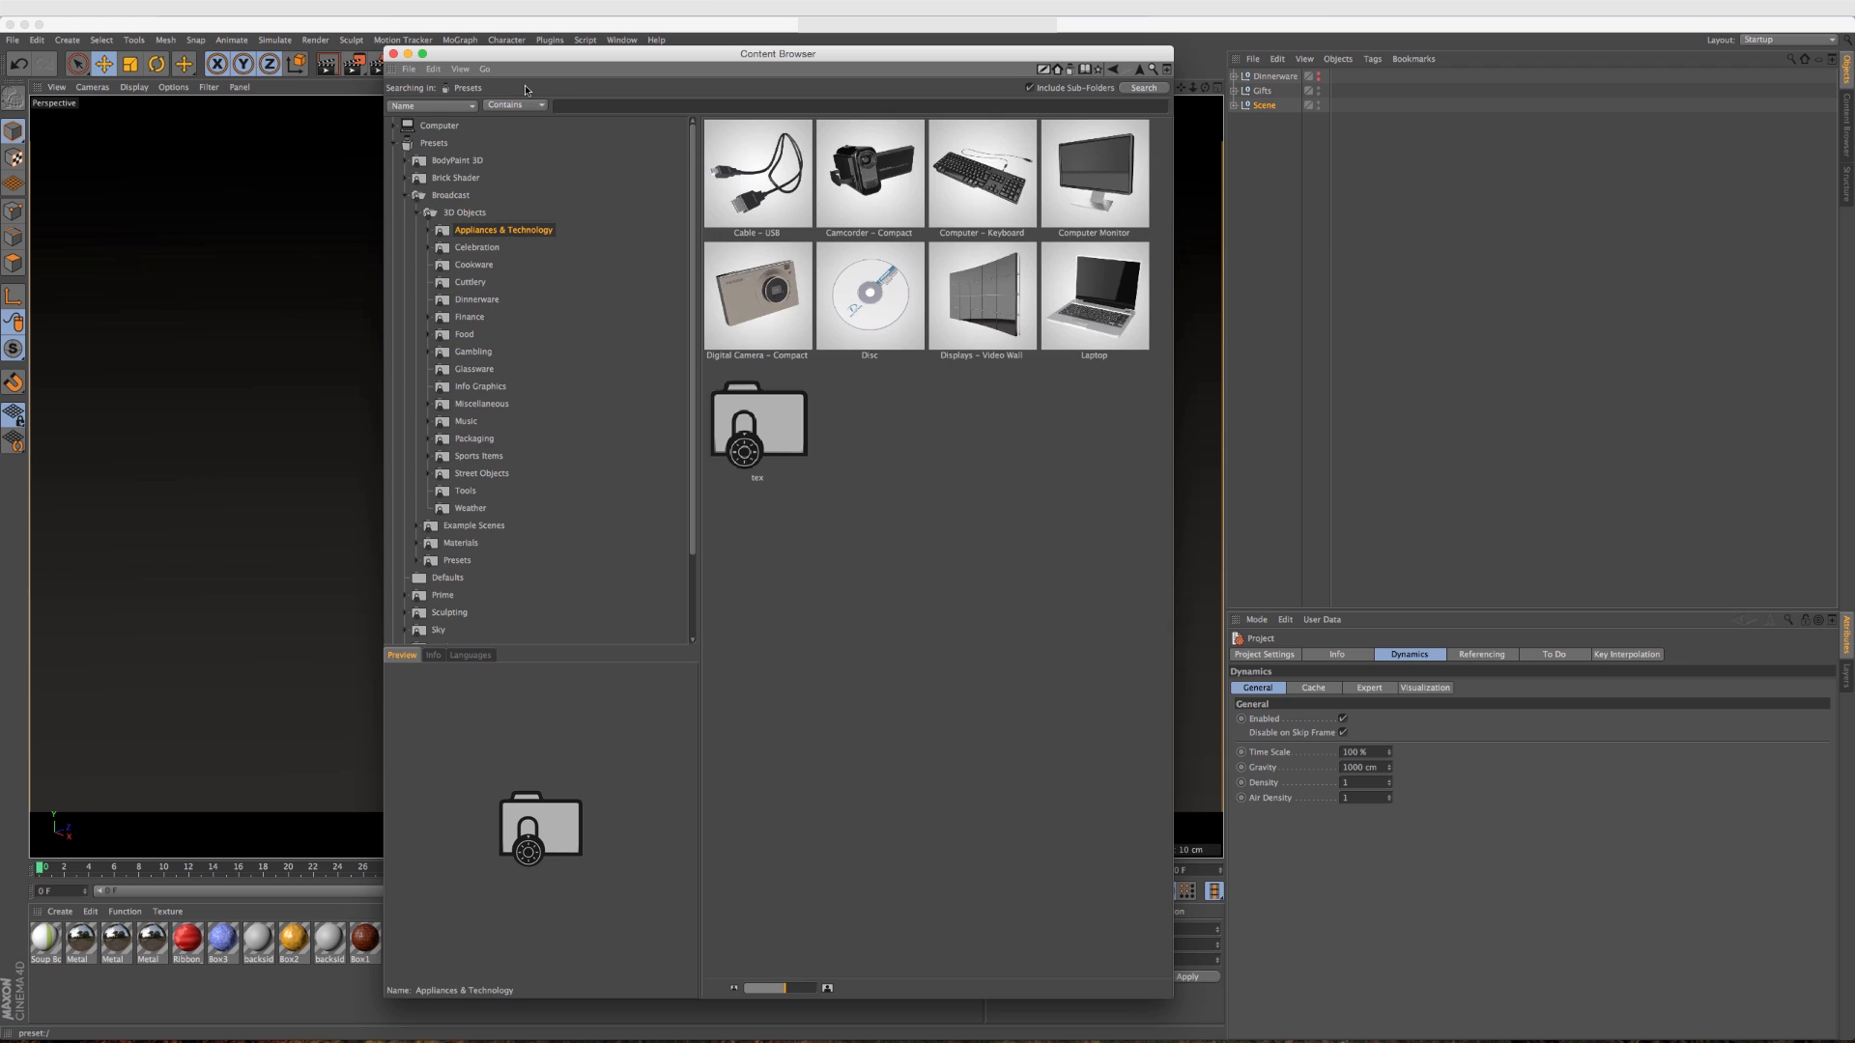
Show the Celebration presets and render a viewport preview of the stacked gift boxes.
left_click(477, 245)
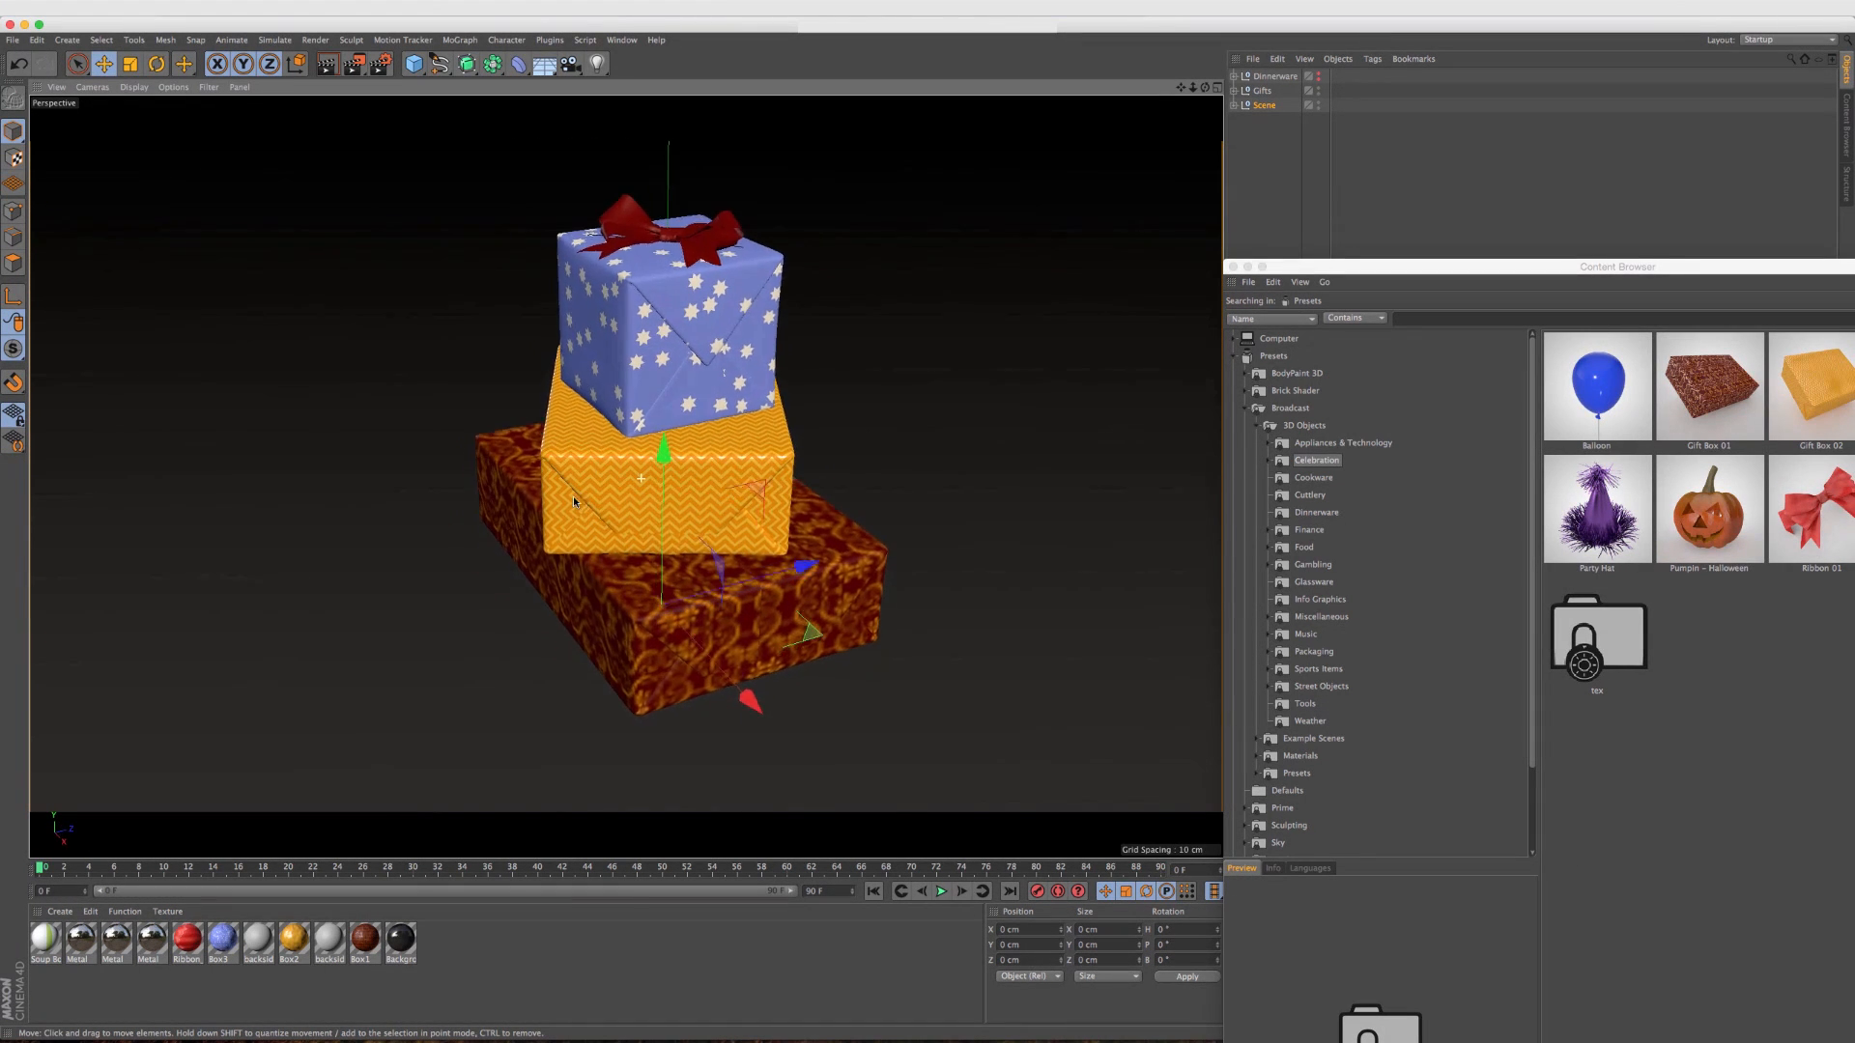
left_click_drag(663, 473, 609, 477)
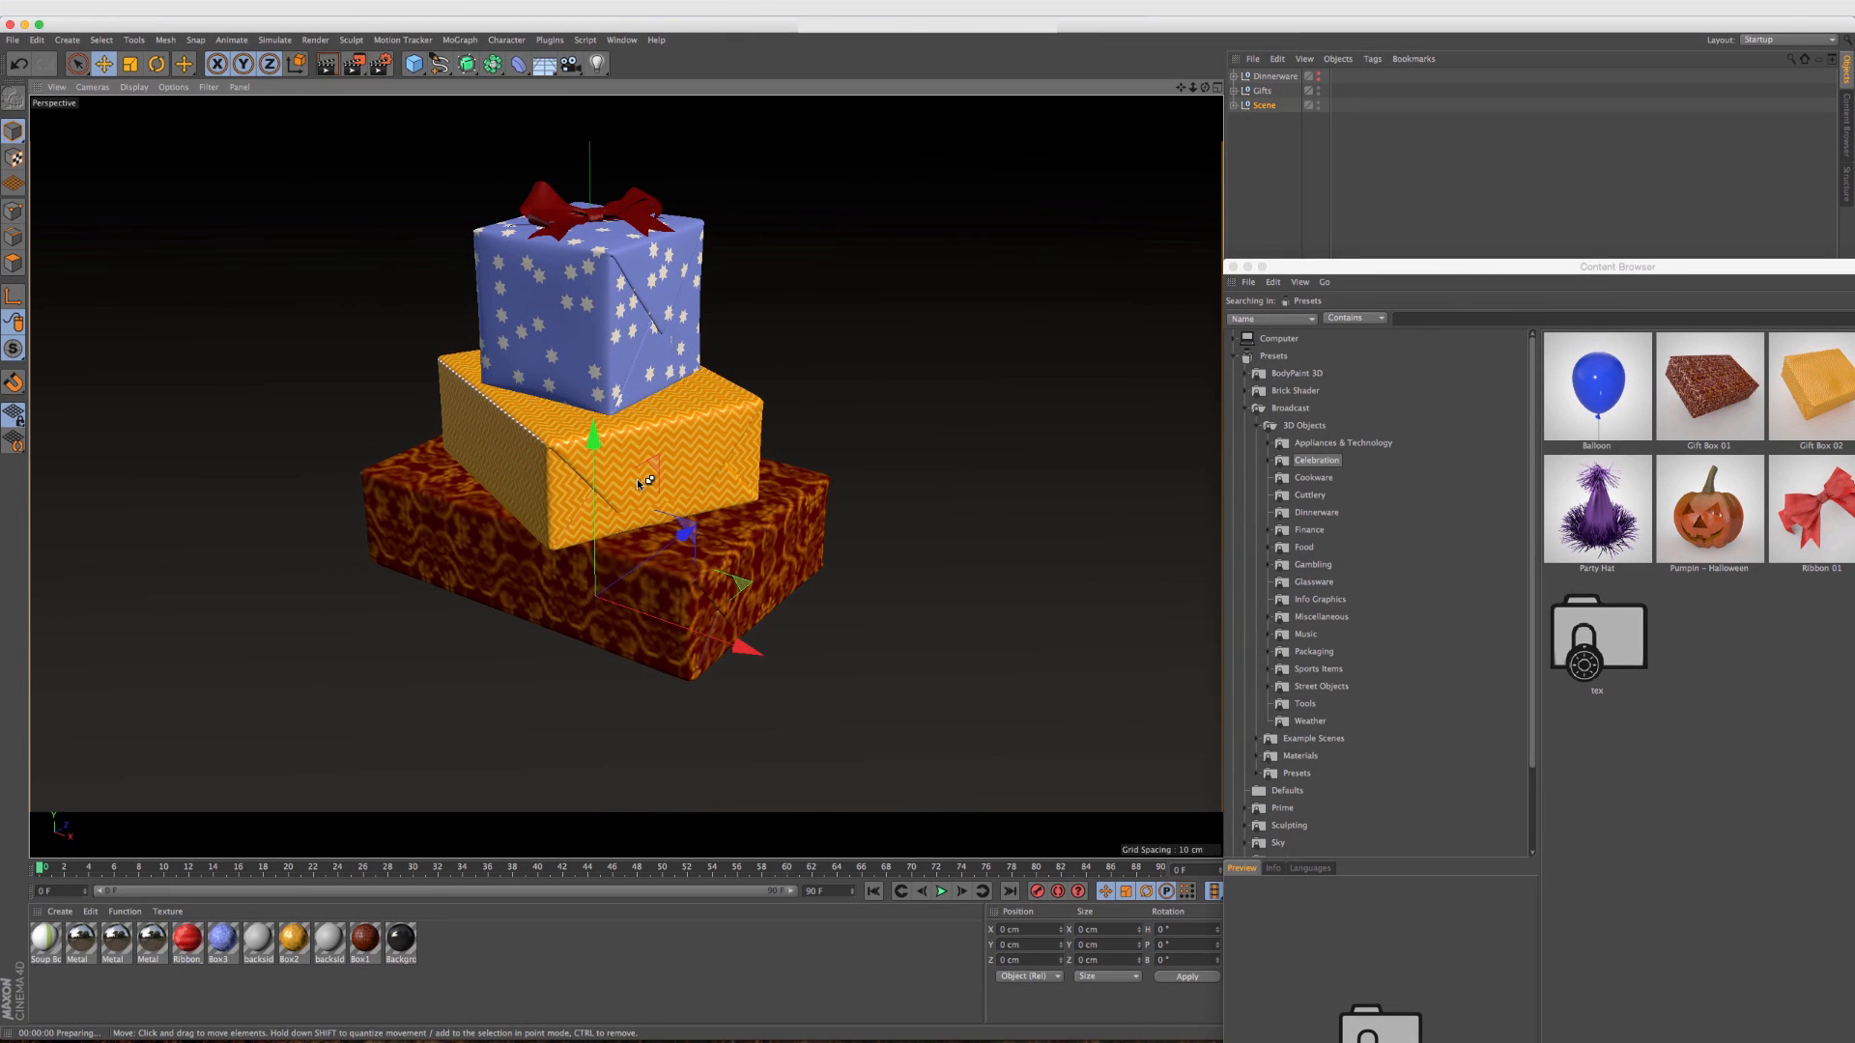
left_click(640, 474)
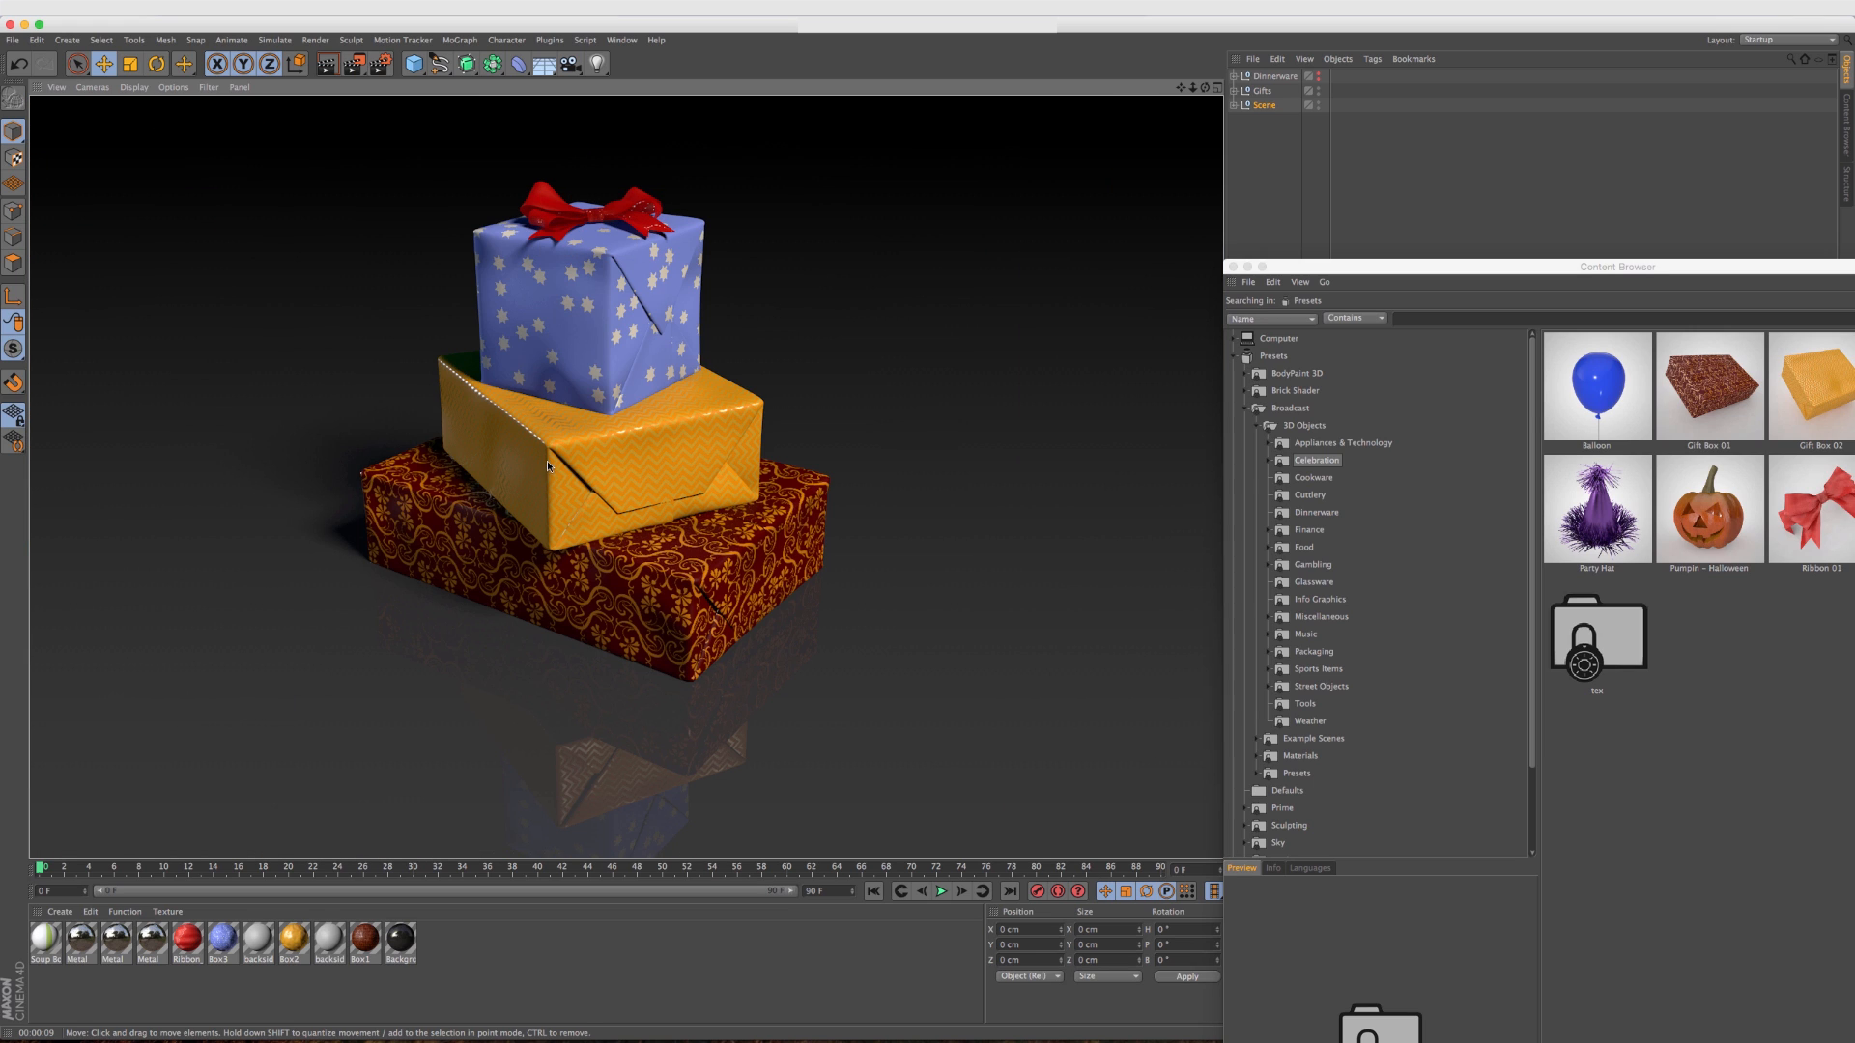
mouse_move(584, 218)
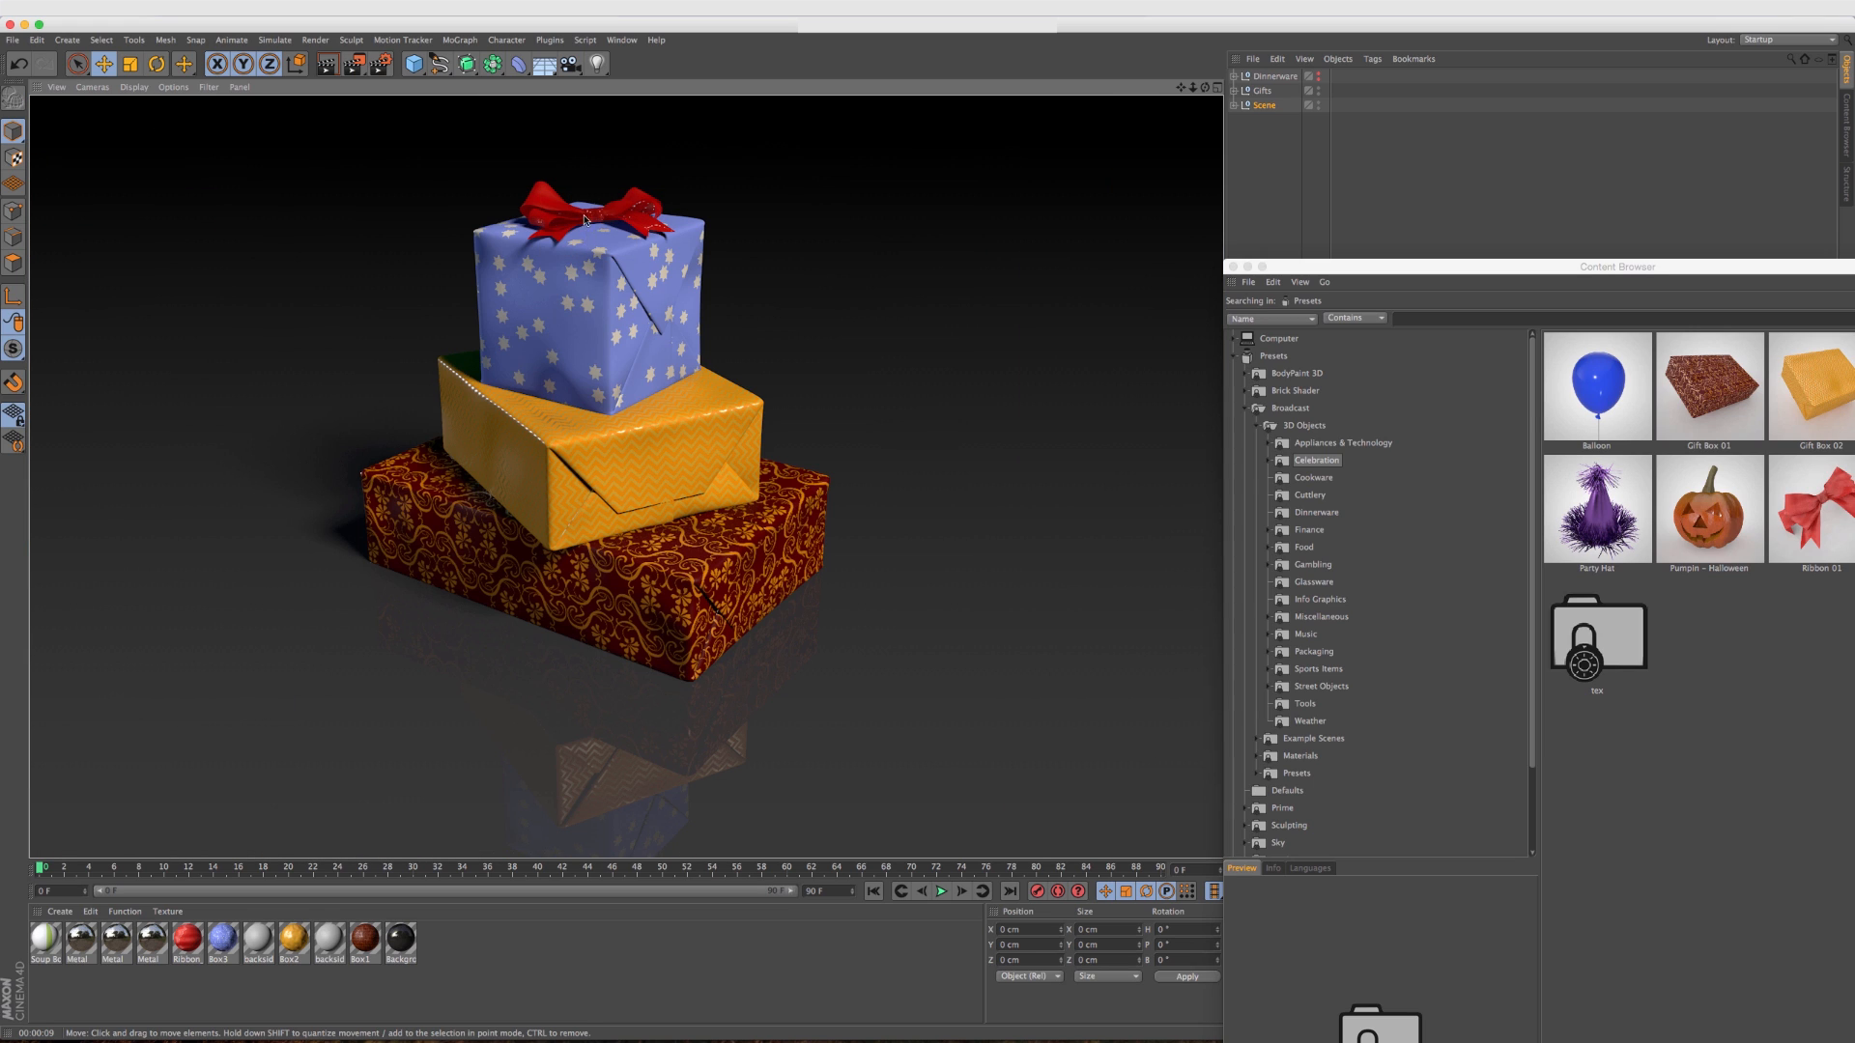
mouse_move(613, 575)
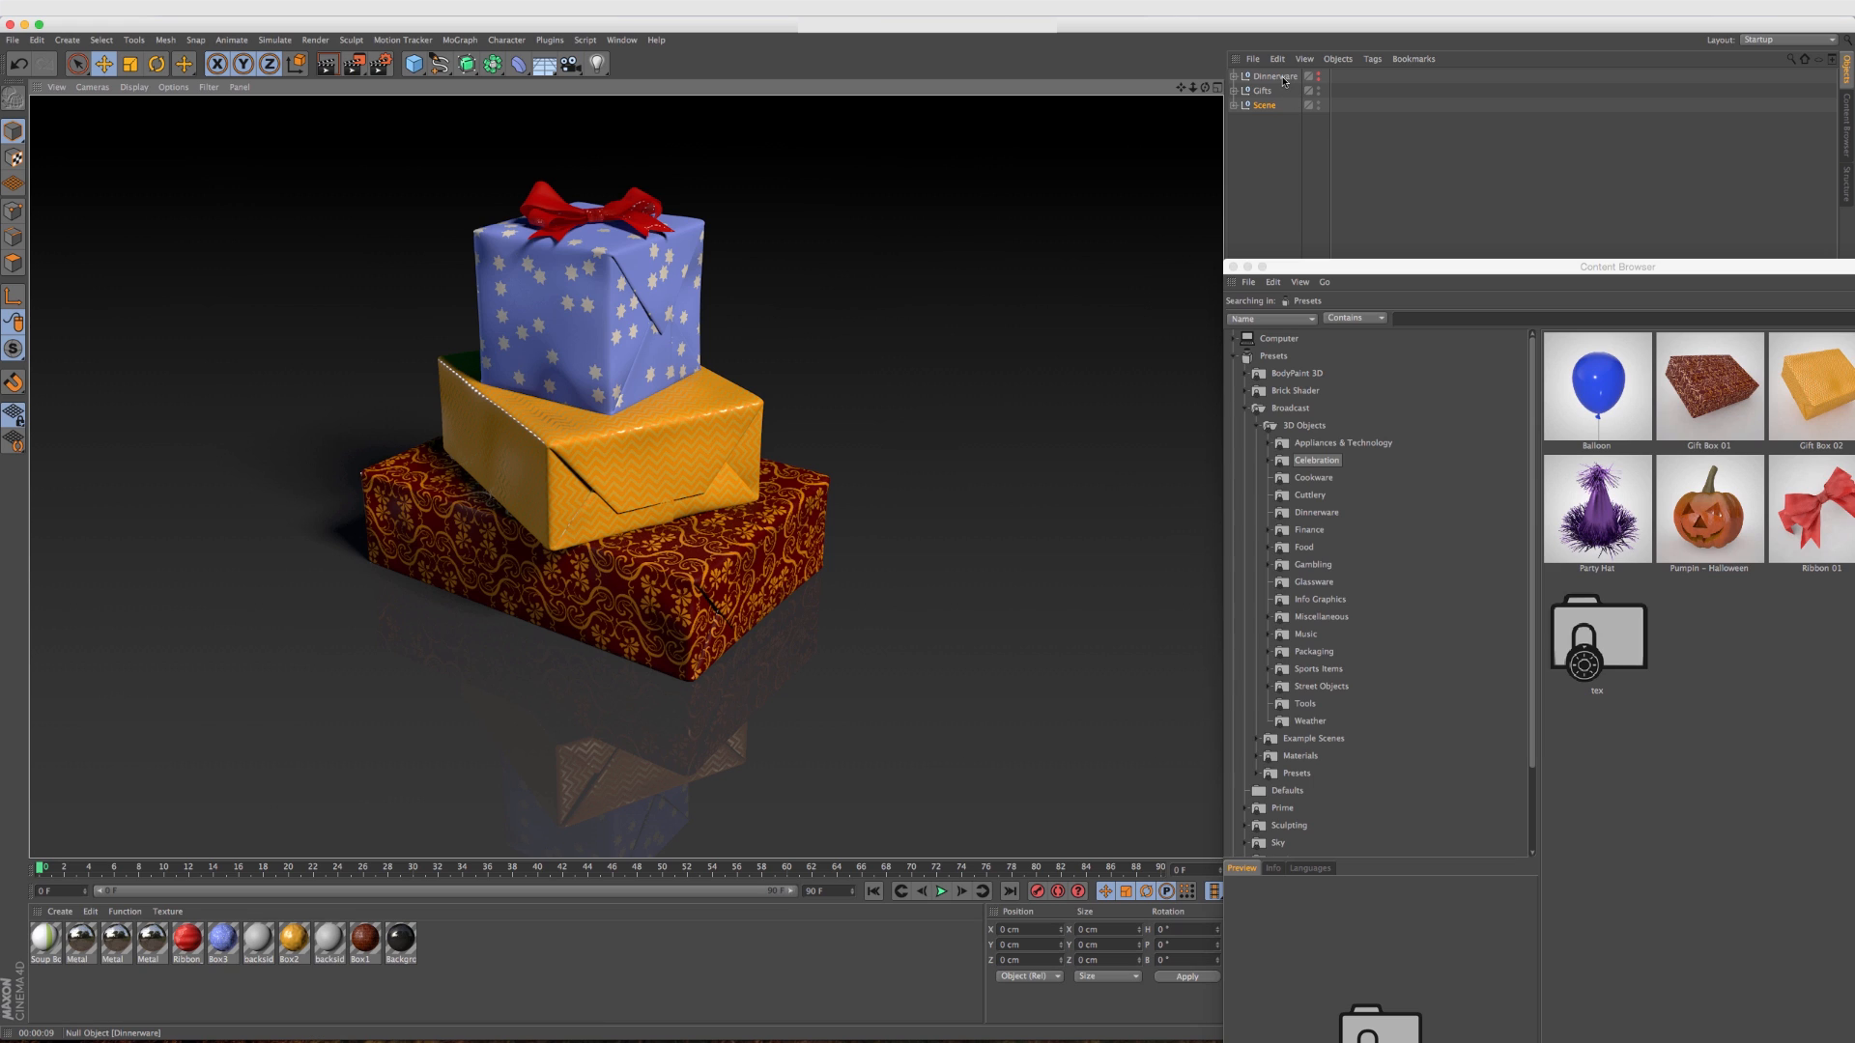
mouse_move(1271, 75)
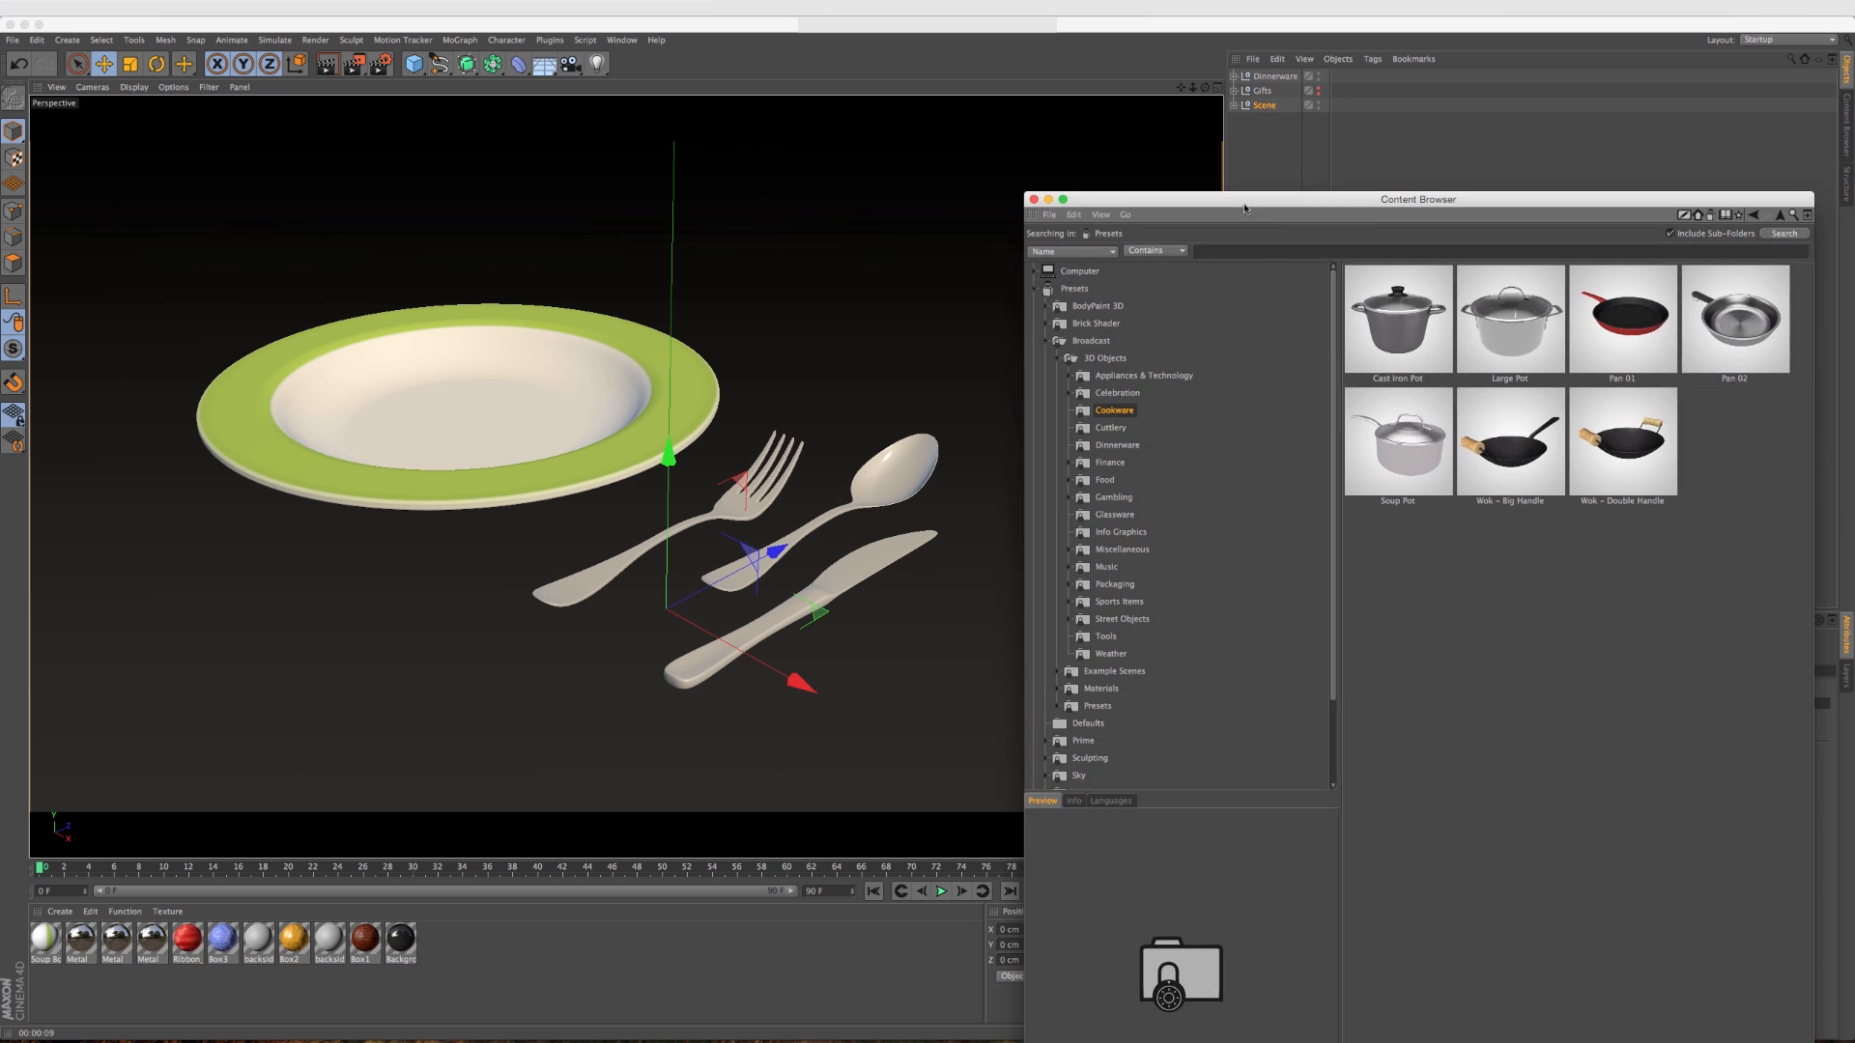
Browse the Cutlery and Dinnerware preset folders, then list the open windows and scenes.
left_click(1109, 427)
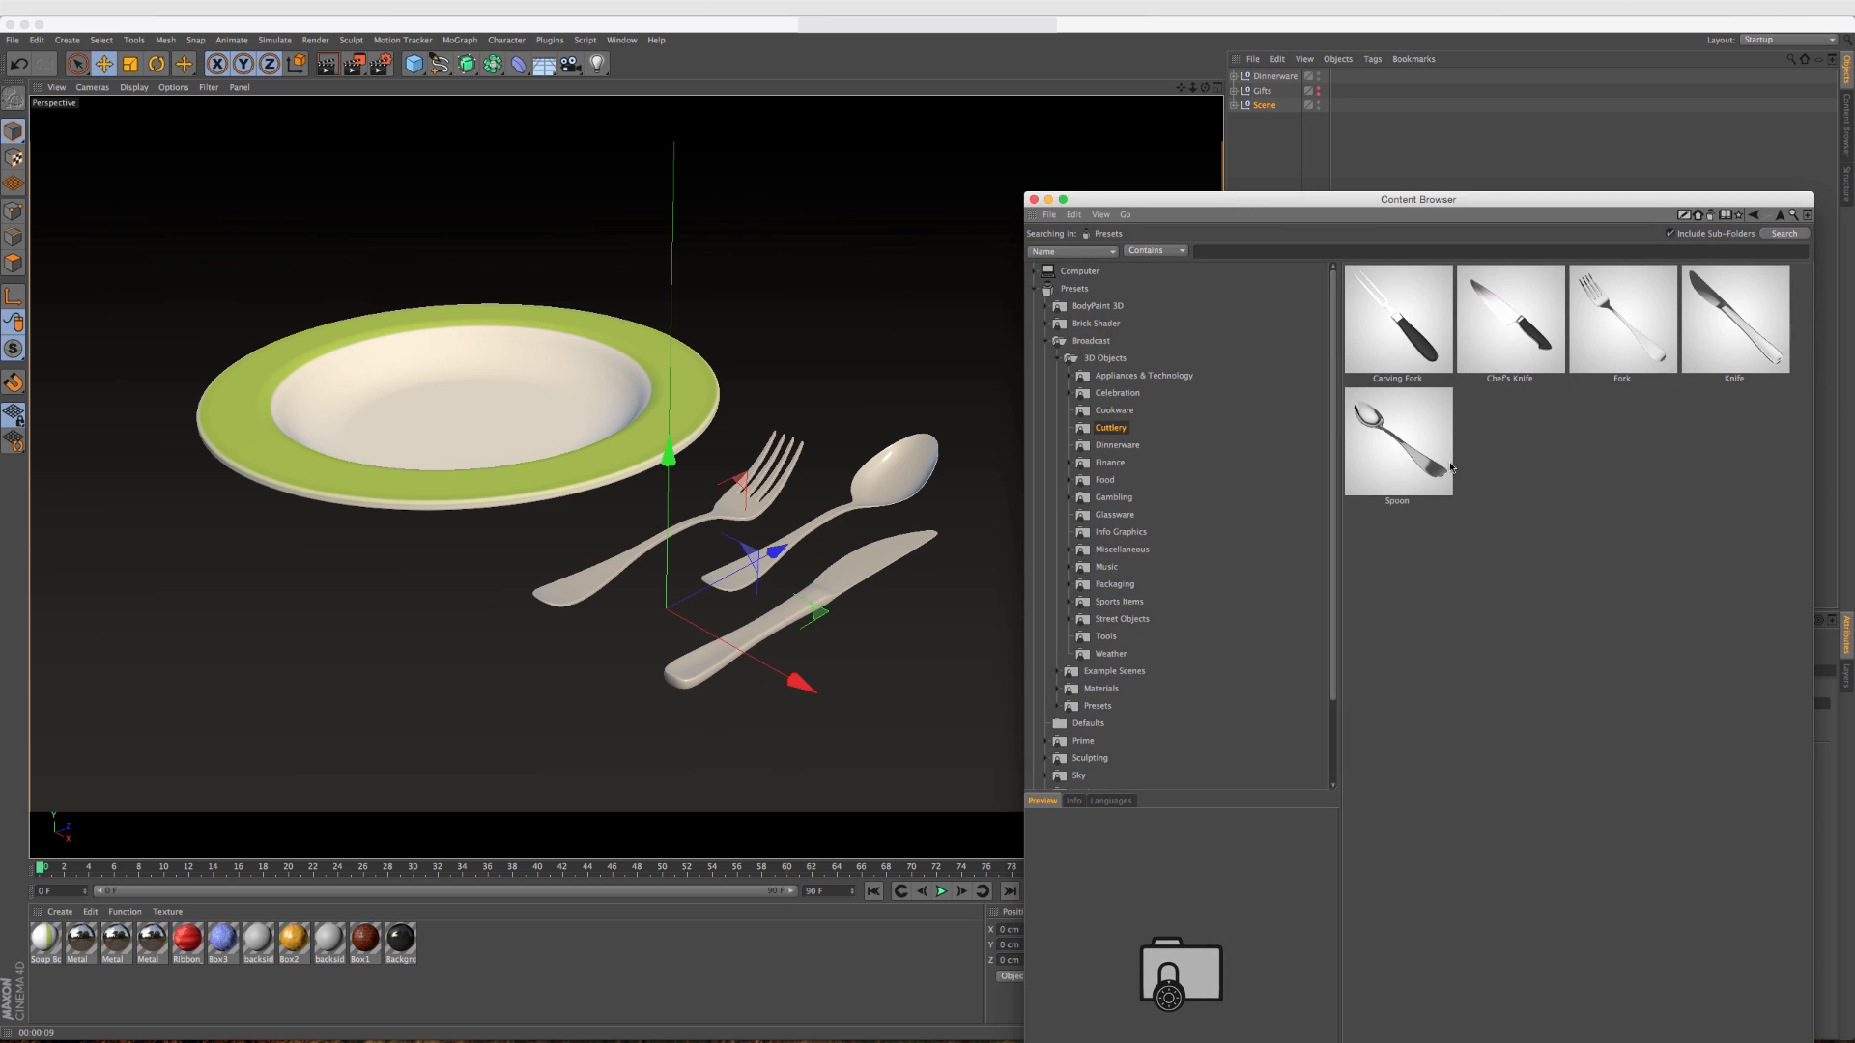
left_click(1115, 444)
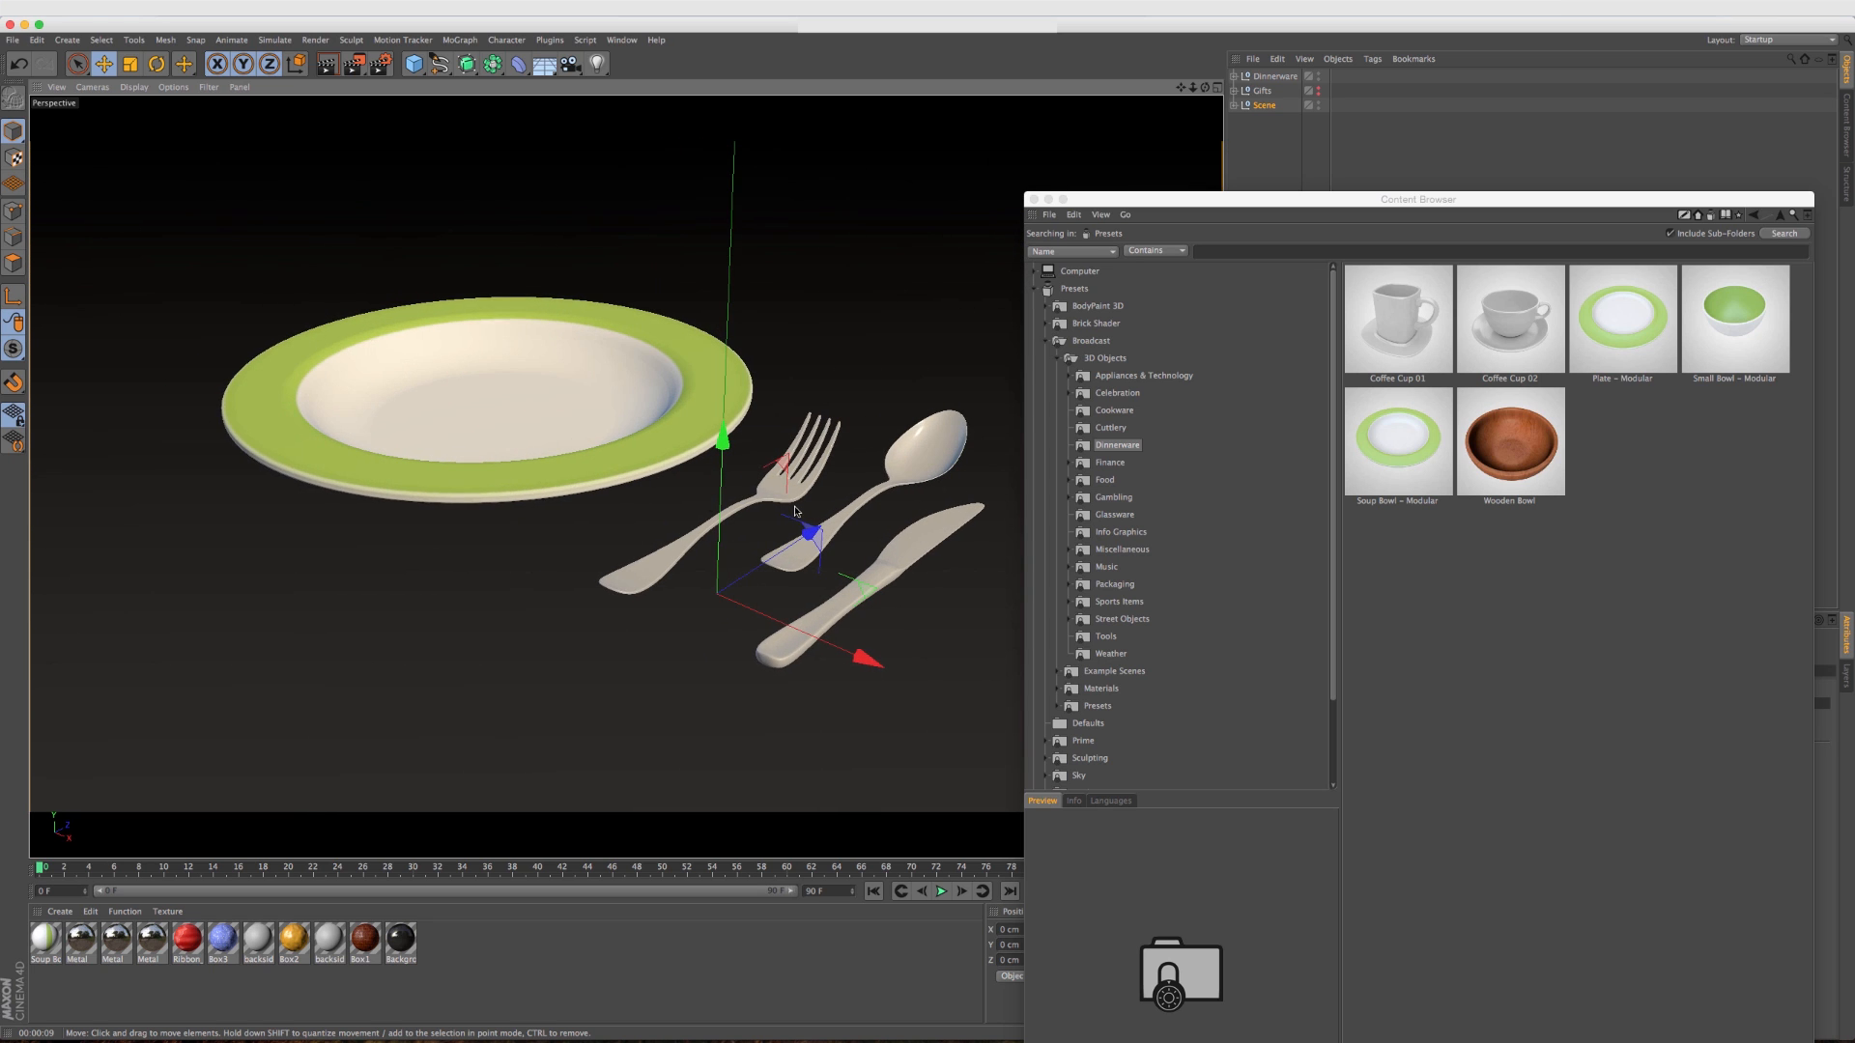
mouse_move(785, 529)
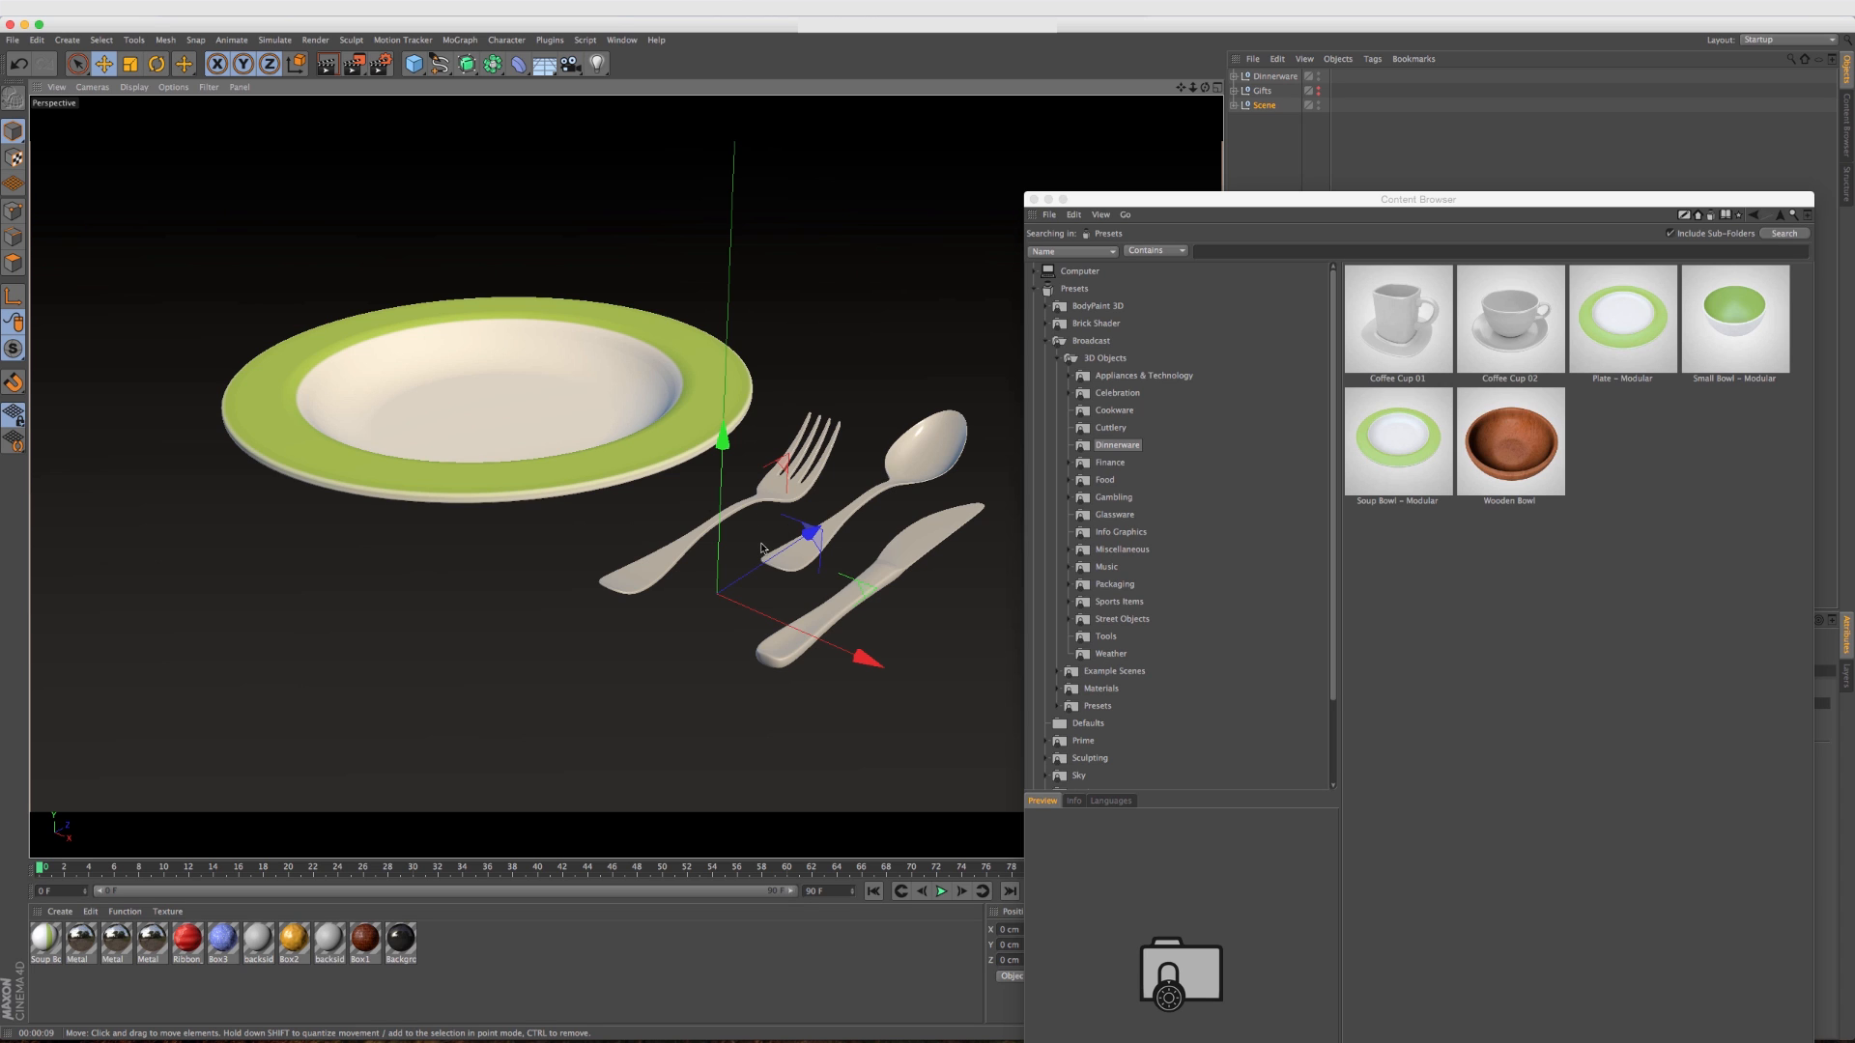
left_click(620, 38)
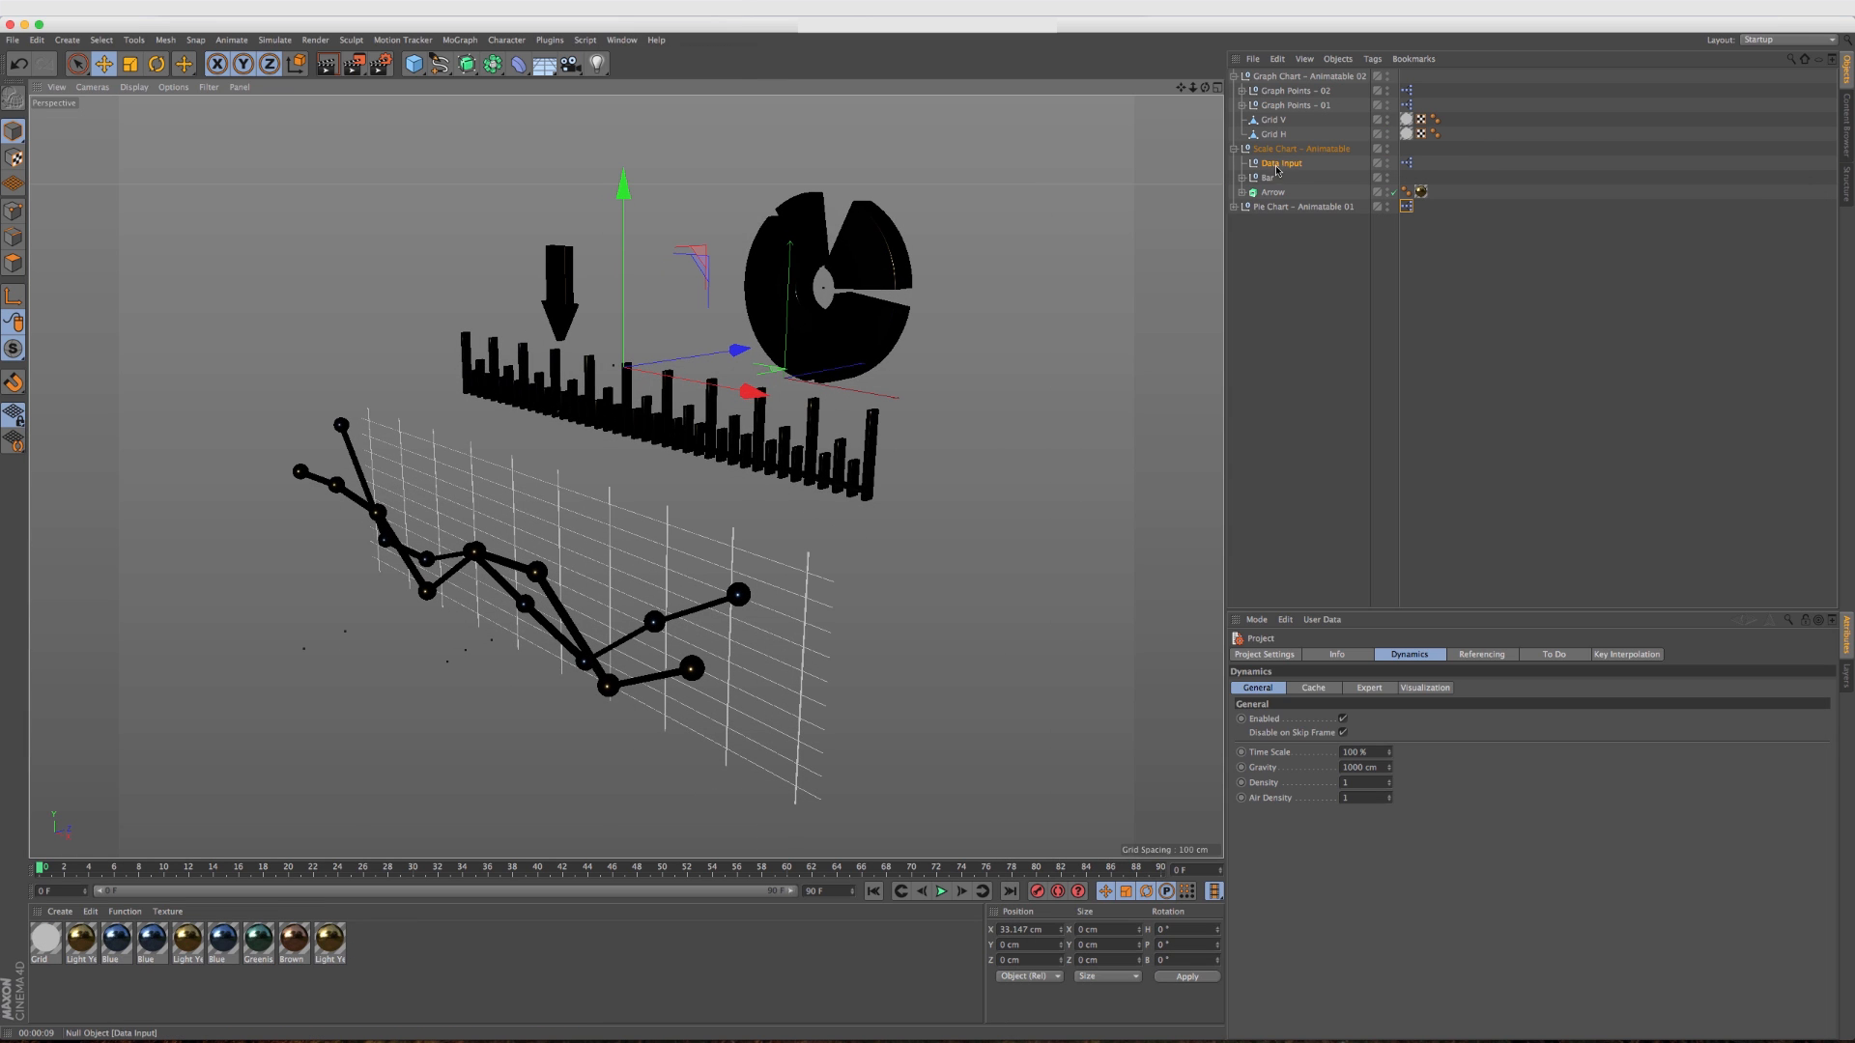
mouse_move(1277, 166)
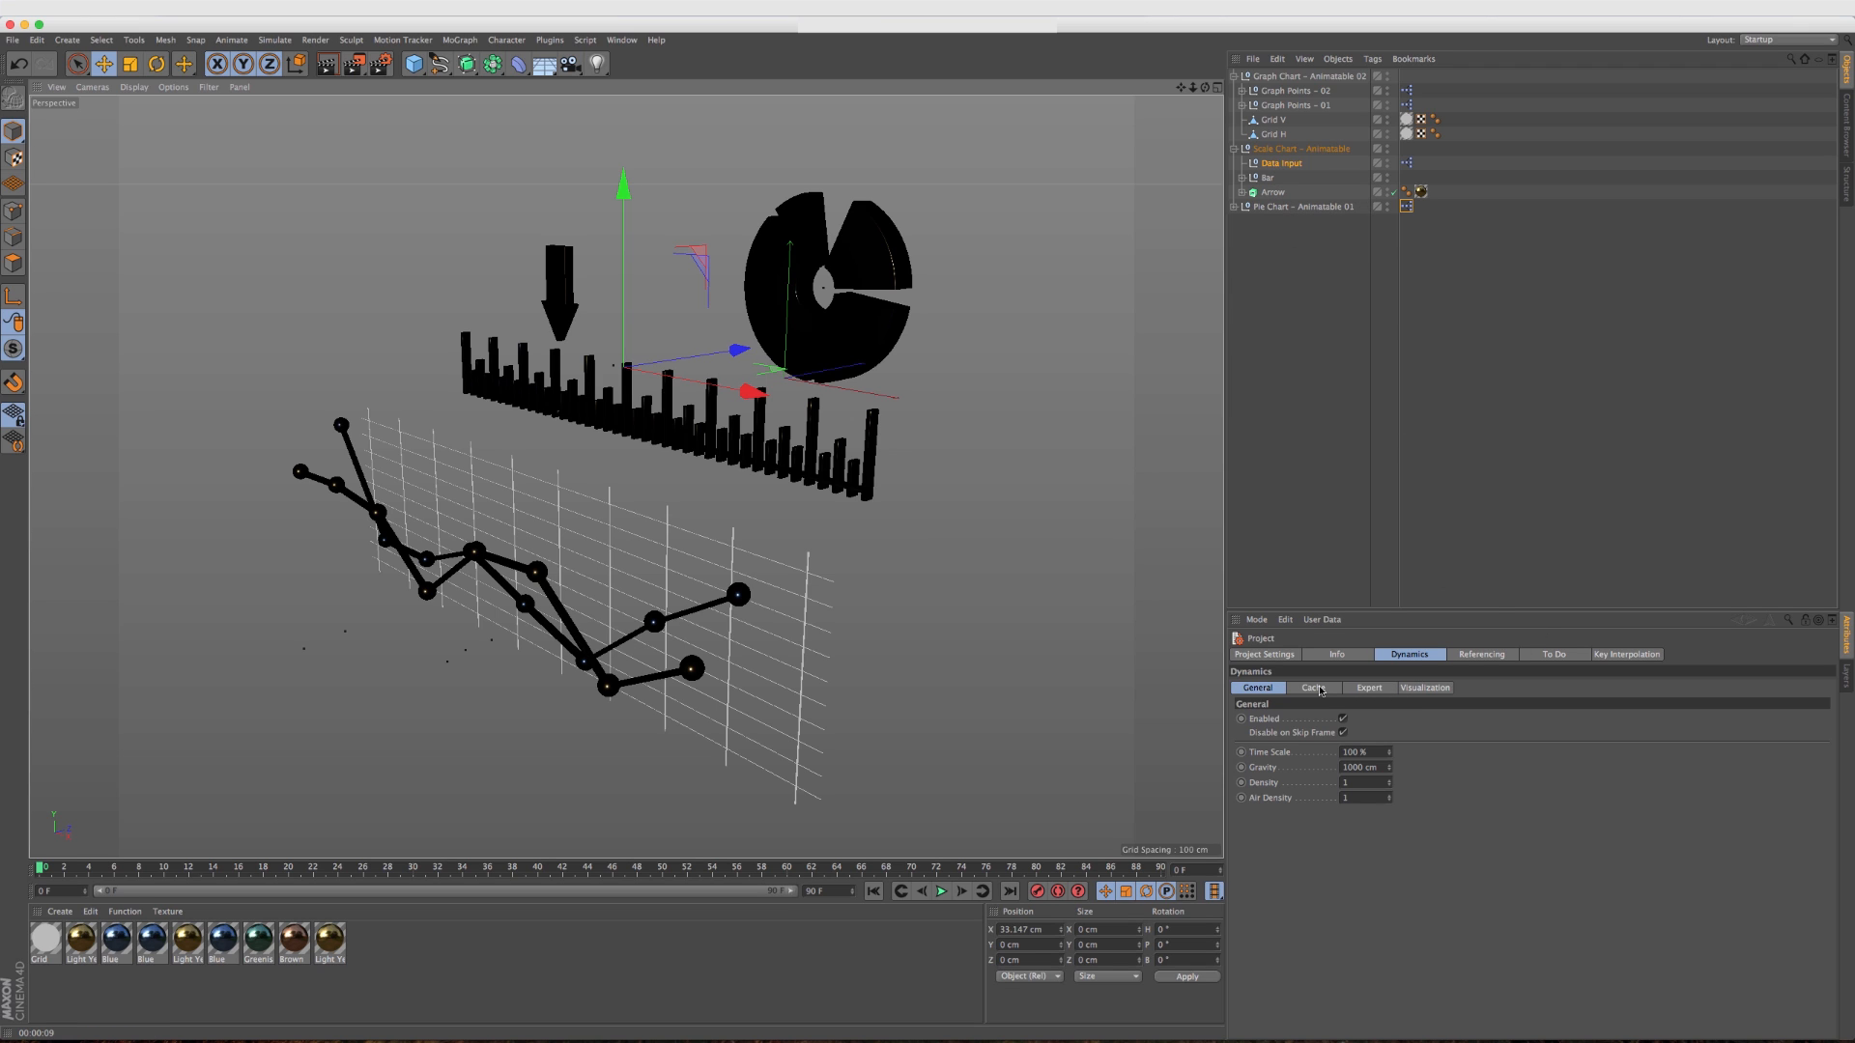
Select the scale chart's Data Input user data and drag its value up to about 41%.
left_click(1235, 149)
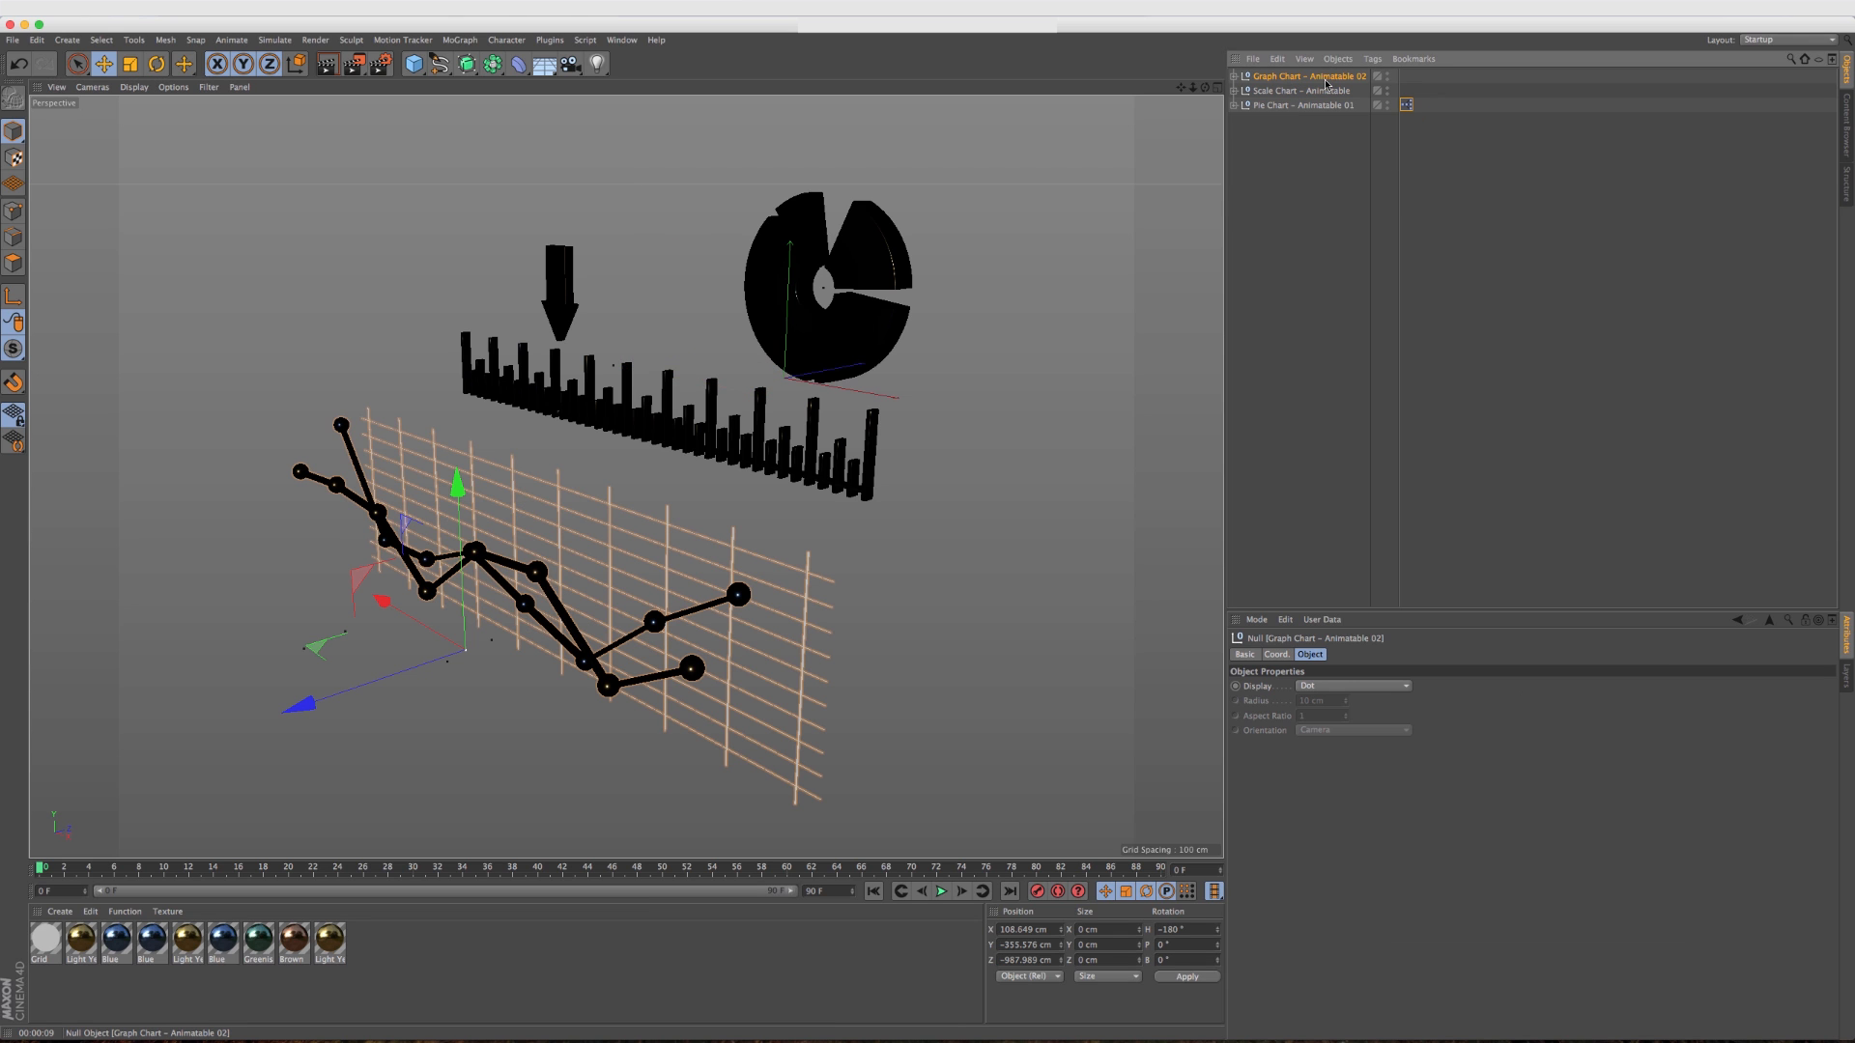
mouse_move(1325, 83)
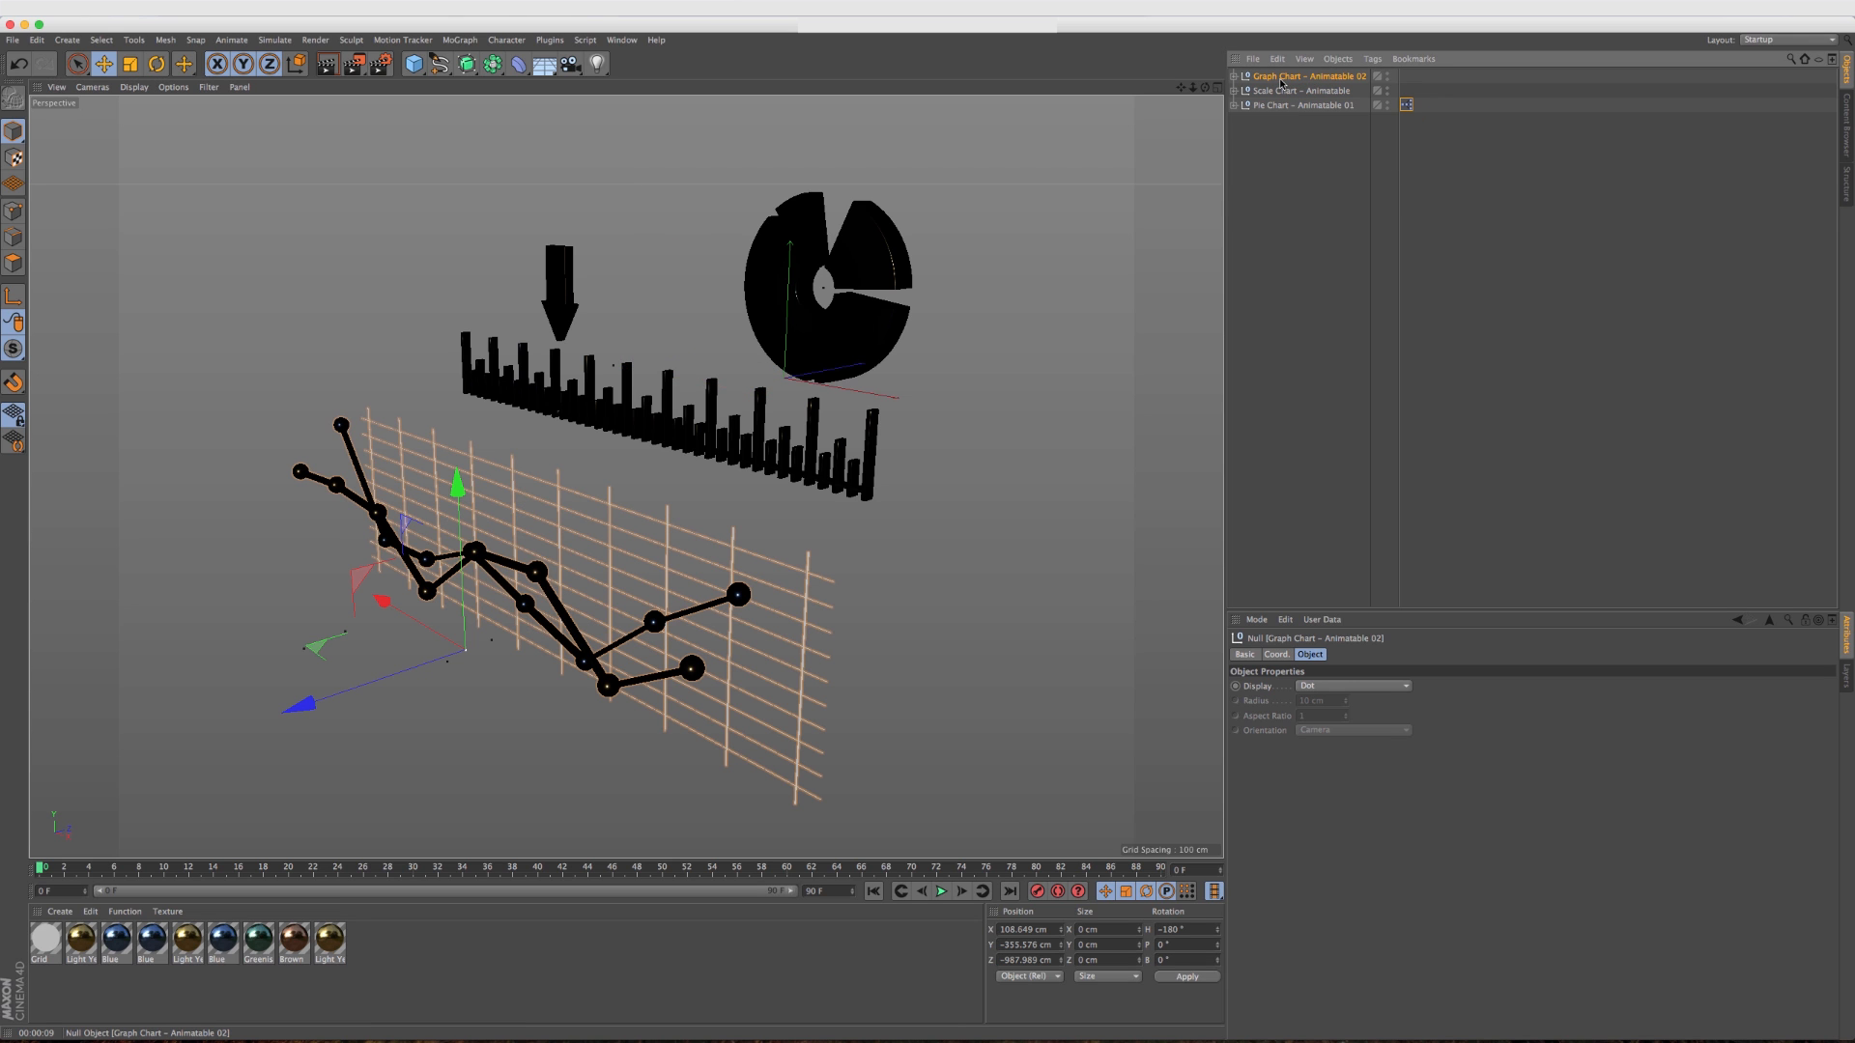
left_click(1235, 76)
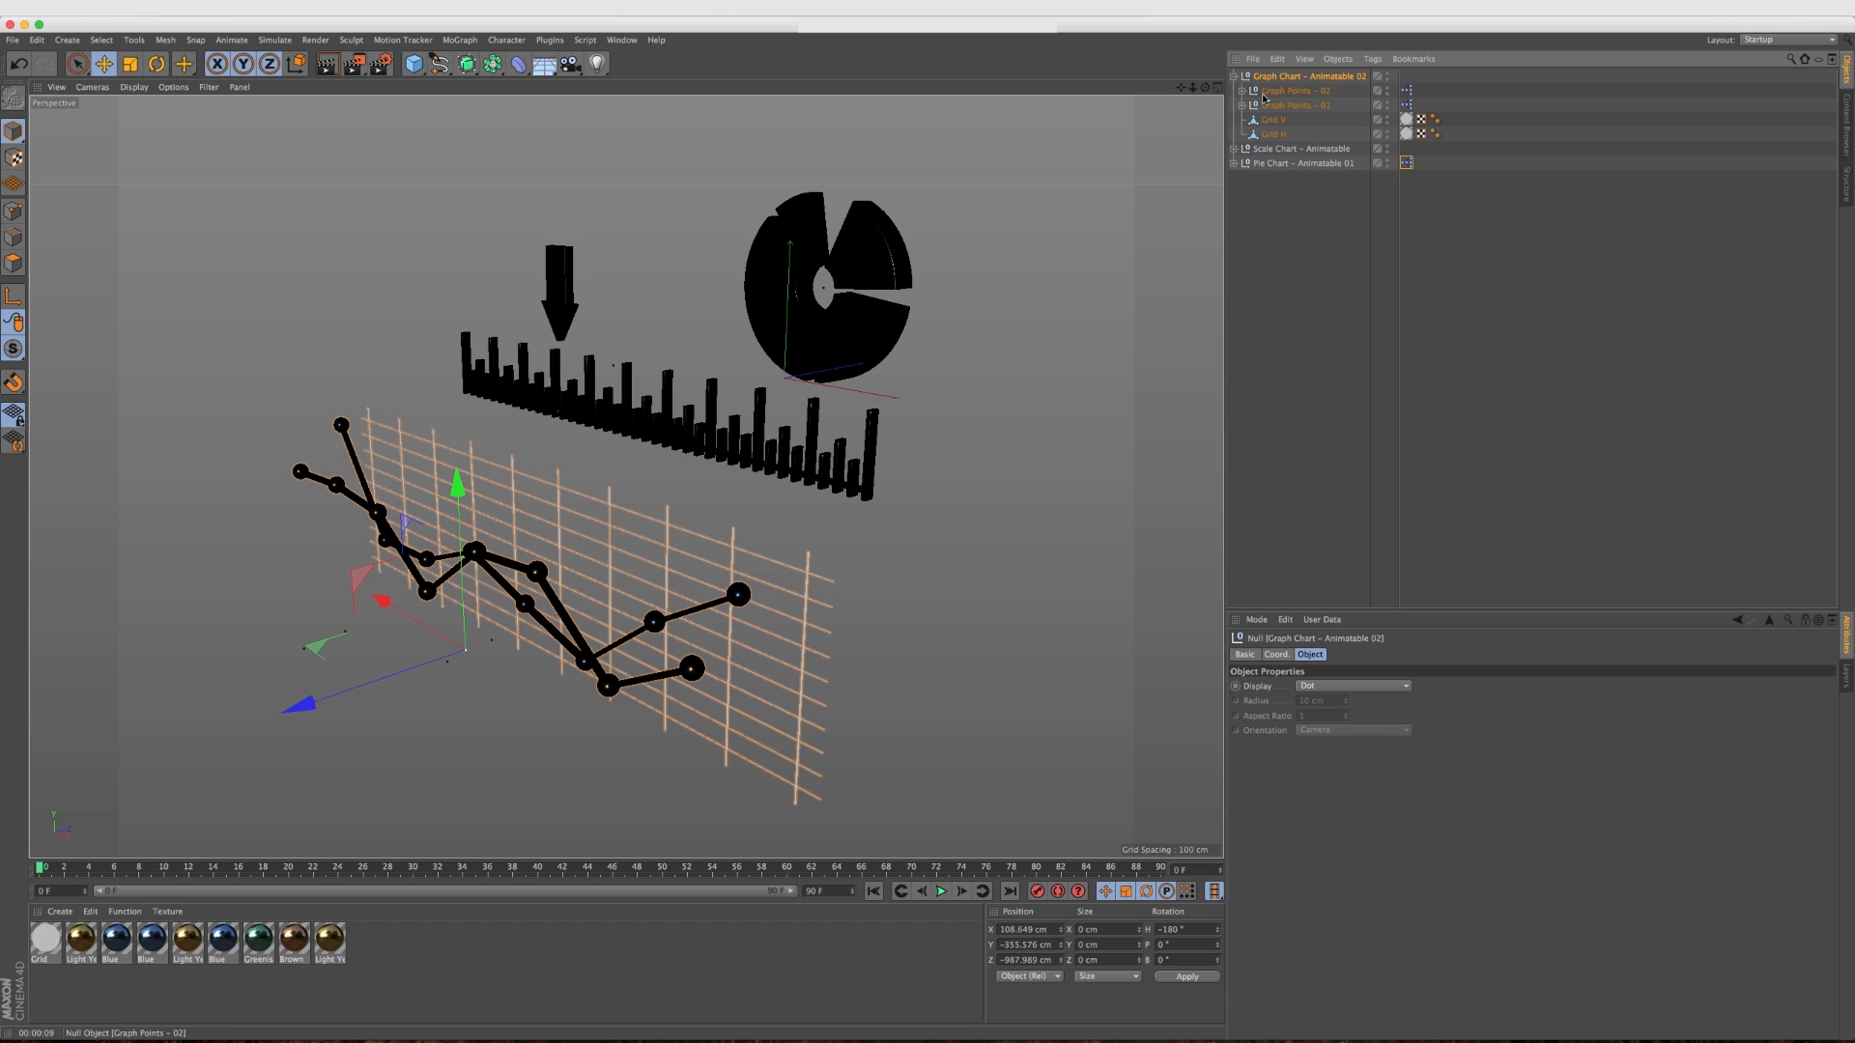
left_click(1293, 90)
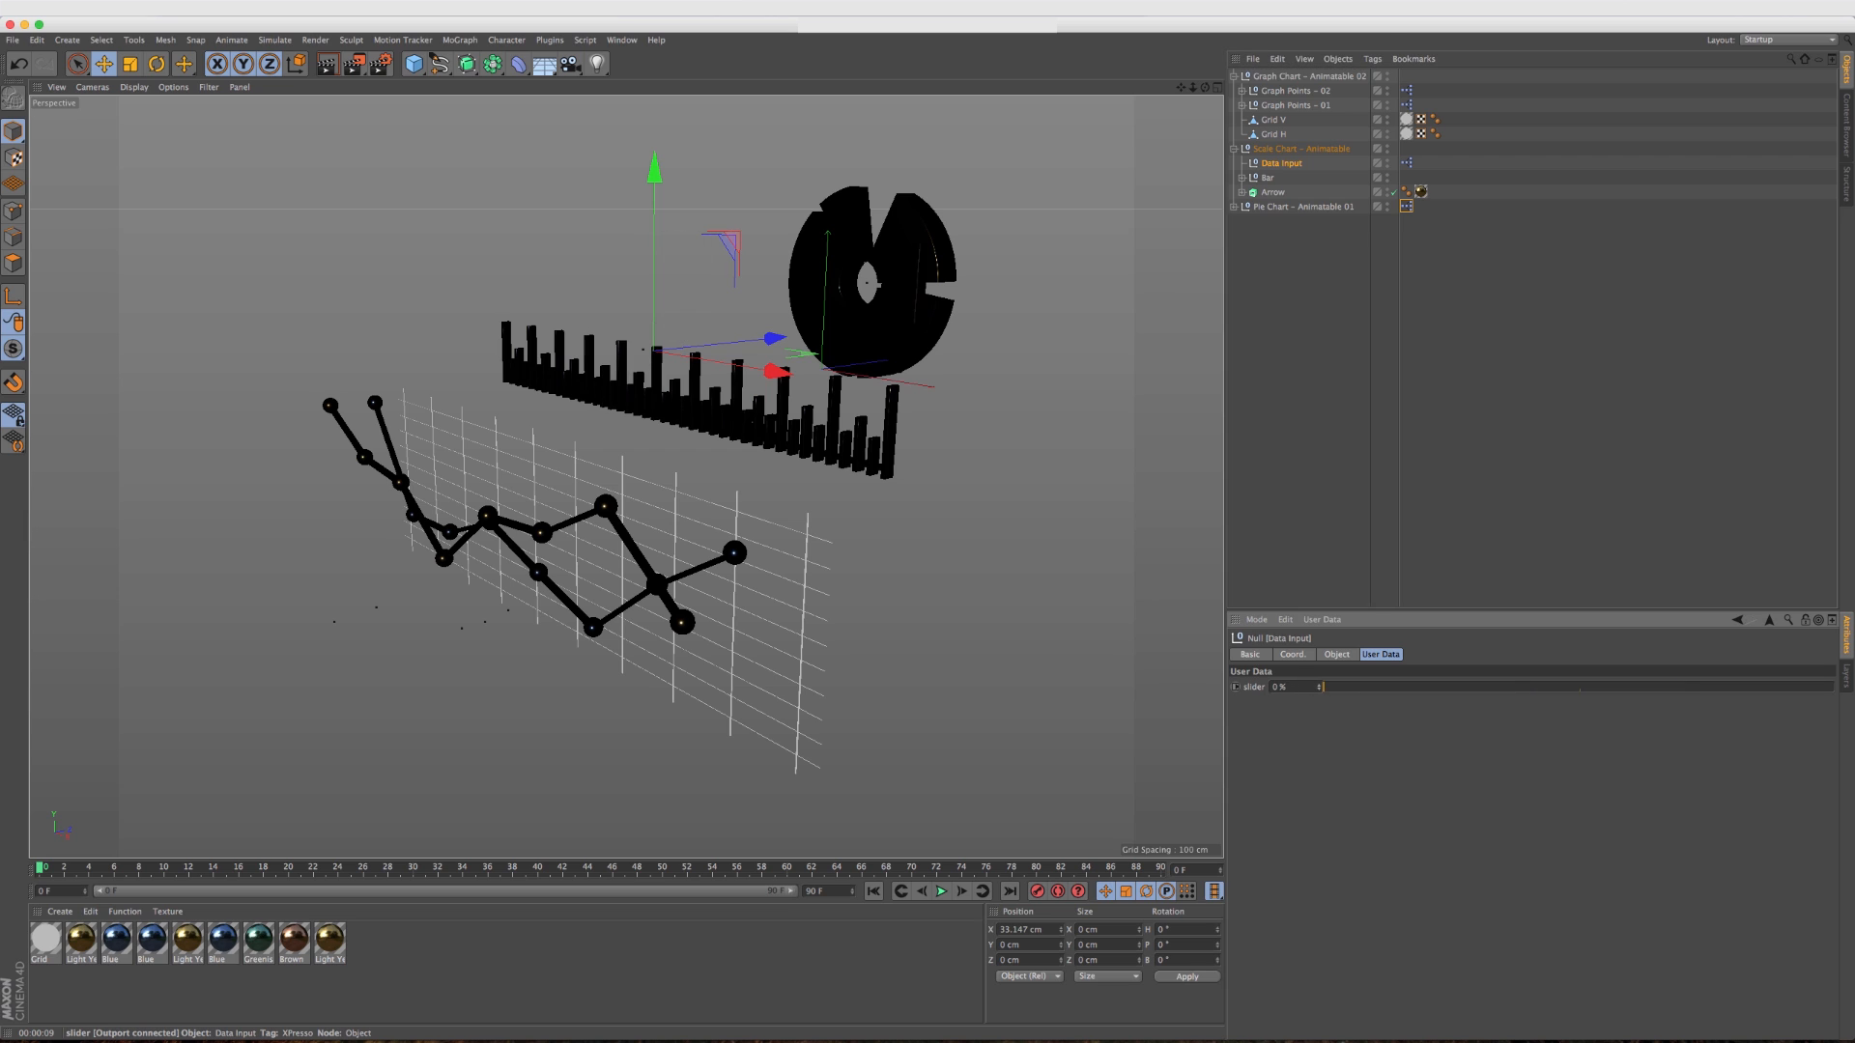
left_click_drag(1331, 686, 1532, 686)
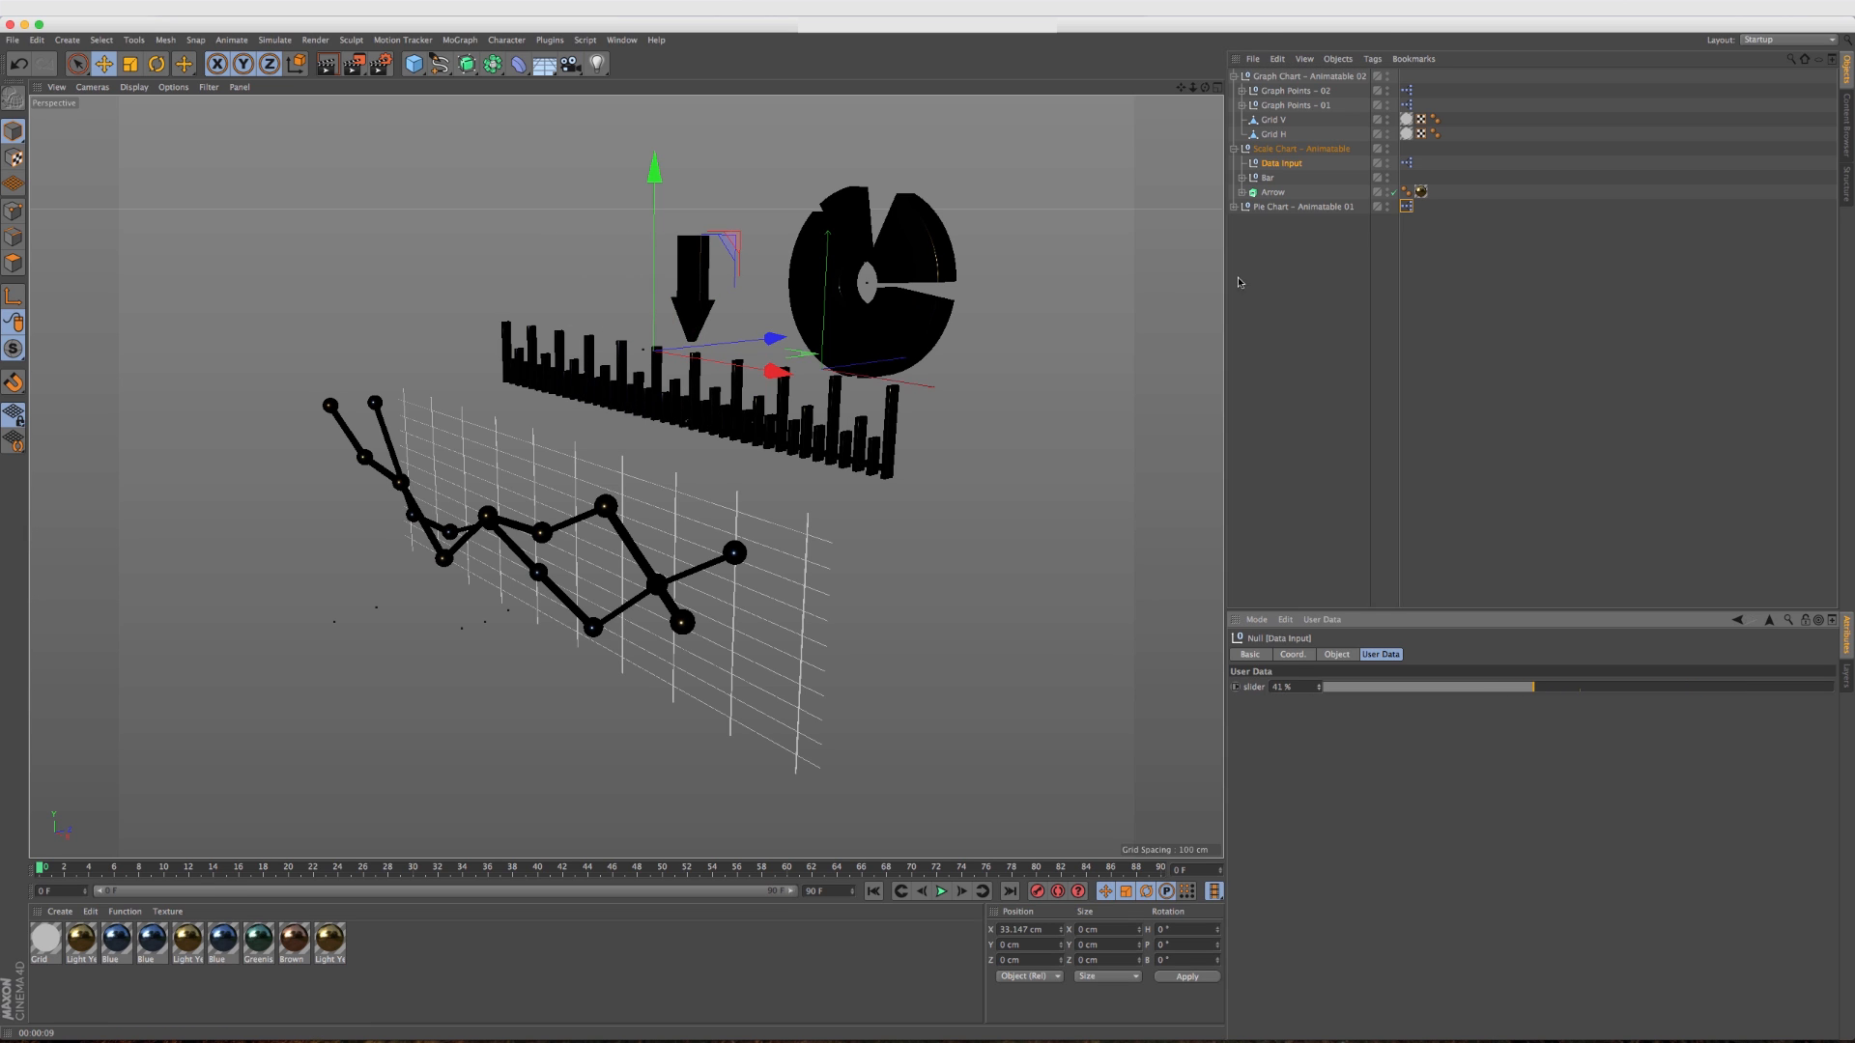
left_click(1302, 207)
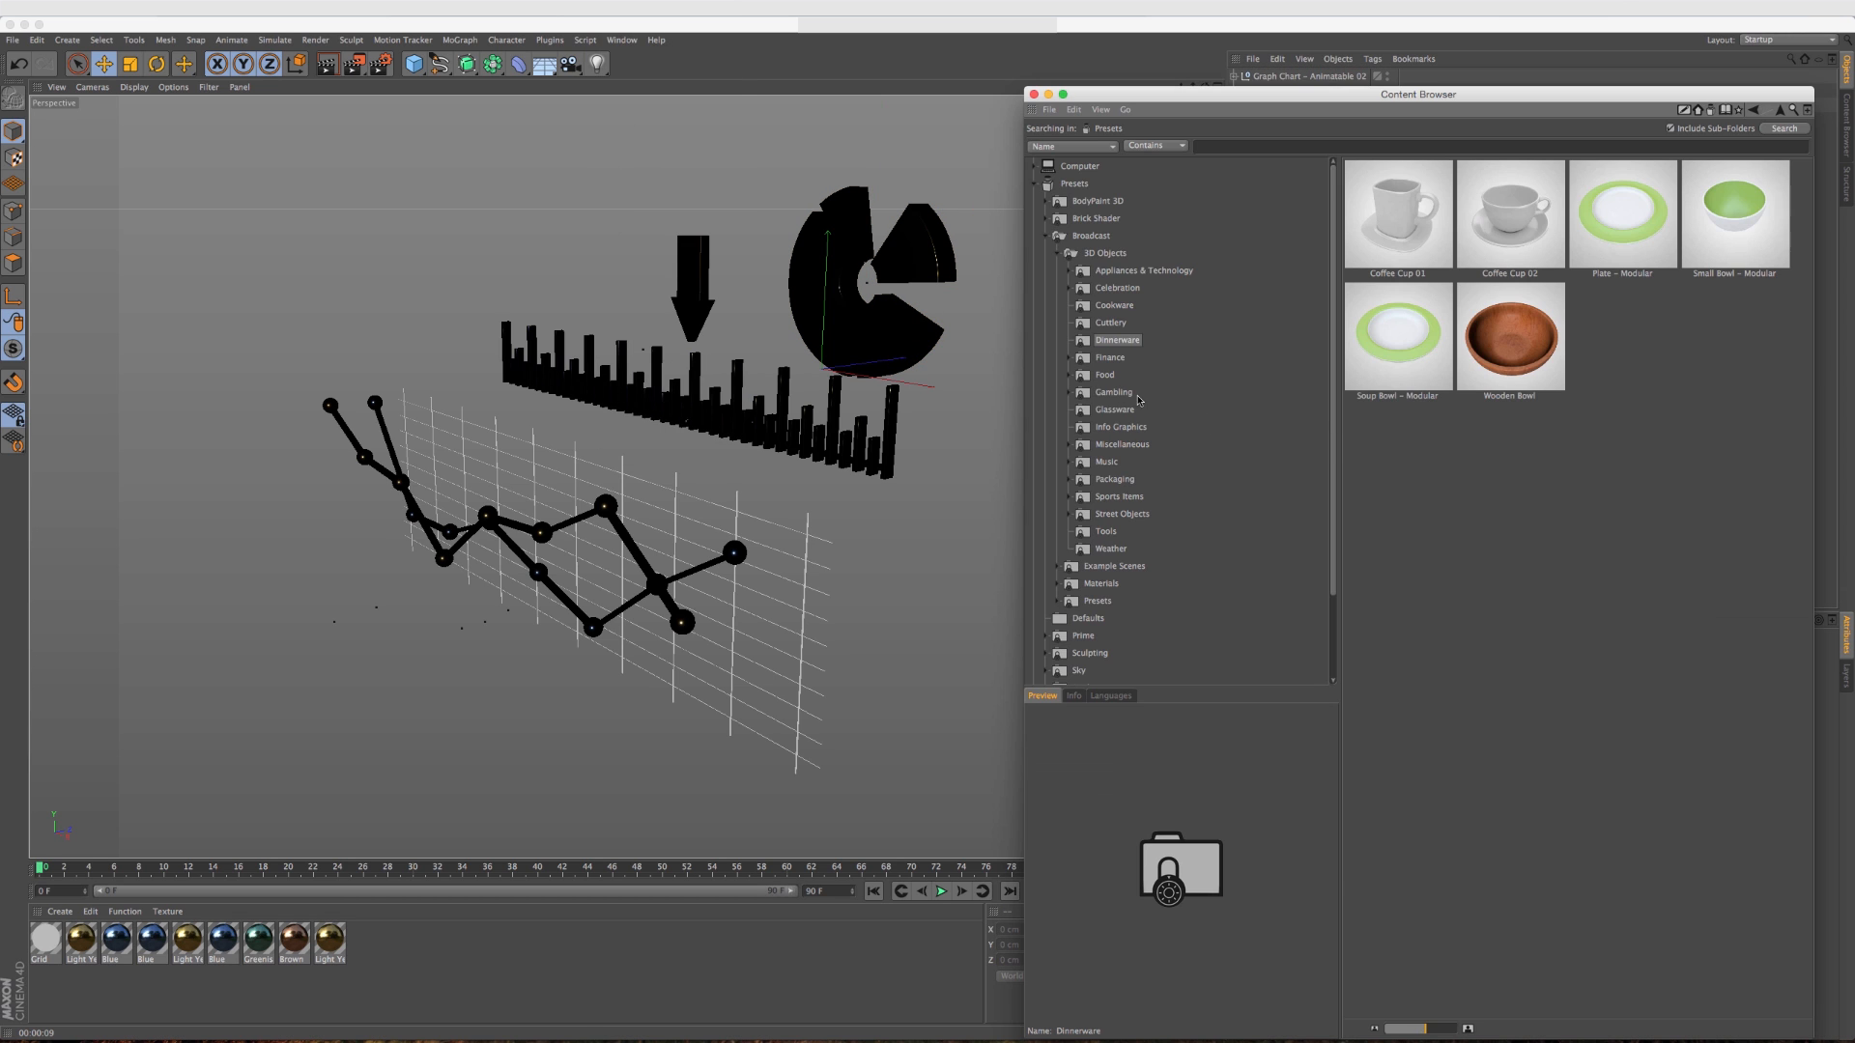
Show the Info Graphics chart presets and list the open windows and scenes.
left_click(1120, 425)
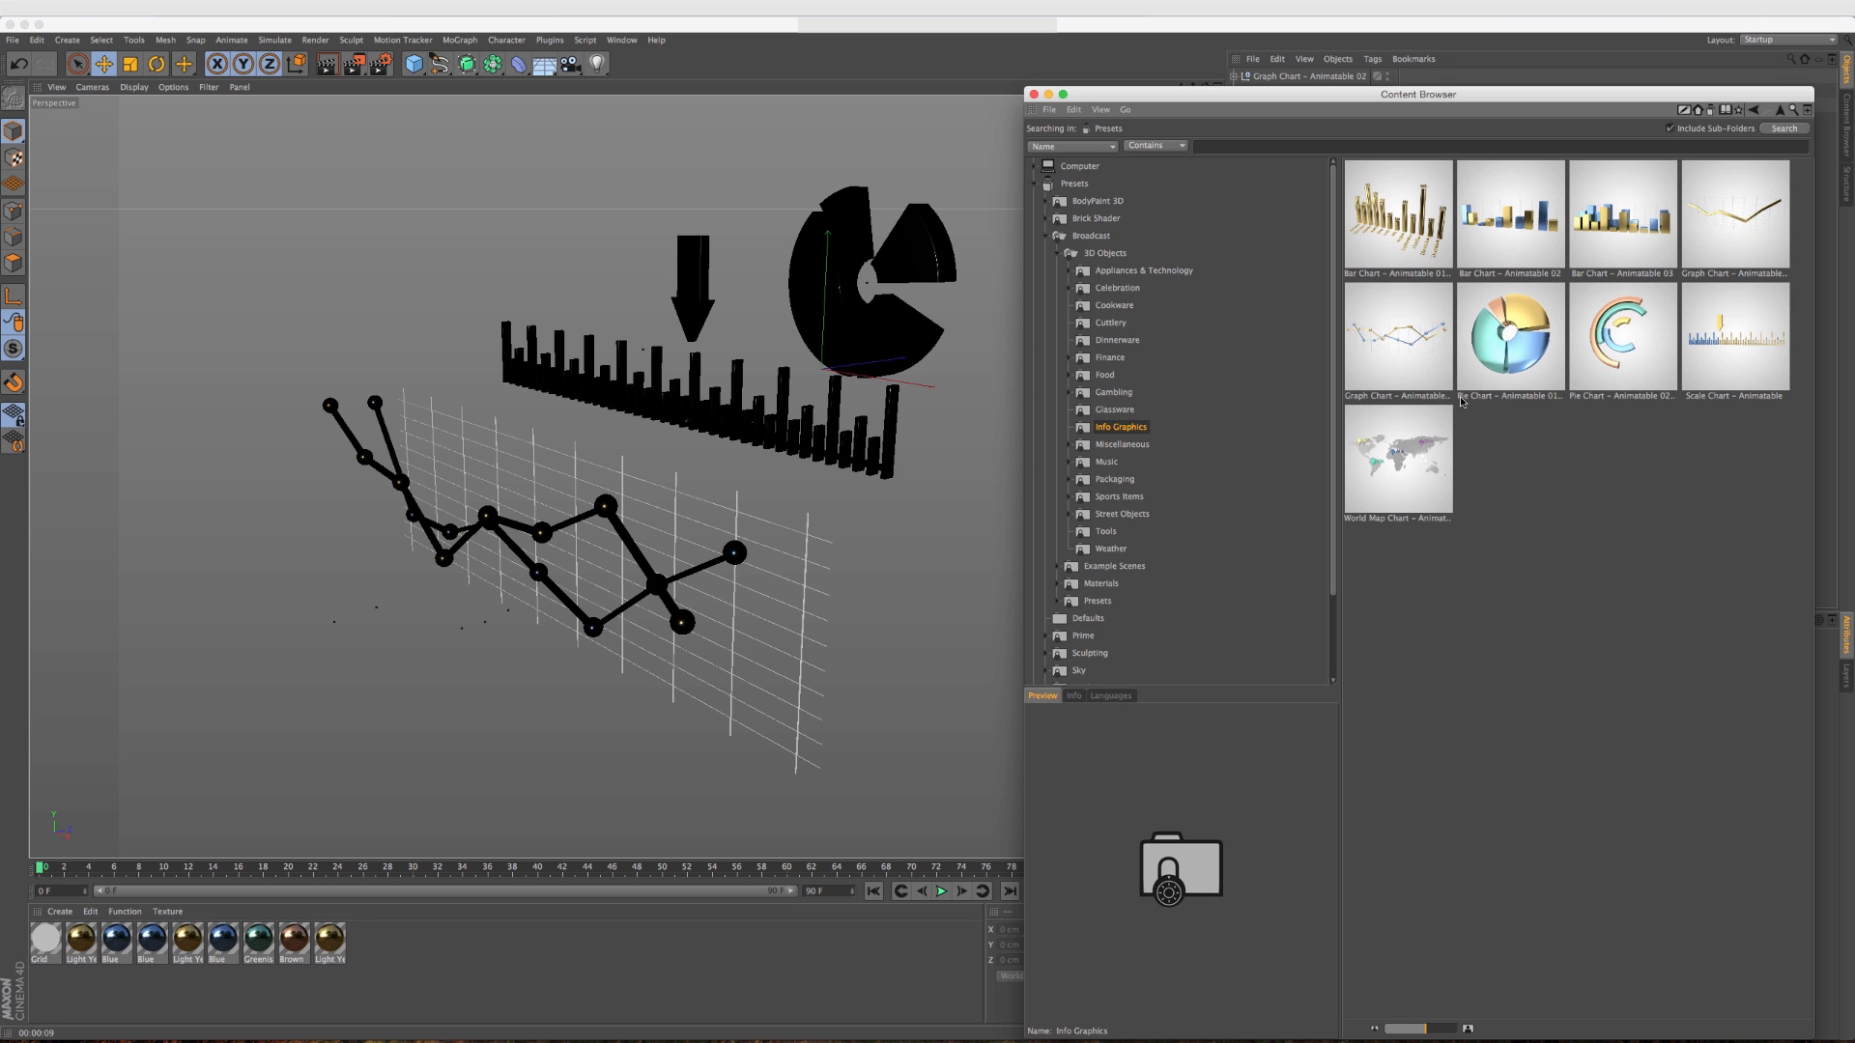
mouse_move(1509, 363)
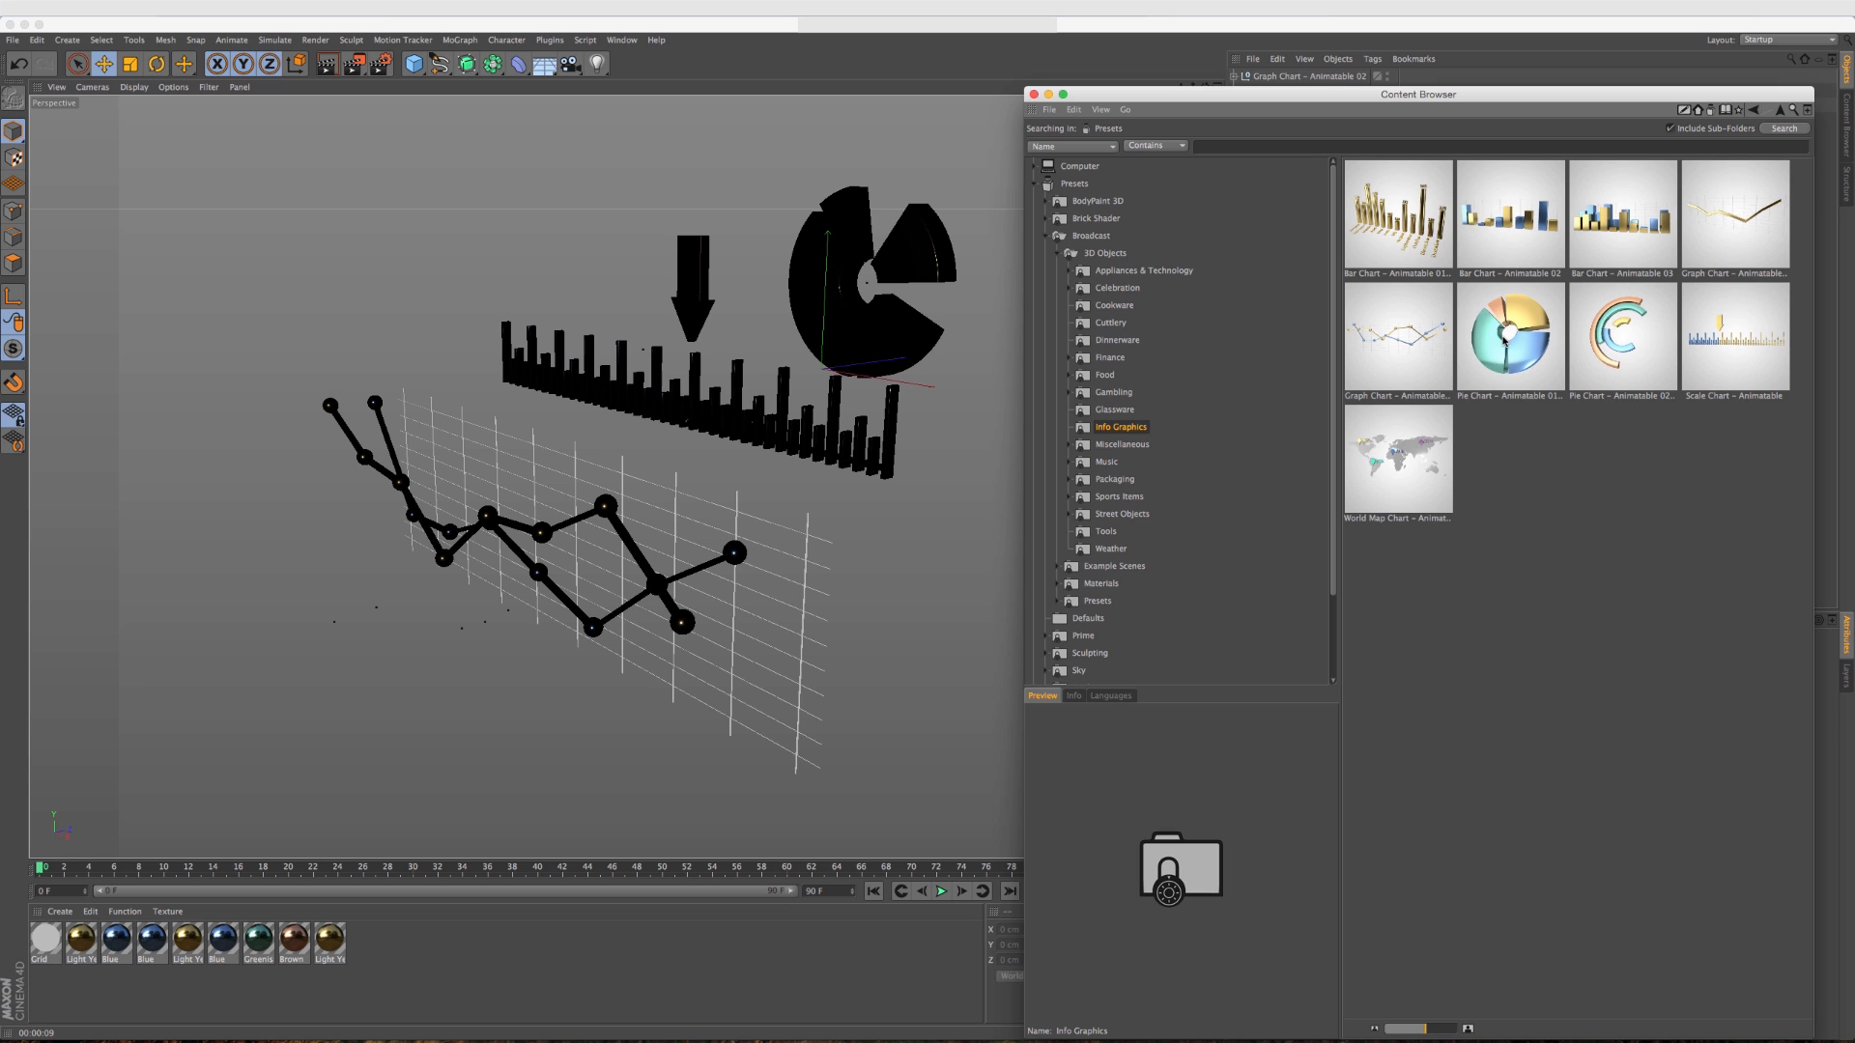
mouse_move(1424, 404)
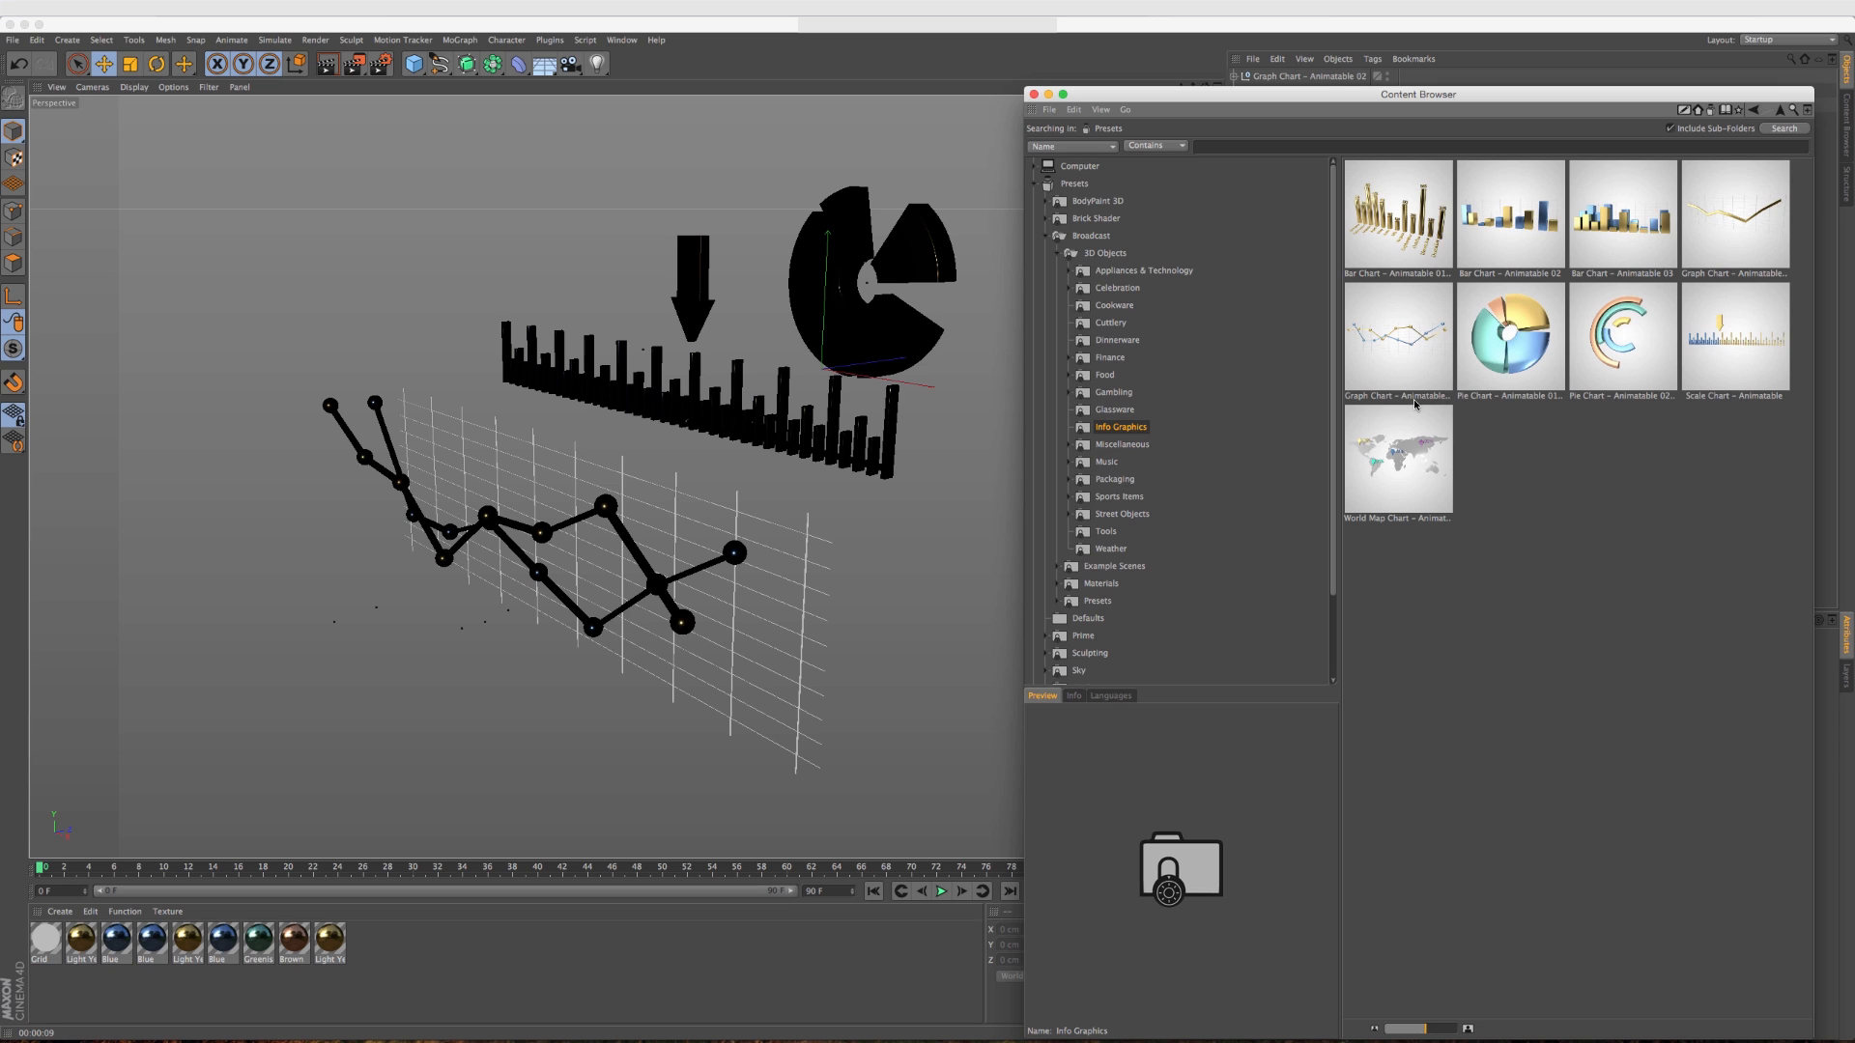
mouse_move(1412, 404)
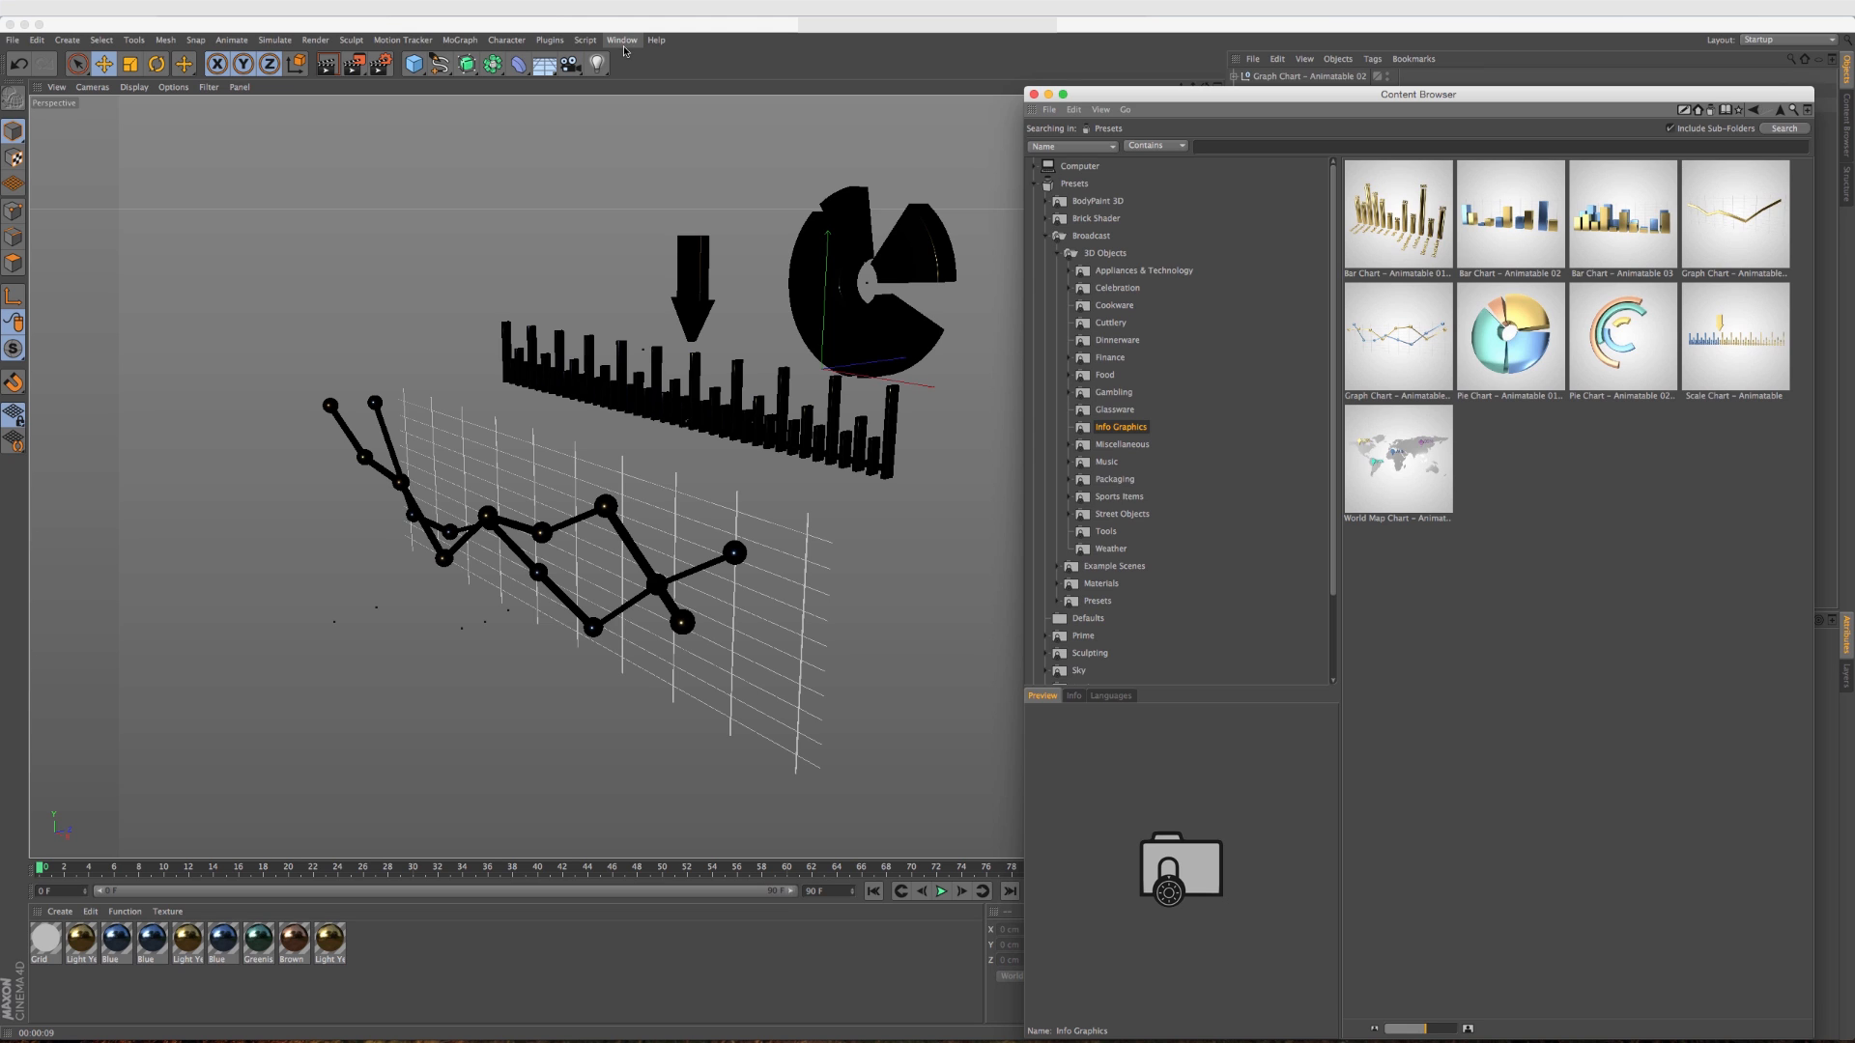
left_click(620, 39)
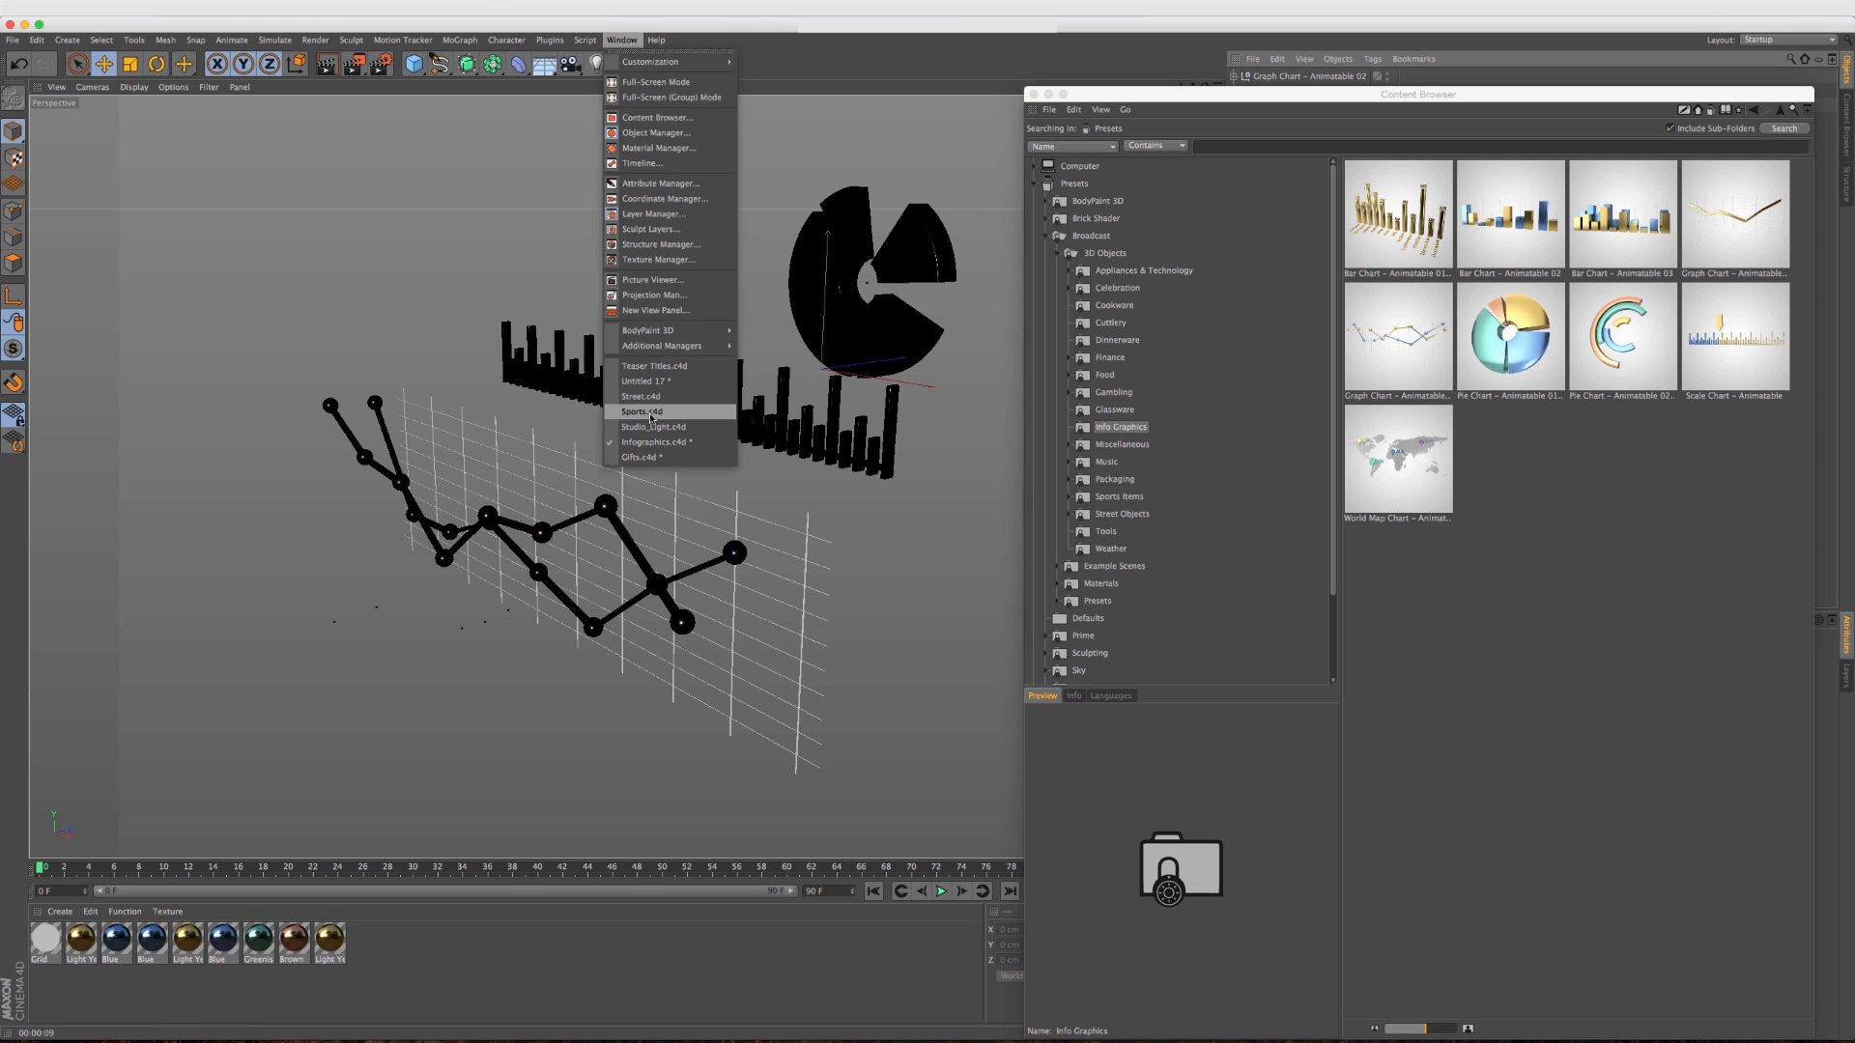
Switch to another open scene and preview the Studio Spotlight in the Miscellaneous folder.
left_click(641, 410)
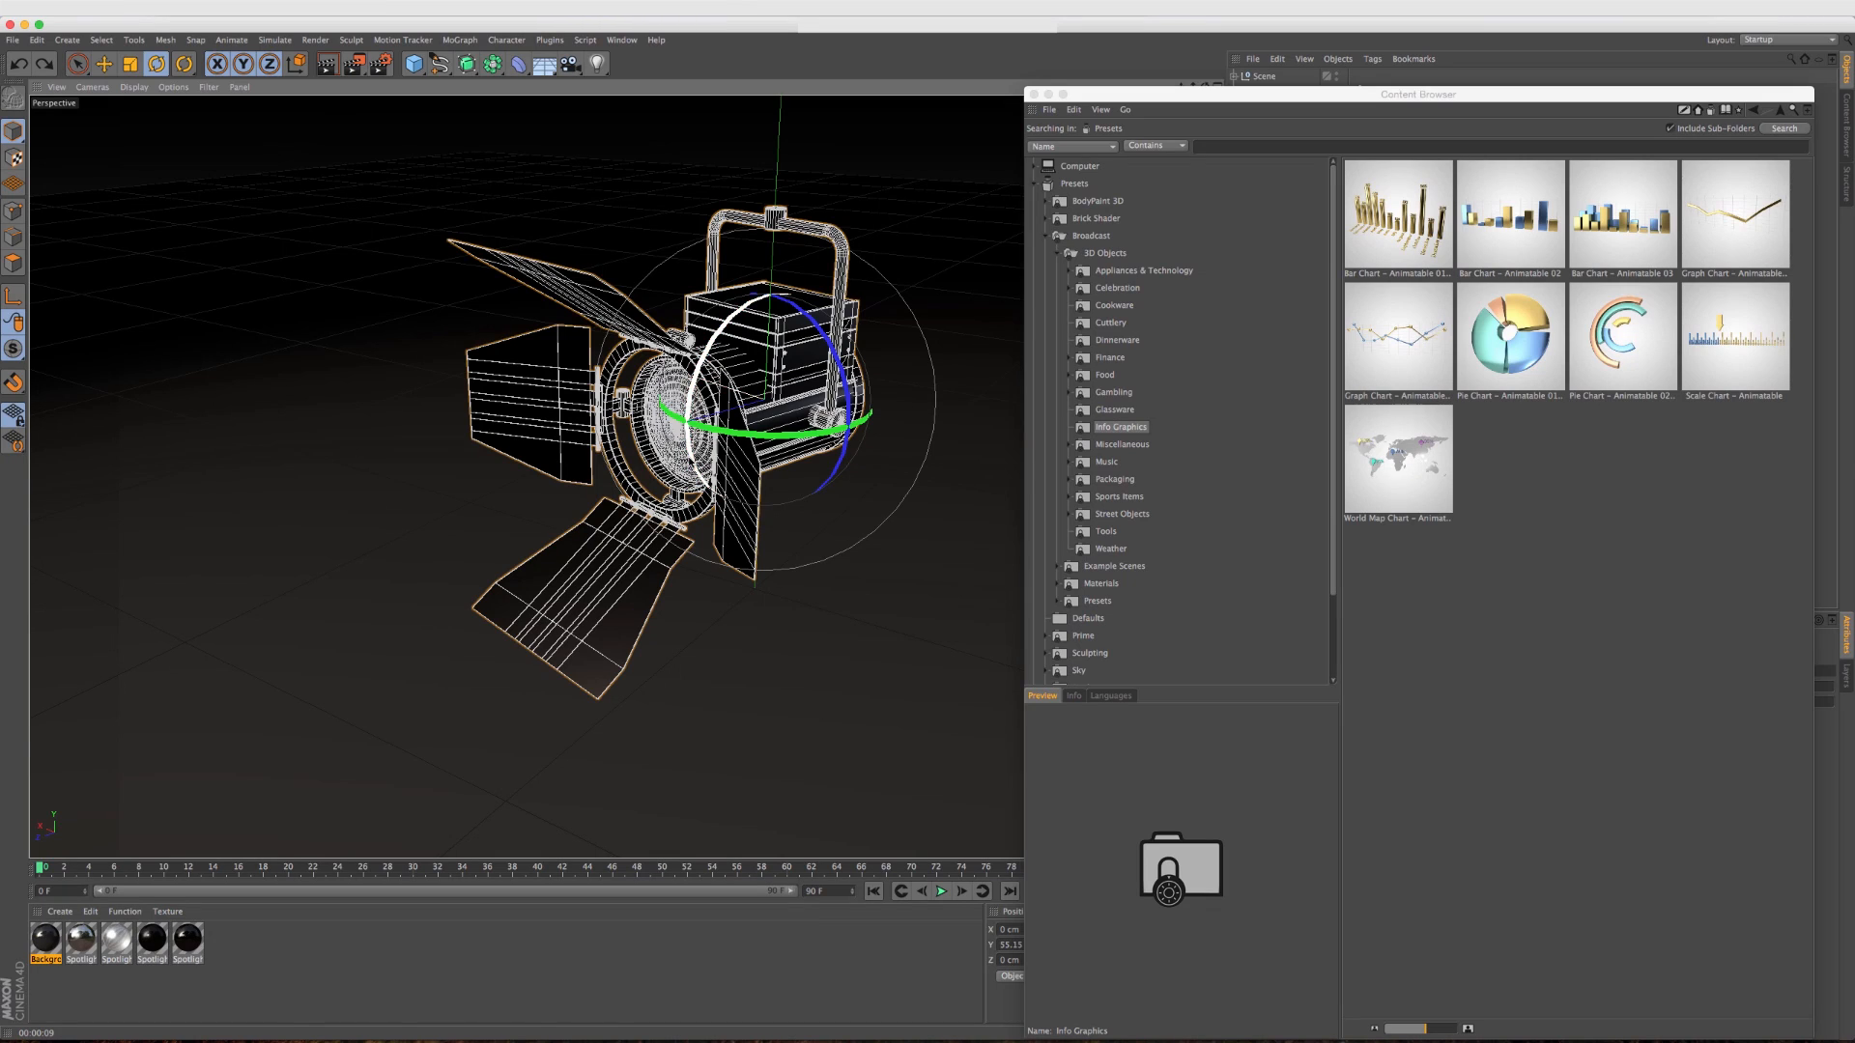
left_click(1122, 444)
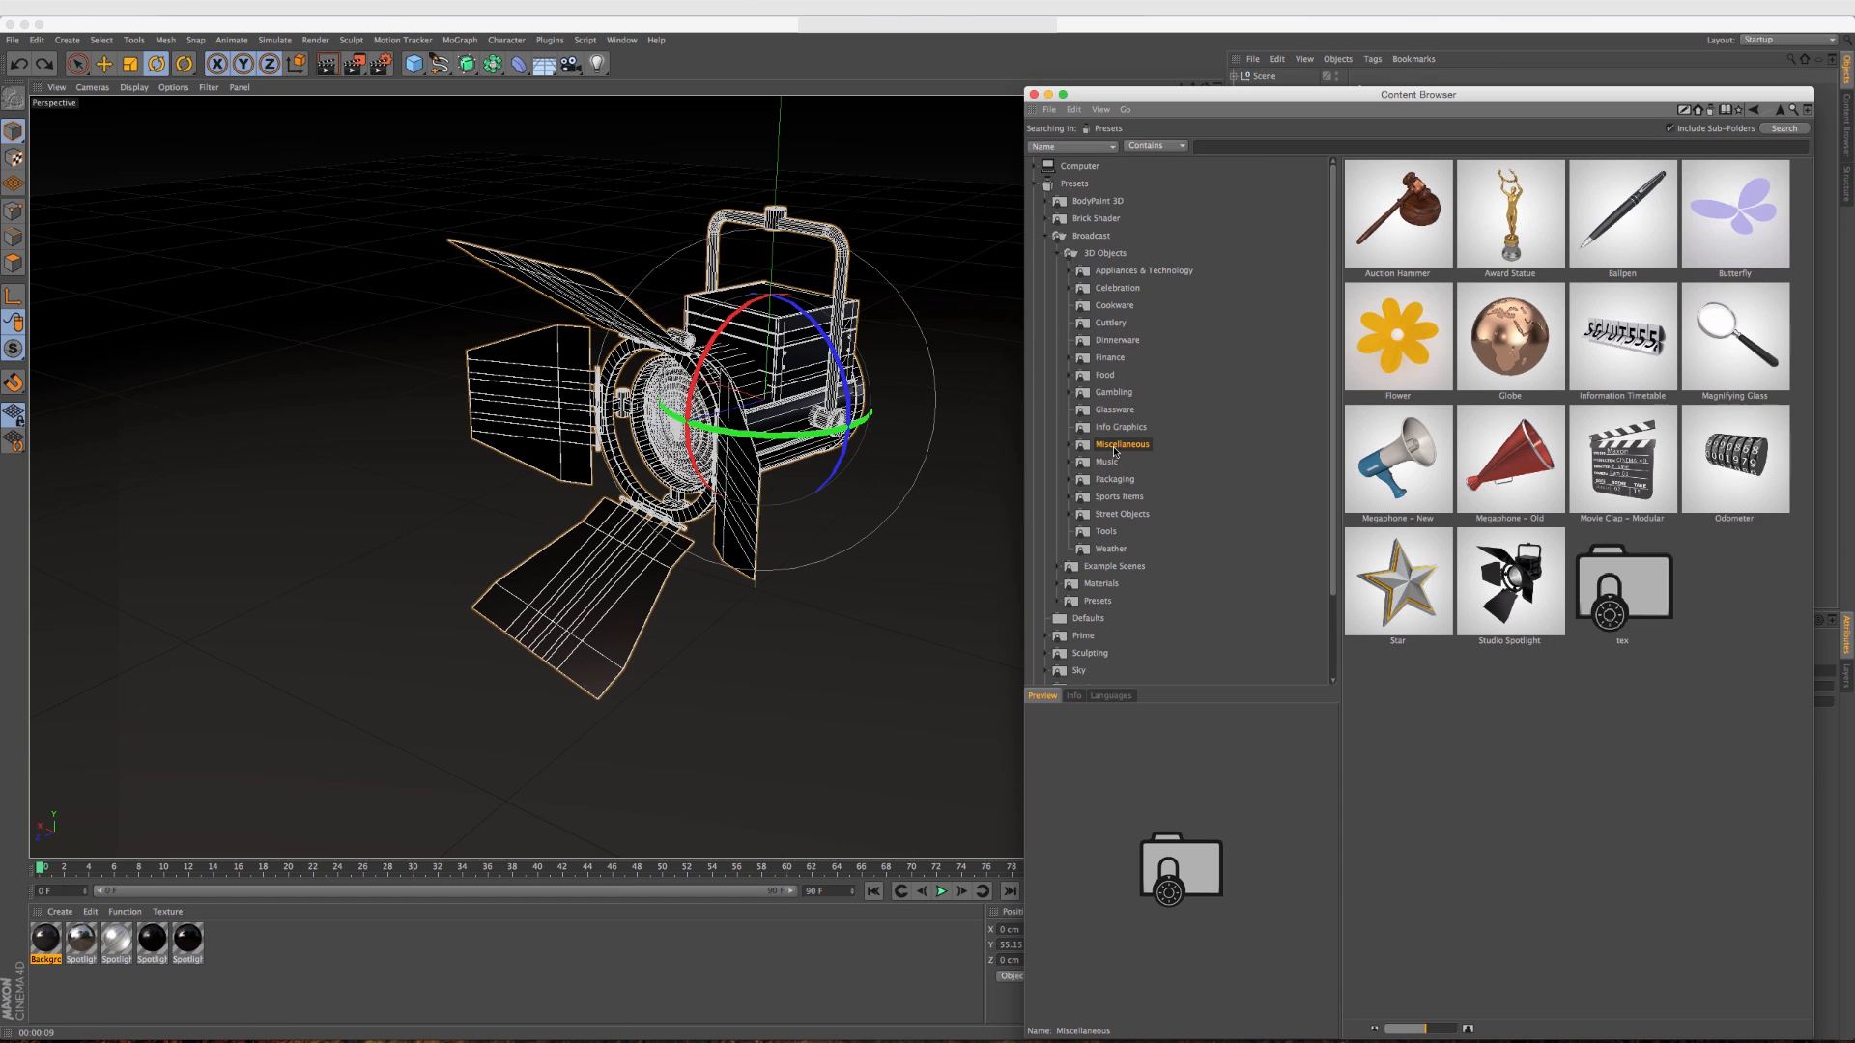
left_click(1509, 585)
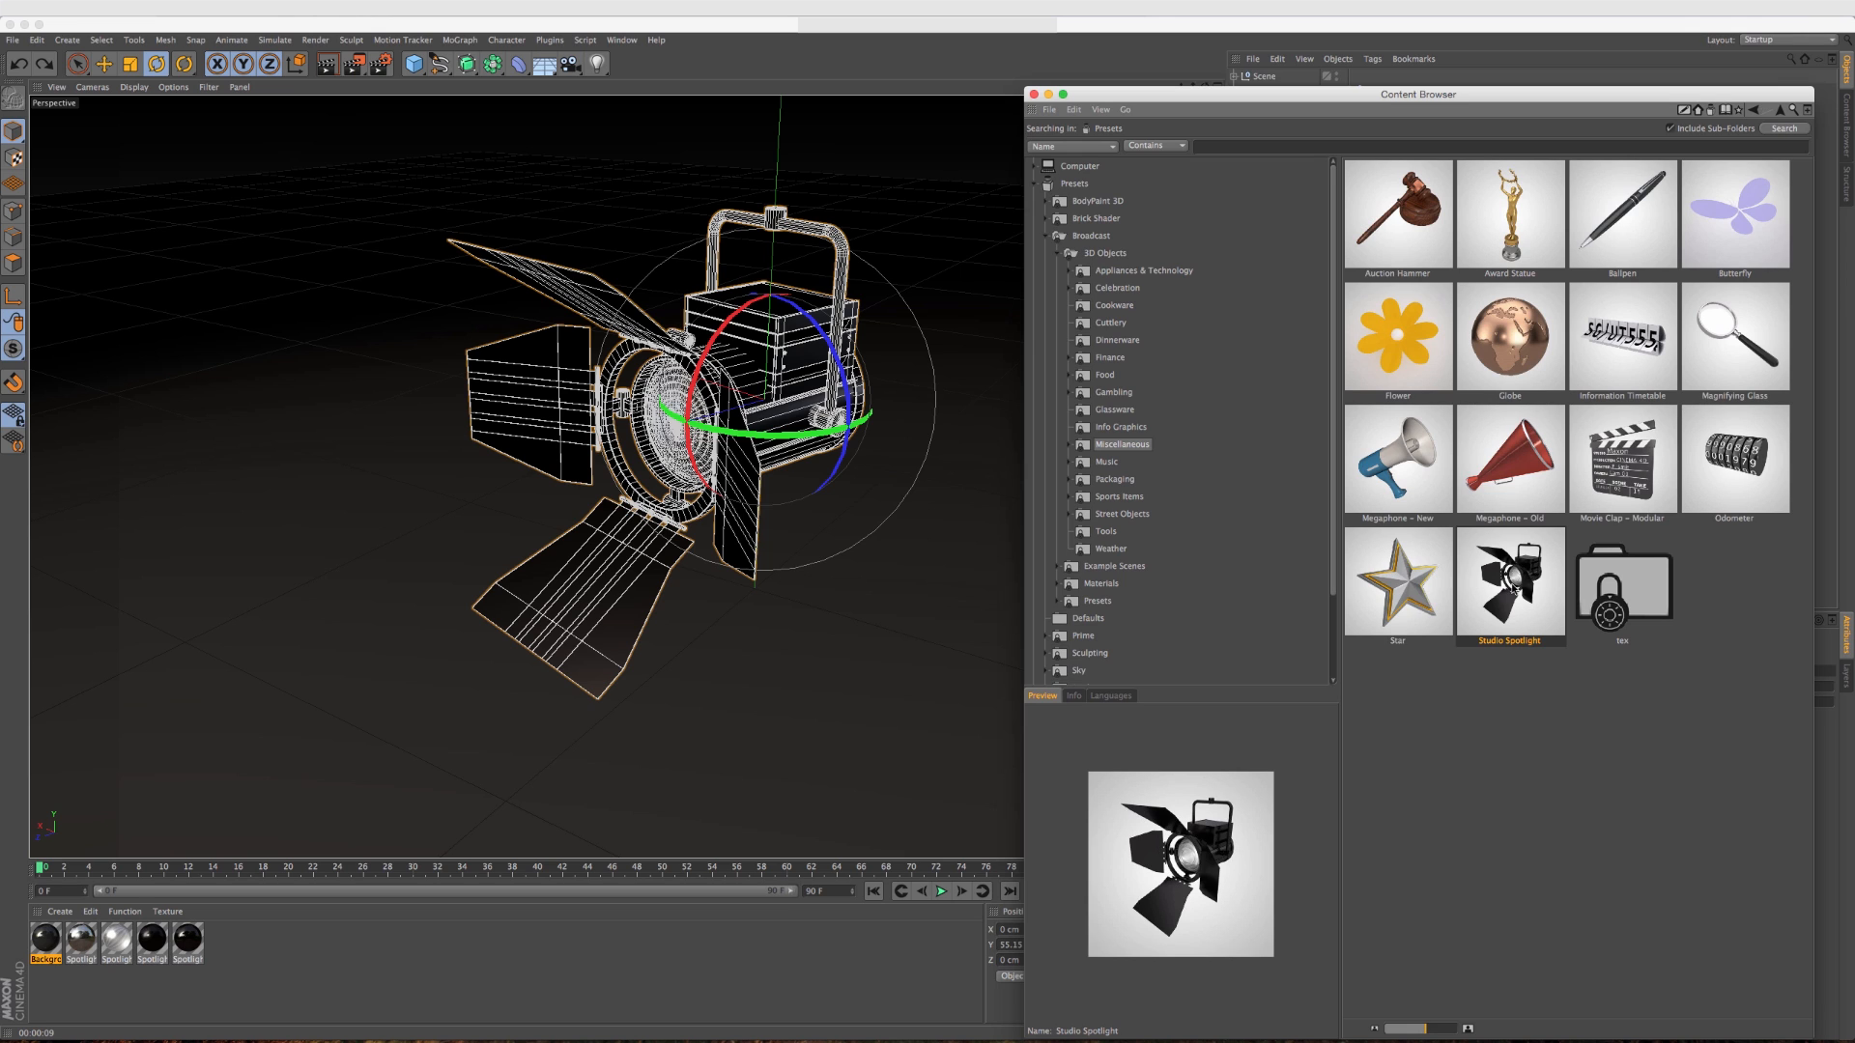
mouse_move(1474, 622)
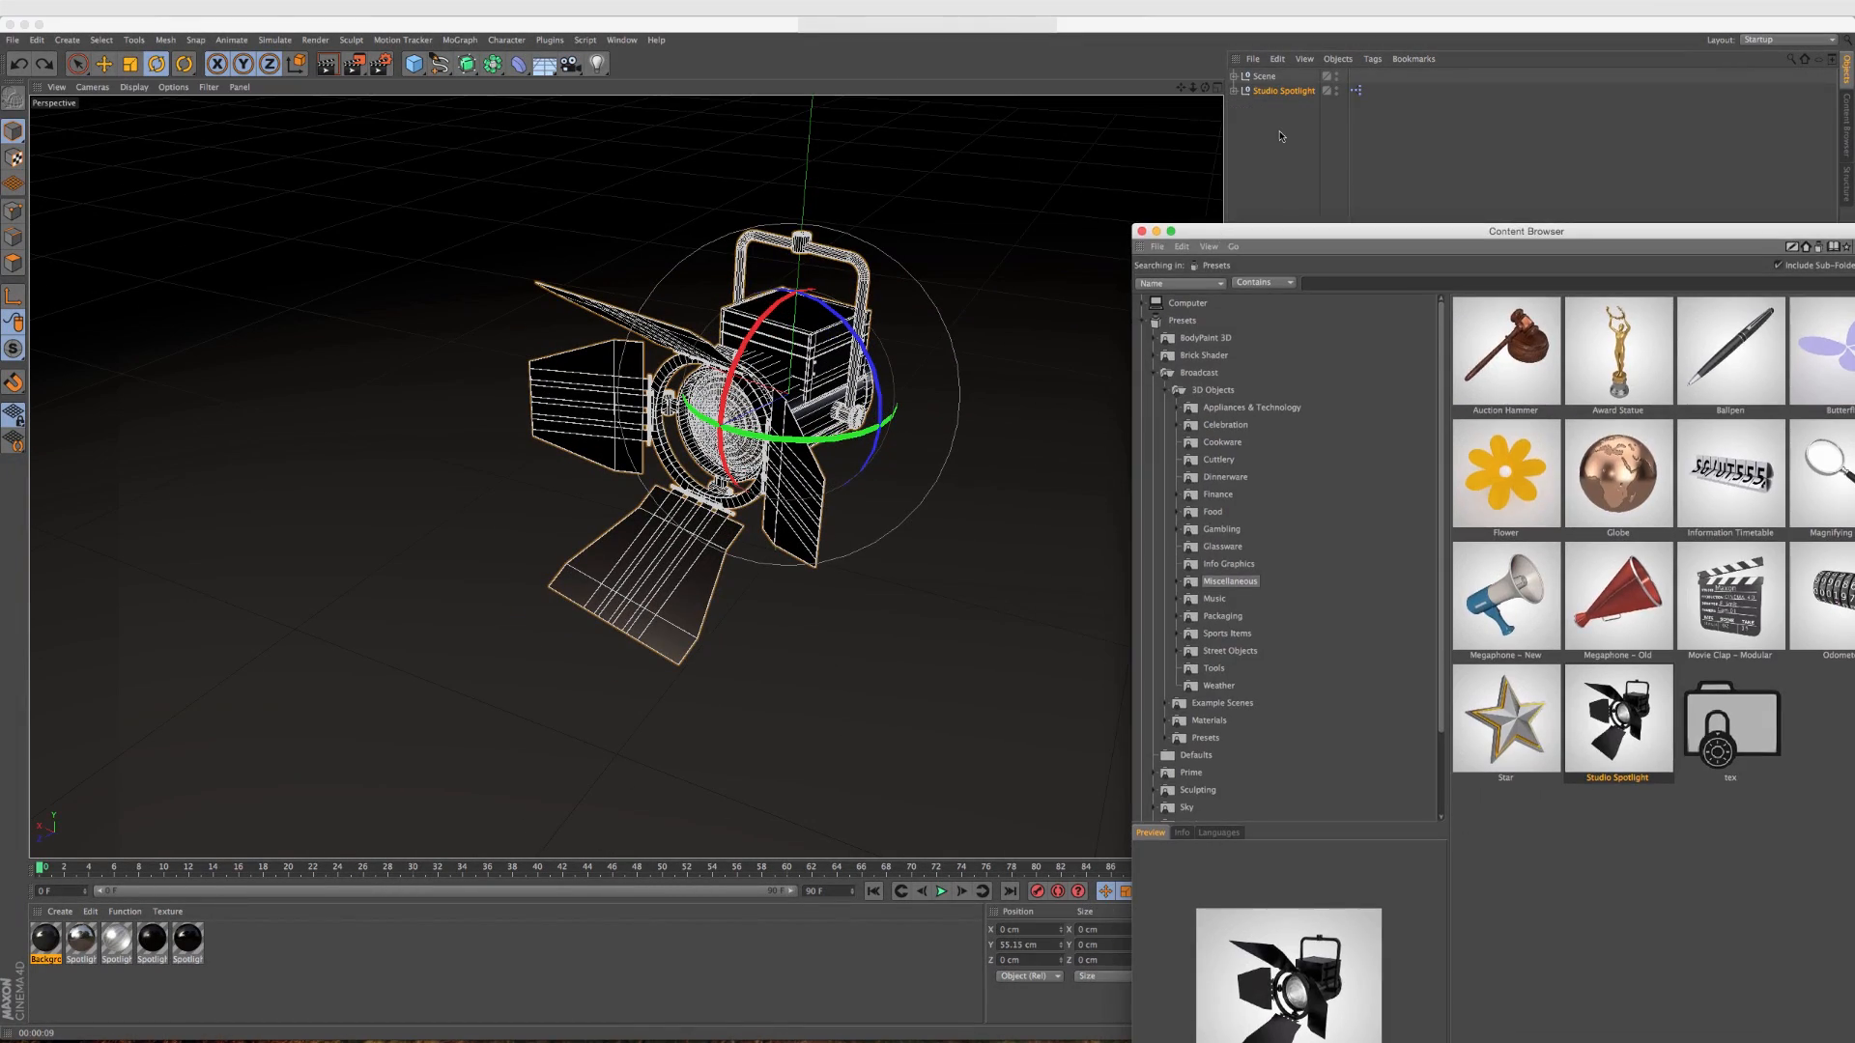
Drag the Studio Spotlight into the object list and widen its Open Horizontal door value.
left_click_drag(1526, 230, 820, 777)
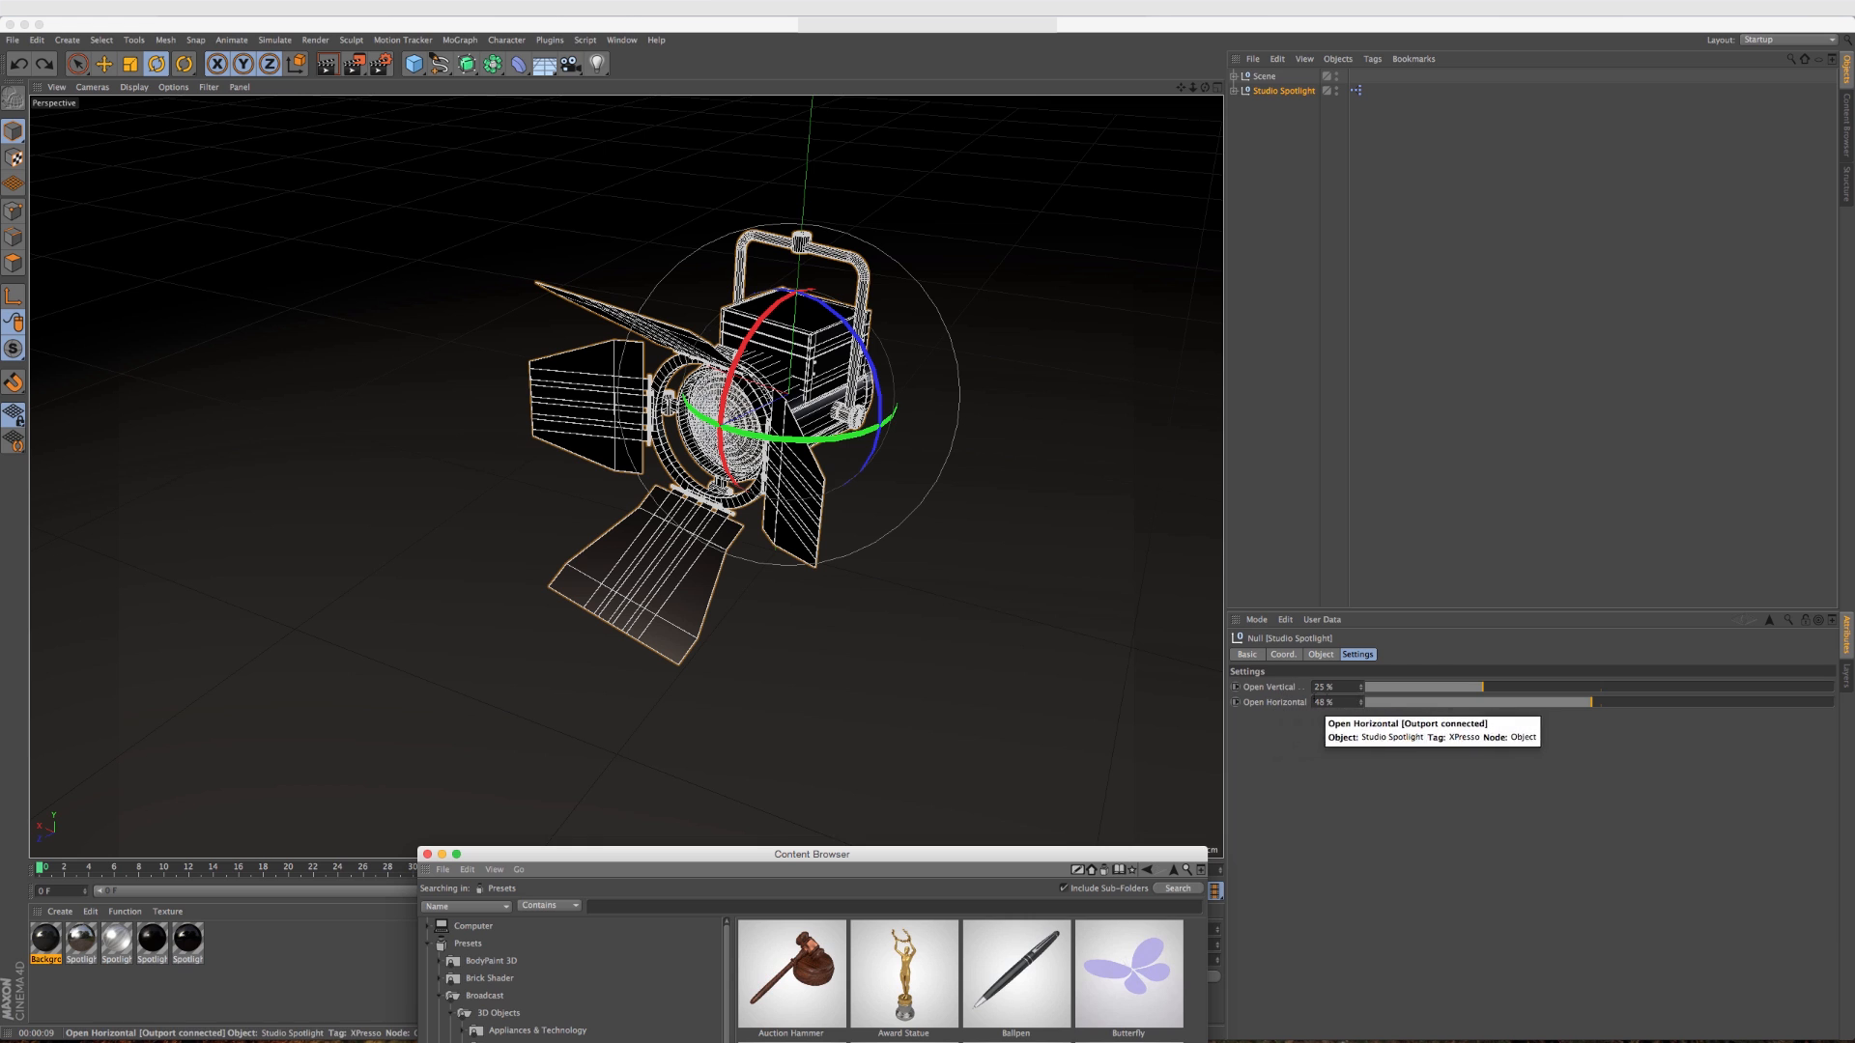
left_click_drag(1432, 686, 1705, 686)
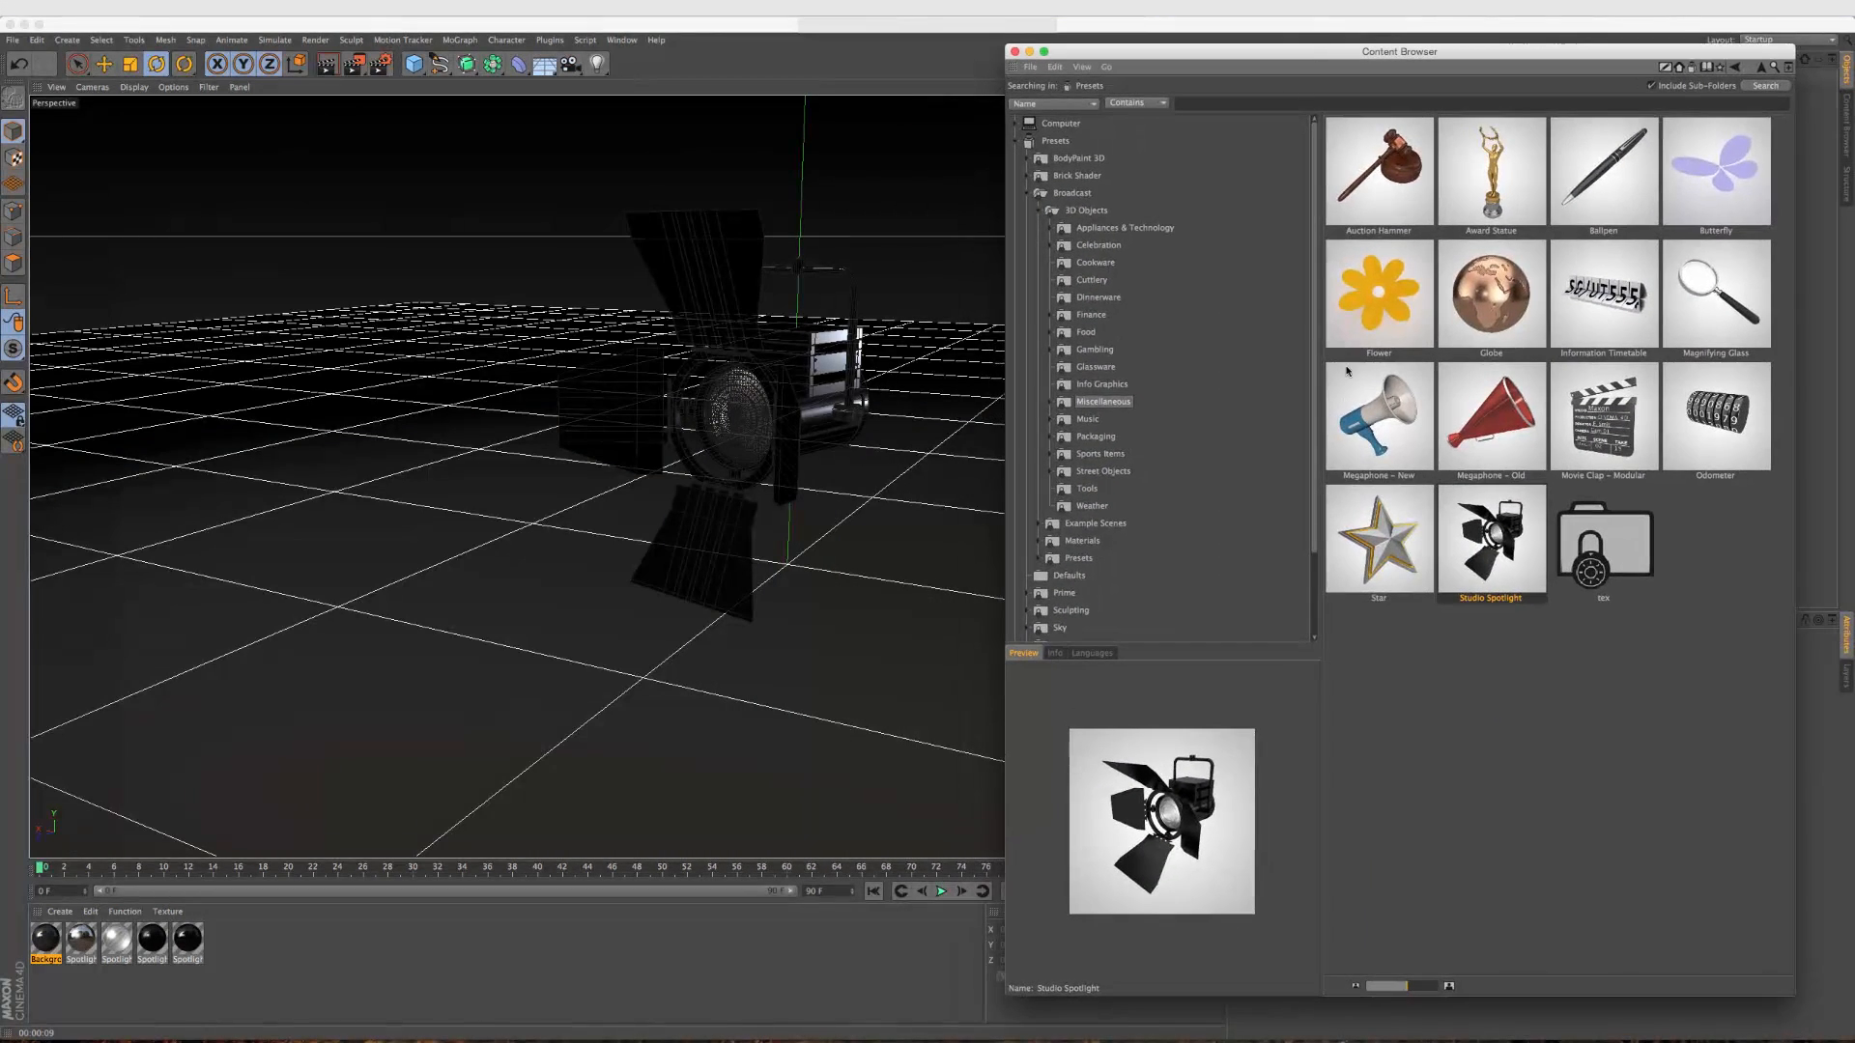
Switch to the basketball hoop sports scene and list the Sports Items presets.
left_click(620, 38)
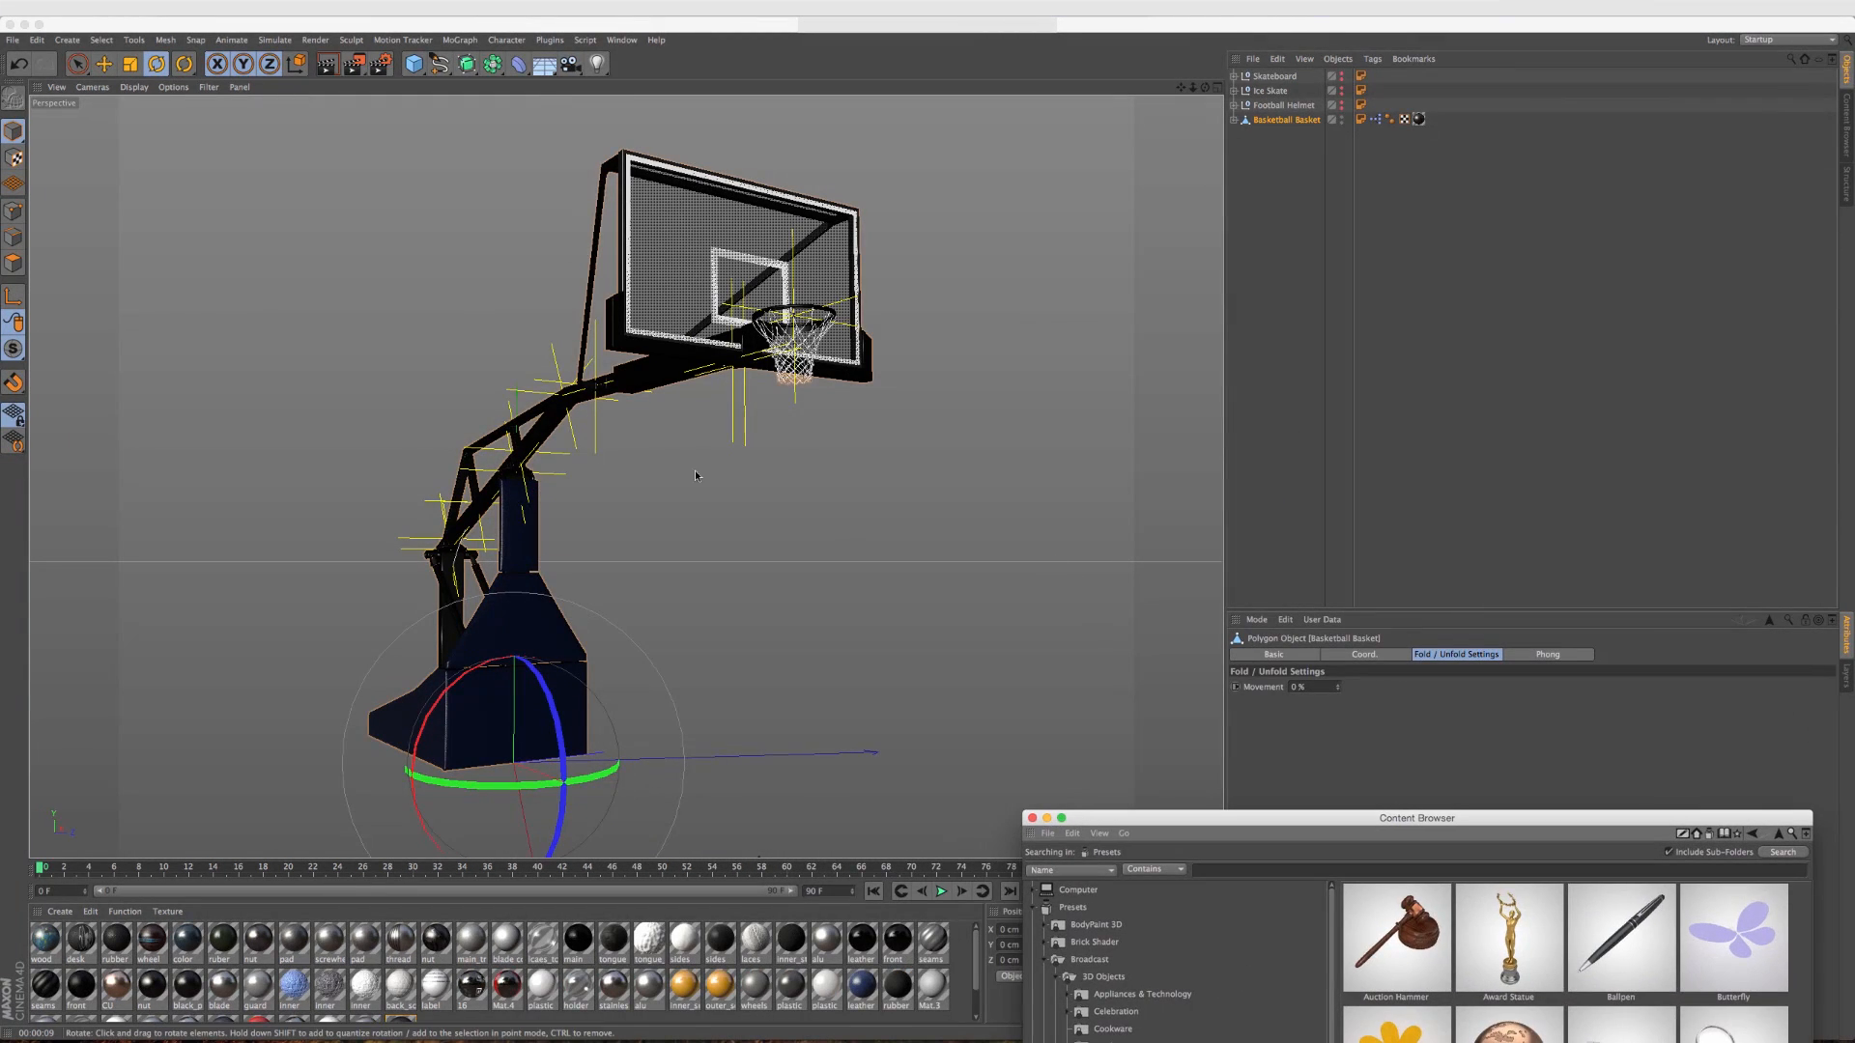
left_click_drag(696, 475, 734, 477)
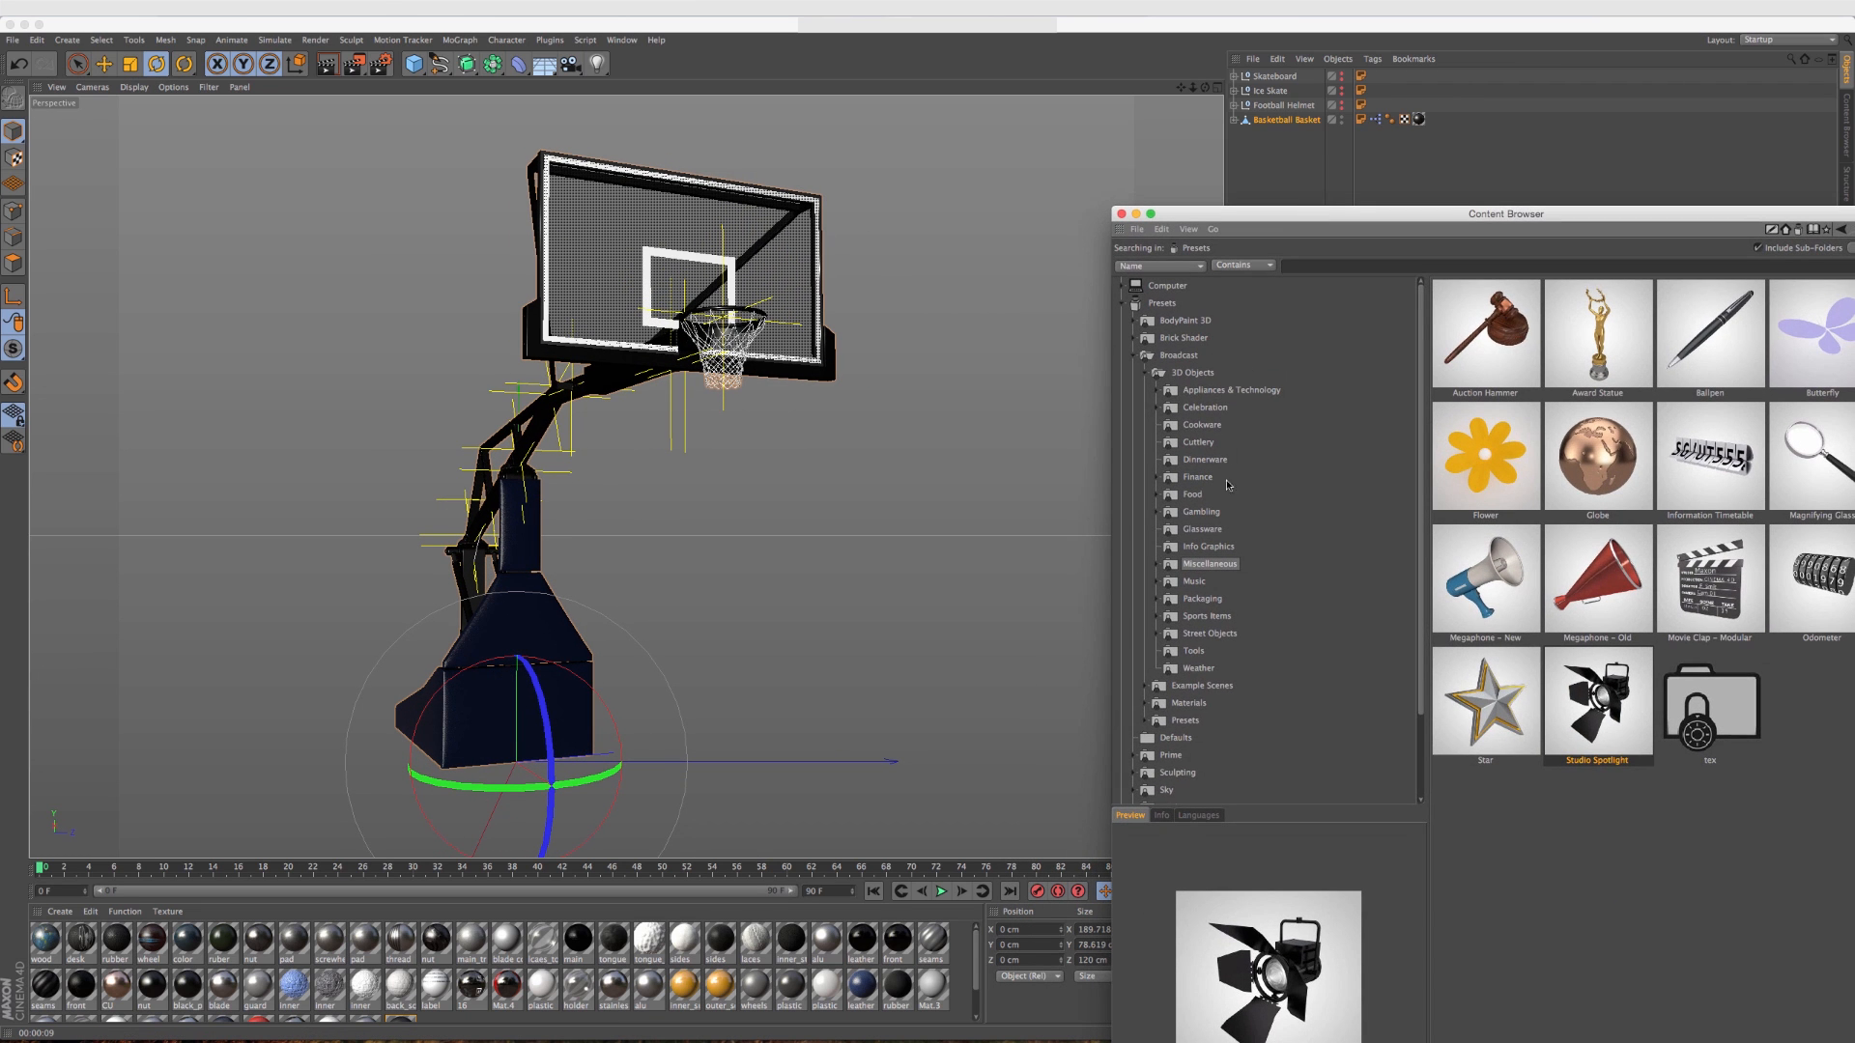
left_click(1205, 614)
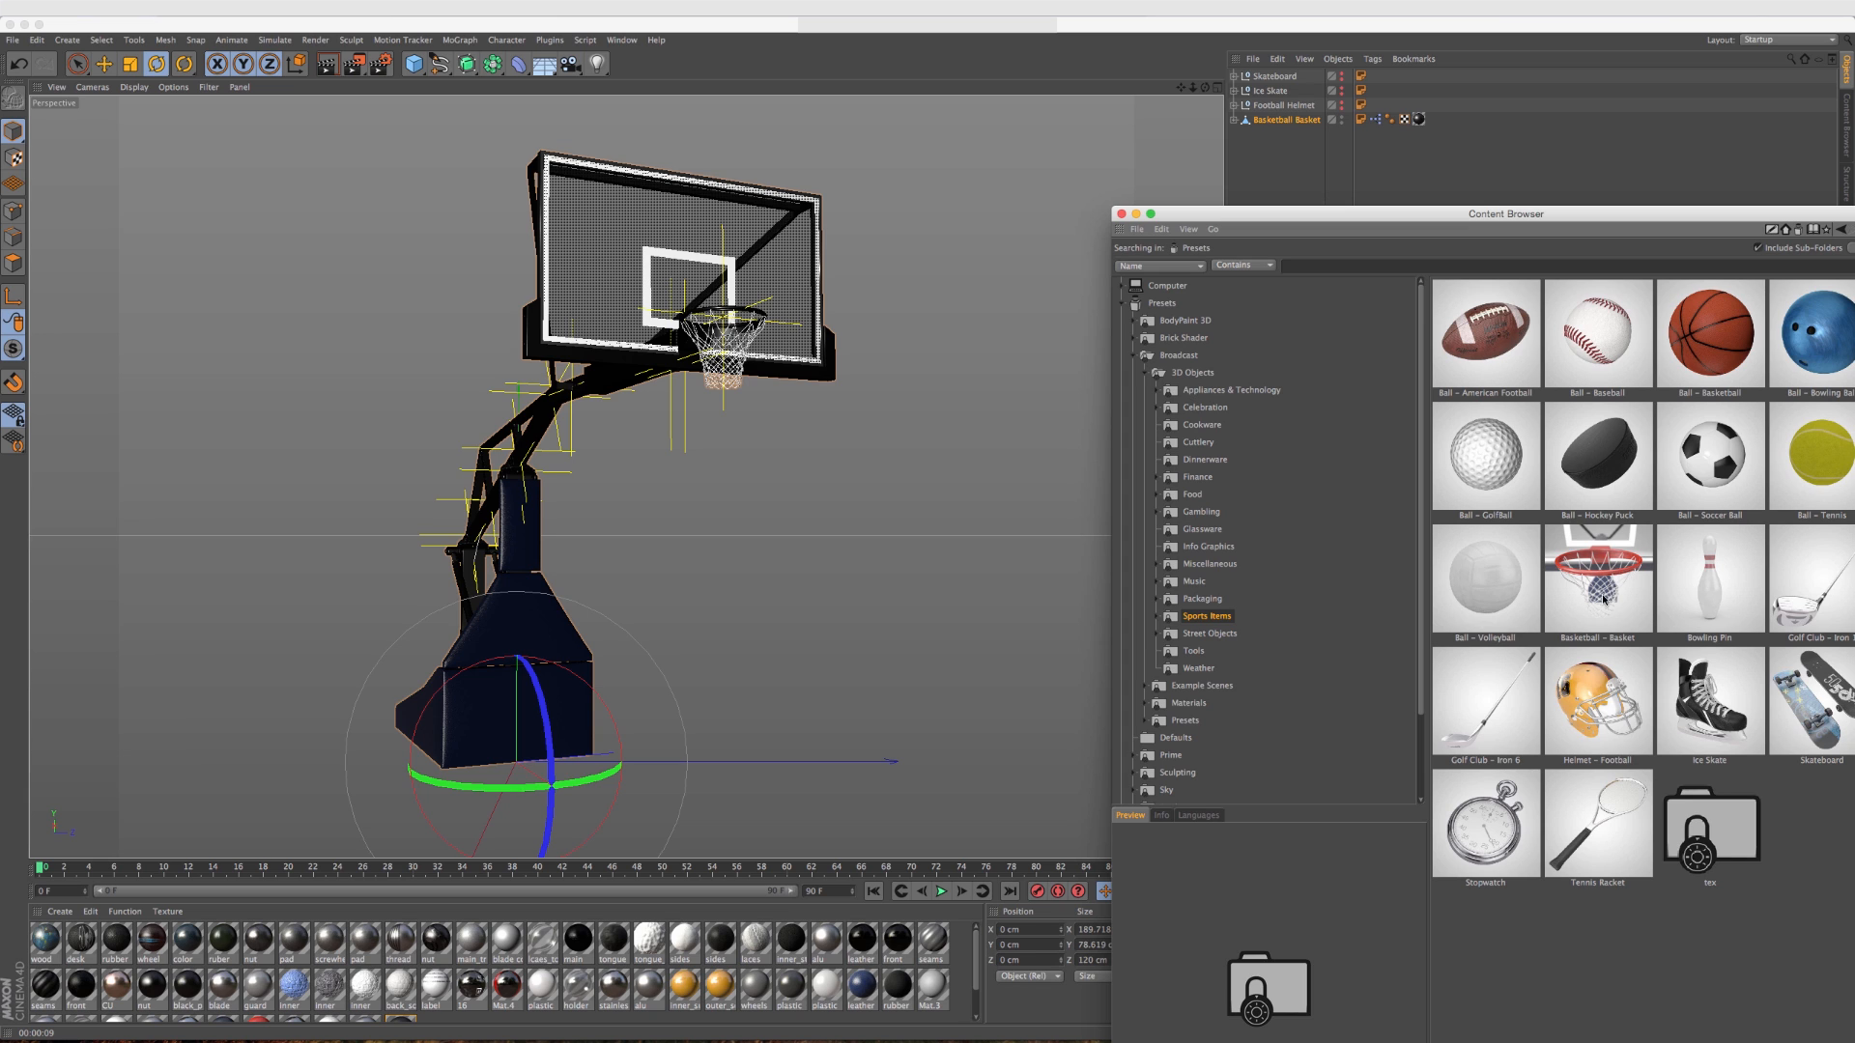
mouse_move(516, 641)
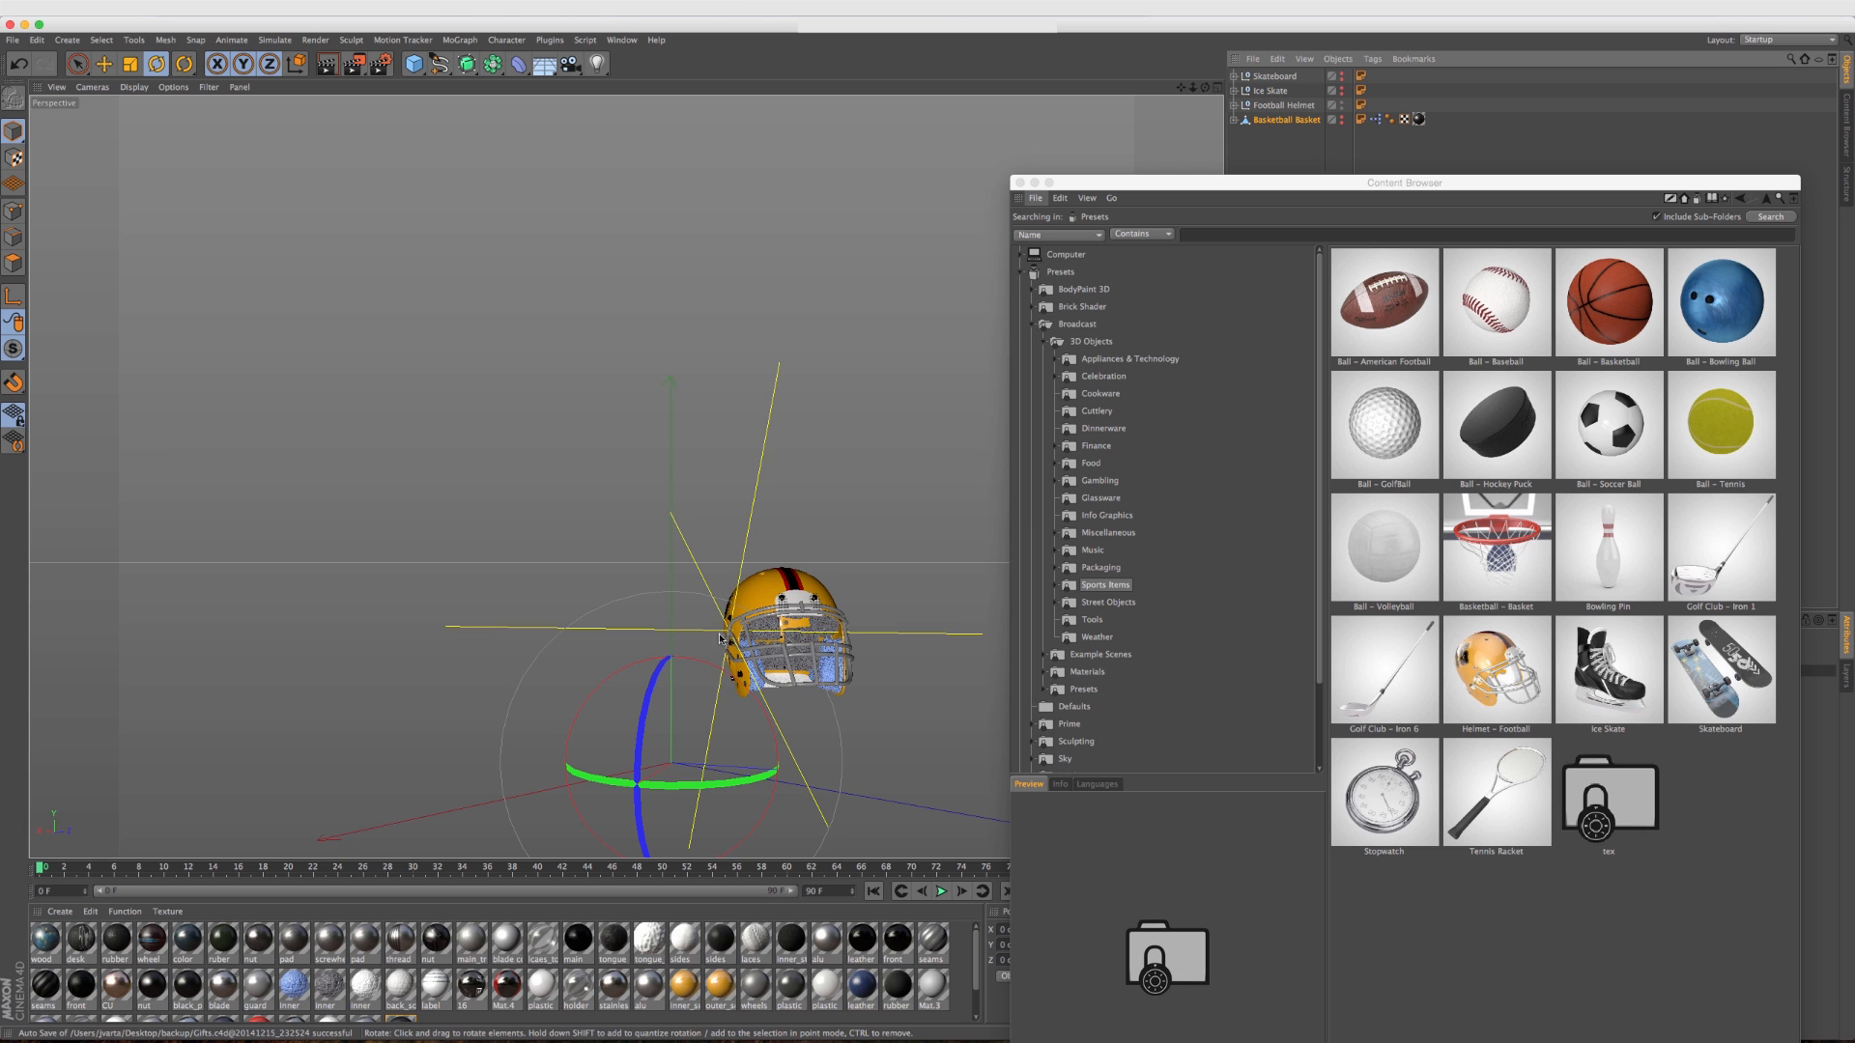
Zoom in on the football helmet, then select and frame the Ice Skate model.
left_click_drag(721, 639, 864, 642)
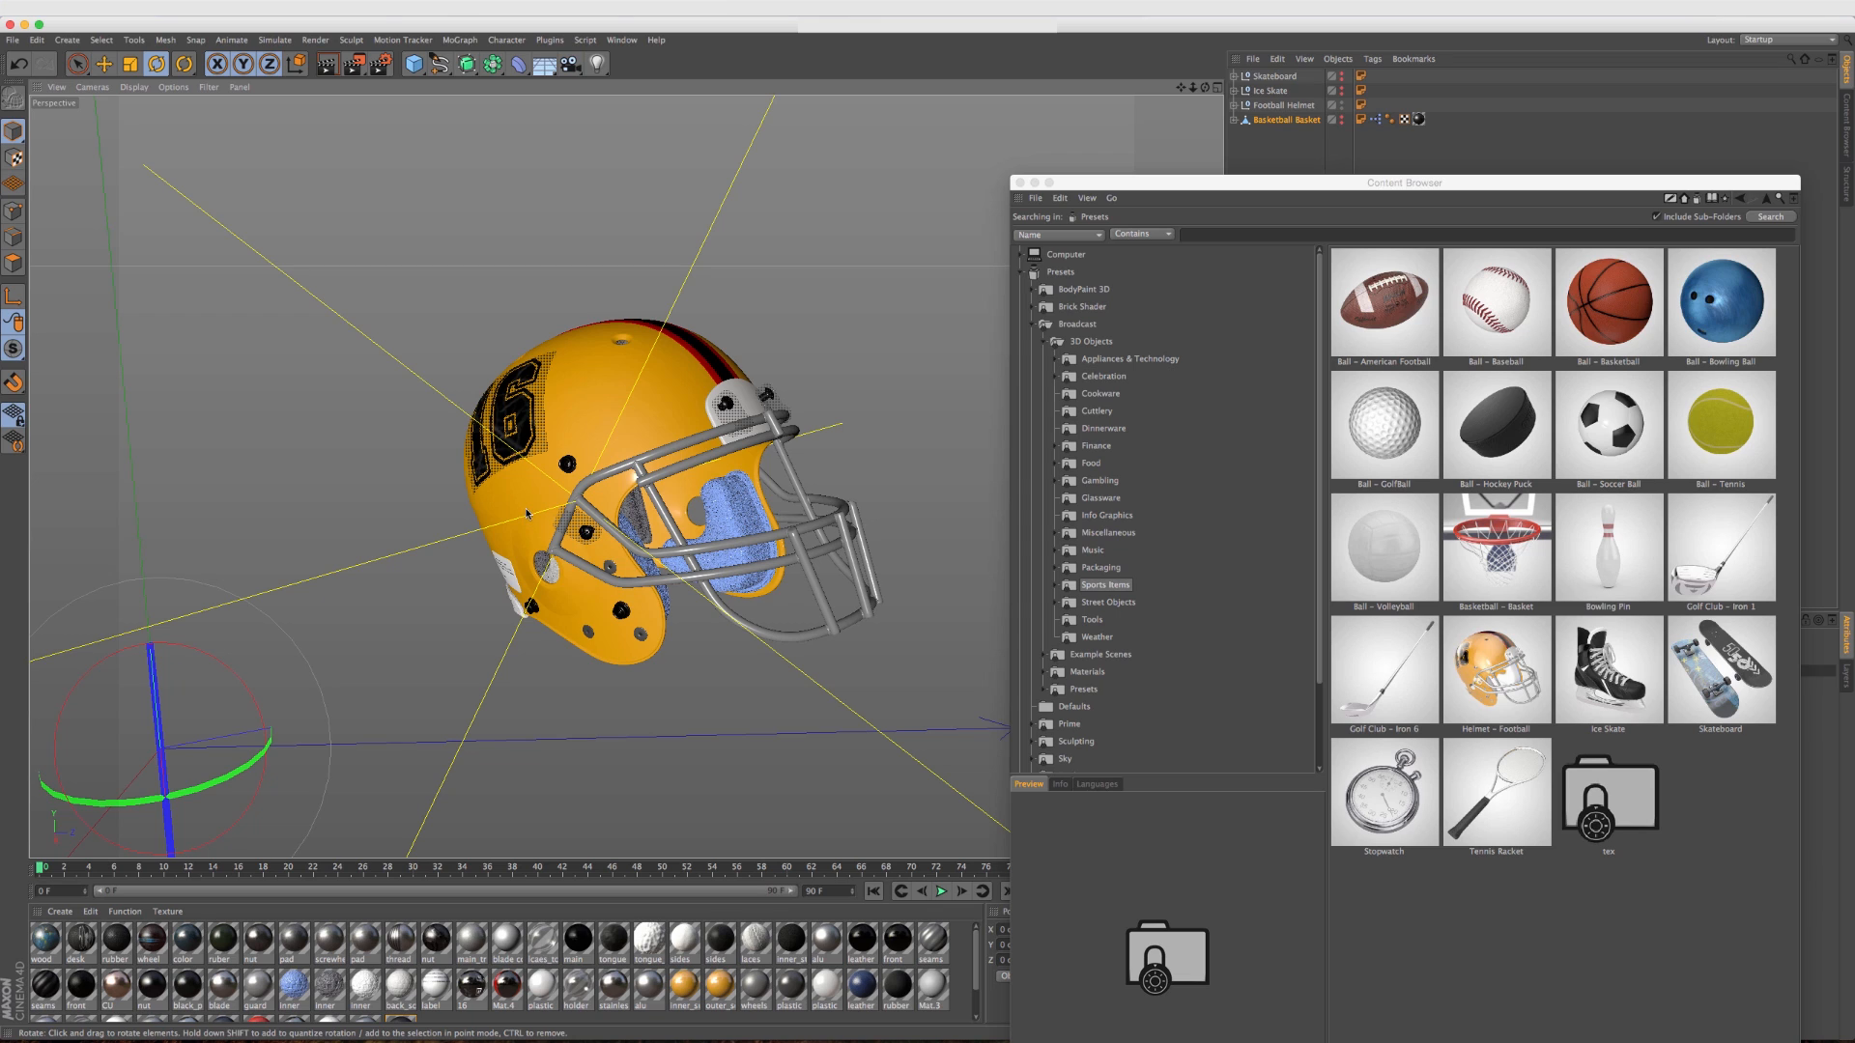
mouse_move(599, 536)
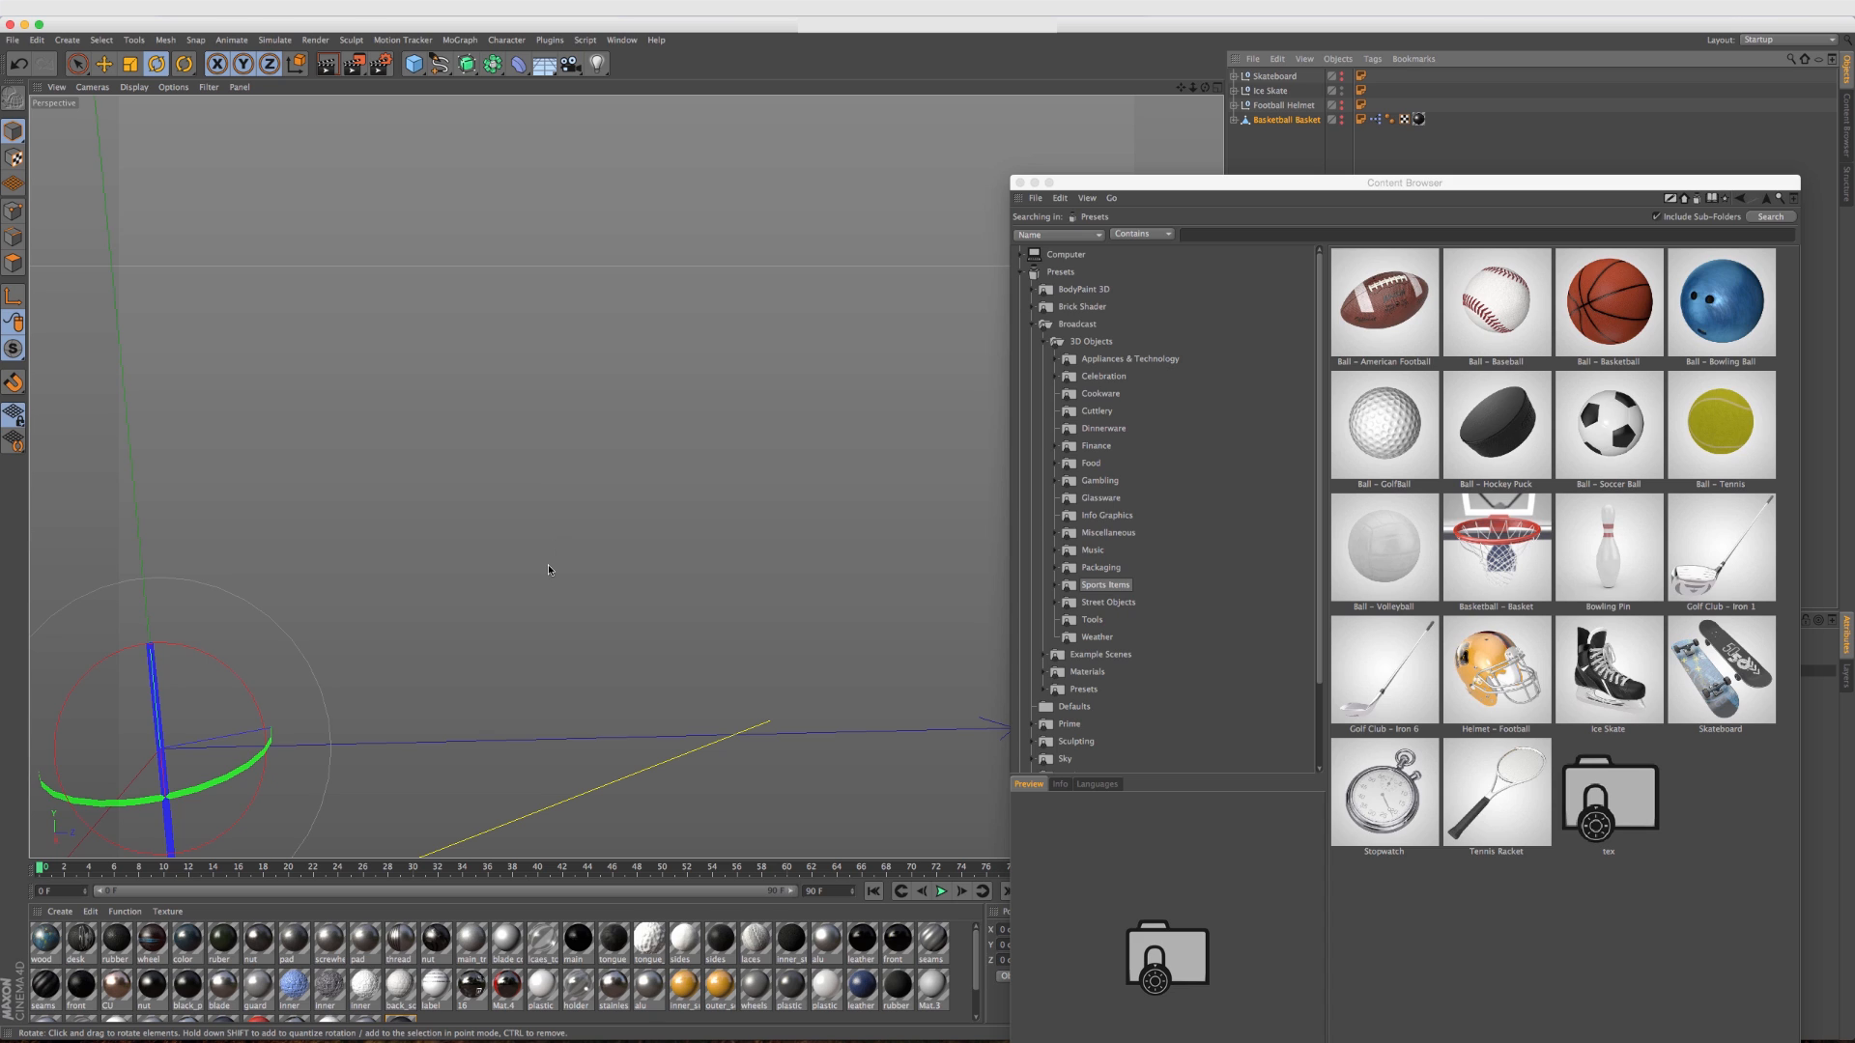
mouse_move(539, 671)
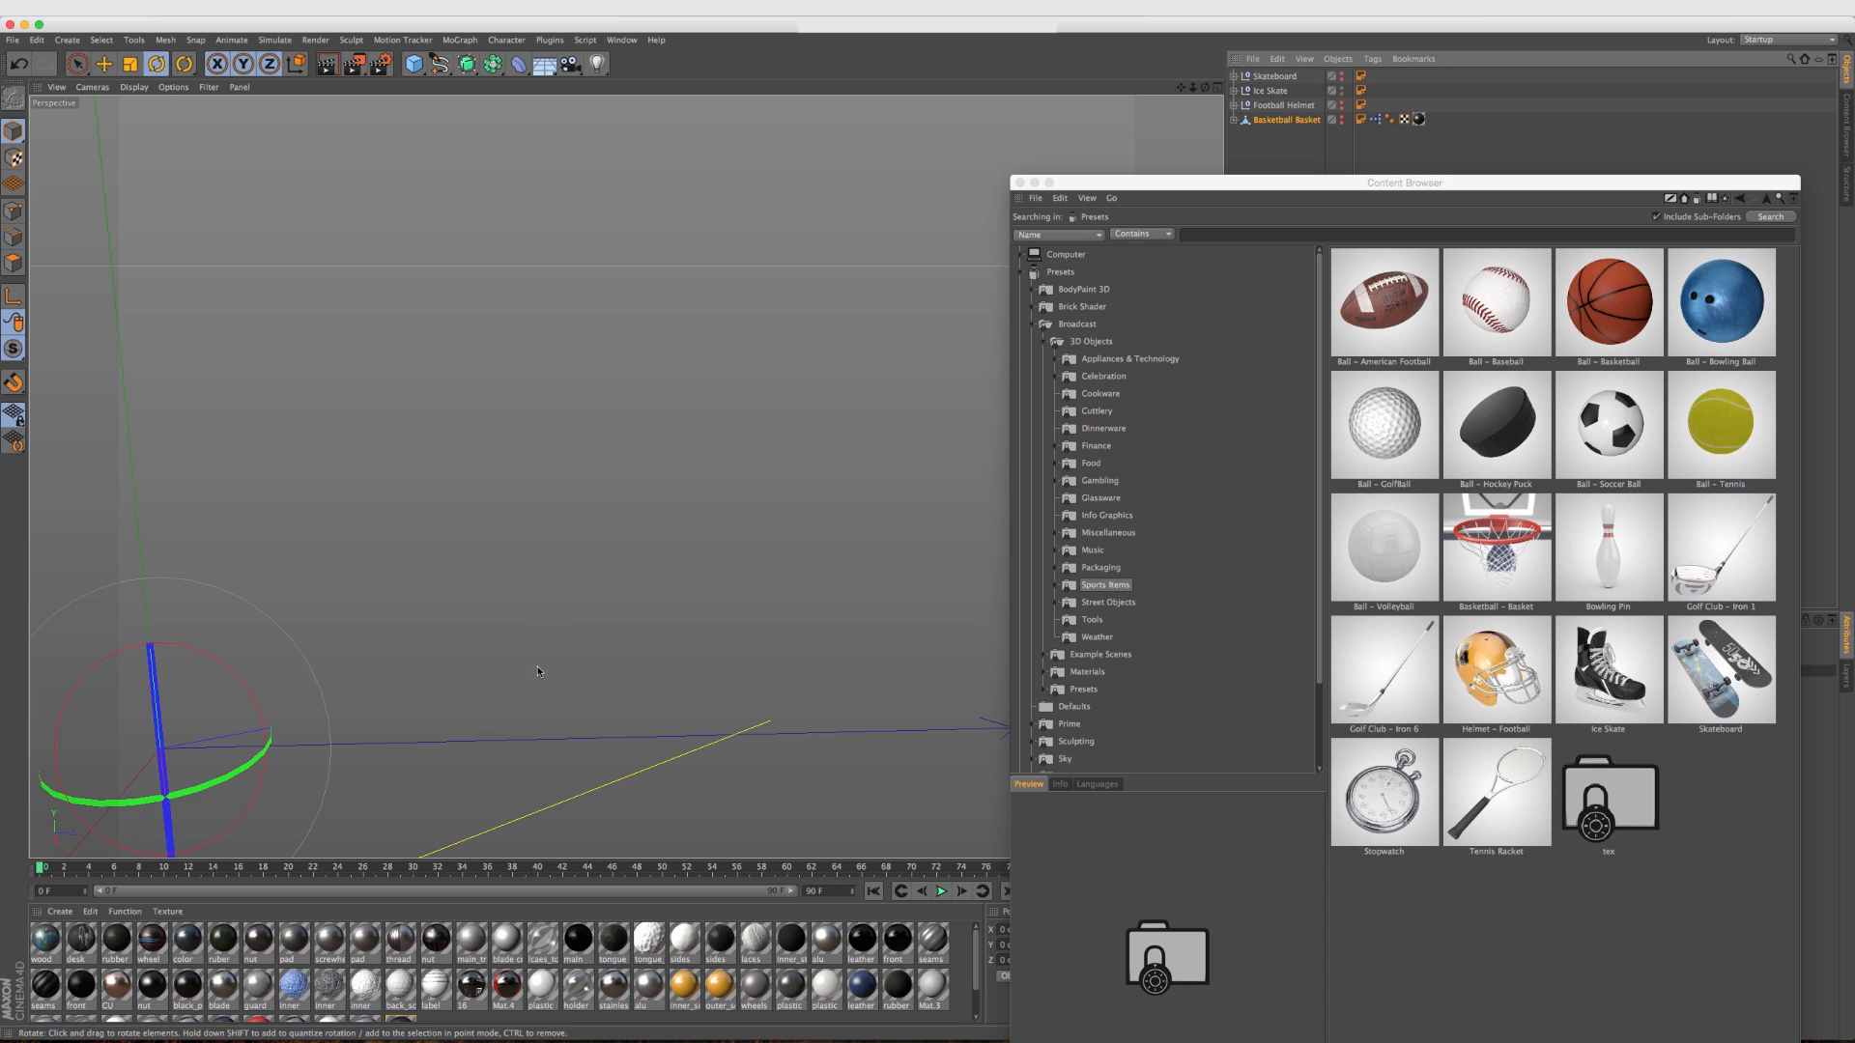
mouse_move(518, 710)
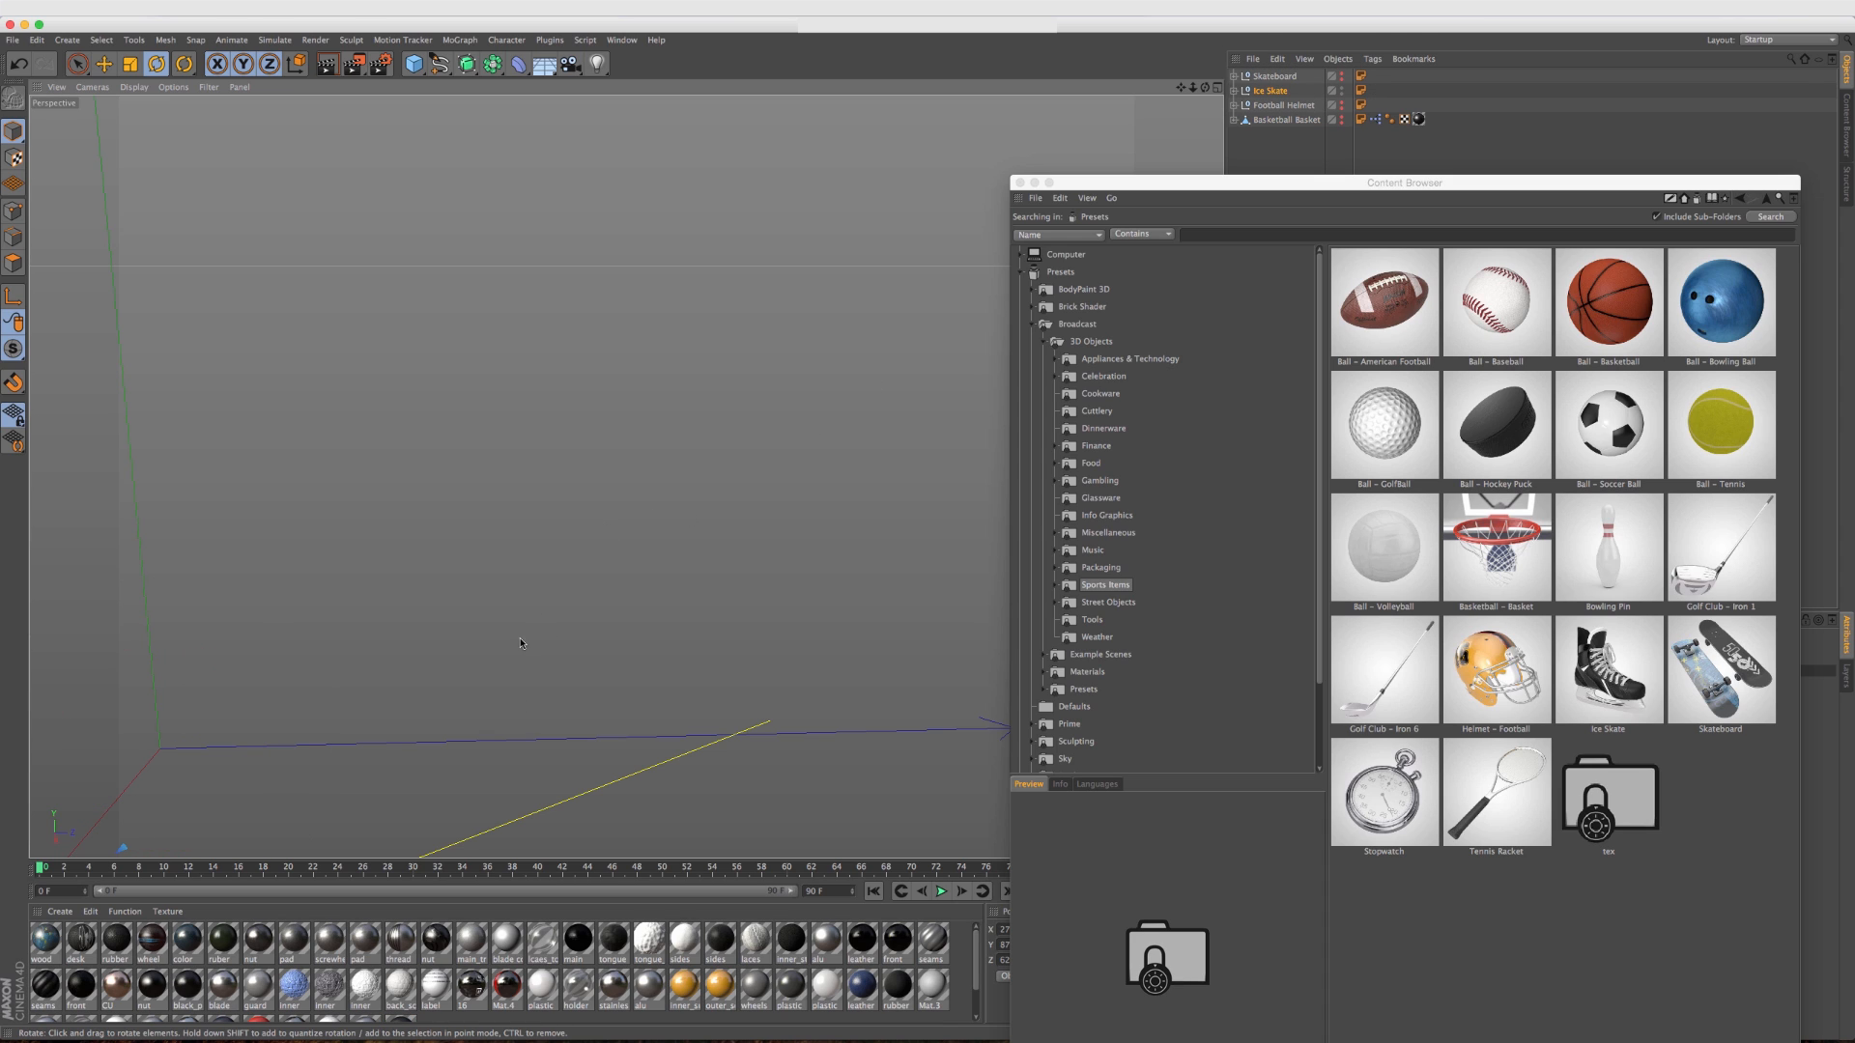
double_click(1606, 669)
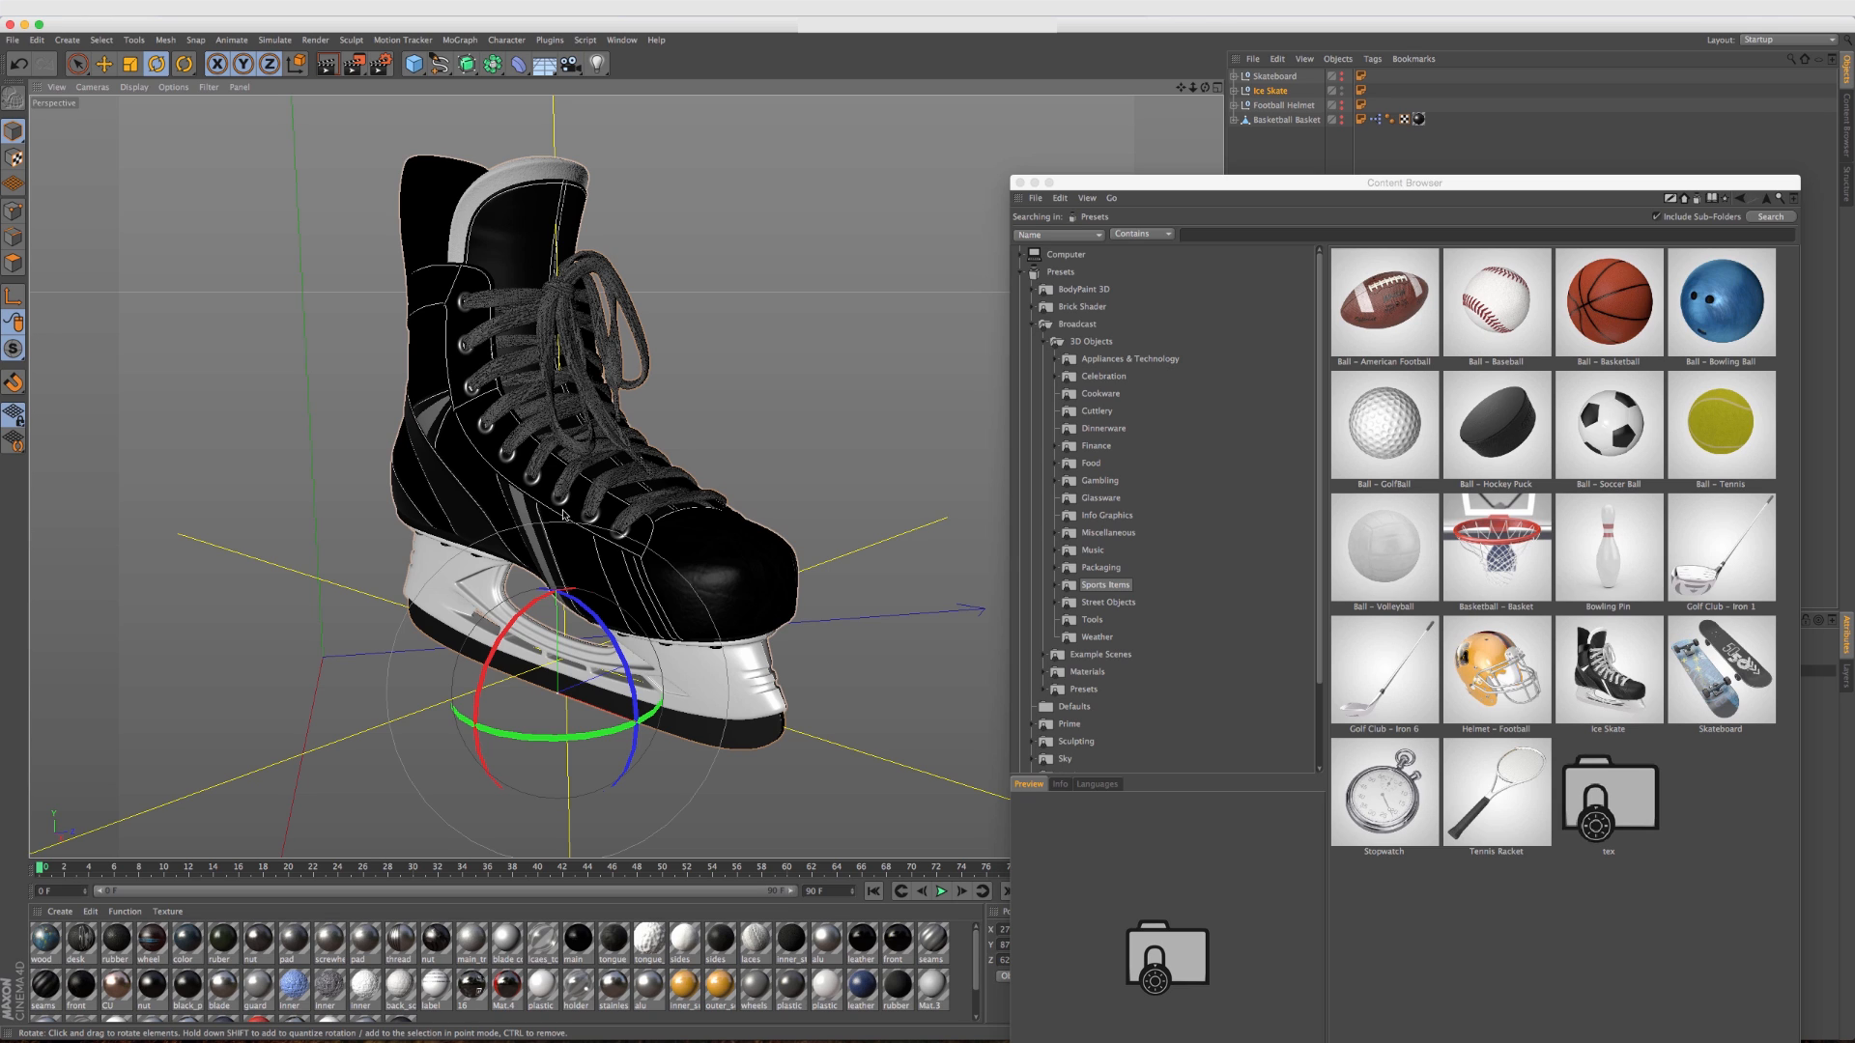
left_click(1271, 91)
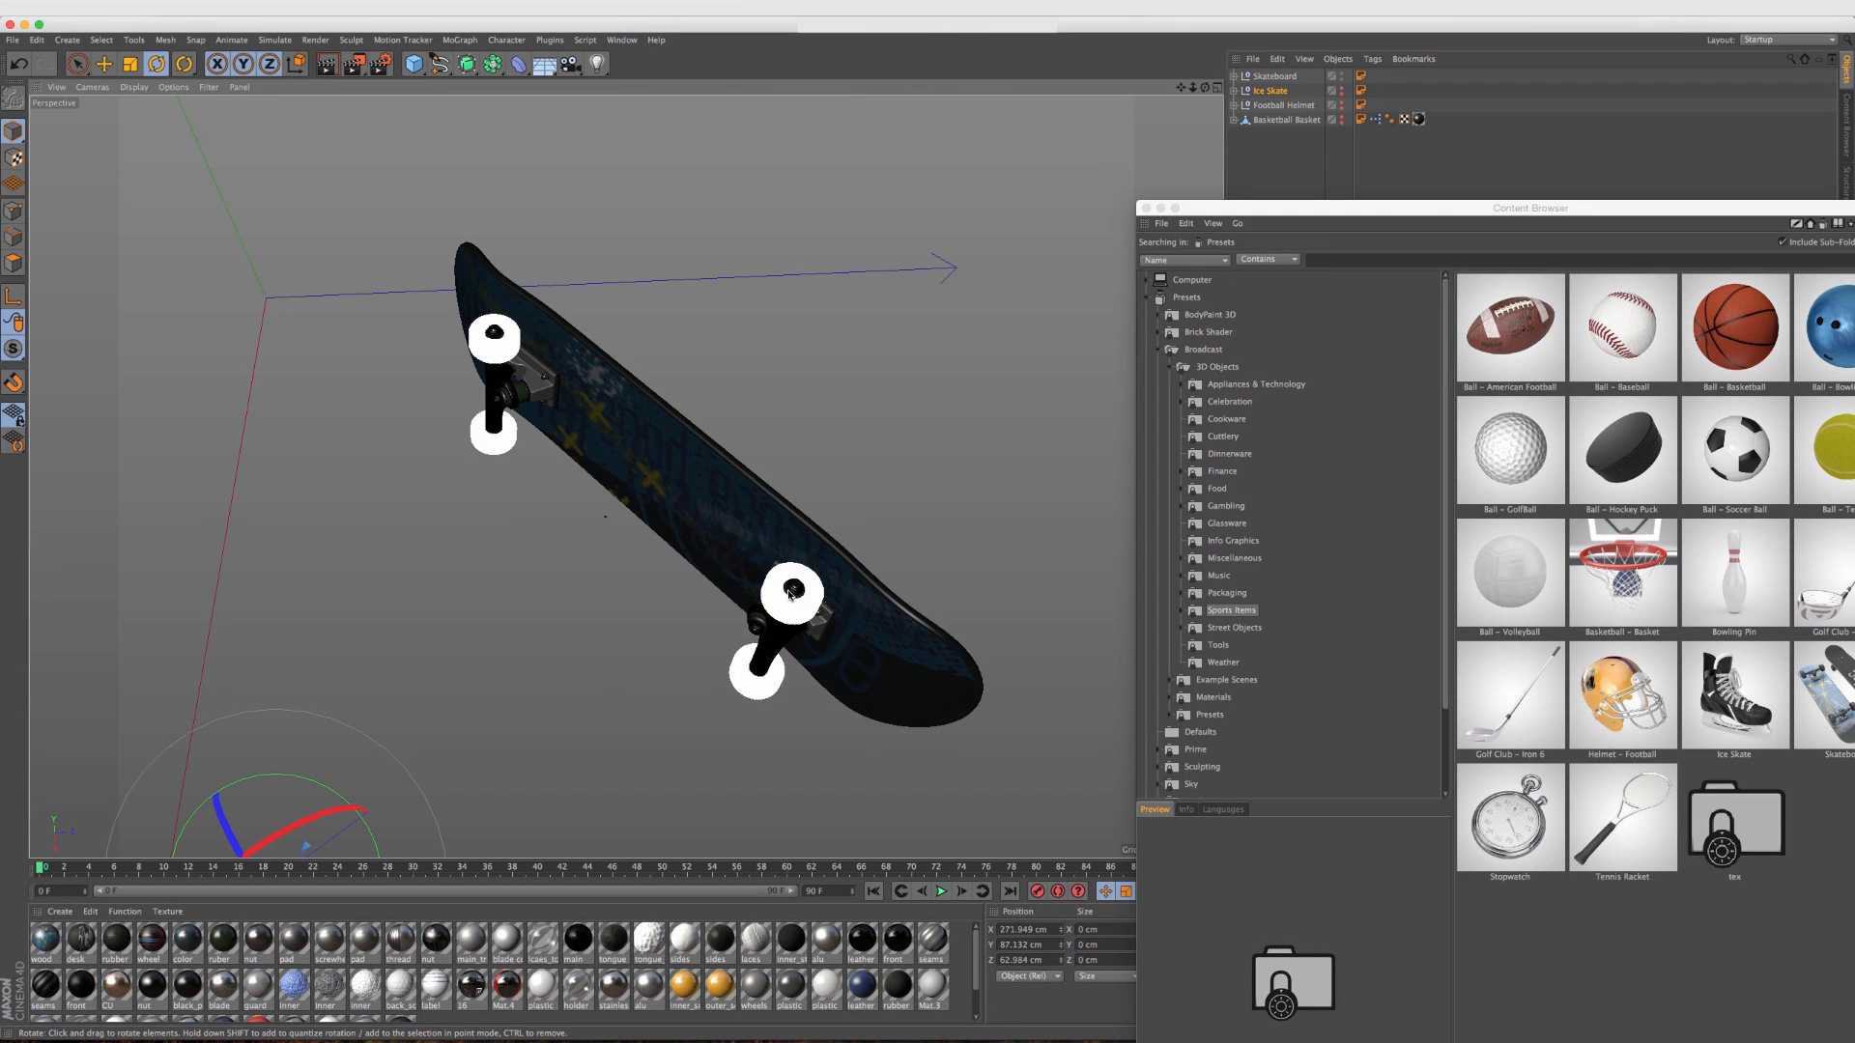
Switch the view to Gouraud Shading (Lines) and turn the skateboard over to read its deck graphic.
left_click(133, 87)
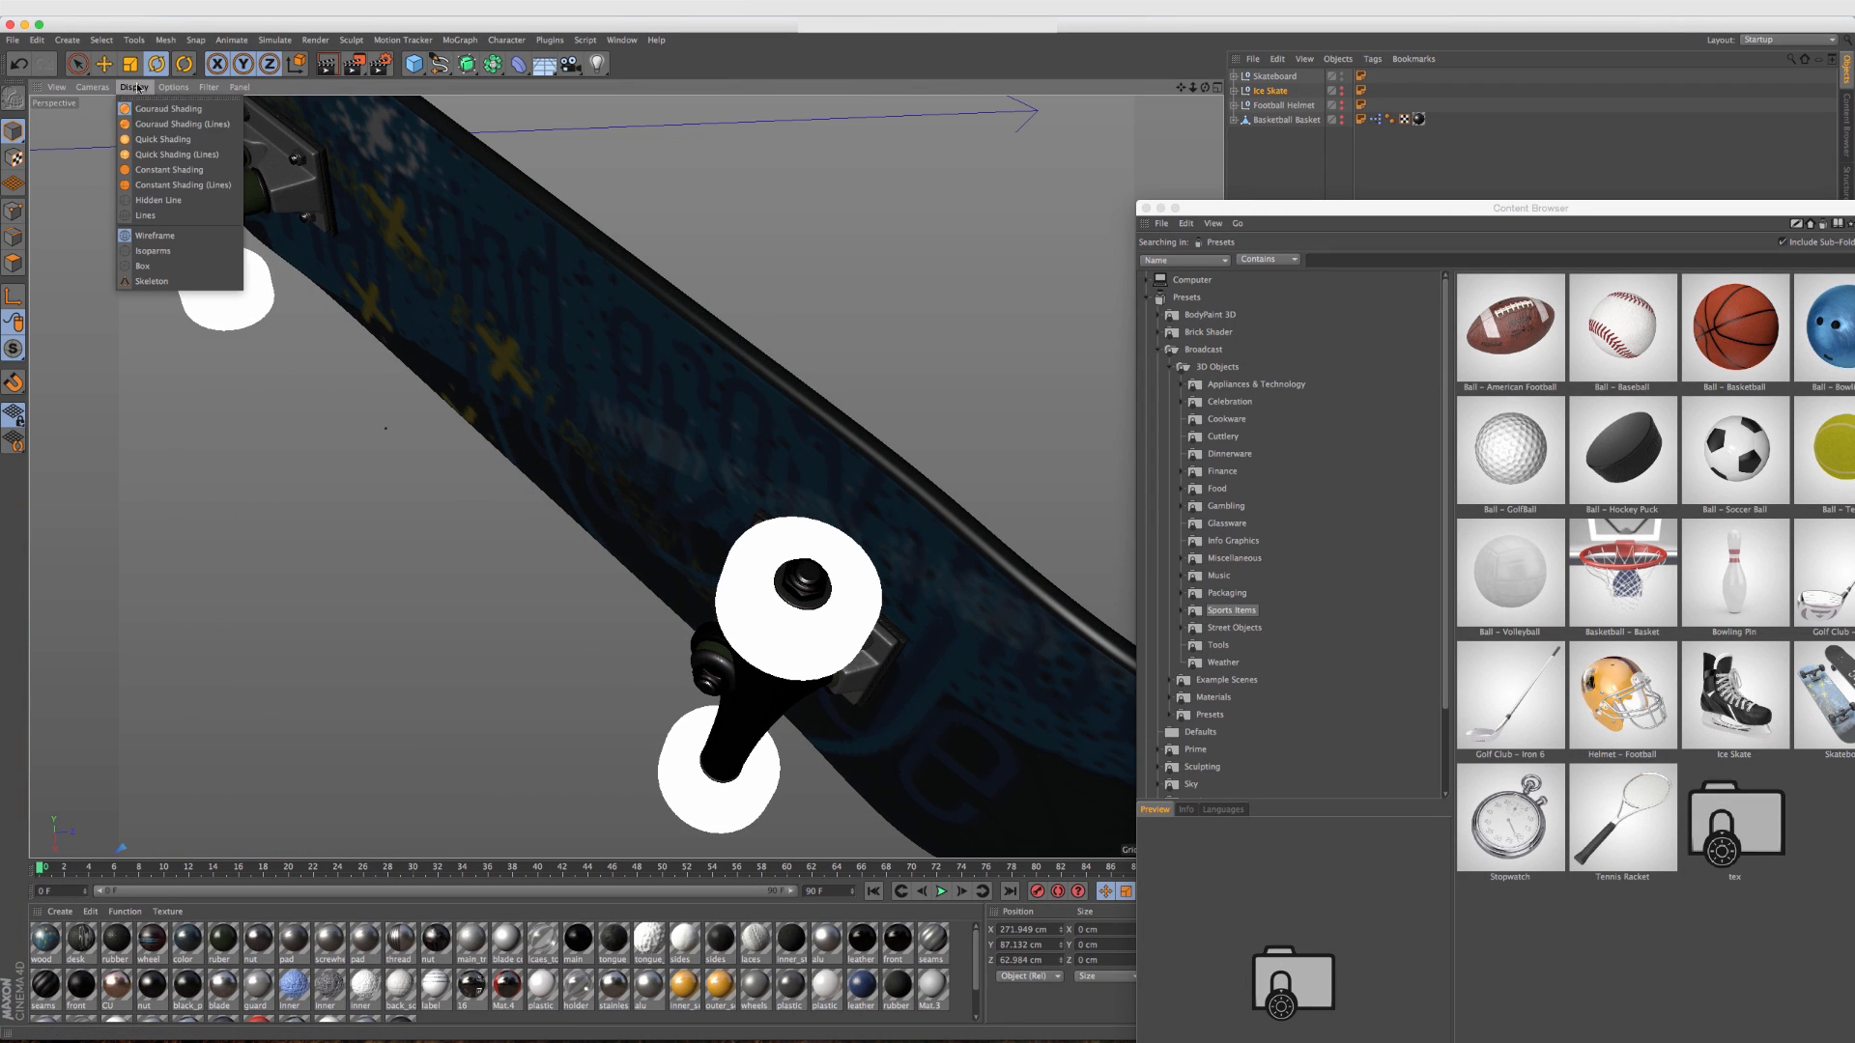
left_click(154, 234)
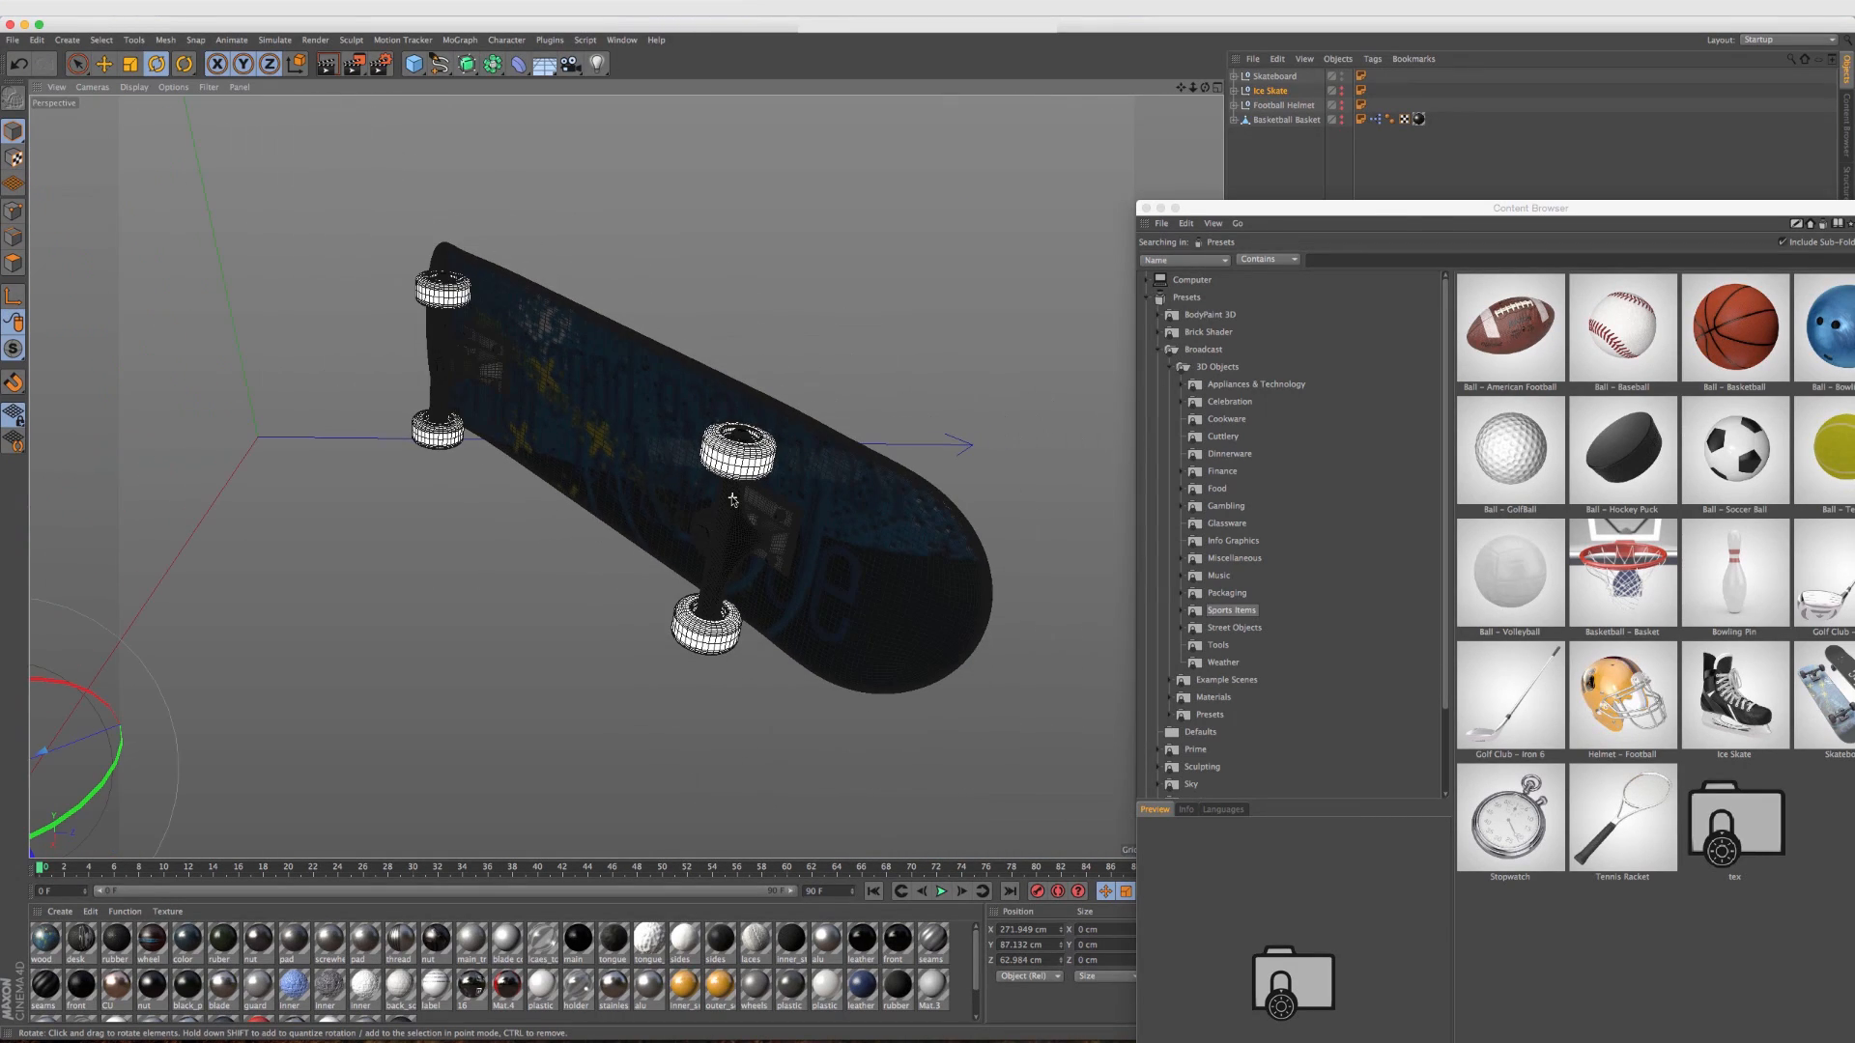
left_click_drag(734, 497, 414, 390)
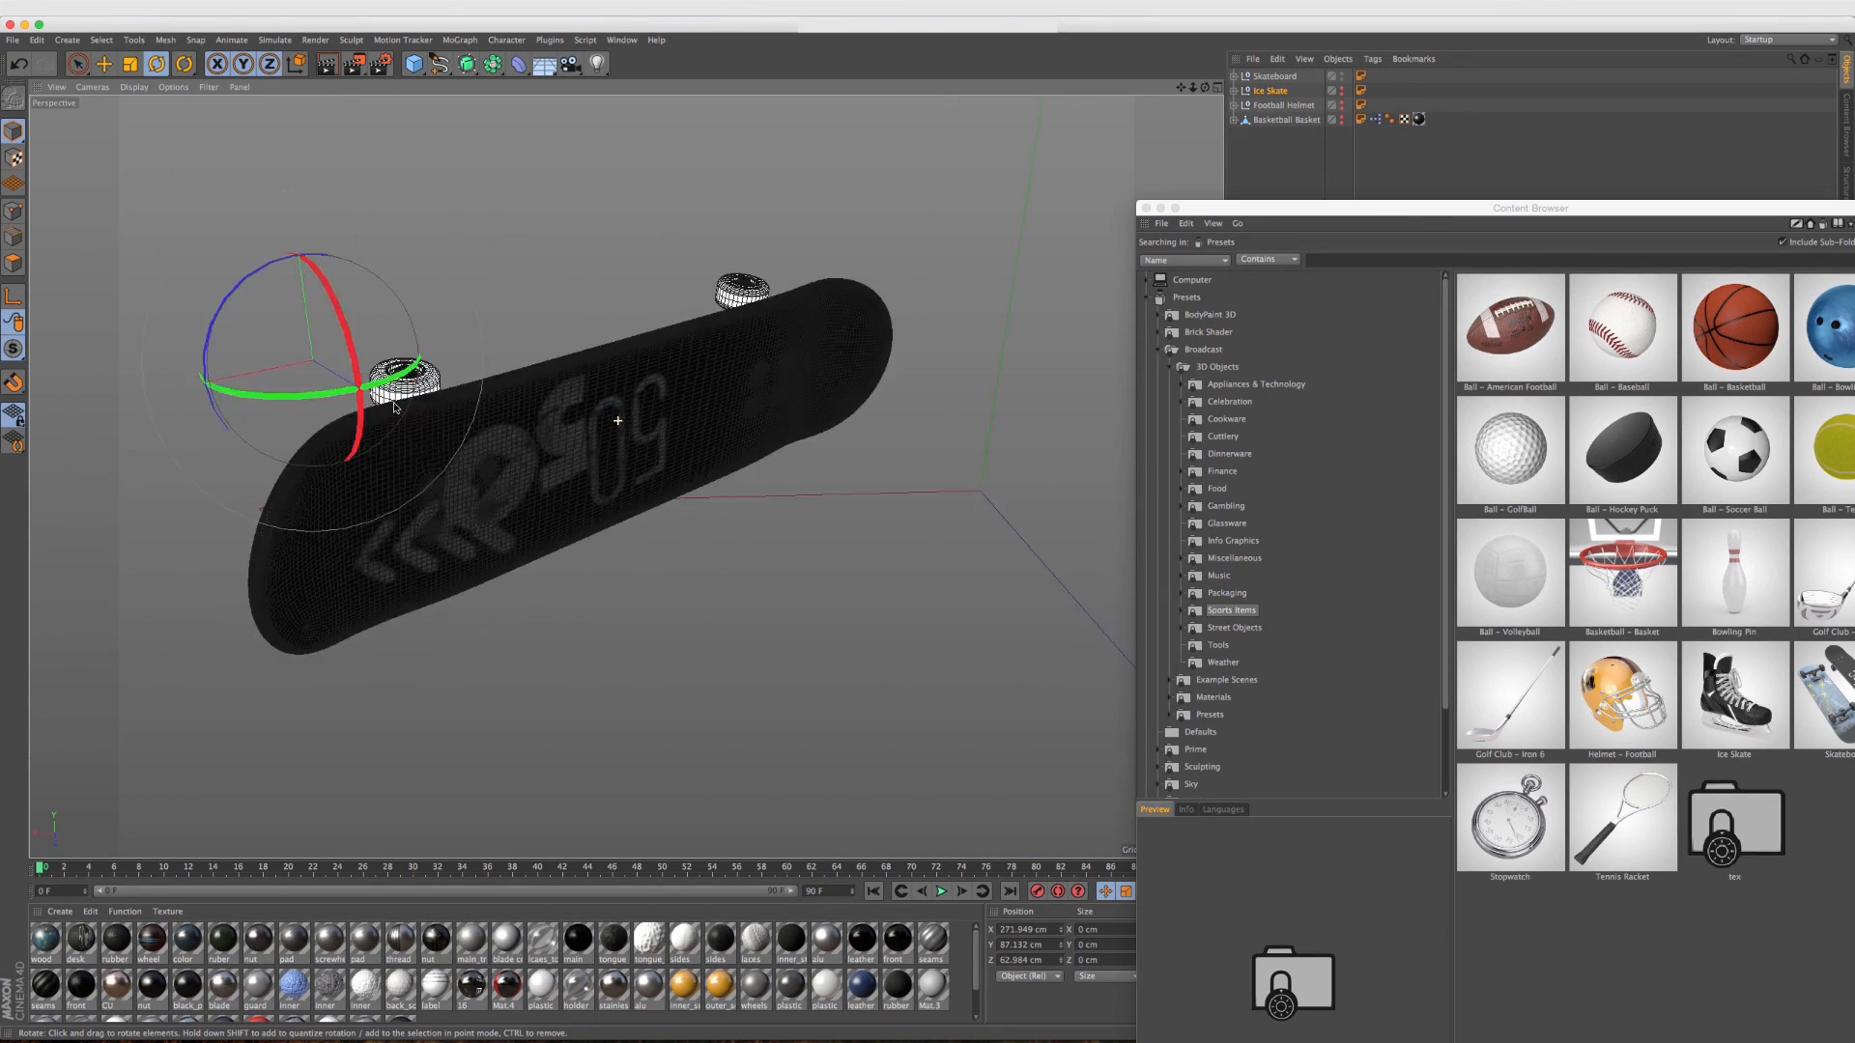
left_click_drag(390, 402, 621, 452)
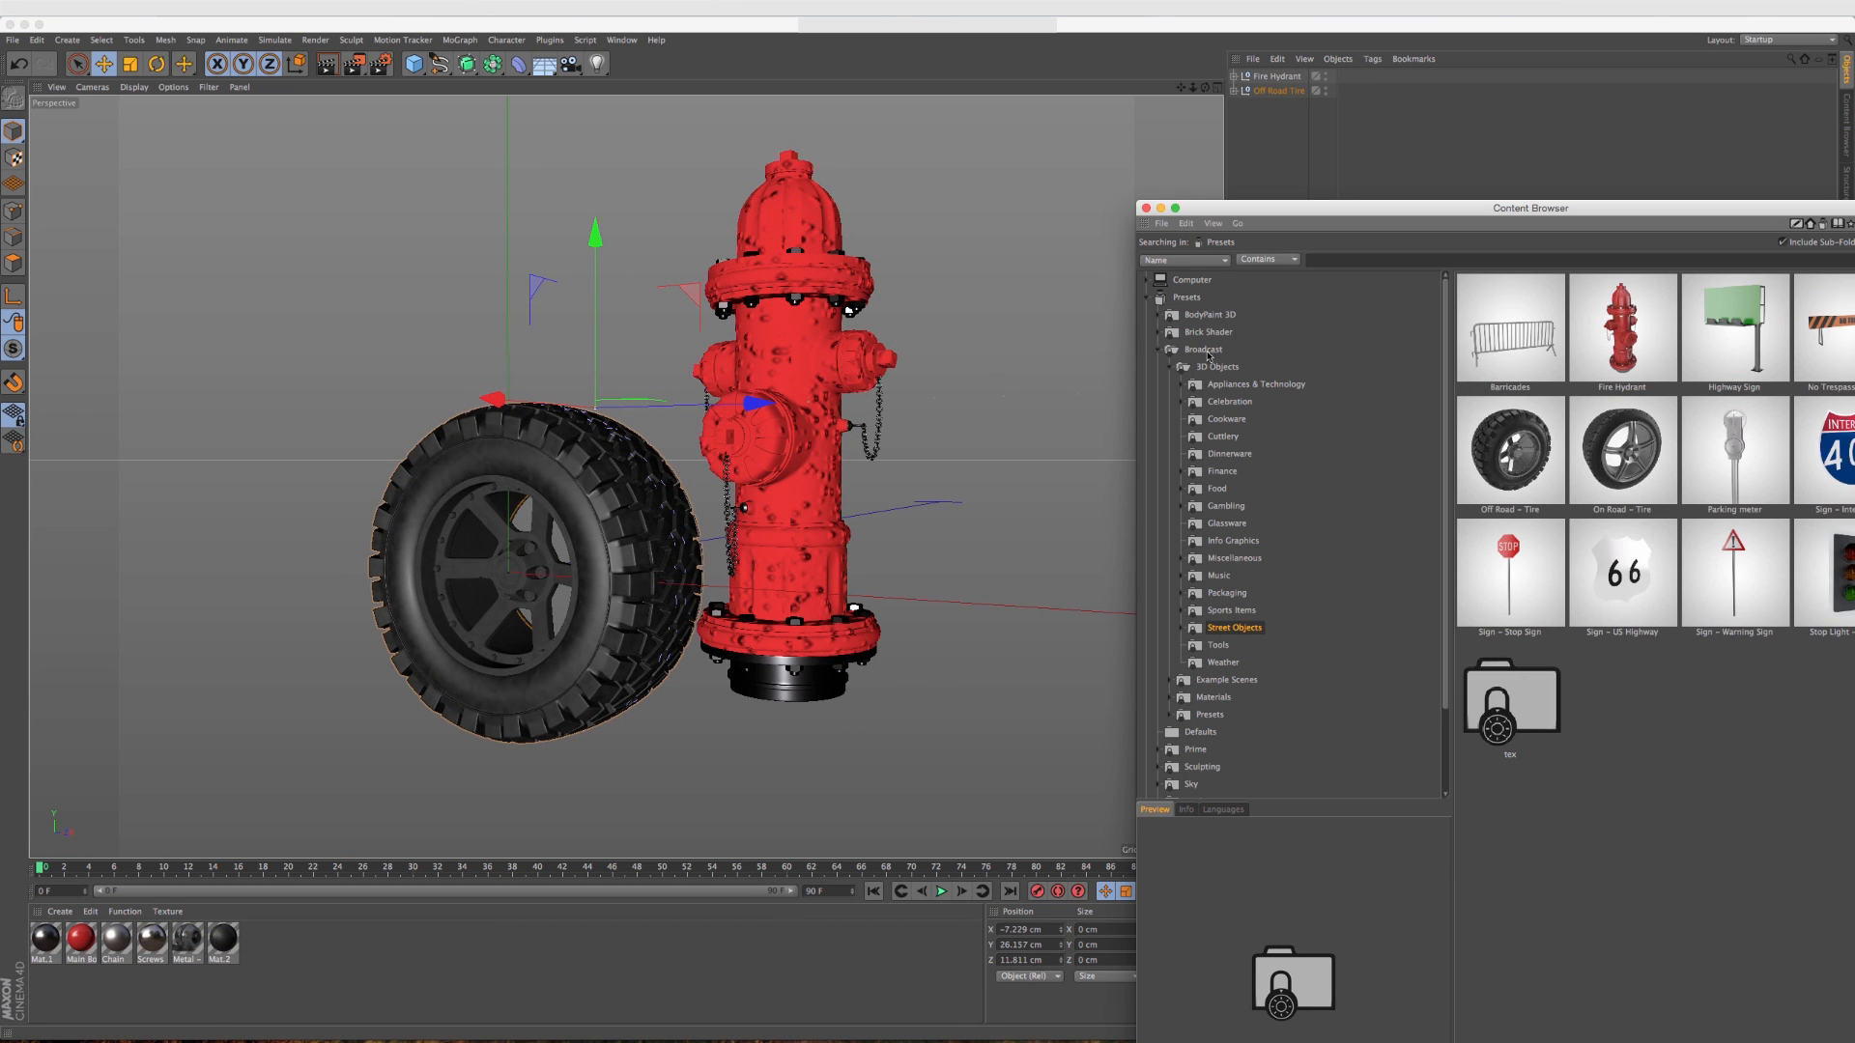
Drag the Magazine preset from the Content Browser into the new scene.
left_click_drag(1530, 209, 1482, 172)
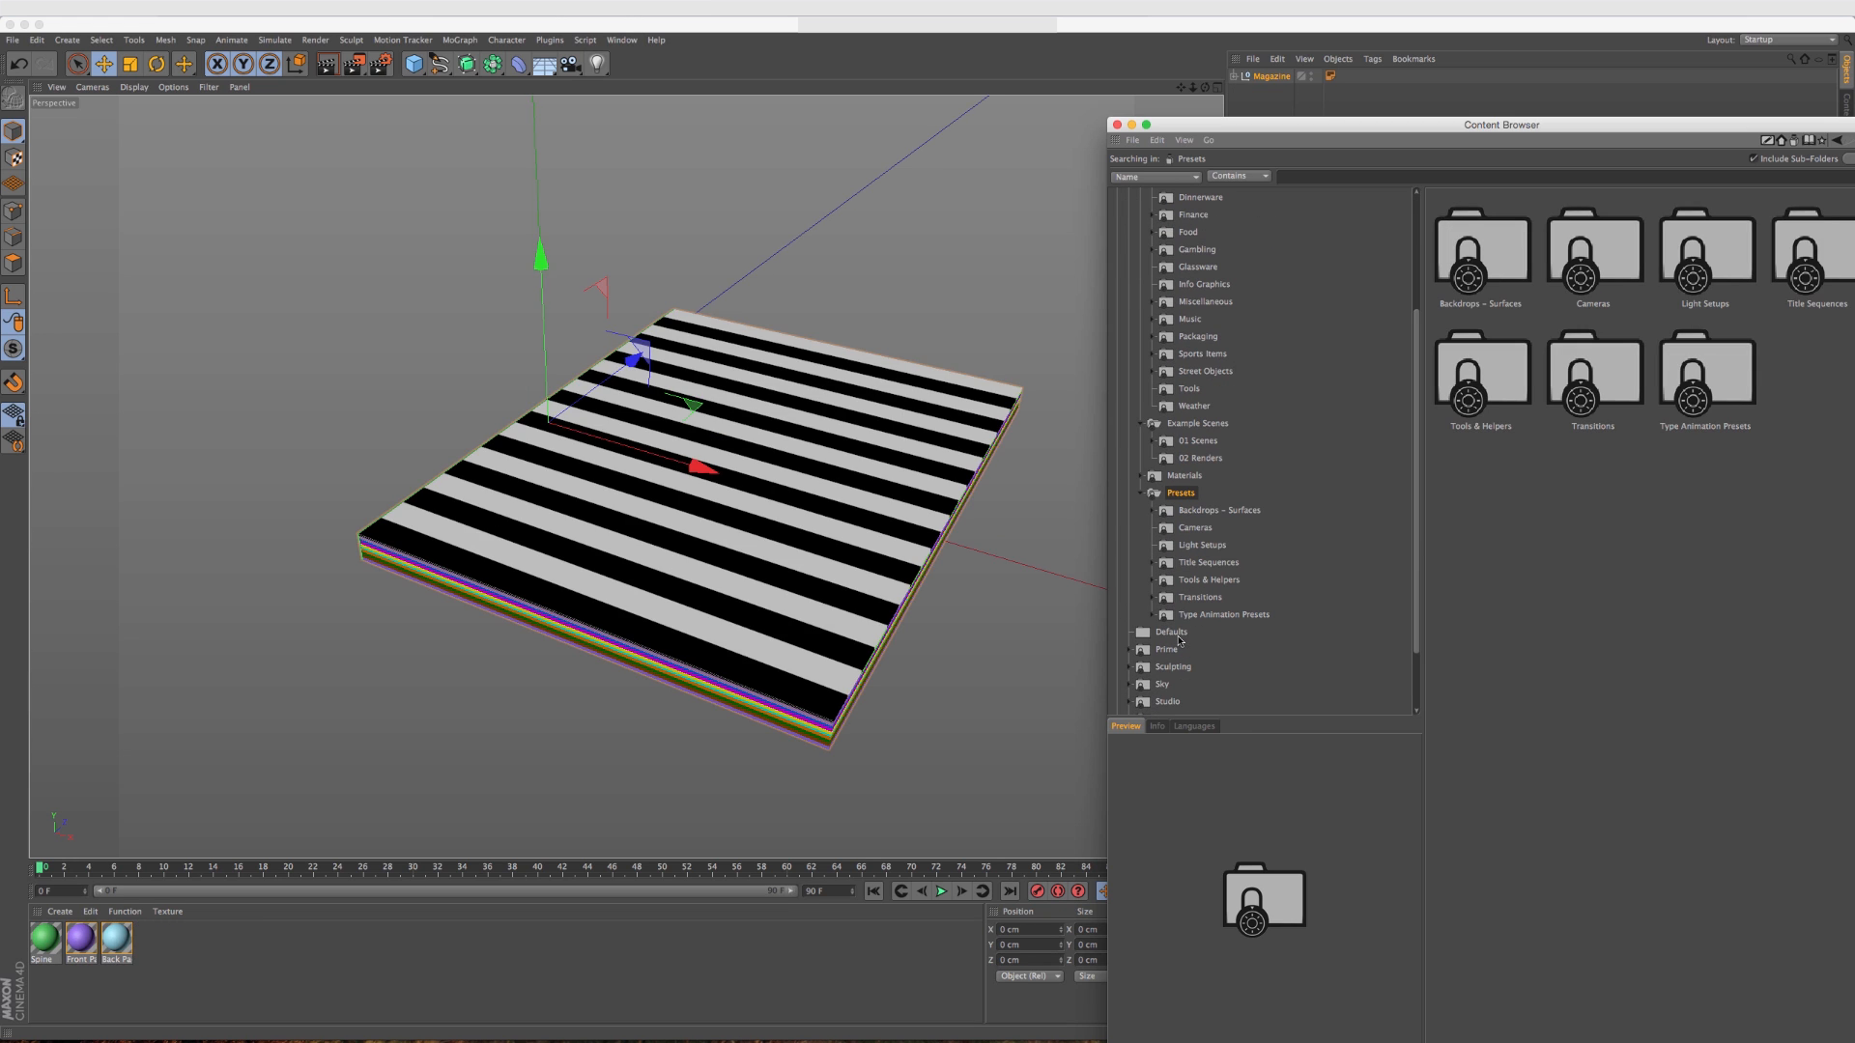
Browse through the Backdrops and Title Sequences folders into the Tools & Helpers presets.
left_click(1219, 510)
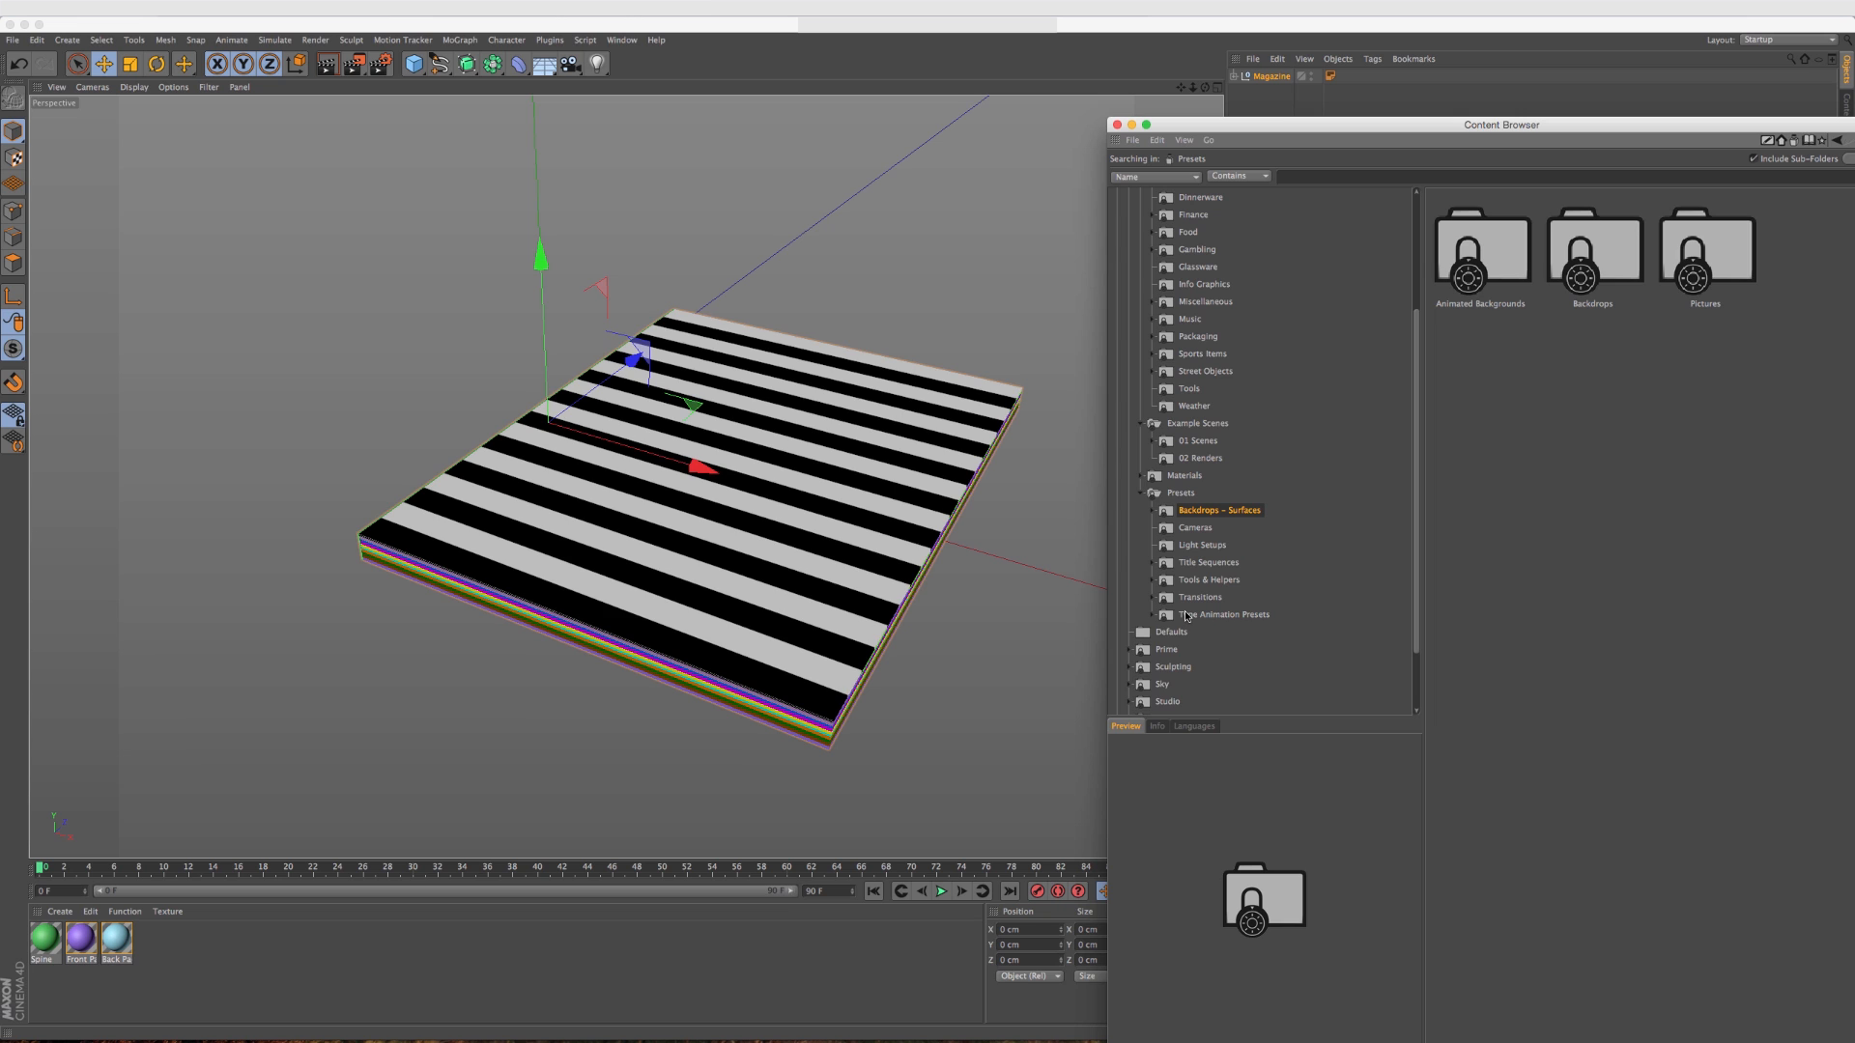
left_click(1209, 563)
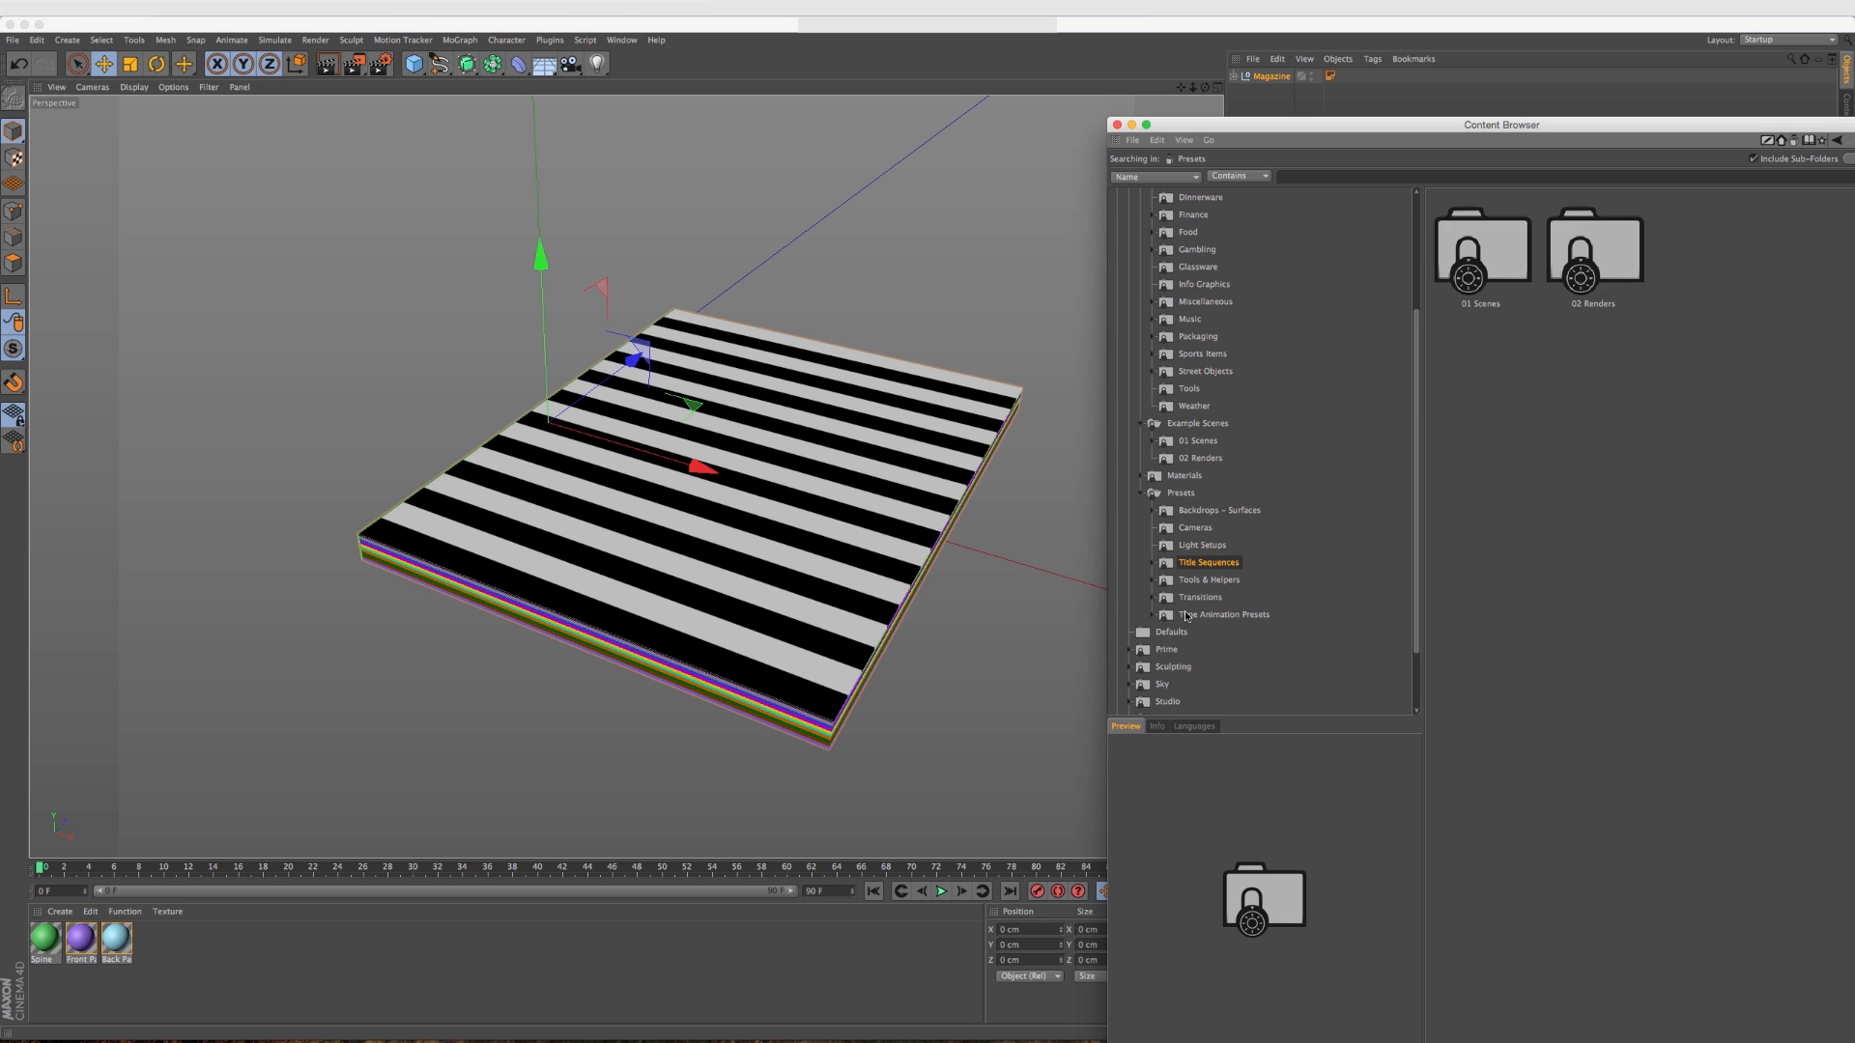
left_click(1209, 579)
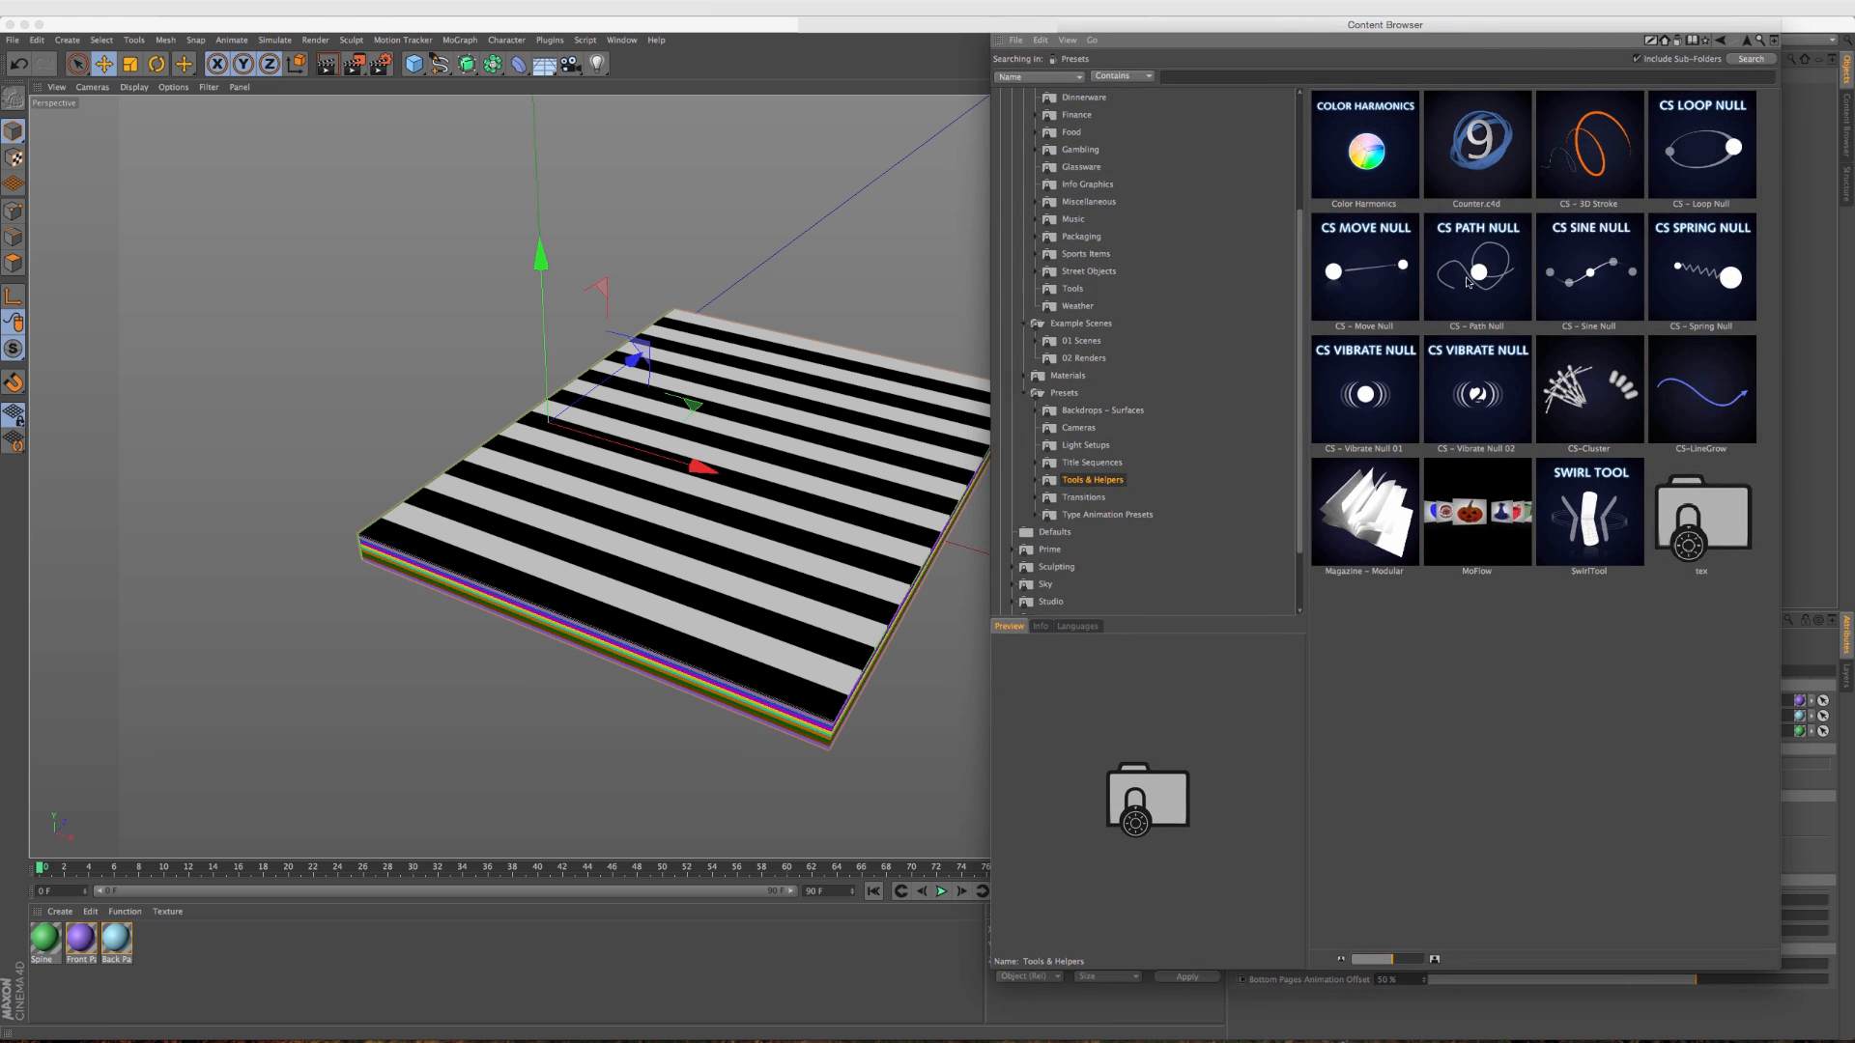
mouse_move(1542, 451)
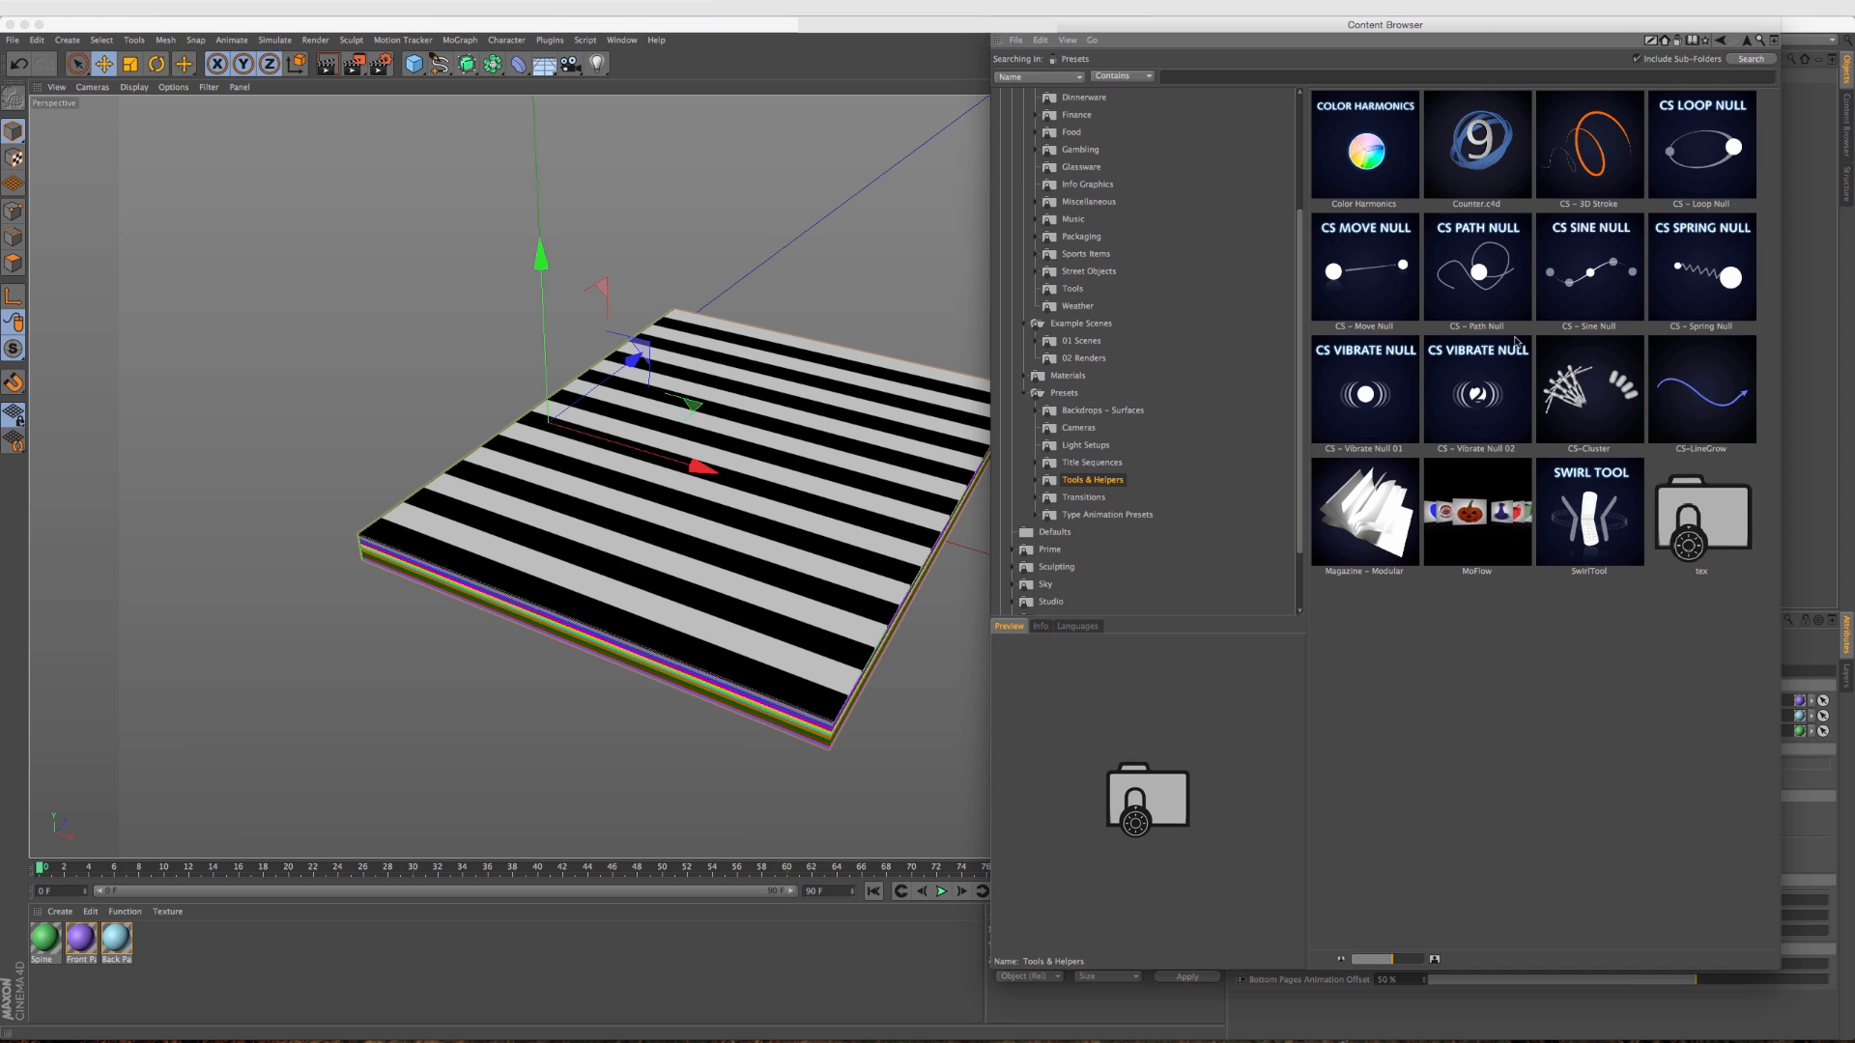
Preview the Magazine - Modular preset and move the browser aside to reveal its parameters.
left_click(1363, 514)
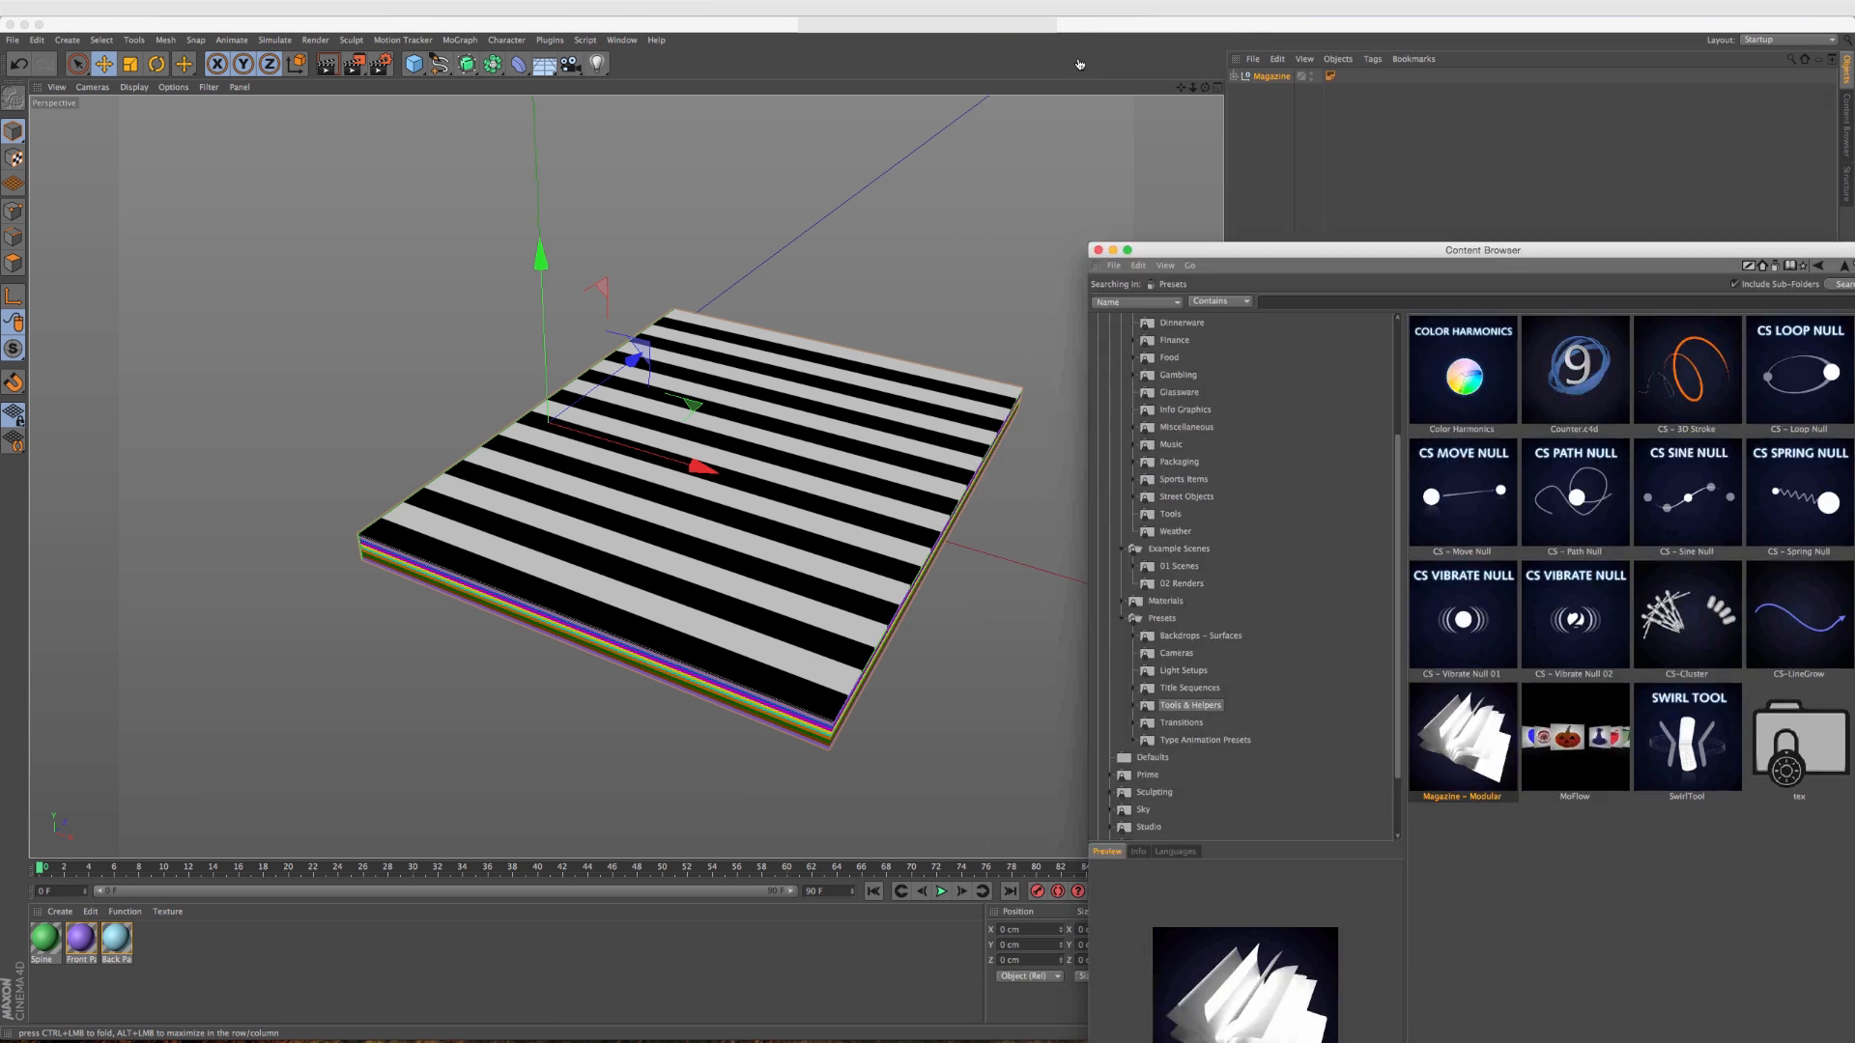
left_click_drag(1482, 250, 1544, 682)
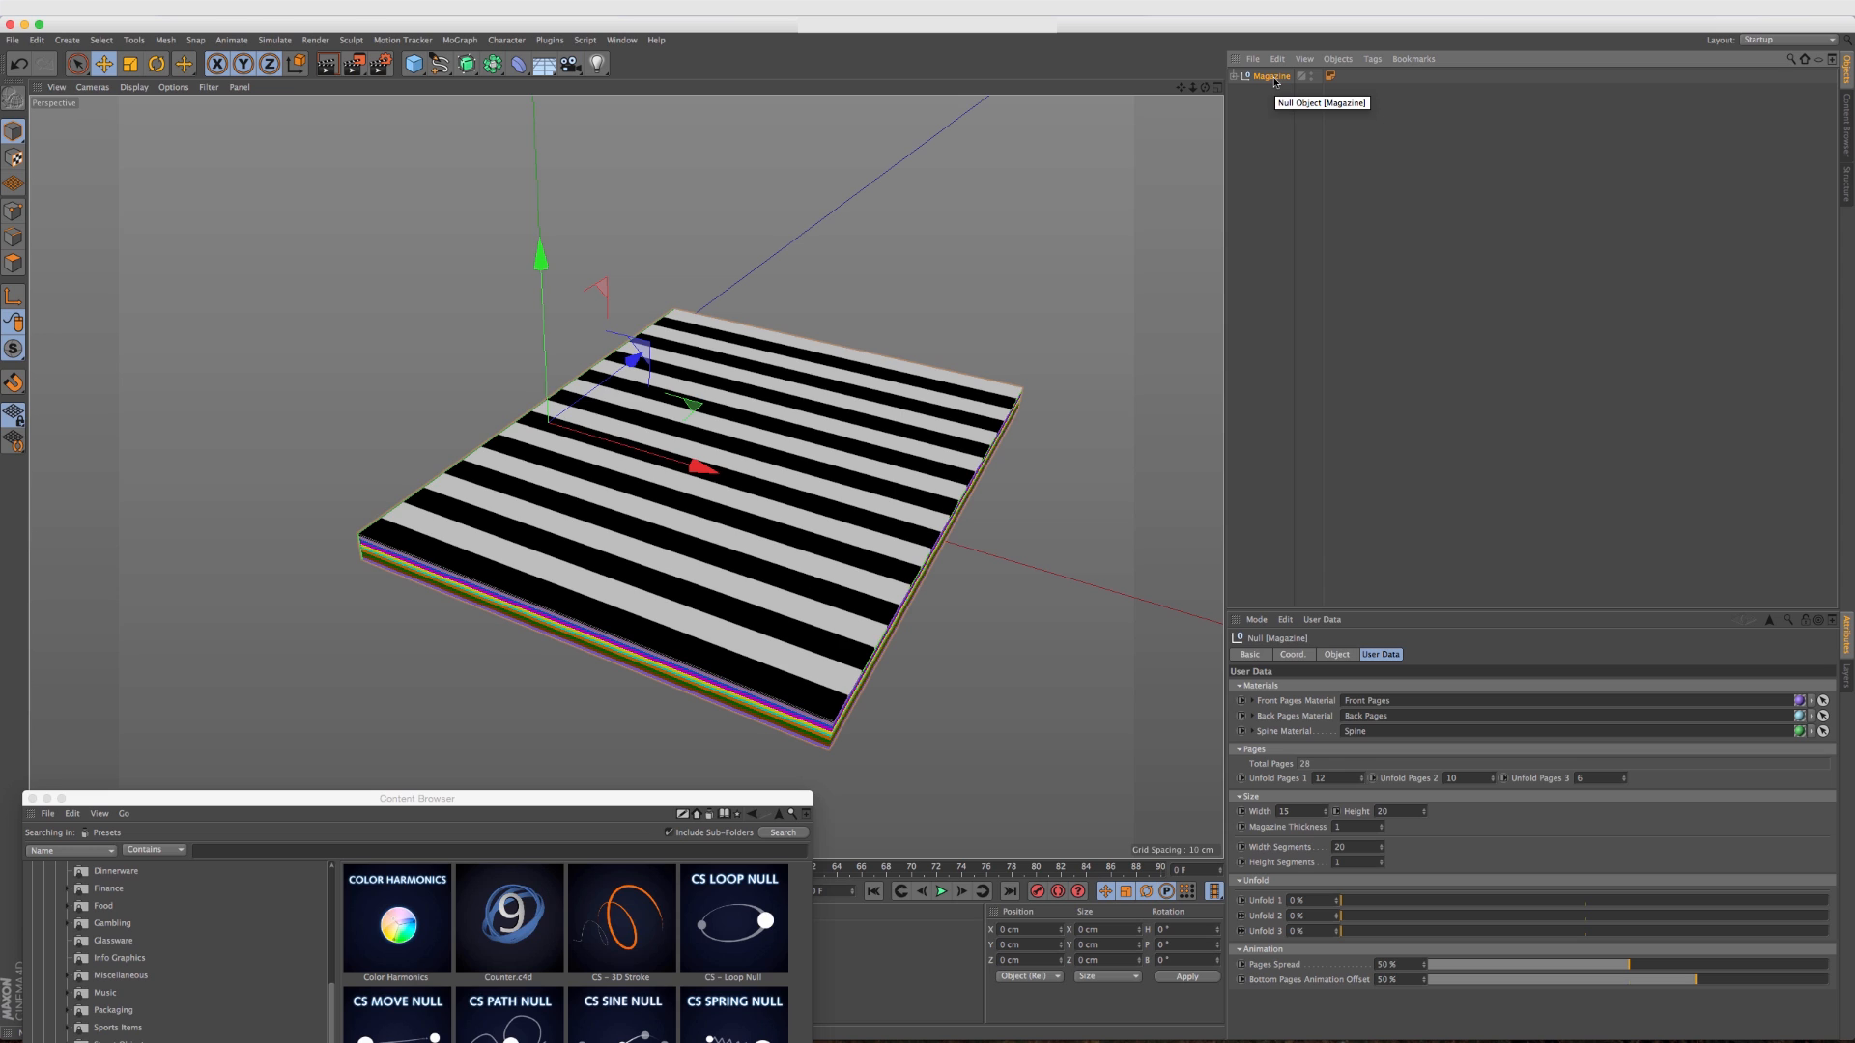
mouse_move(1321, 762)
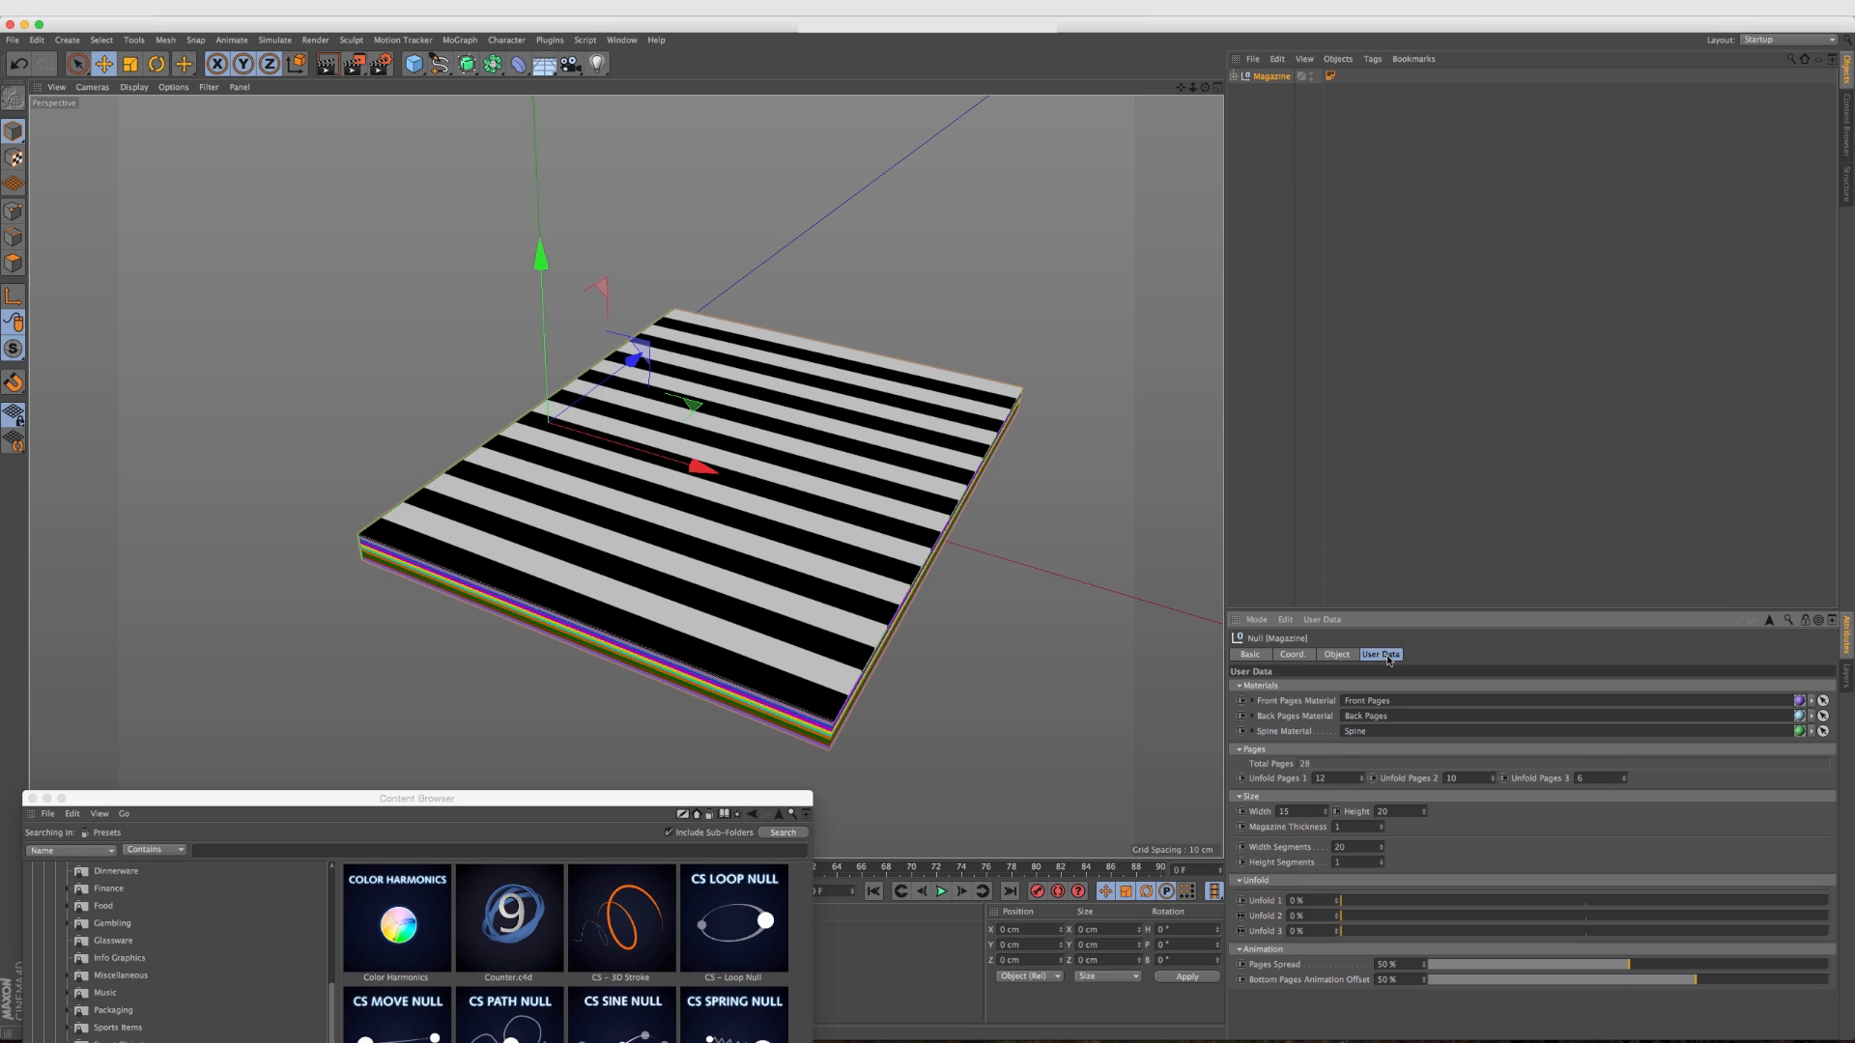
mouse_move(1372, 740)
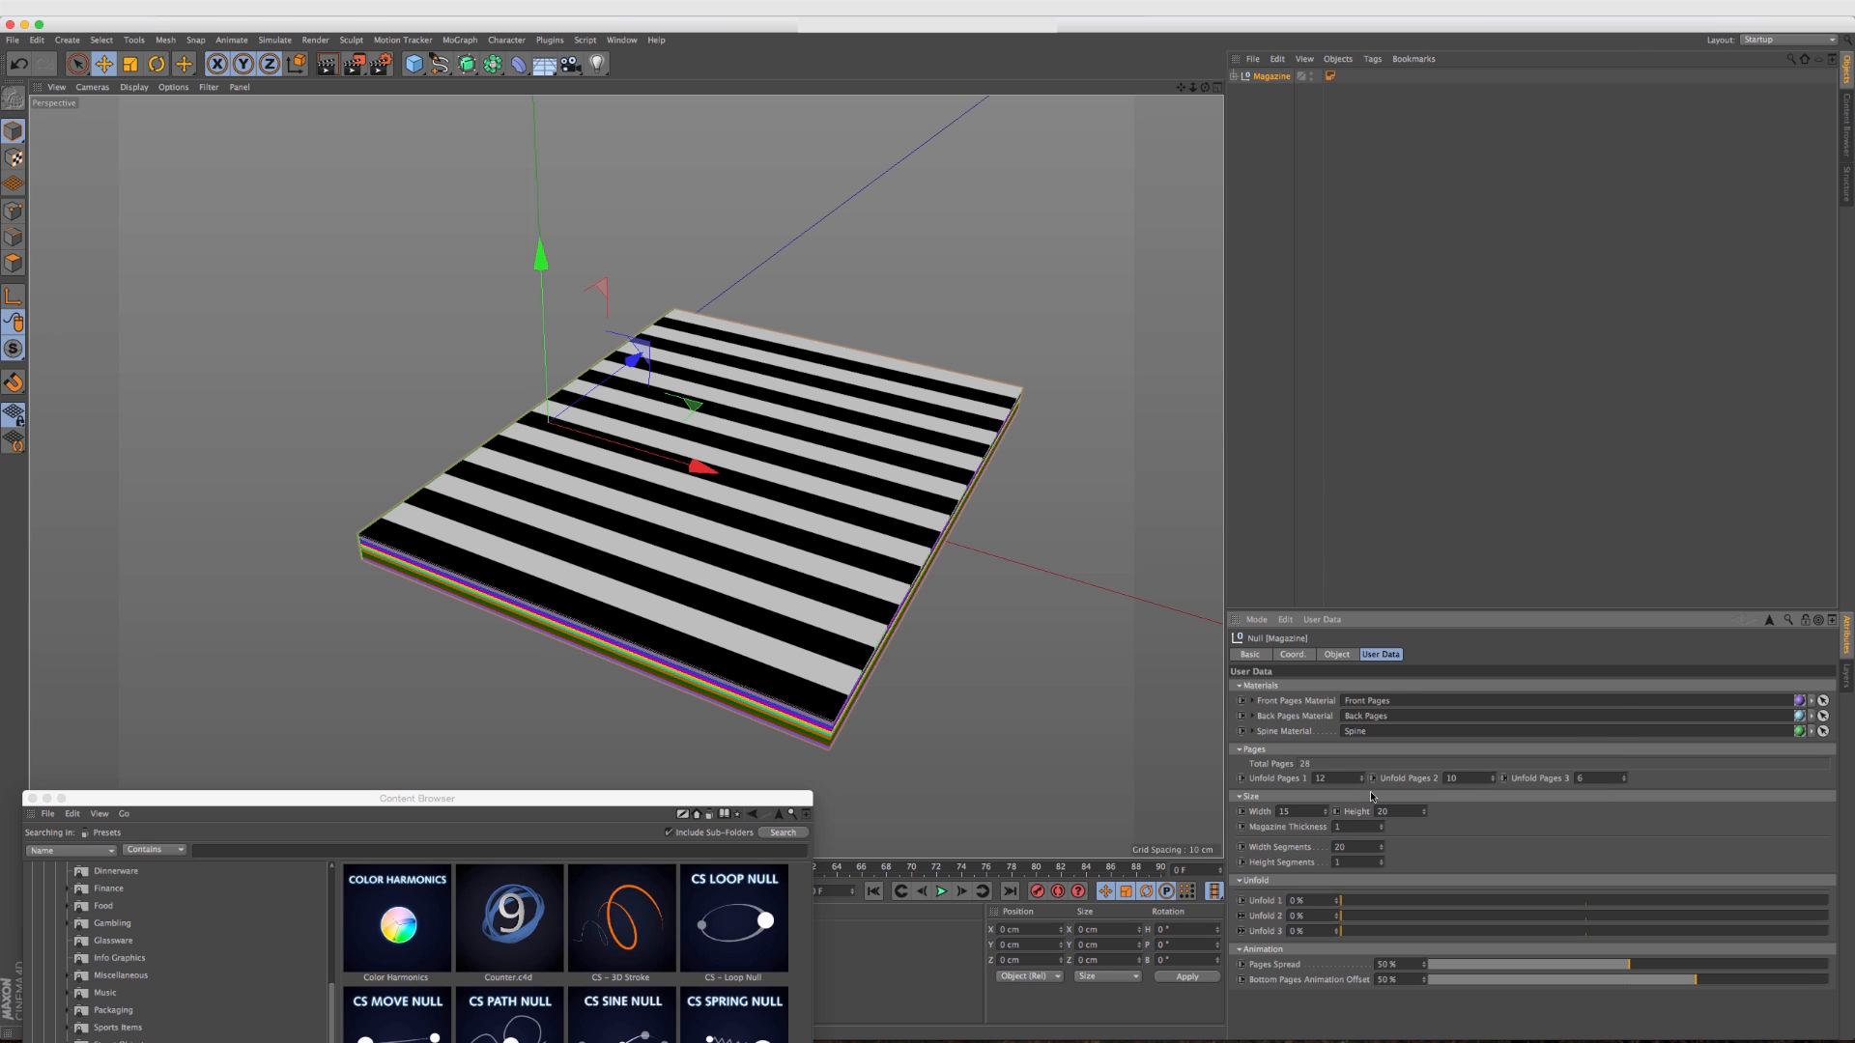
mouse_move(1361, 779)
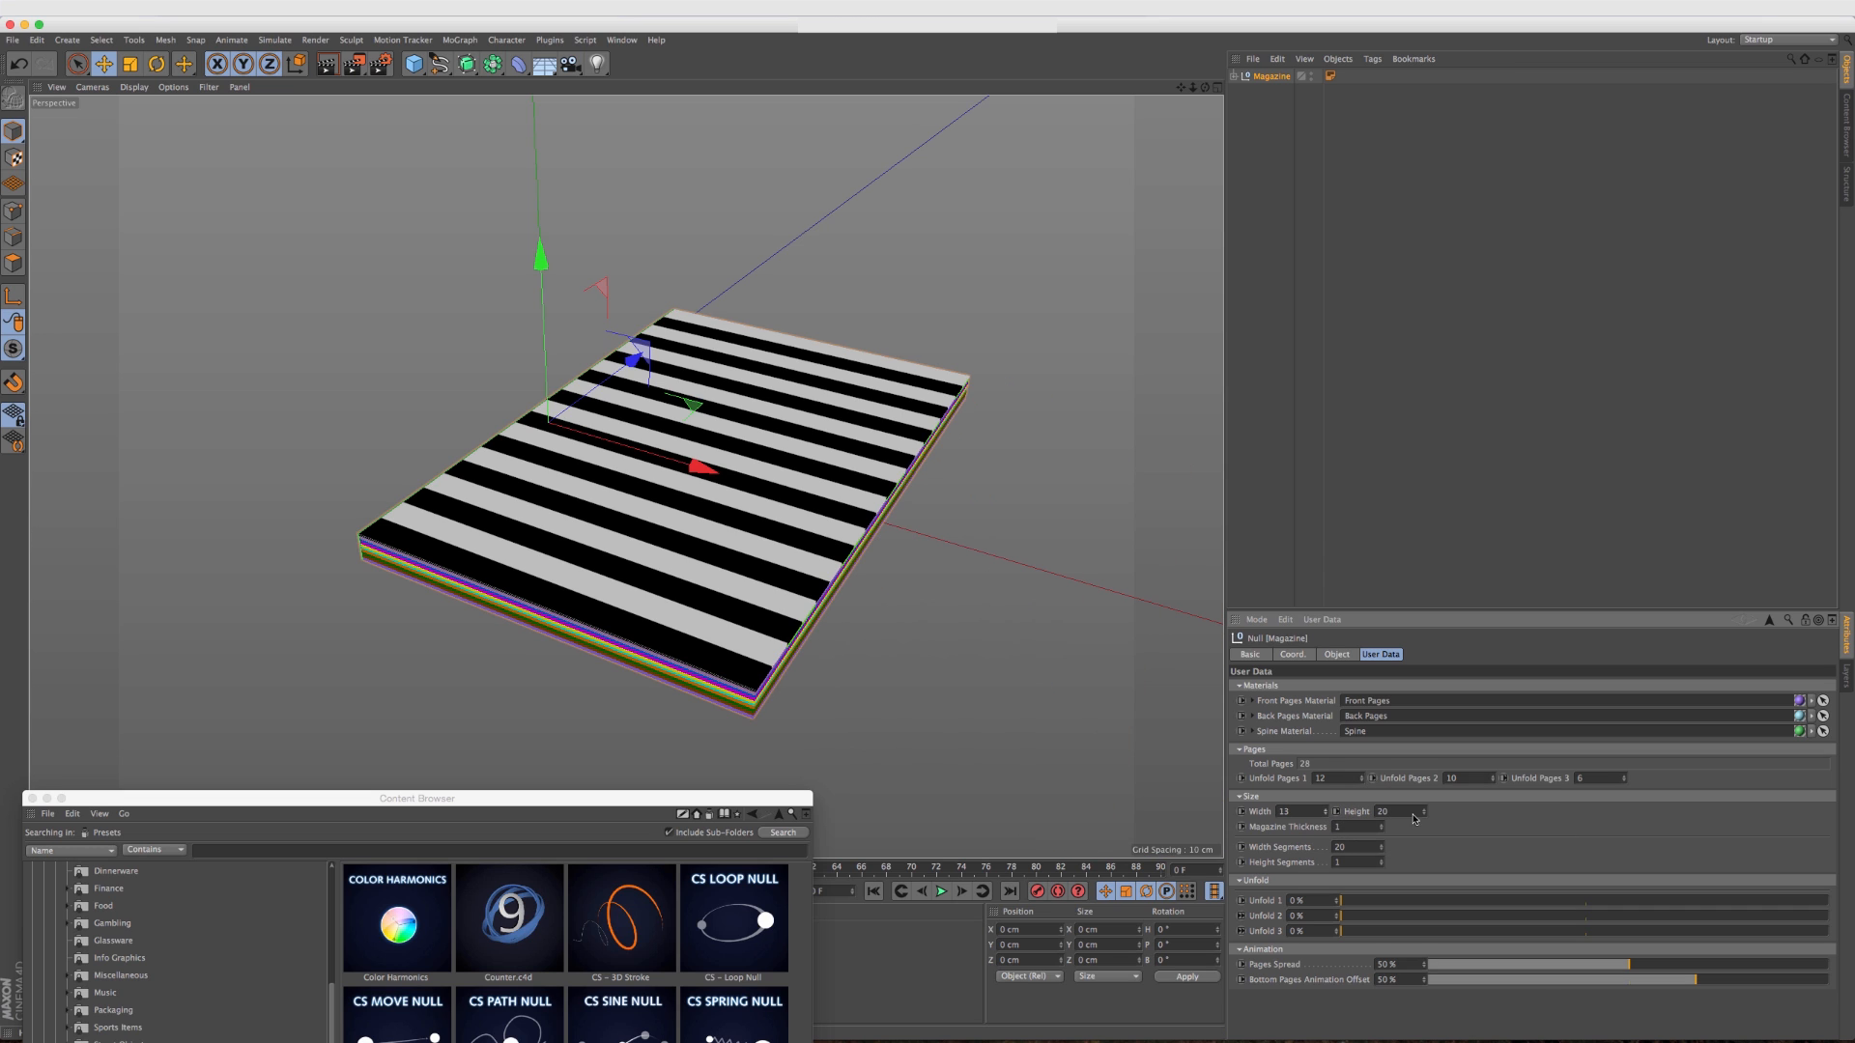
Thicken the magazine block and fan its pages open to about 43% unfold.
left_click(1420, 812)
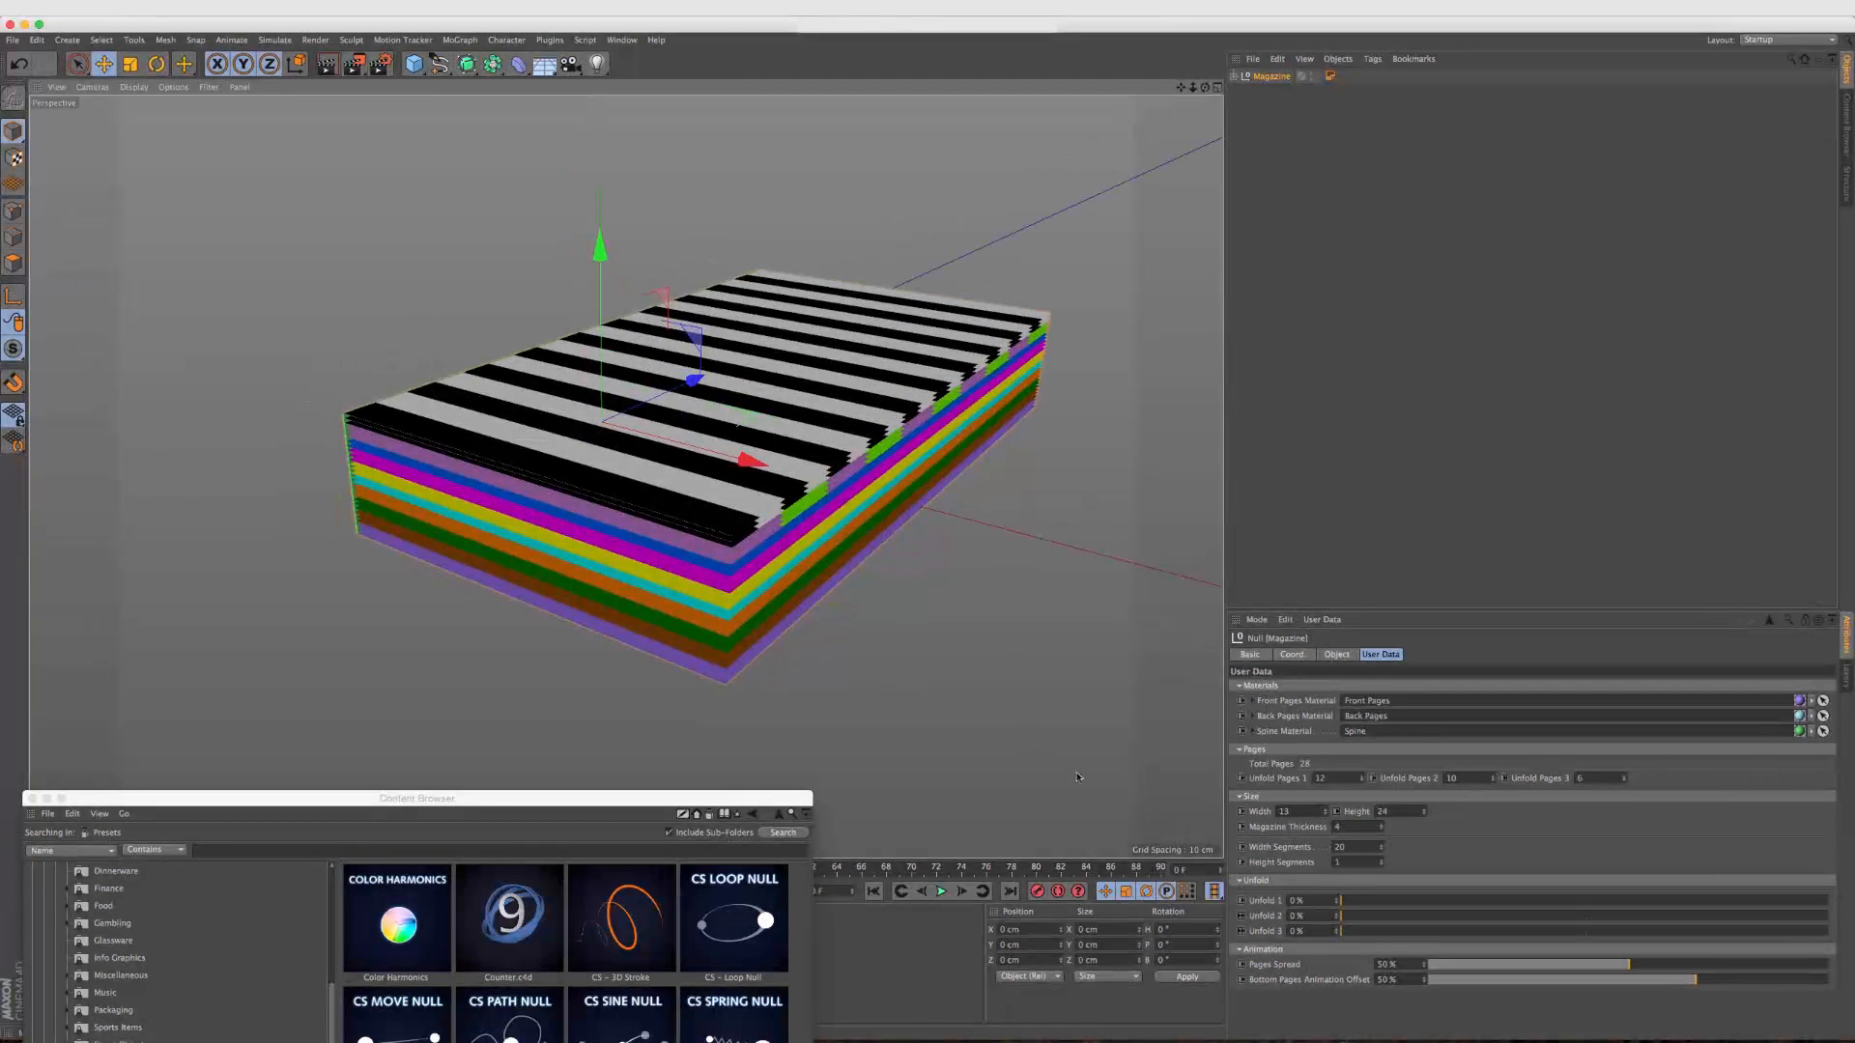
left_click_drag(1343, 901, 1372, 900)
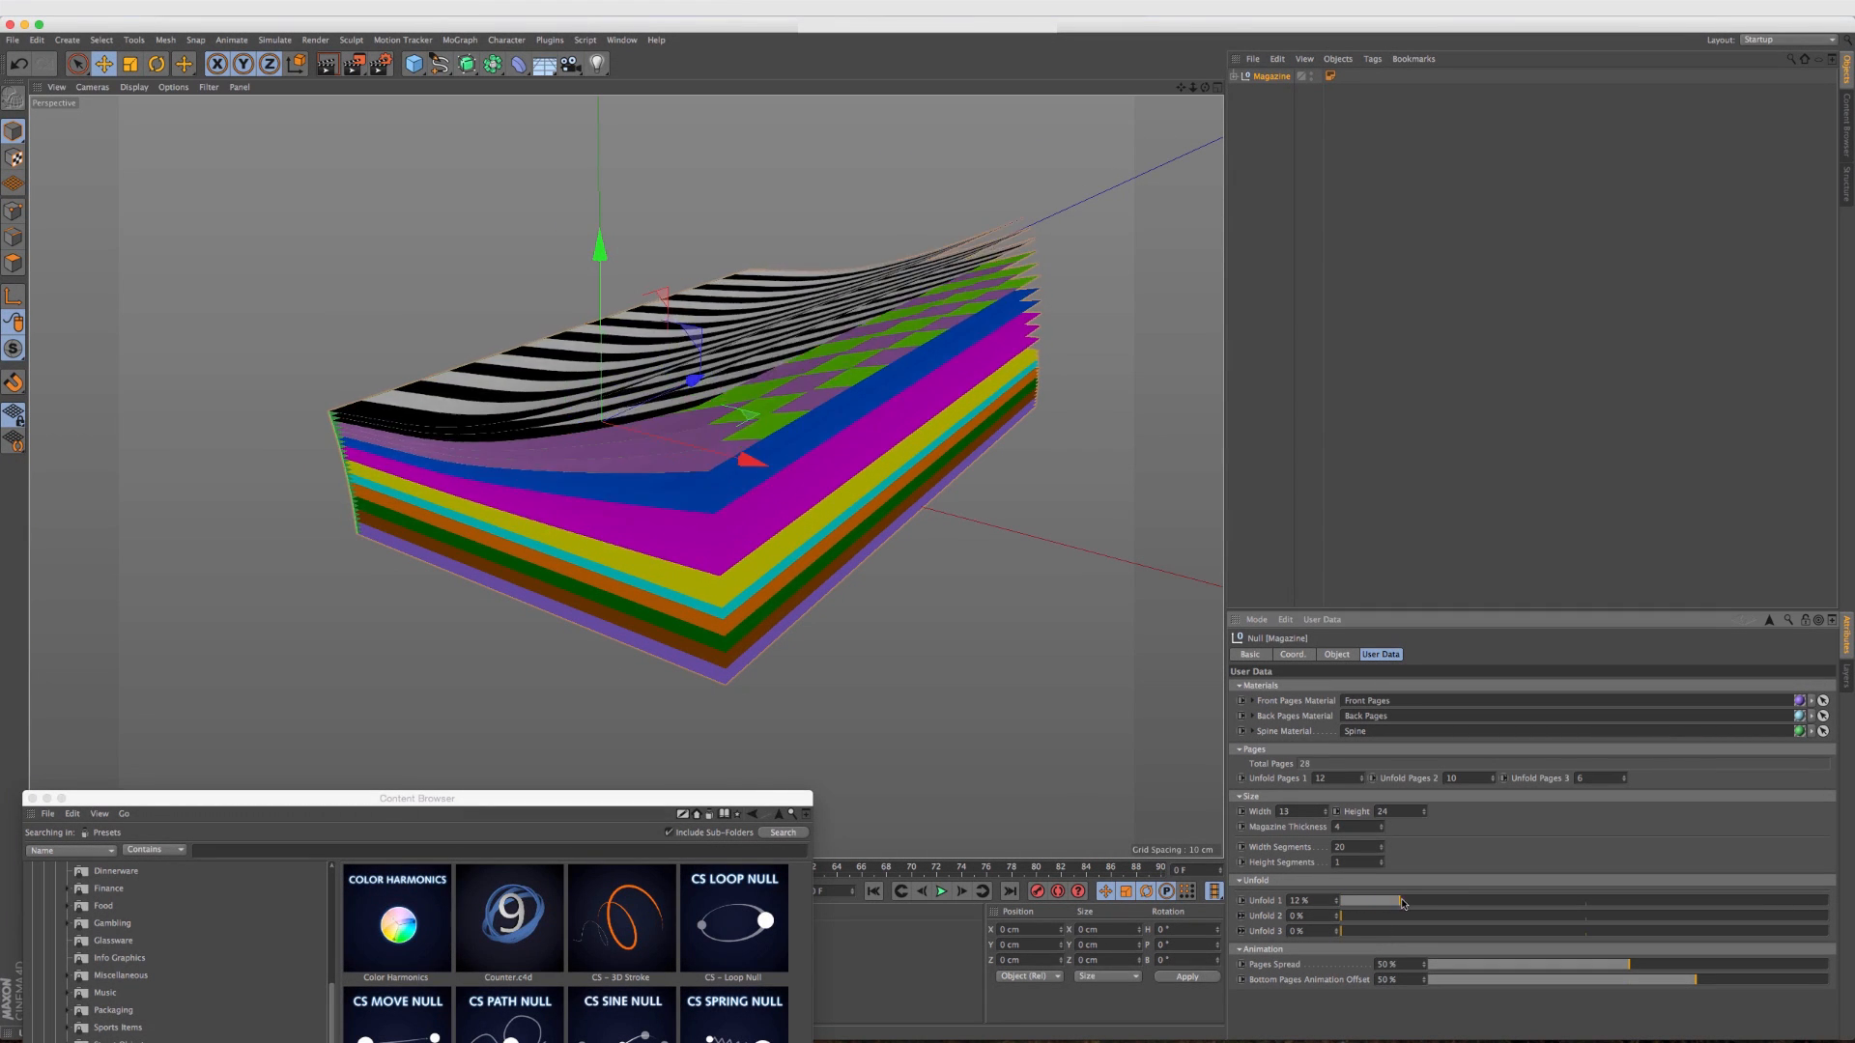
left_click_drag(1403, 901, 1573, 901)
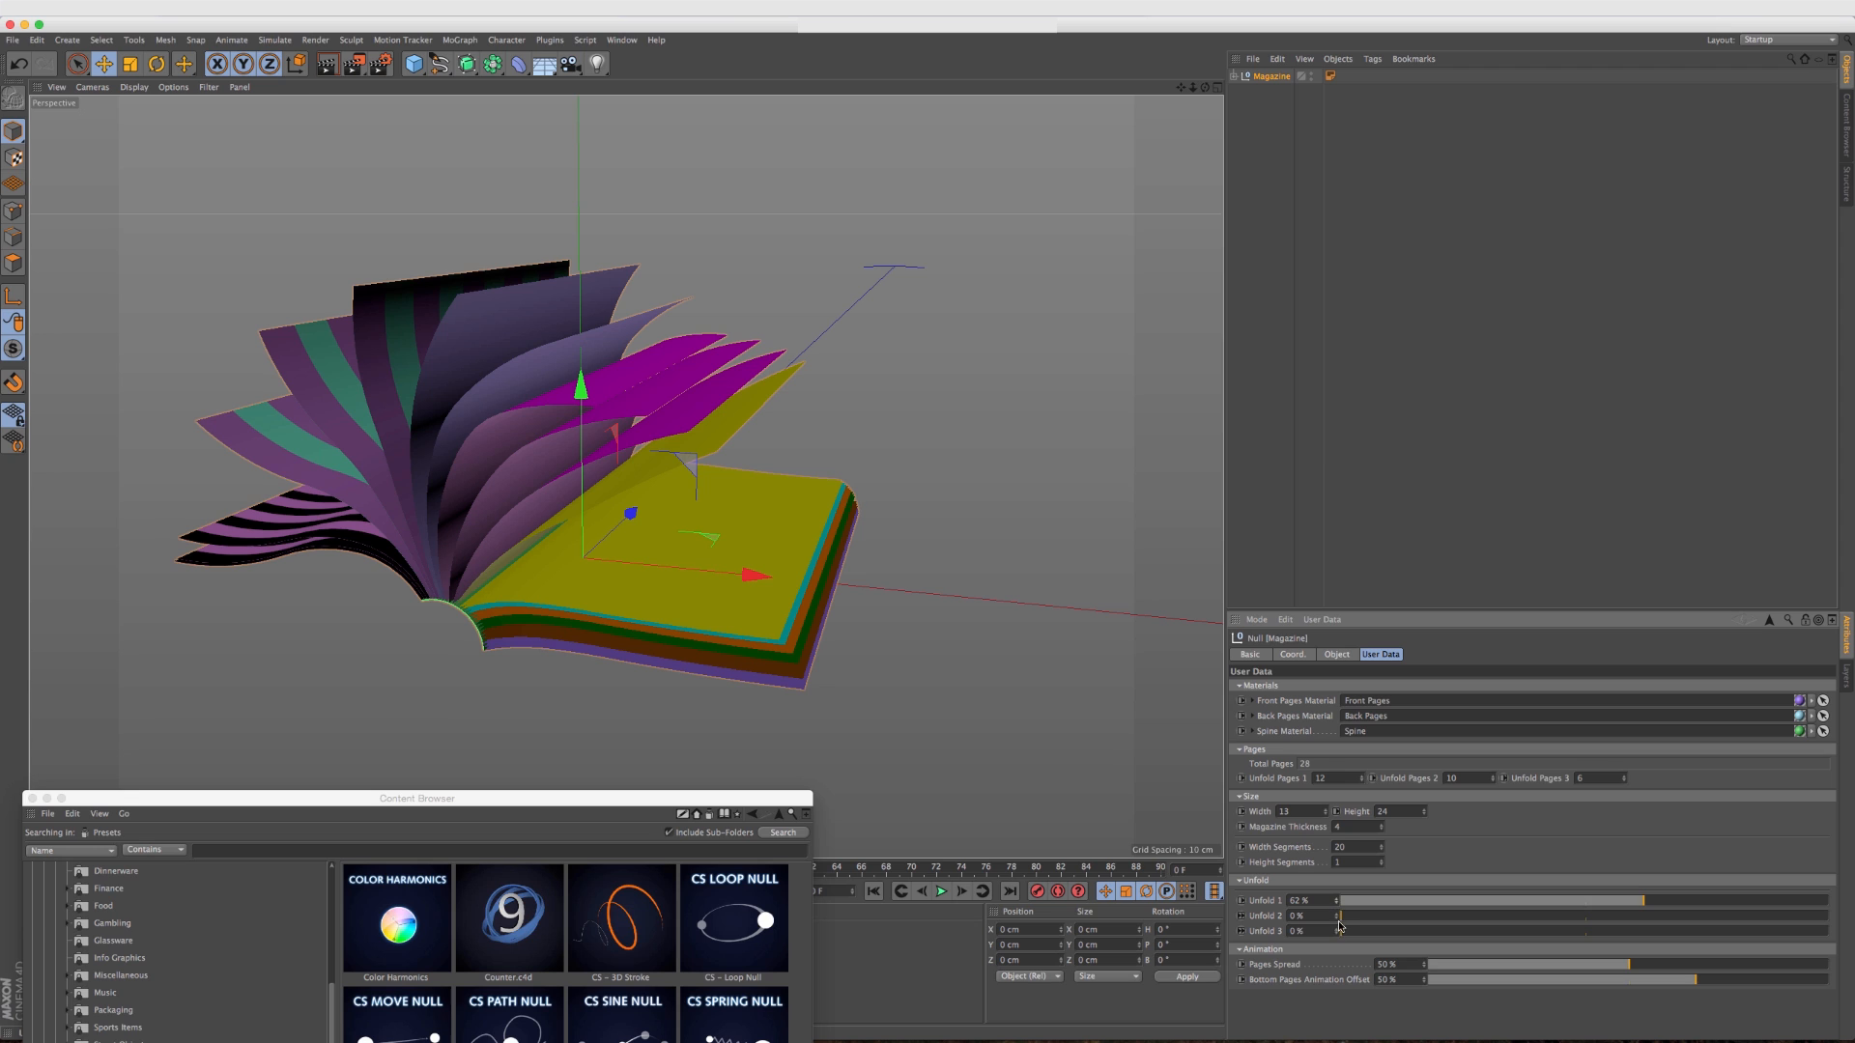
left_click_drag(1343, 916, 1378, 916)
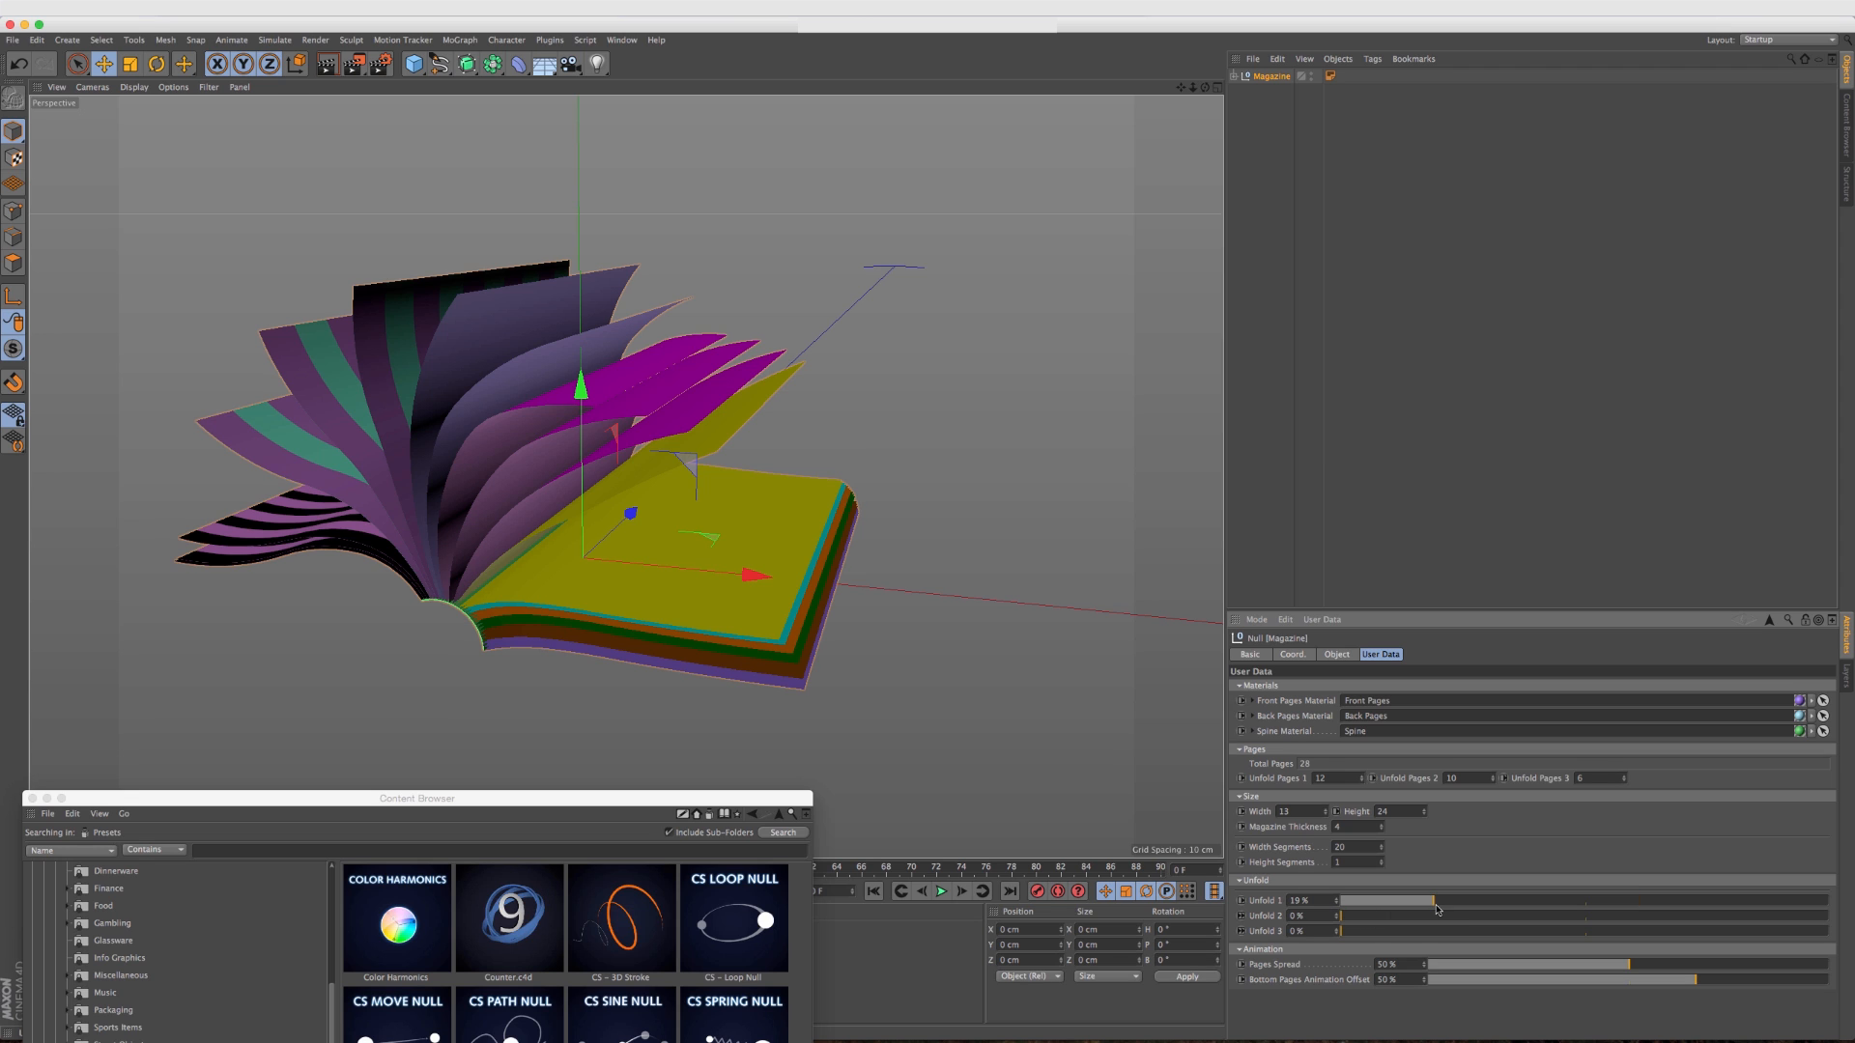
left_click_drag(1435, 900, 1548, 900)
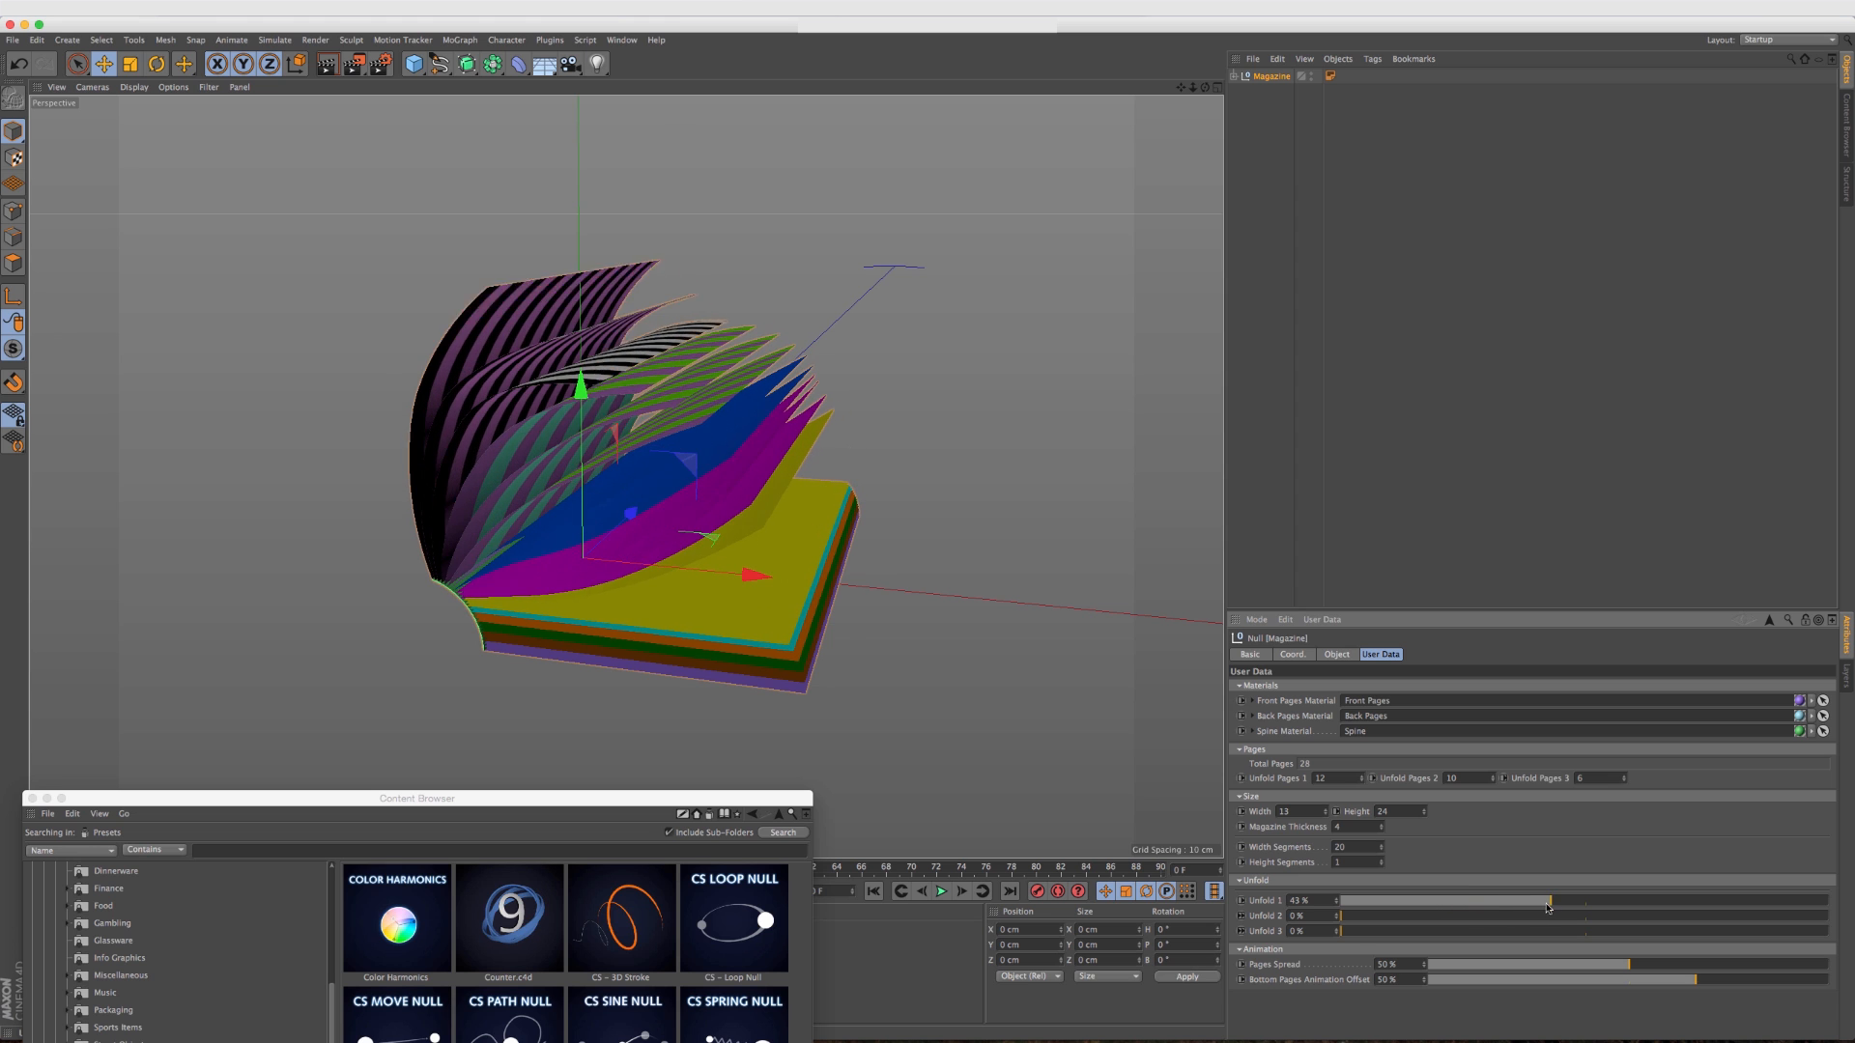
left_click_drag(1343, 931, 1484, 931)
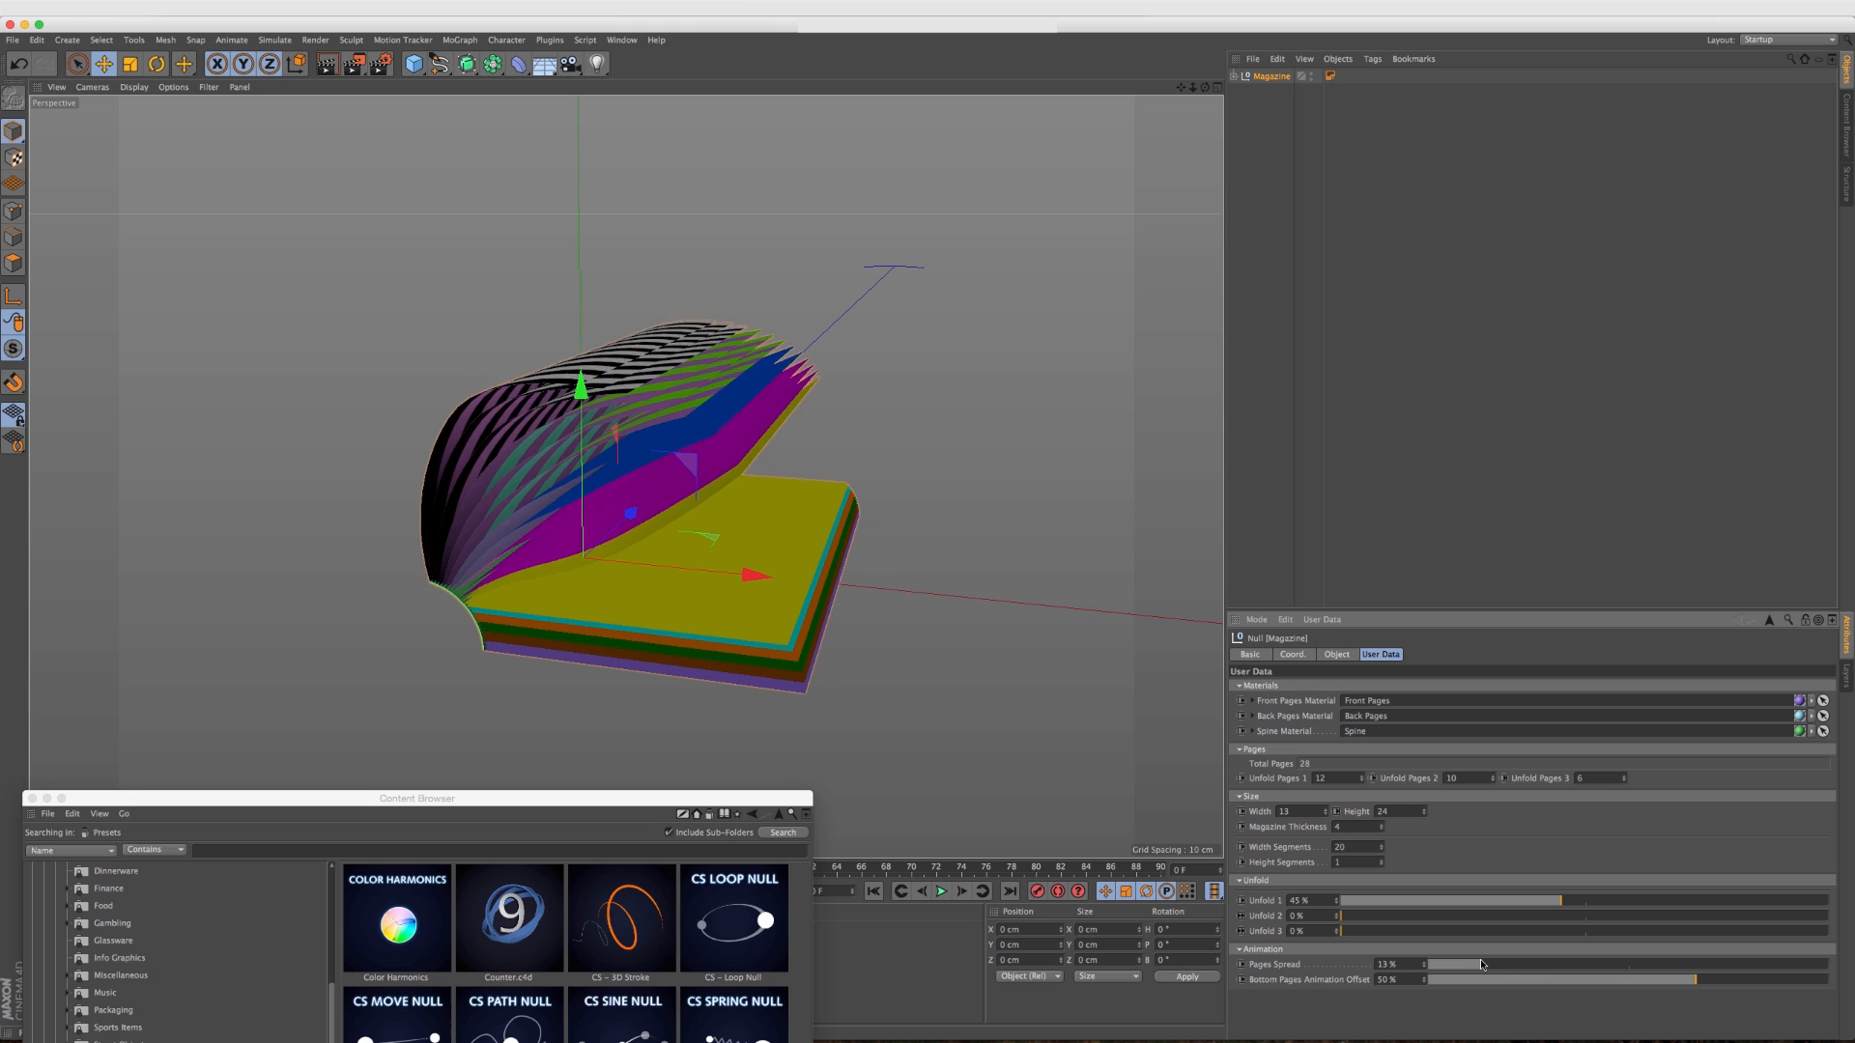
Tighten the page spread to about 25%, tweak the bottom pages' animation offset and restore the browser.
left_click_drag(1482, 965, 1609, 964)
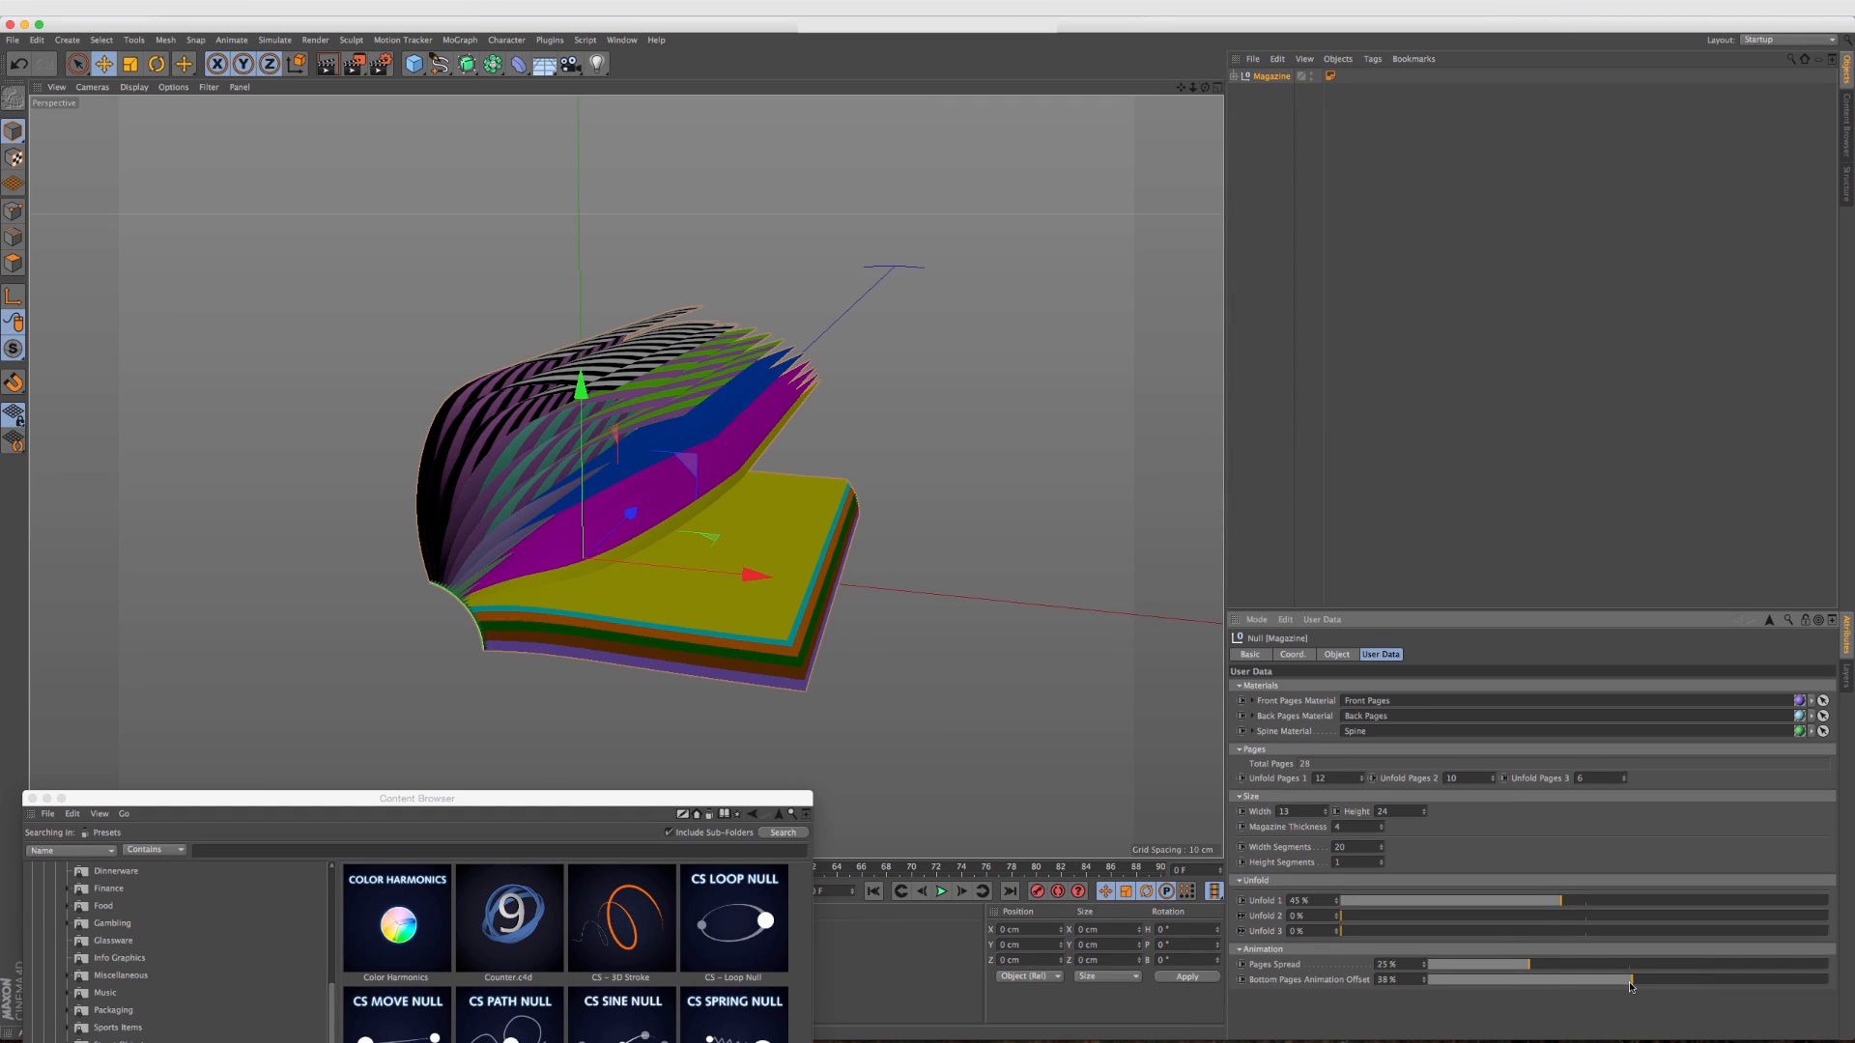
left_click_drag(1633, 979, 1603, 980)
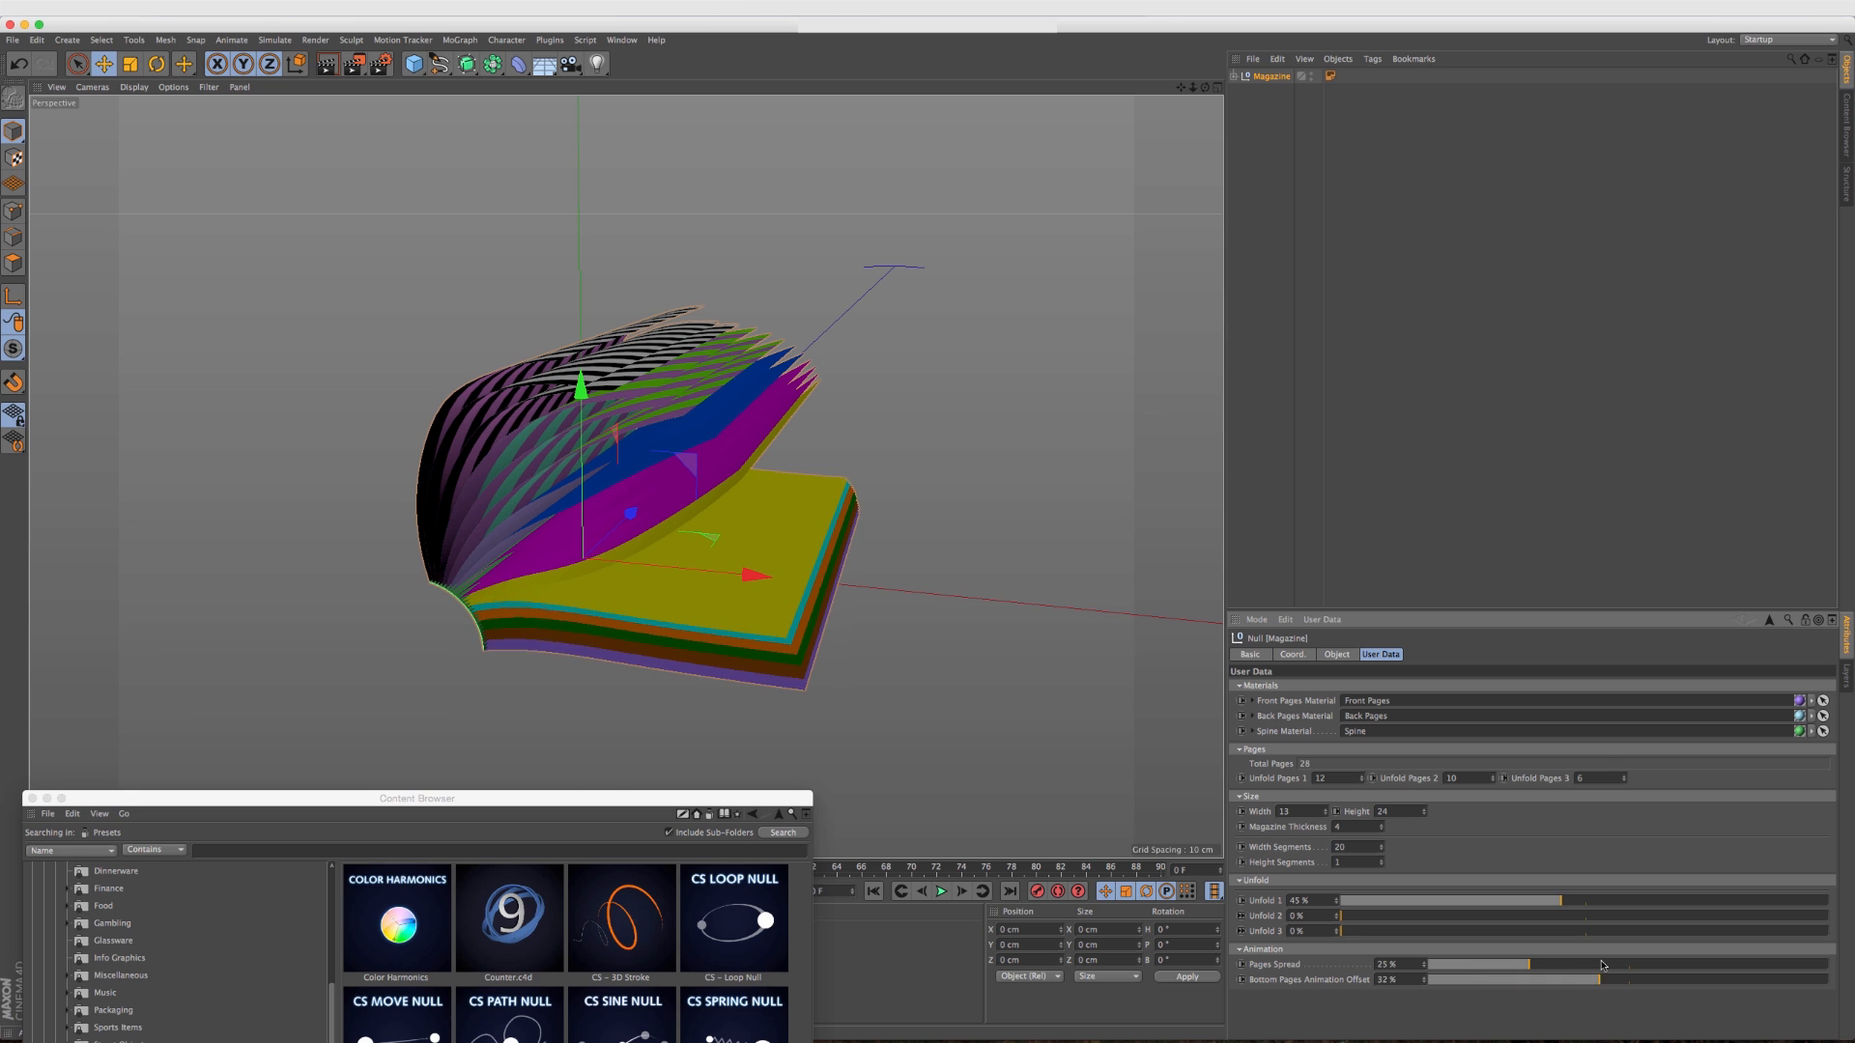
left_click(1335, 655)
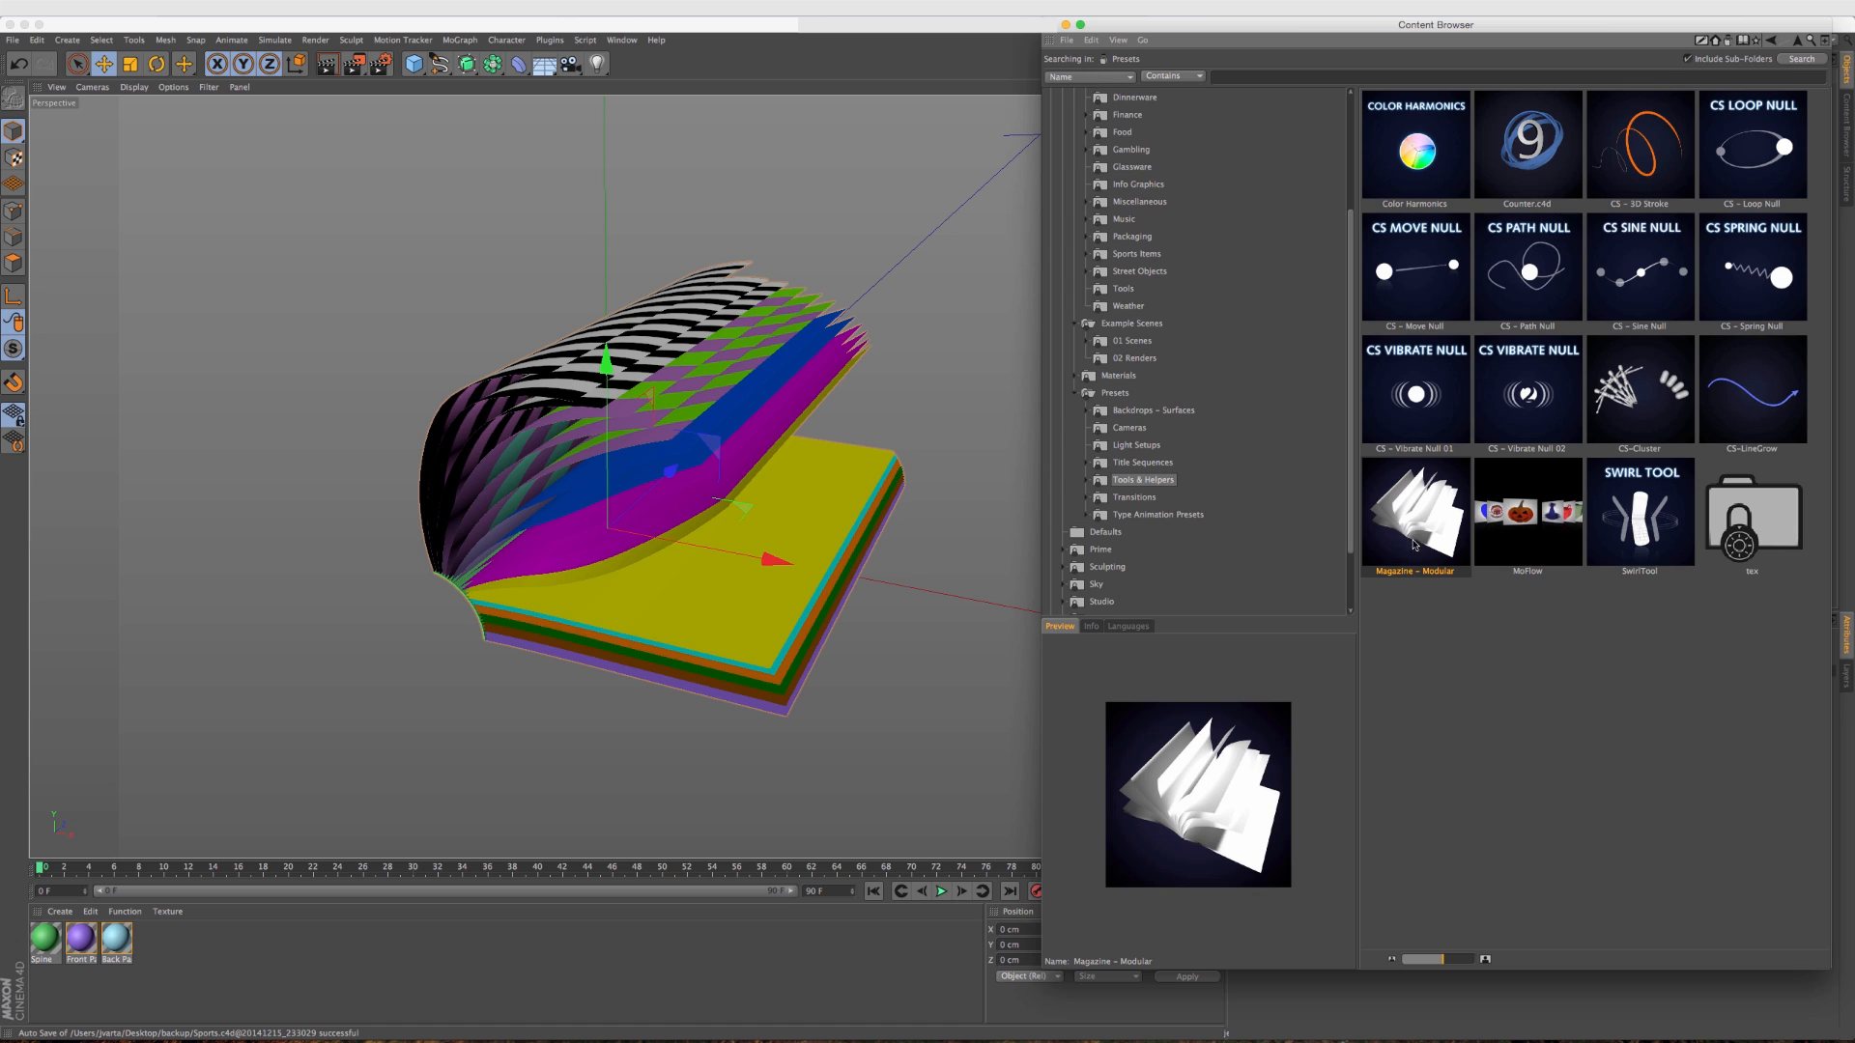
mouse_move(1407, 557)
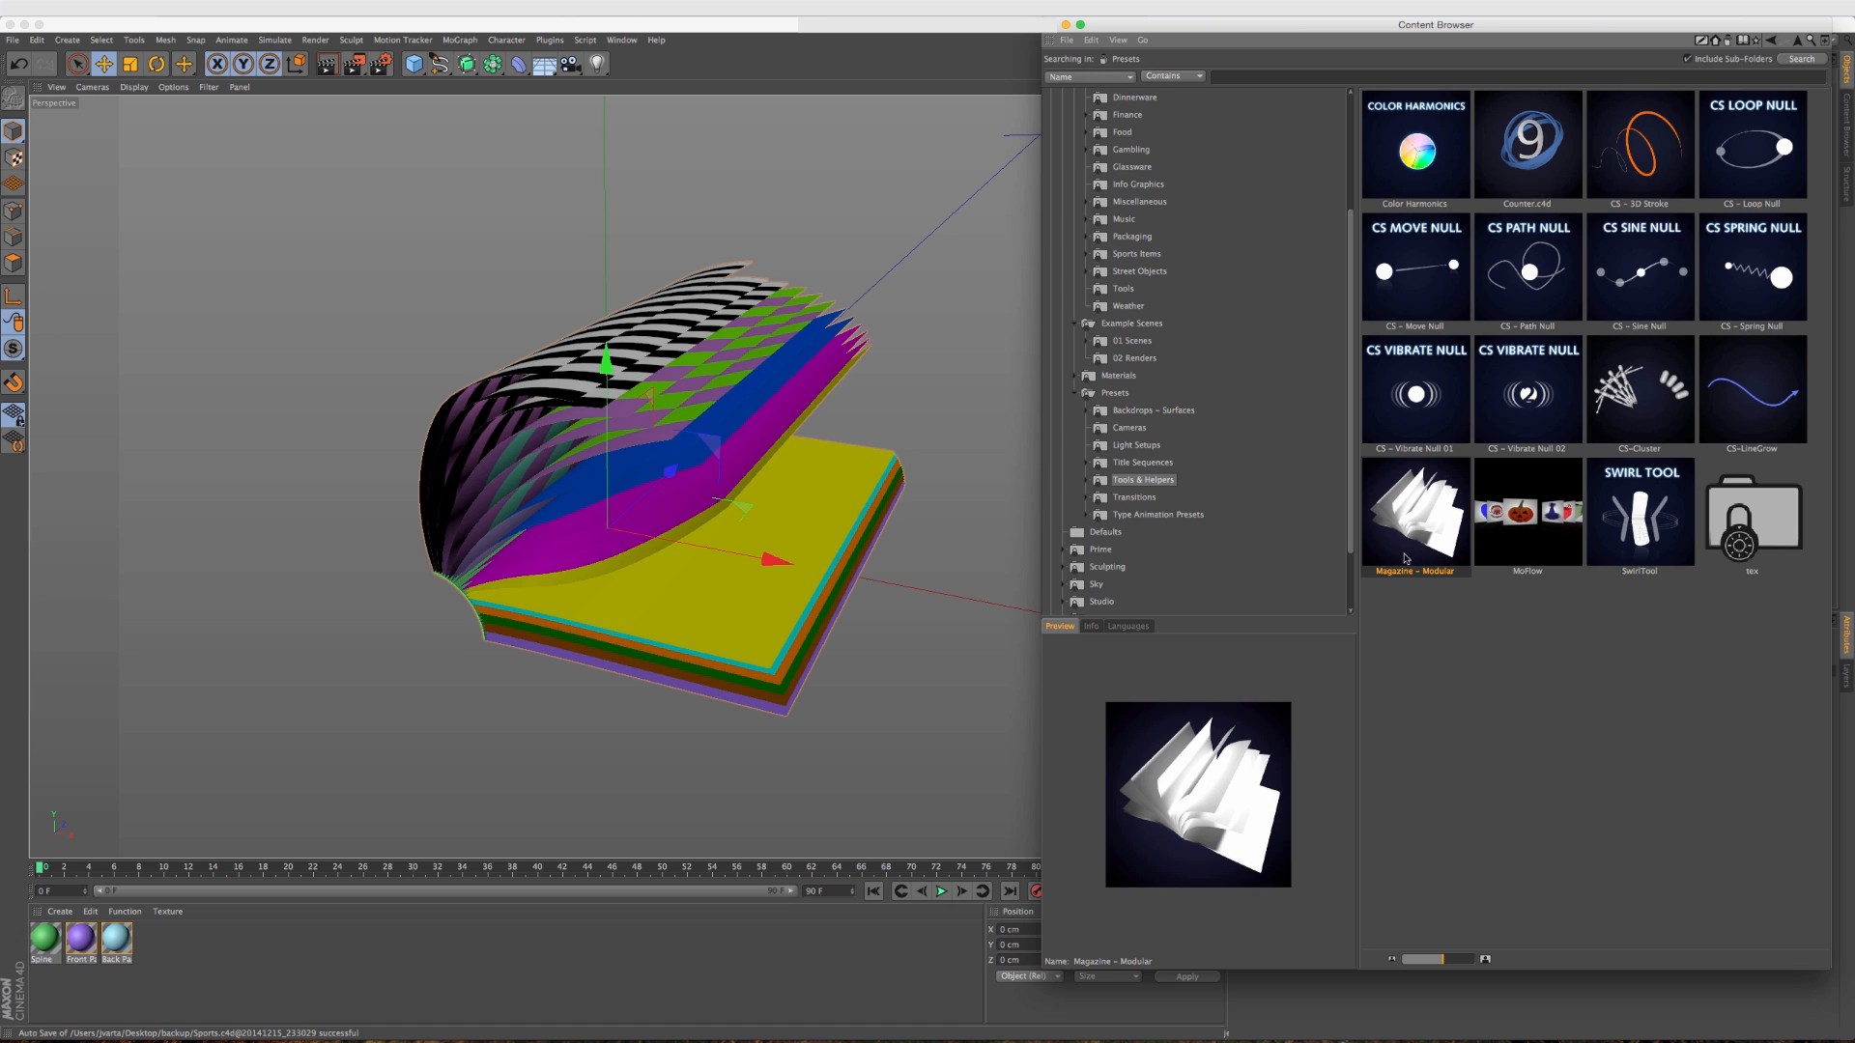
mouse_move(1409, 550)
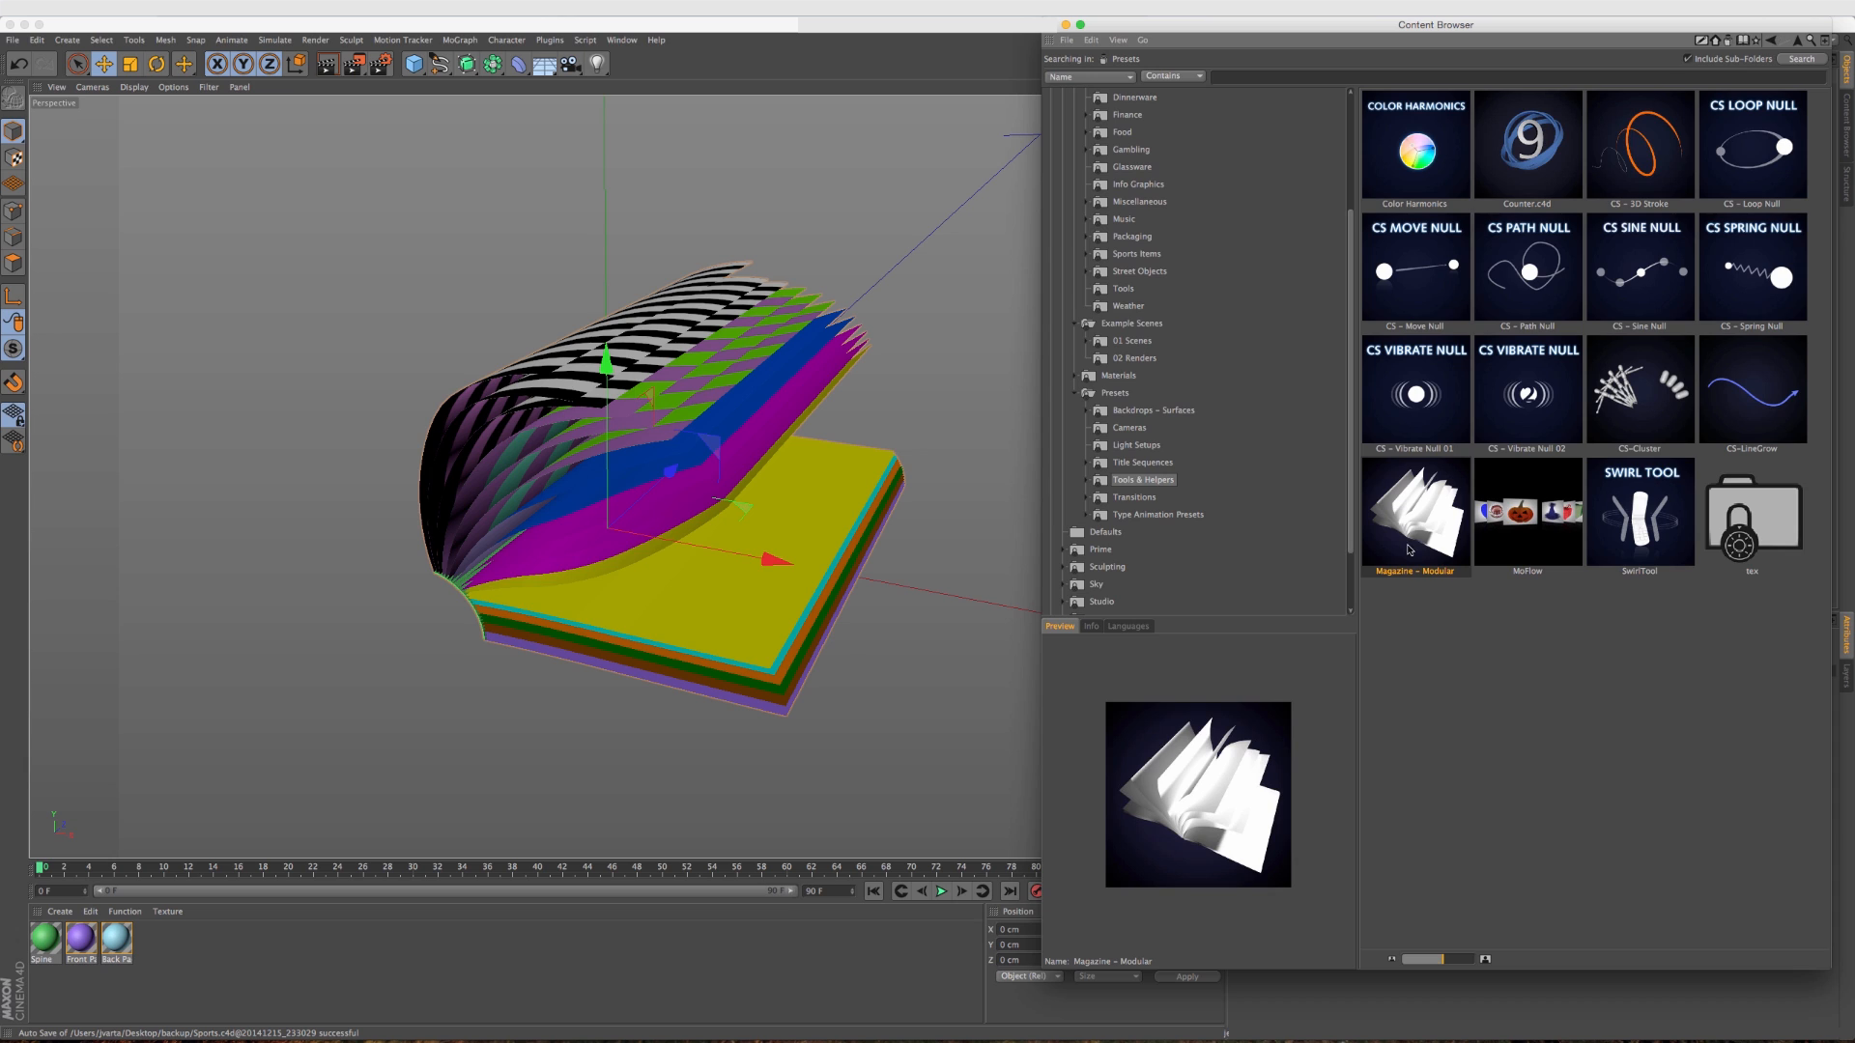
mouse_move(1409, 533)
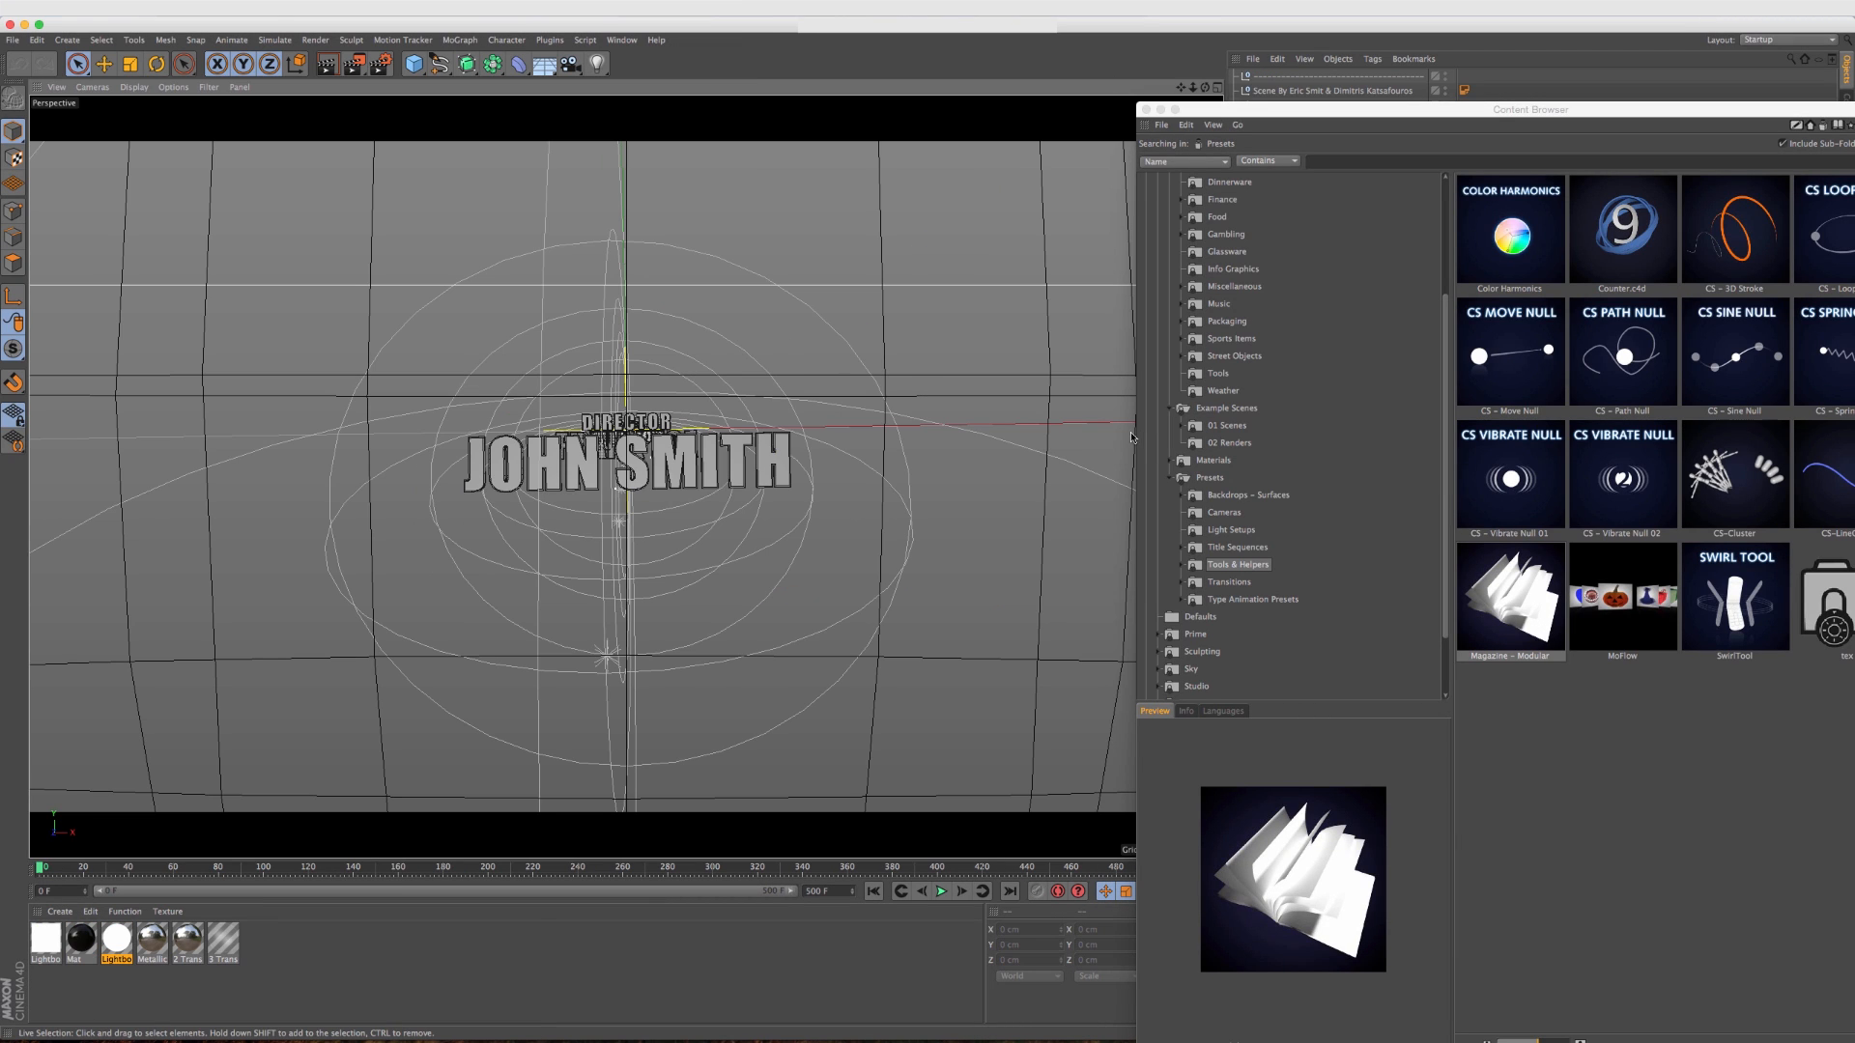
mouse_move(1227, 555)
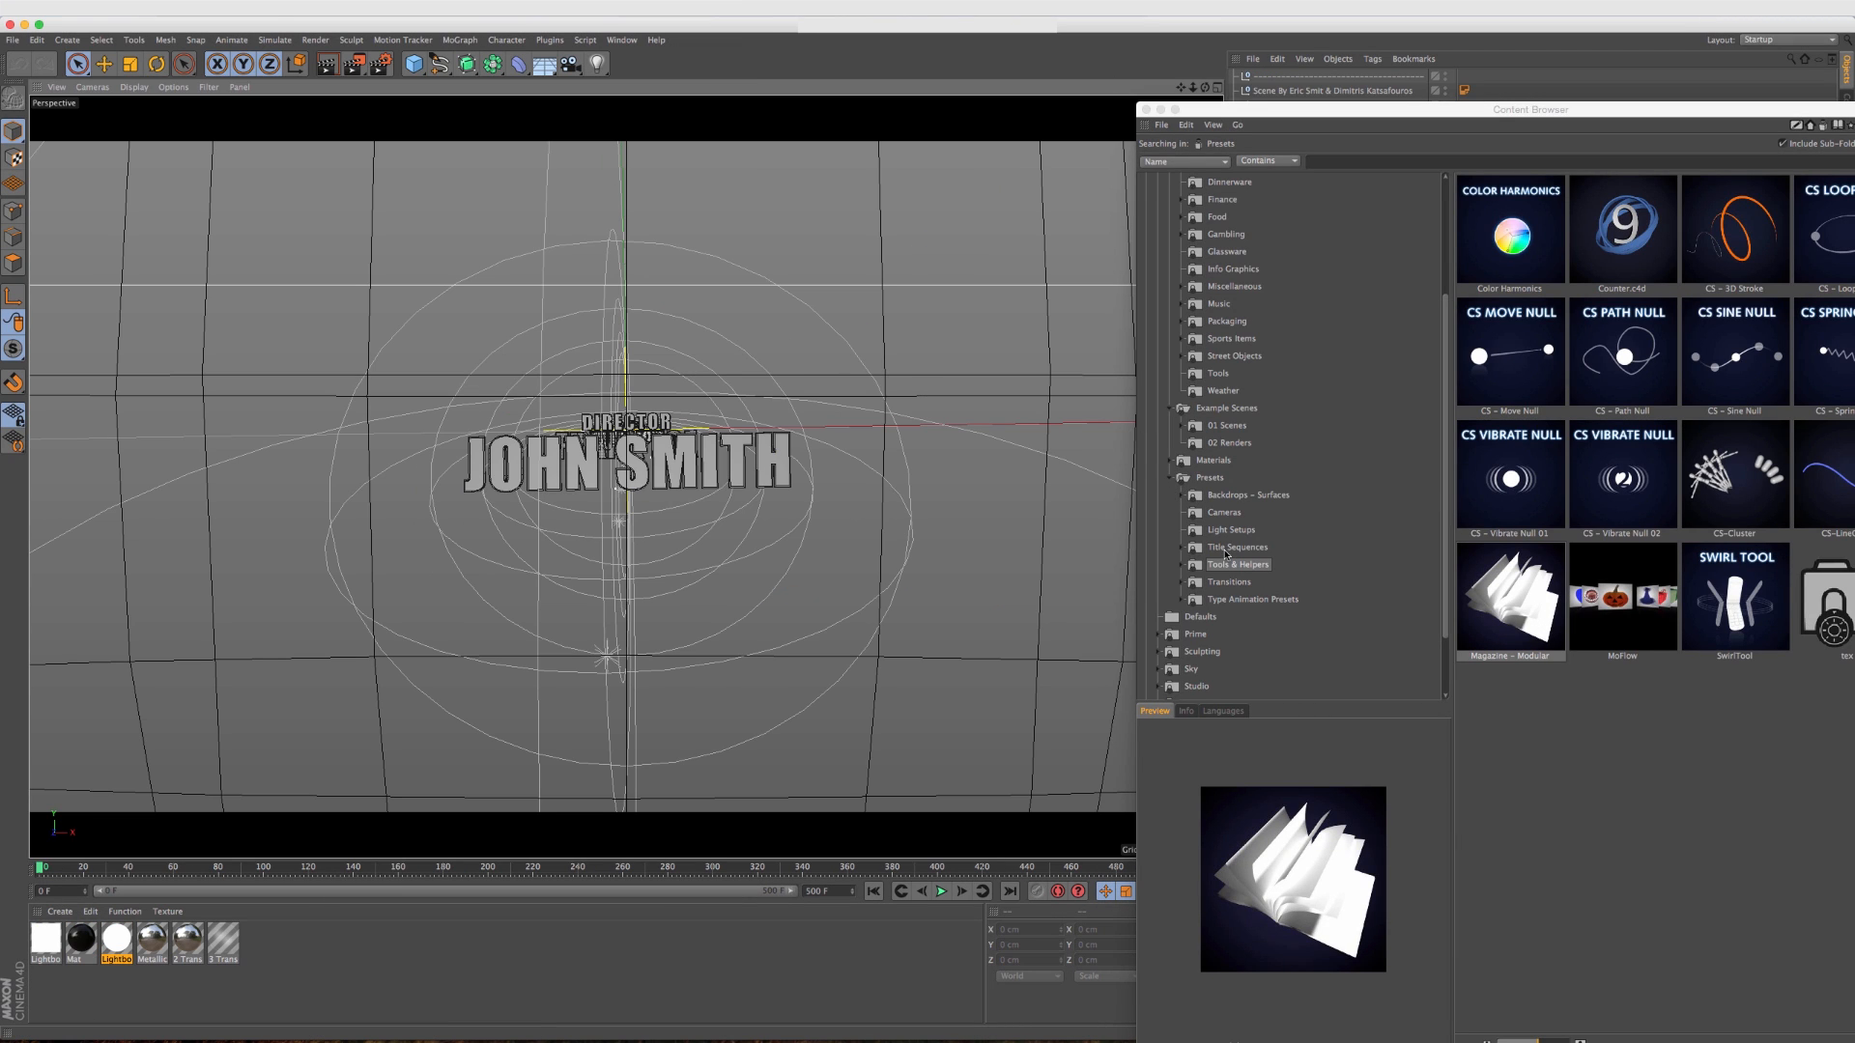
Load the Intro Credits example scene from Title Sequences > 01 Scenes.
left_click(1236, 547)
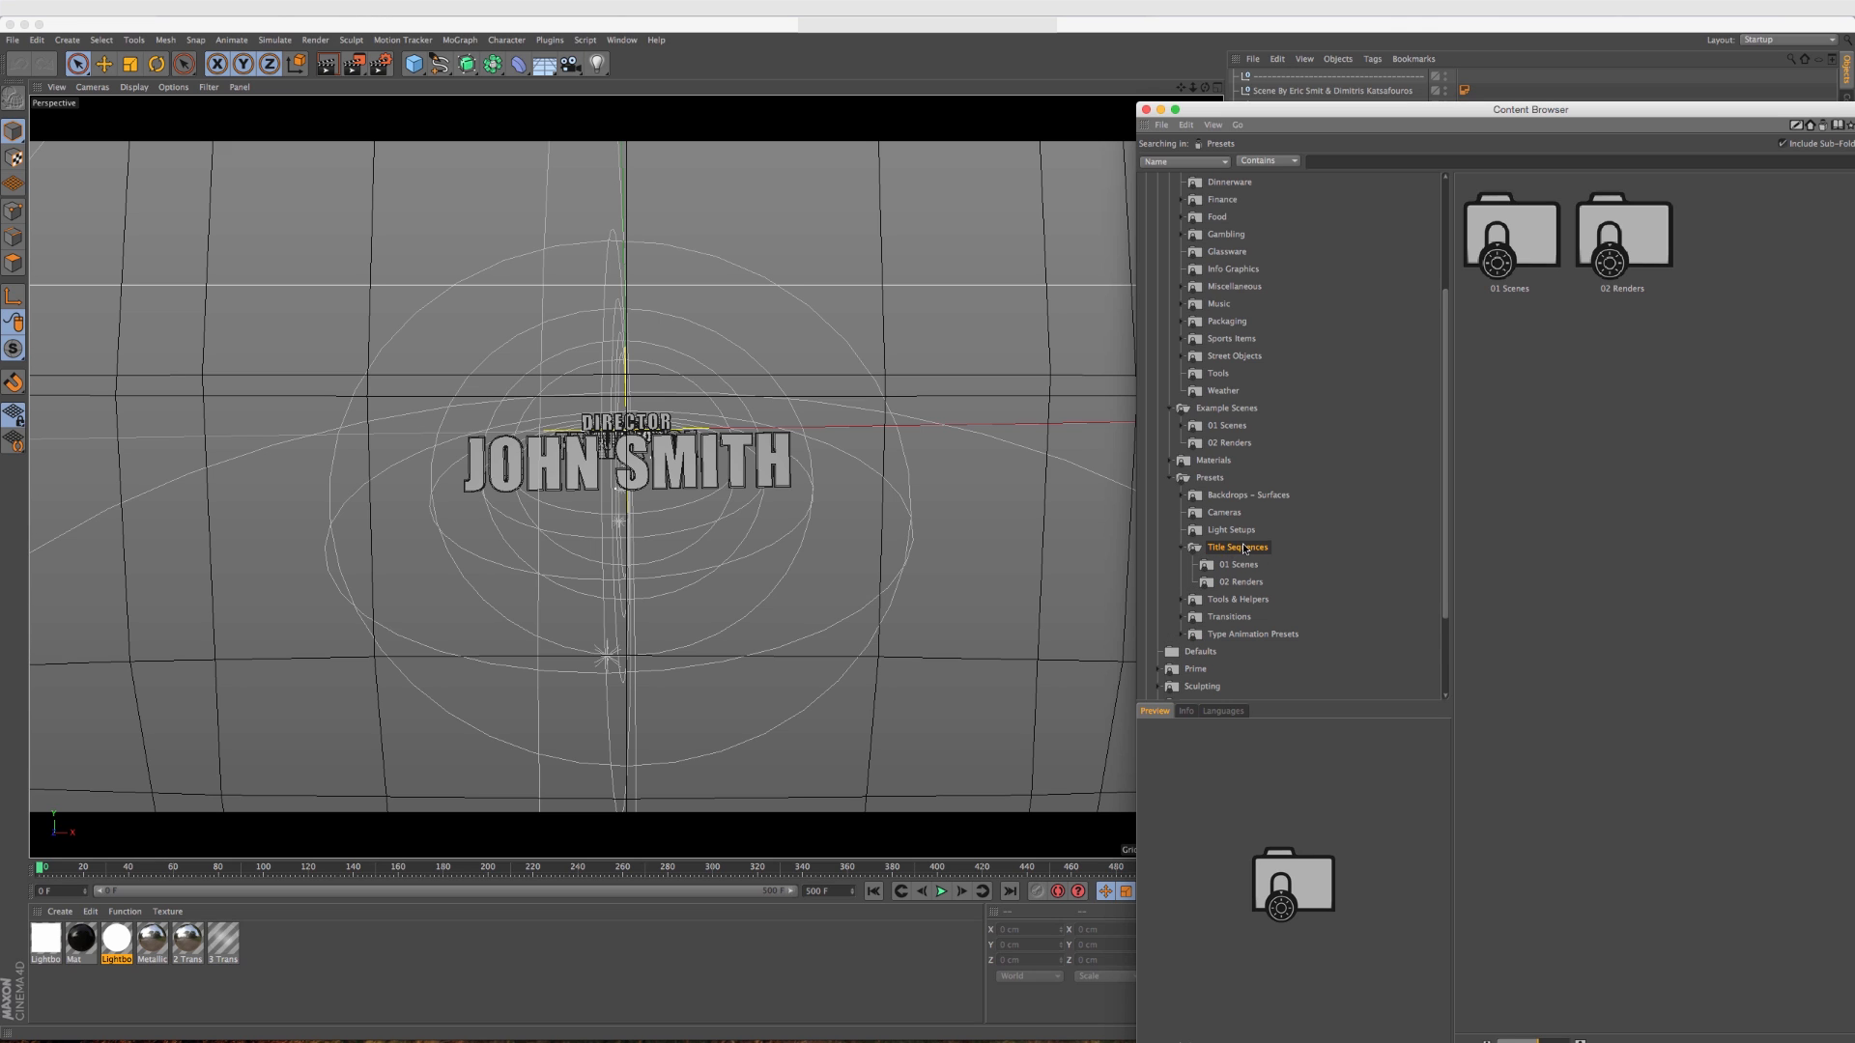
left_click(1236, 564)
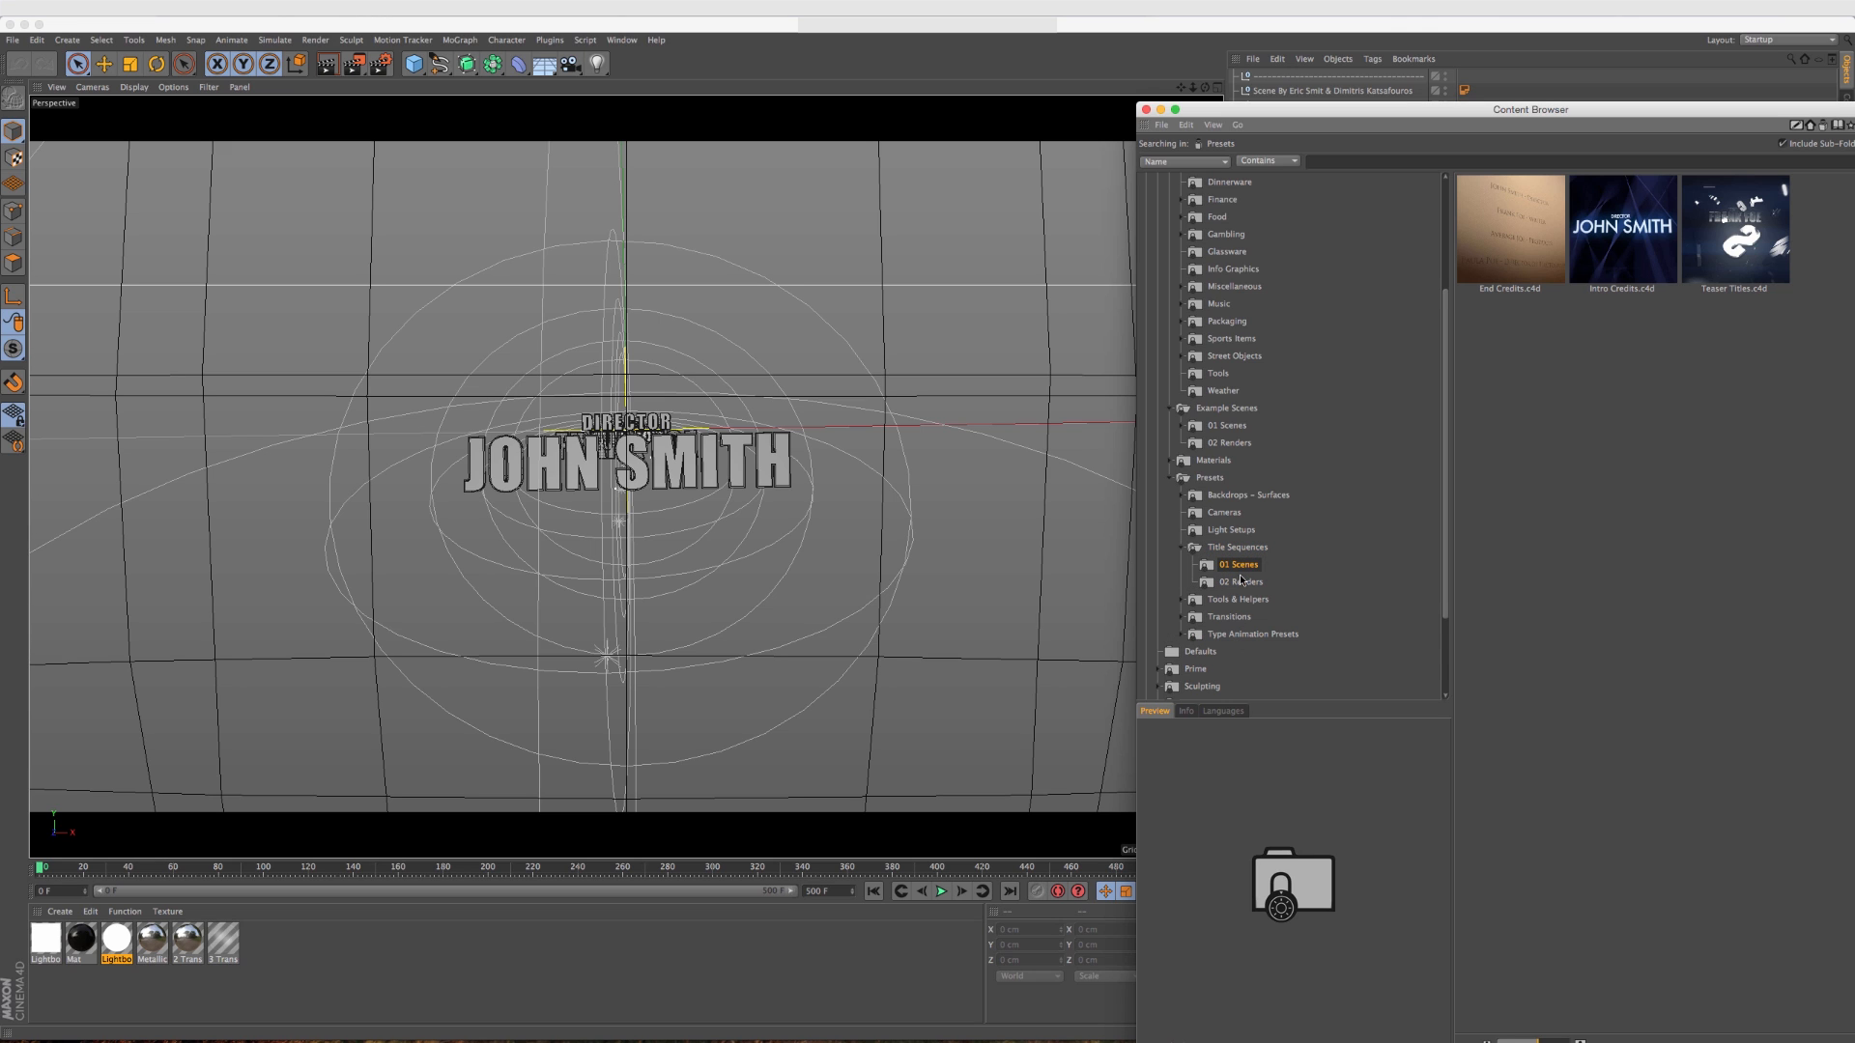
mouse_move(1648, 249)
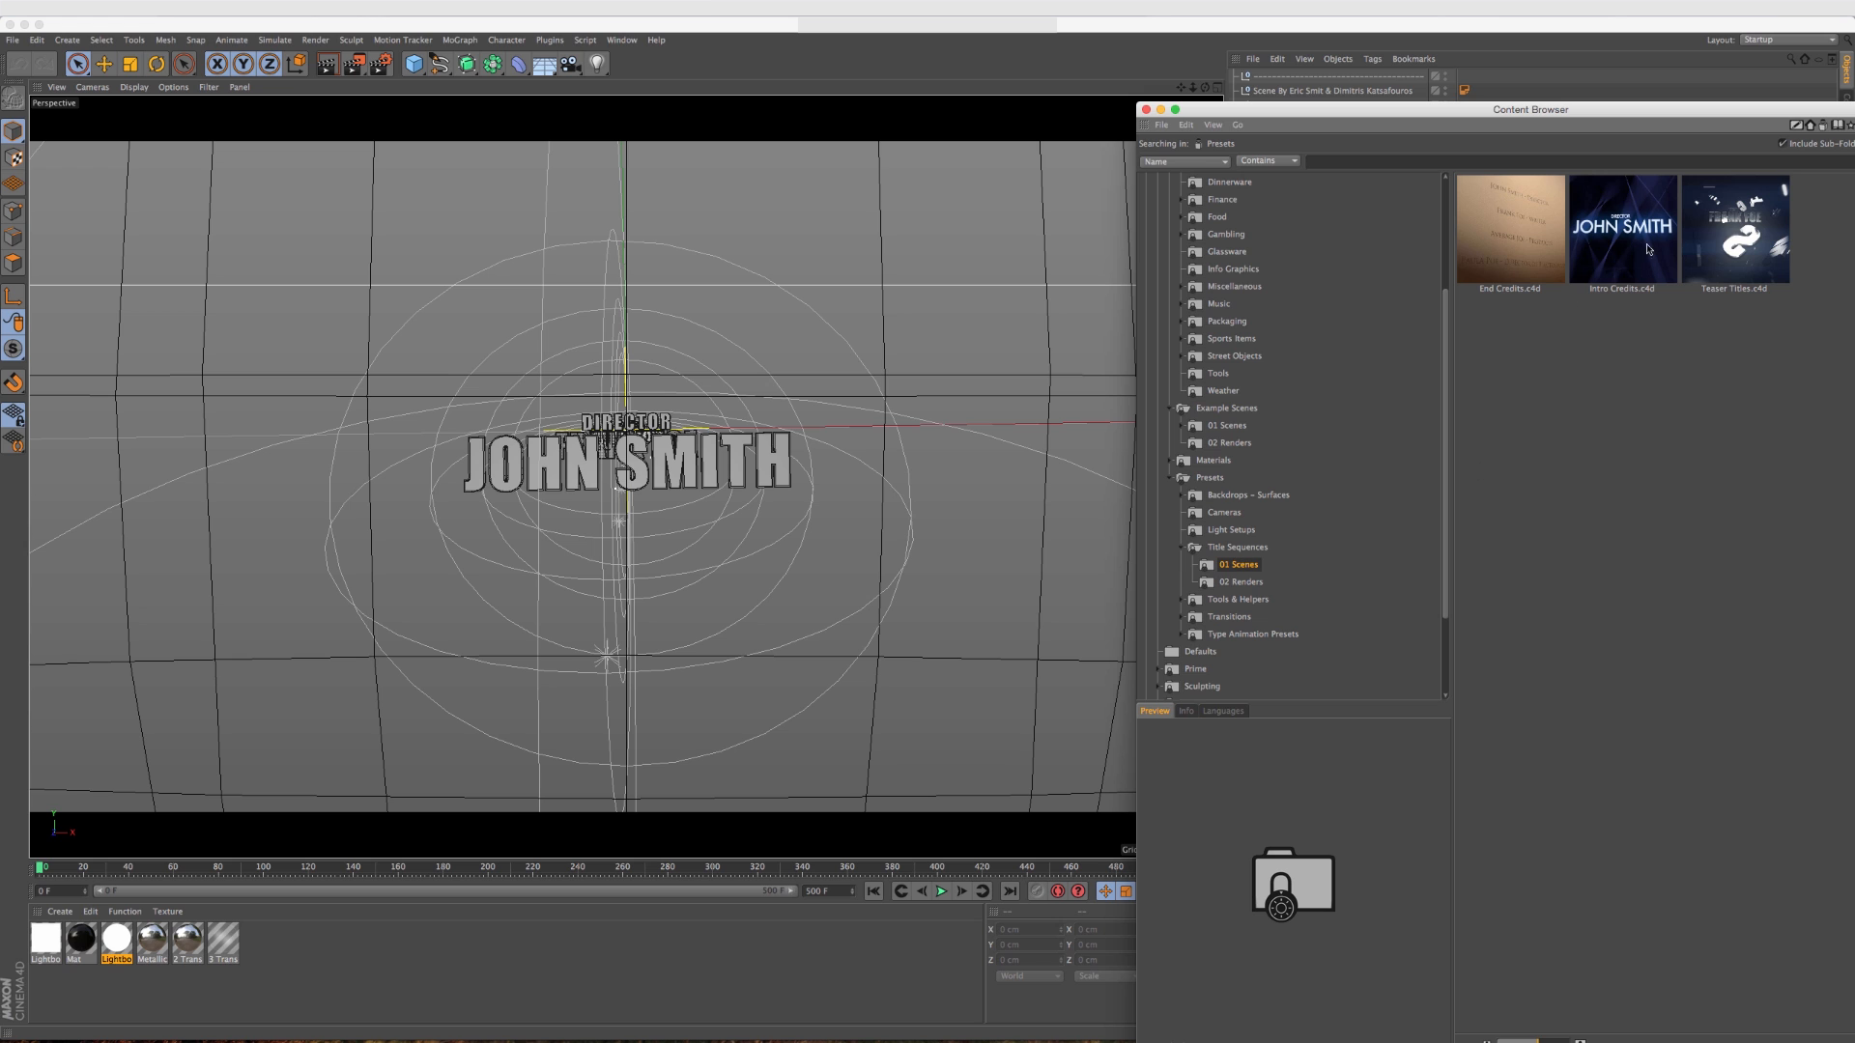
left_click(1736, 228)
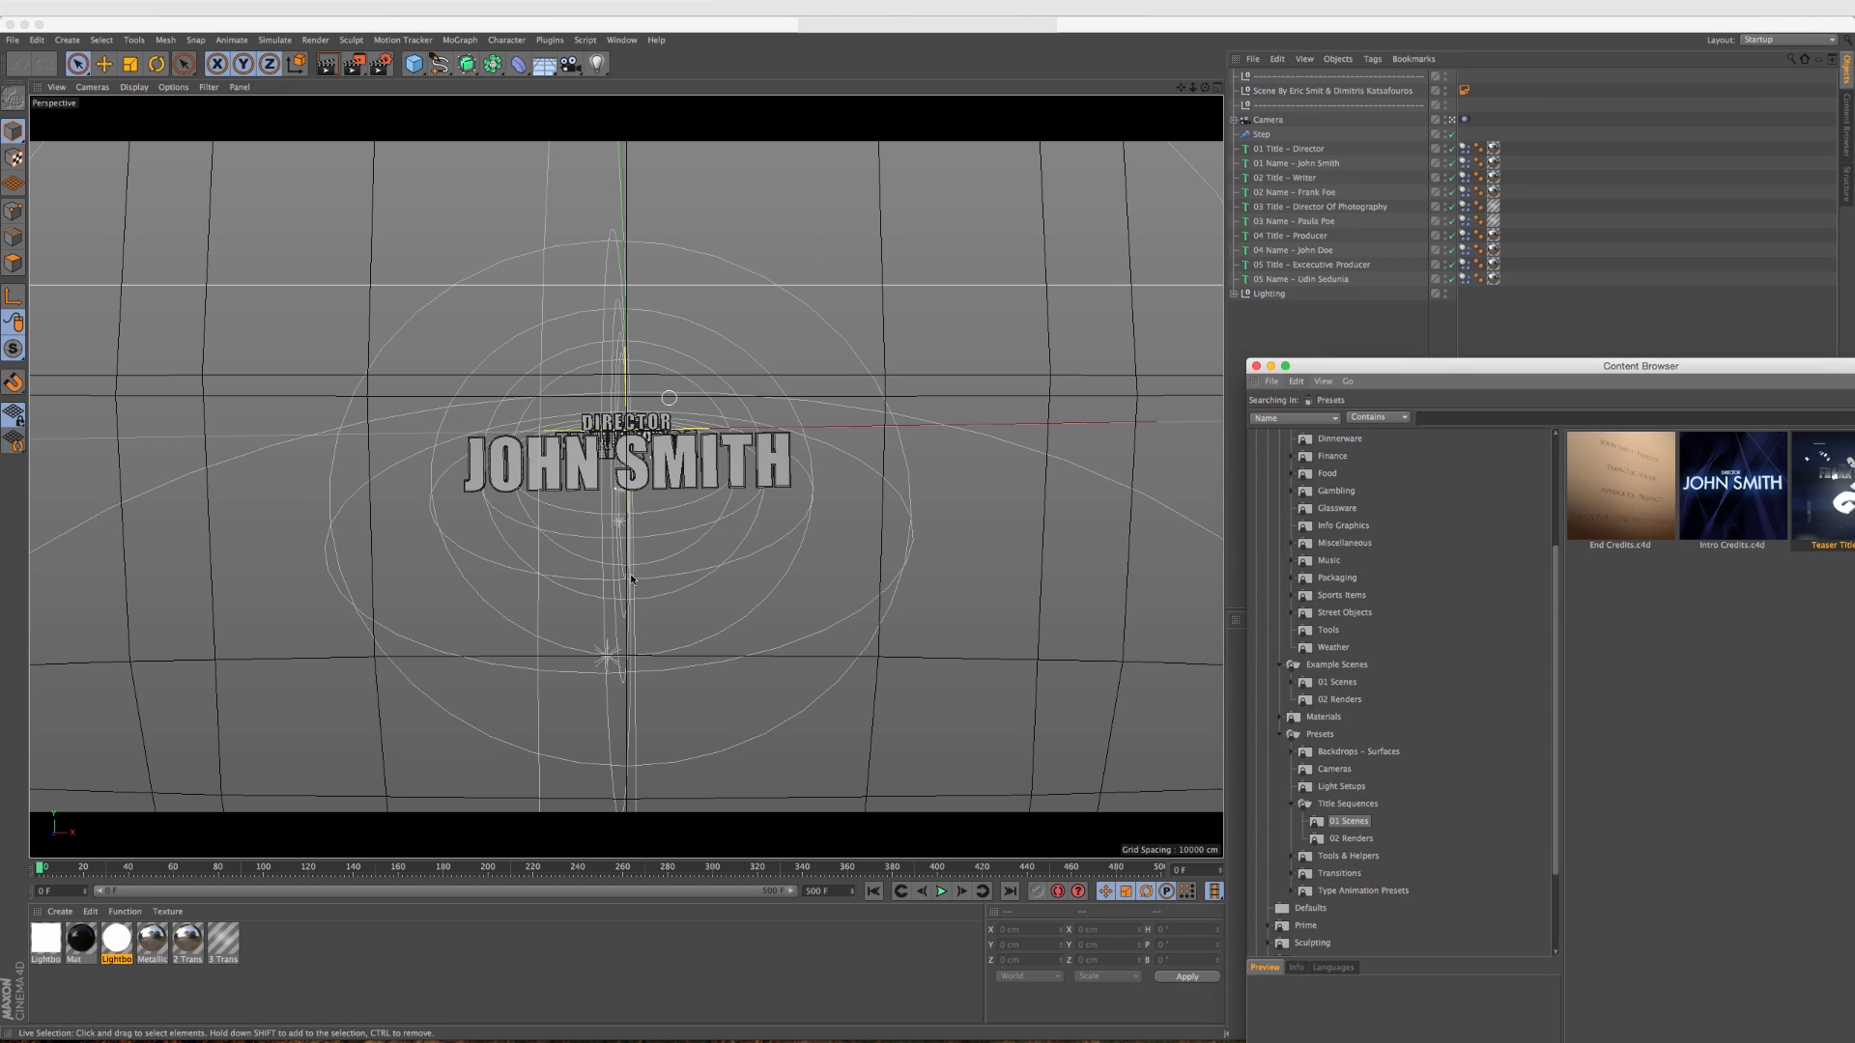
Play the credit animation through to the executive producer card and stop it.
left_click(939, 891)
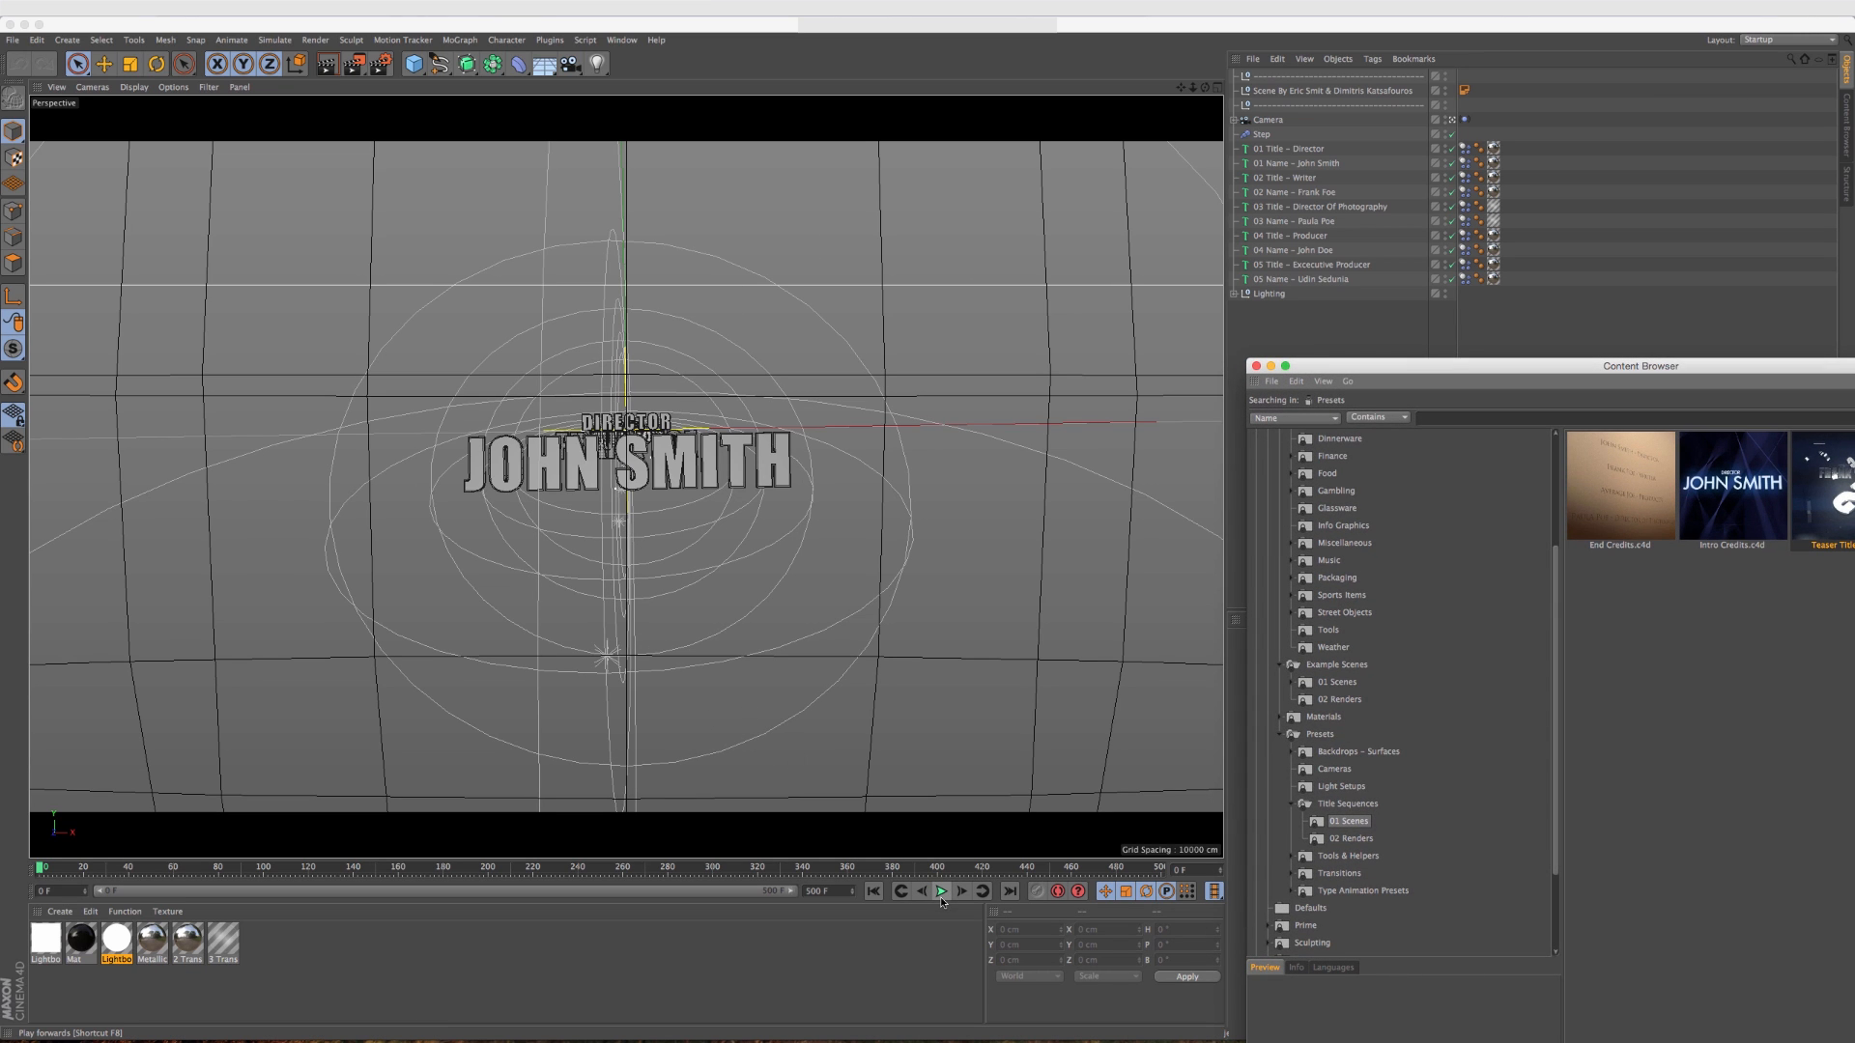
mouse_move(941, 891)
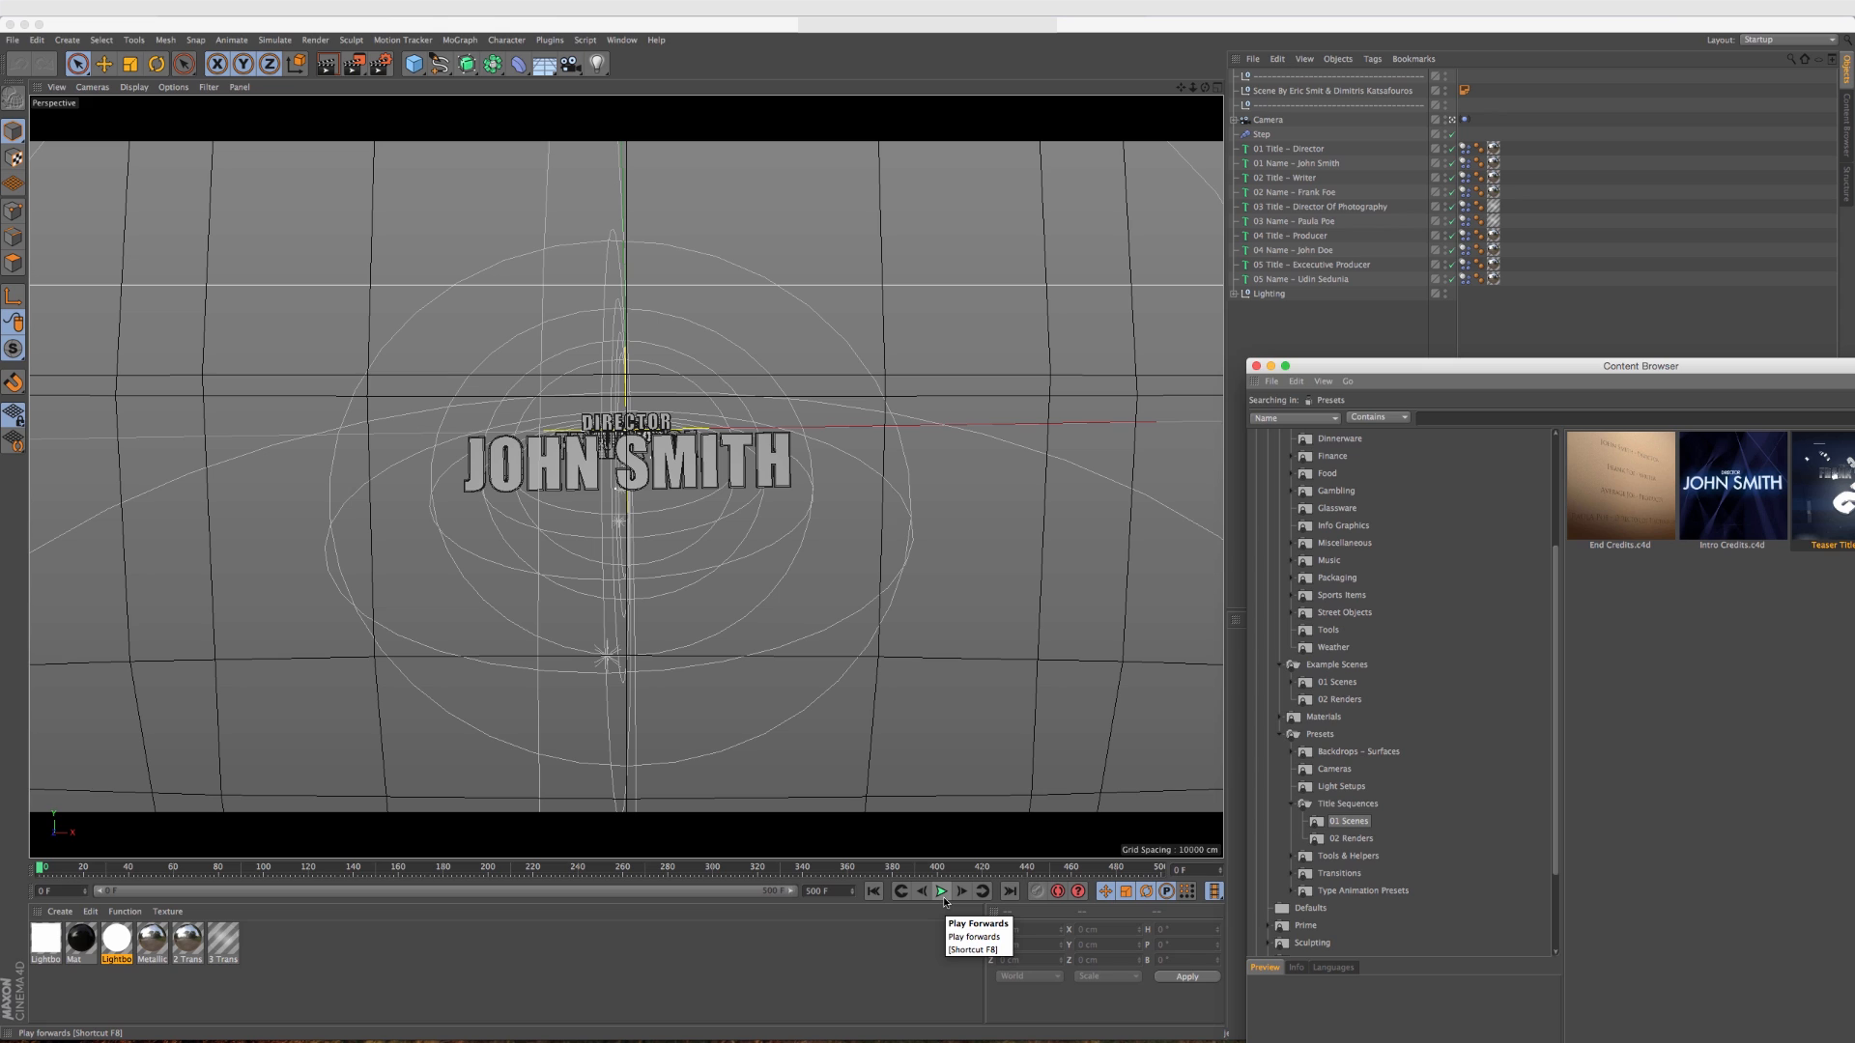
left_click(941, 891)
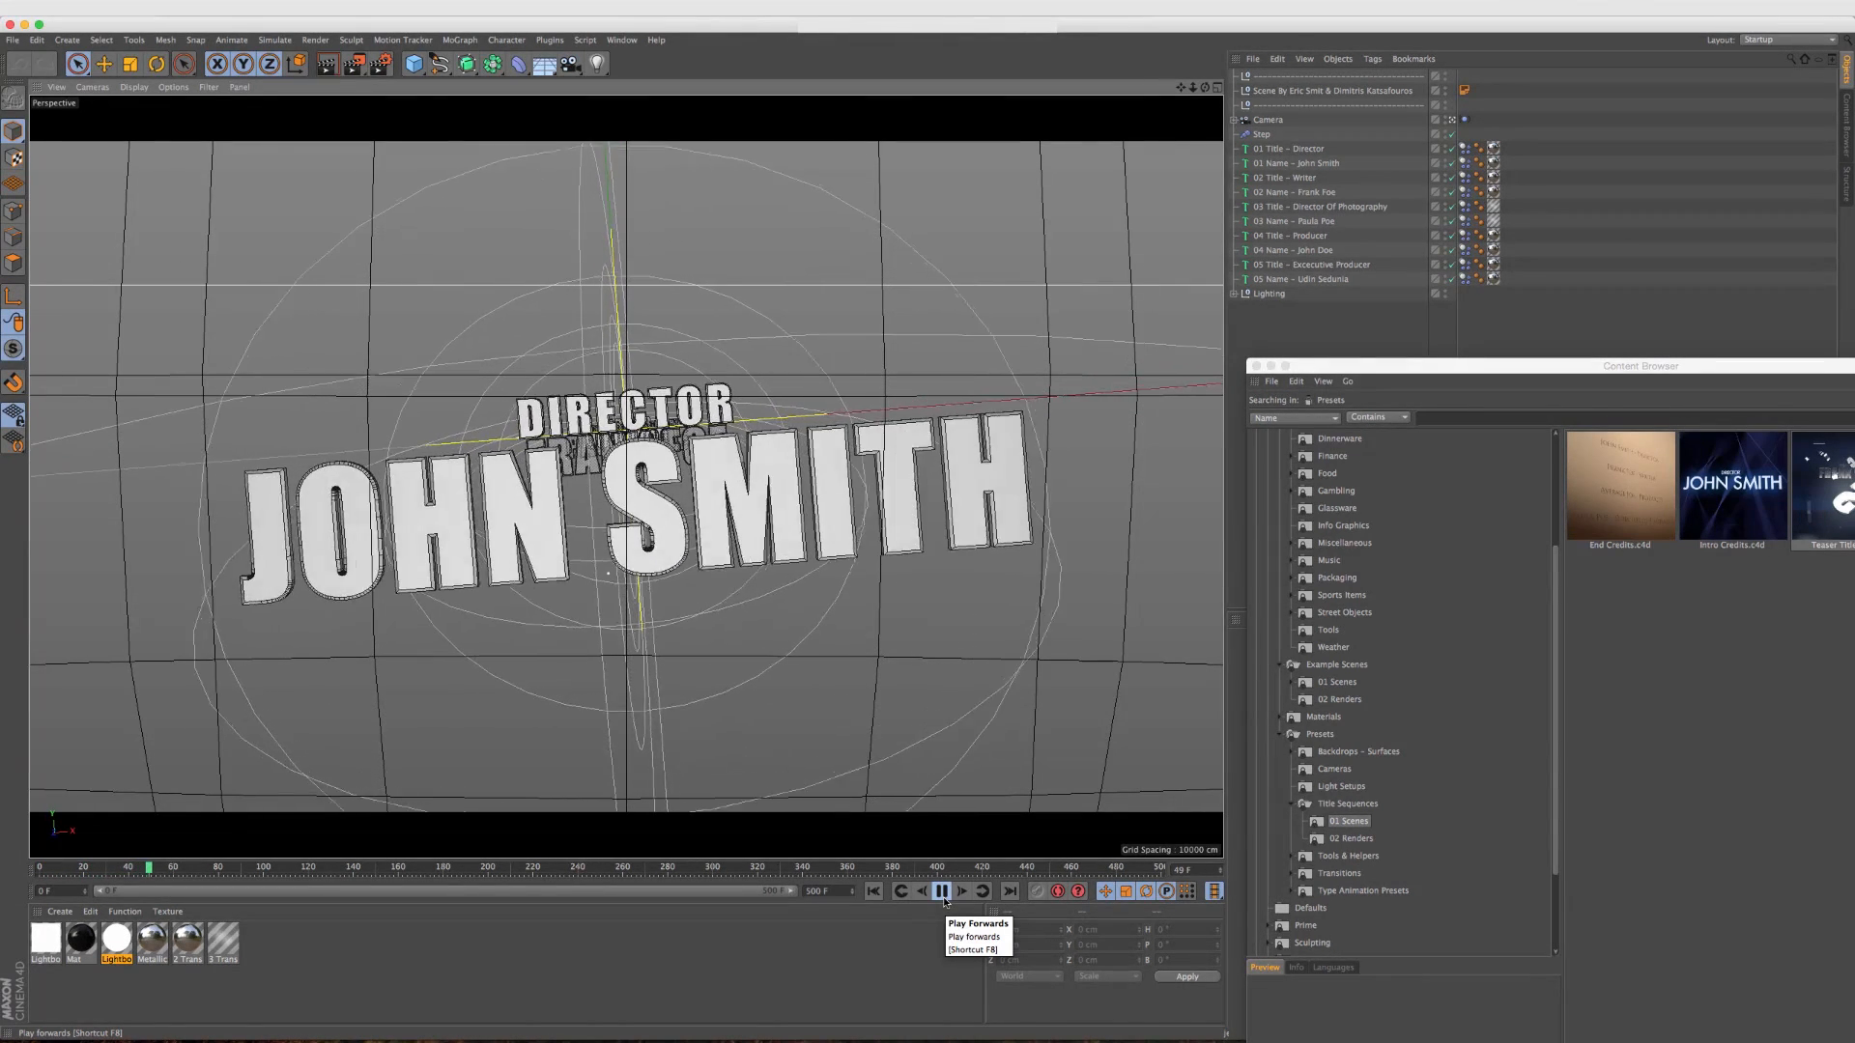
left_click(943, 891)
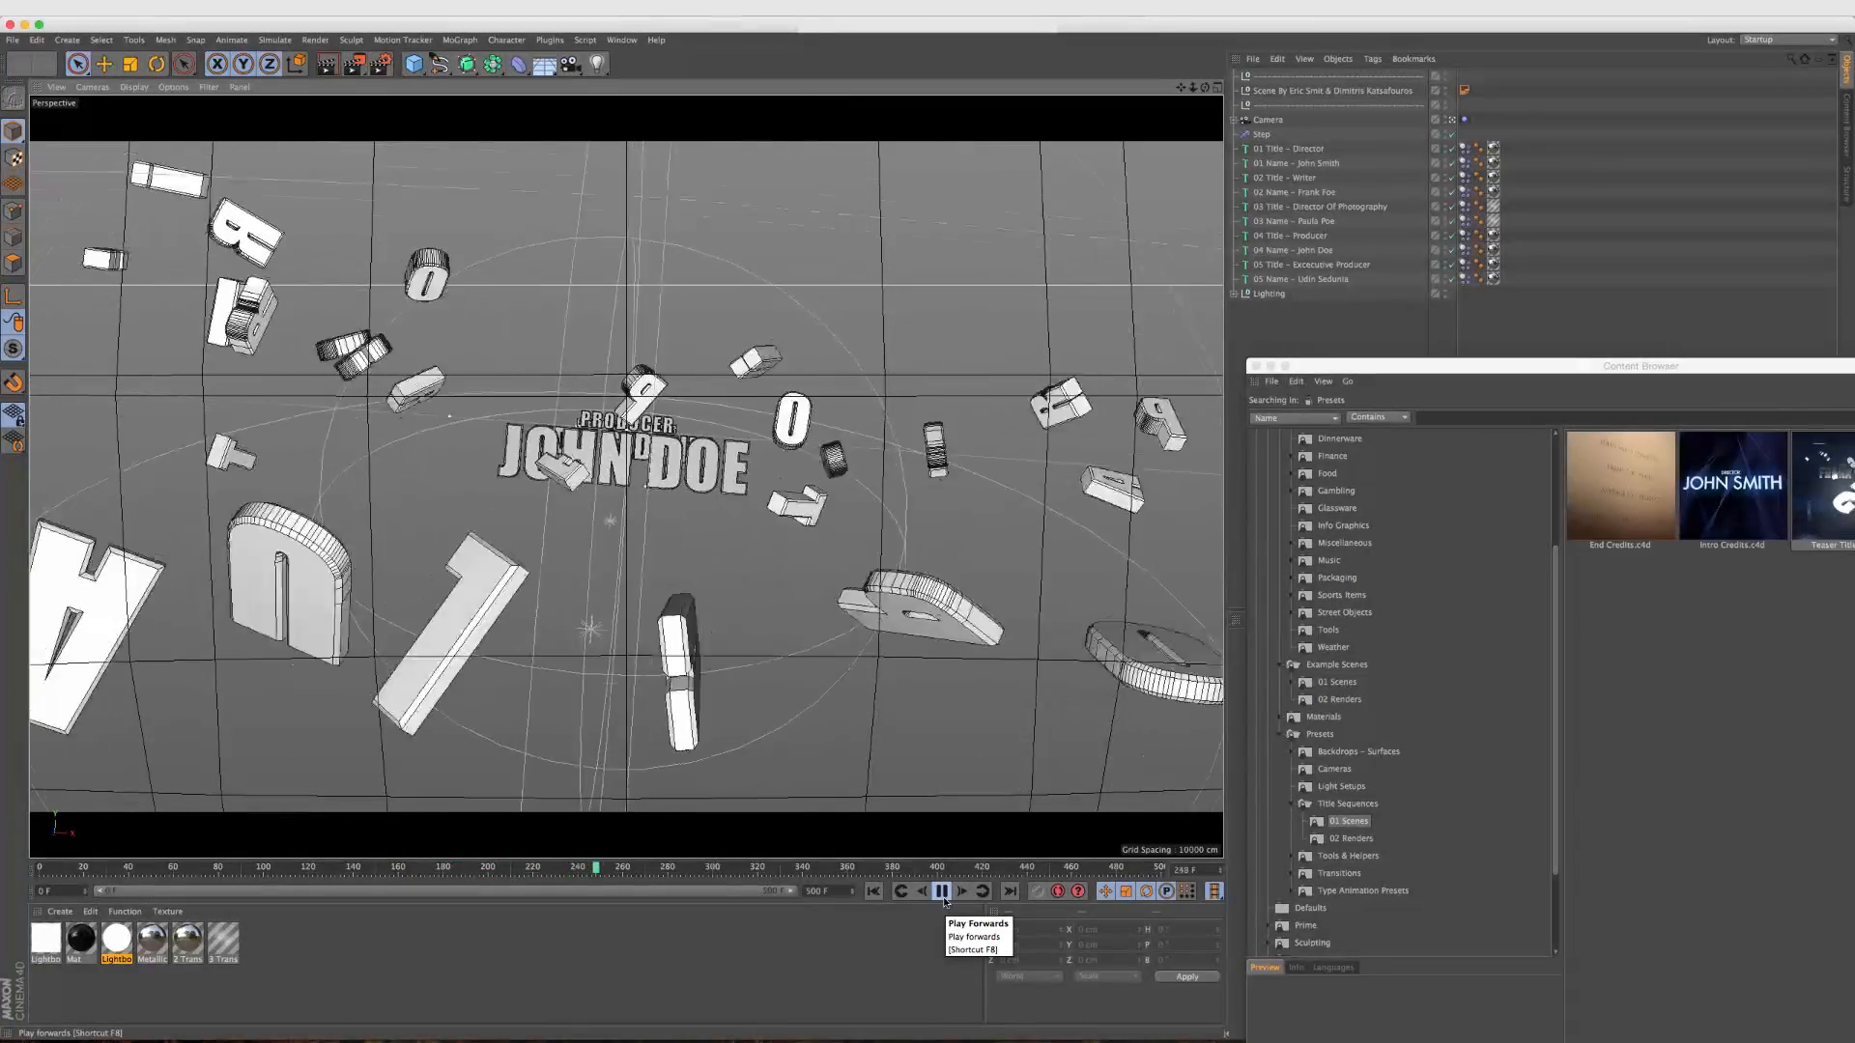
left_click(941, 891)
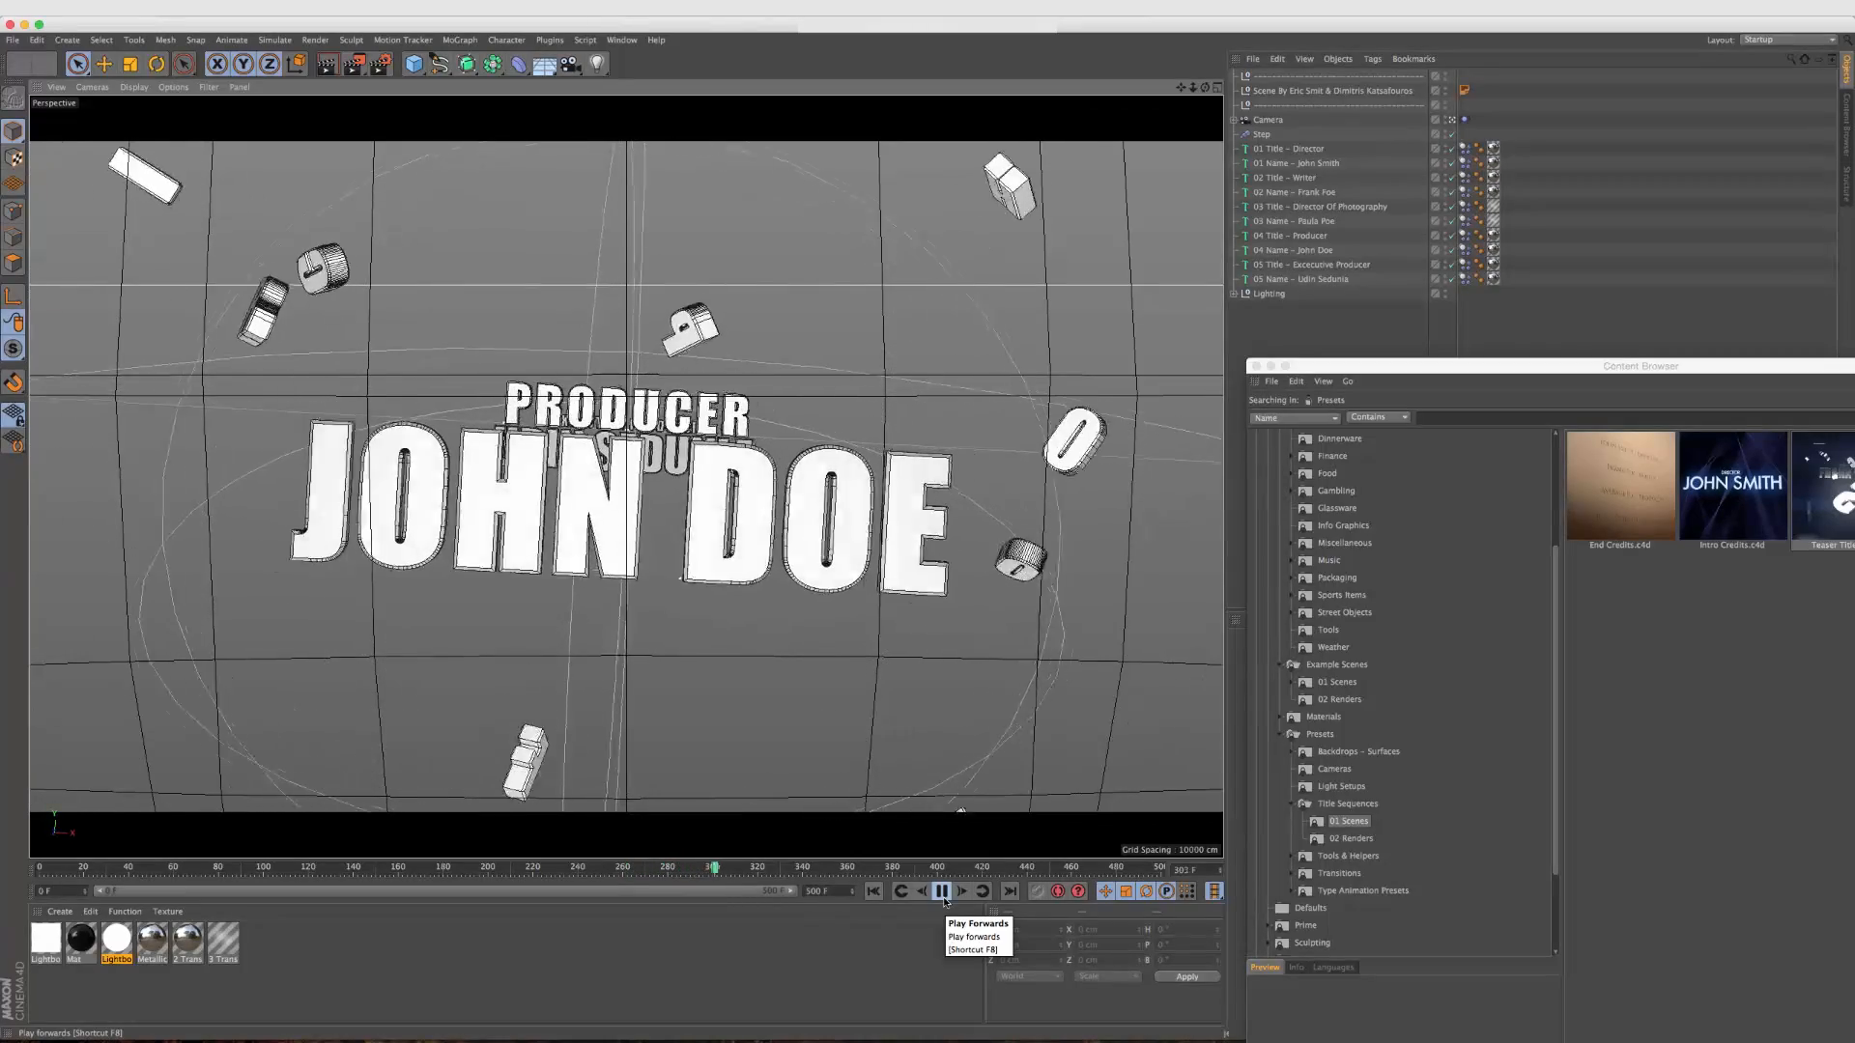
left_click(943, 890)
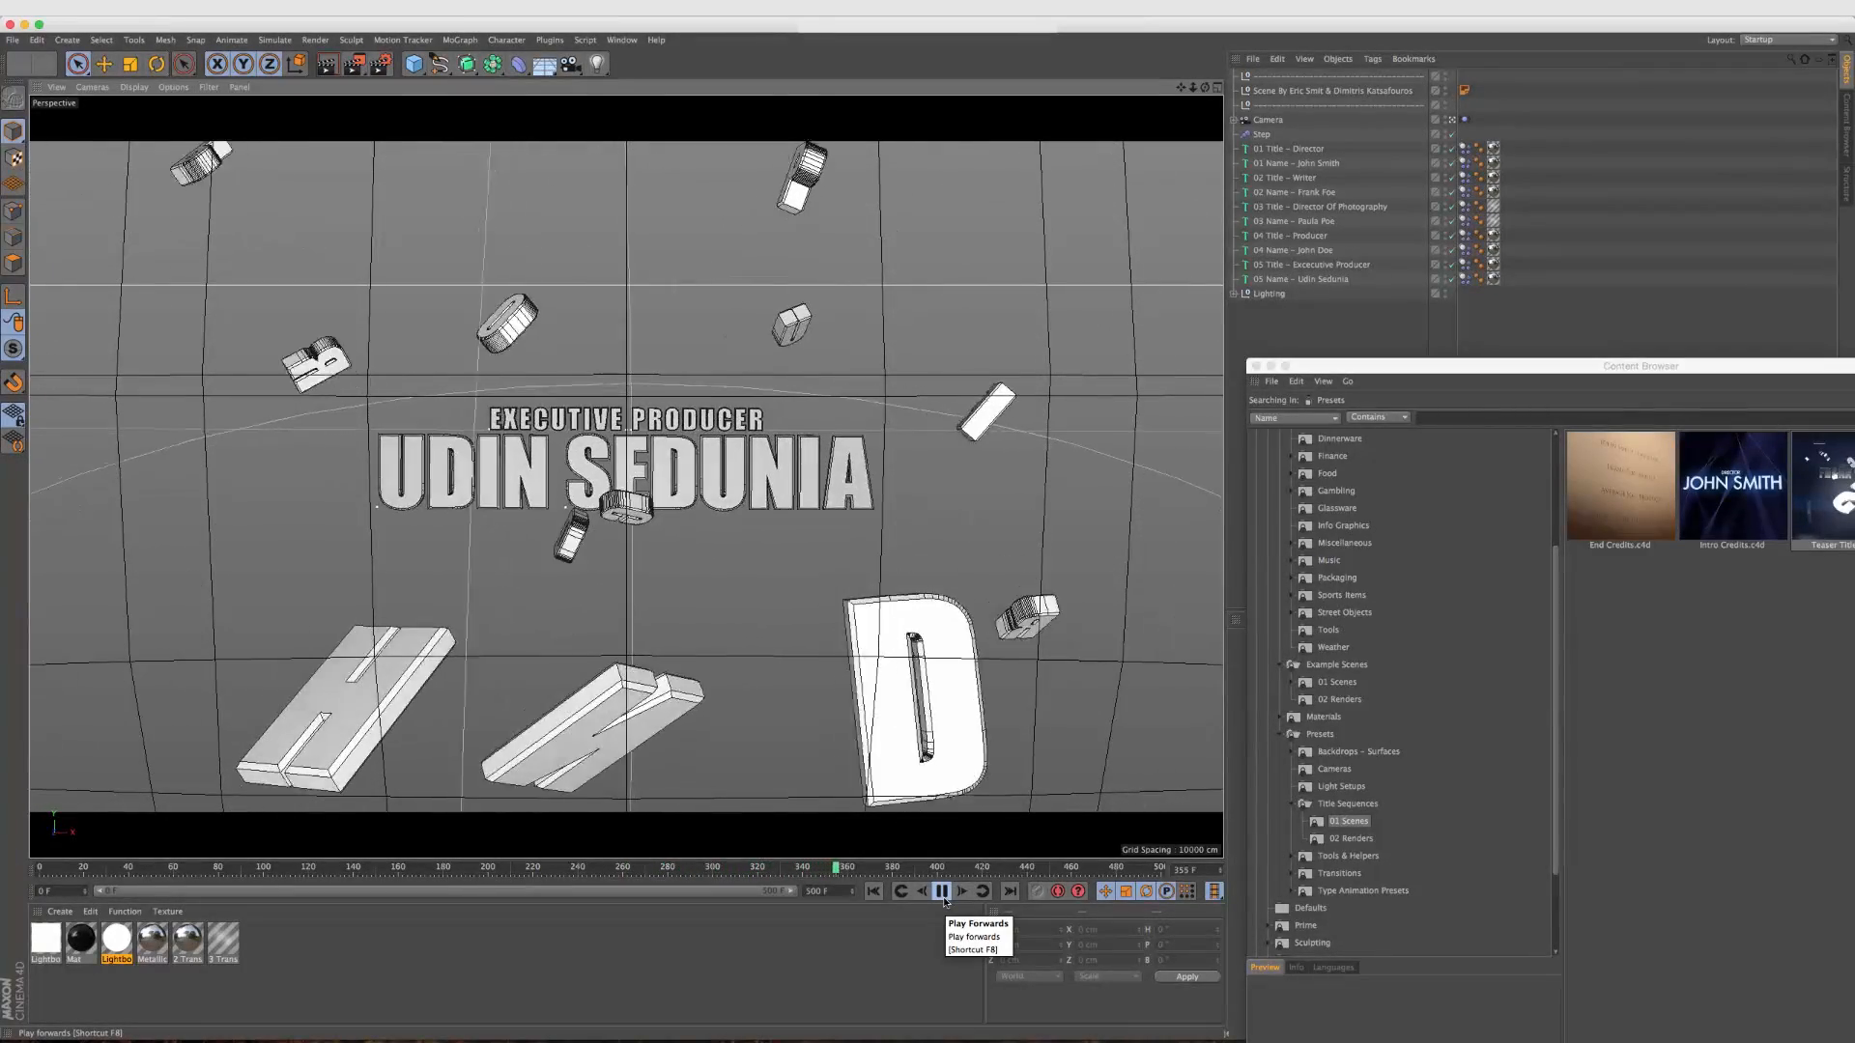
left_click(941, 891)
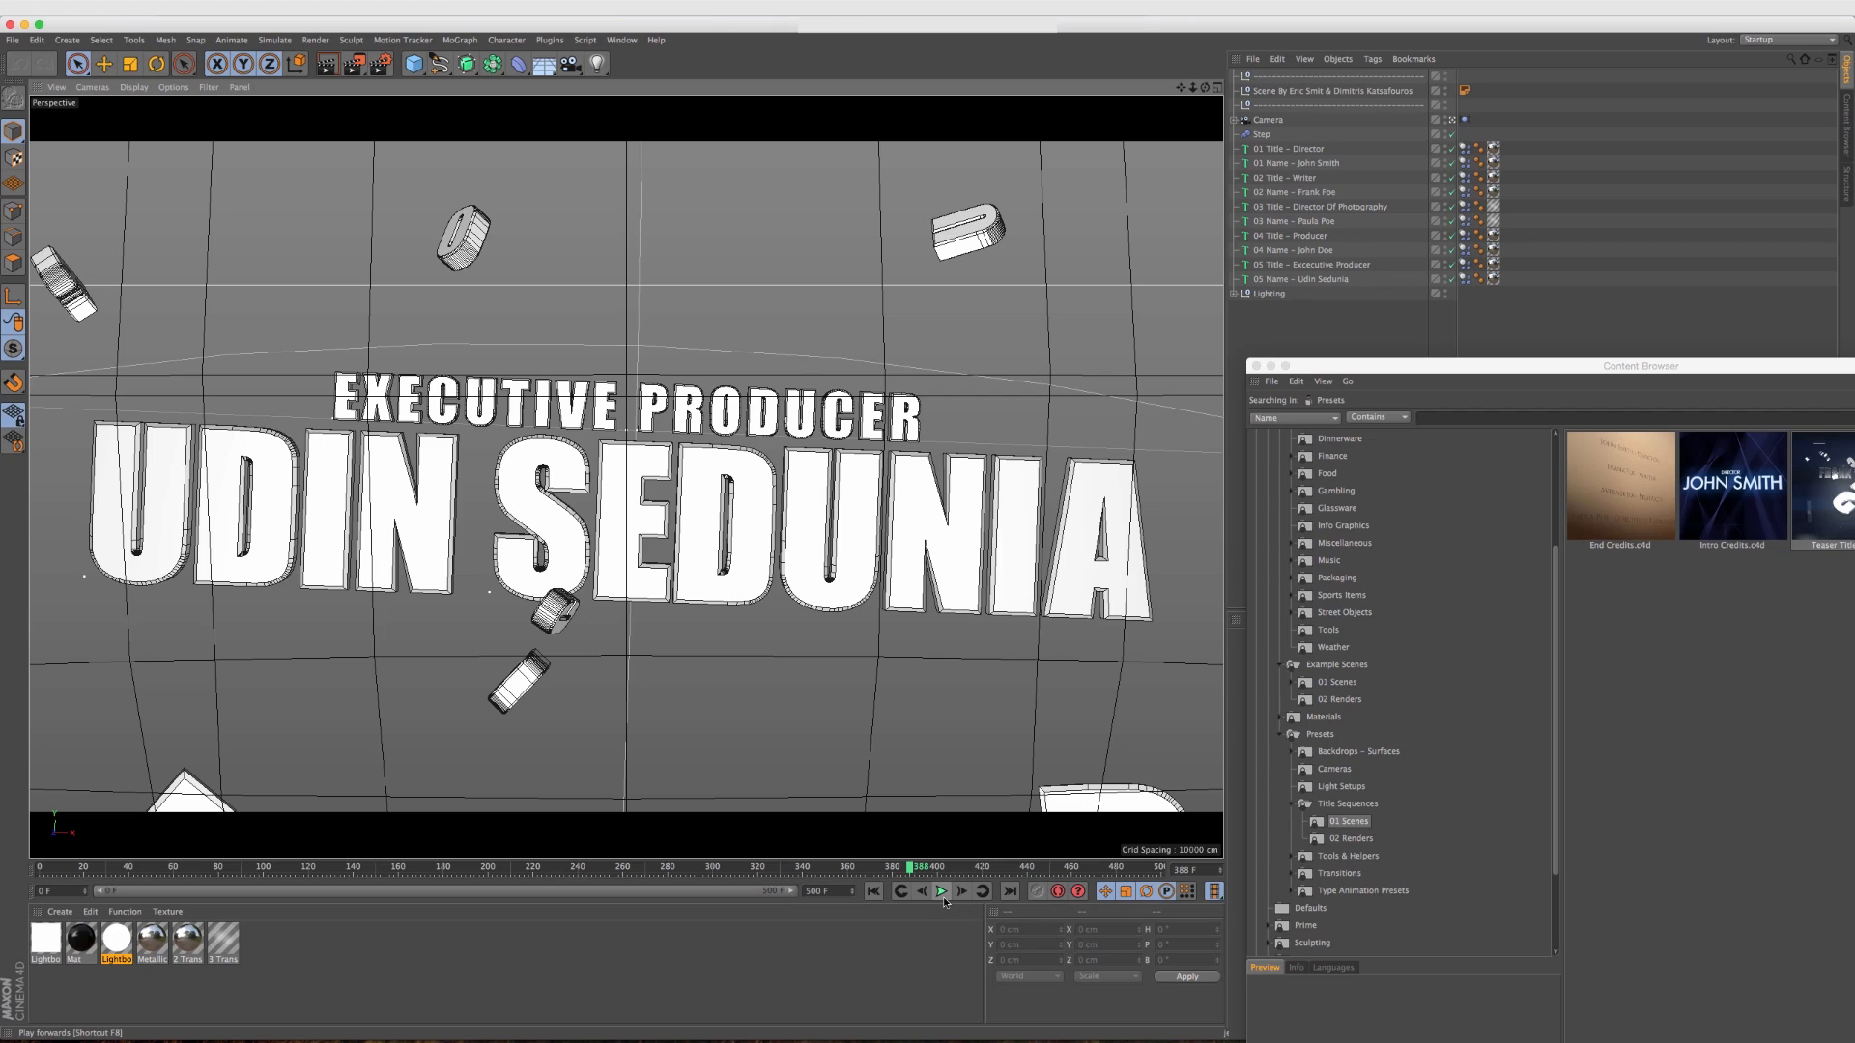
mouse_move(941, 891)
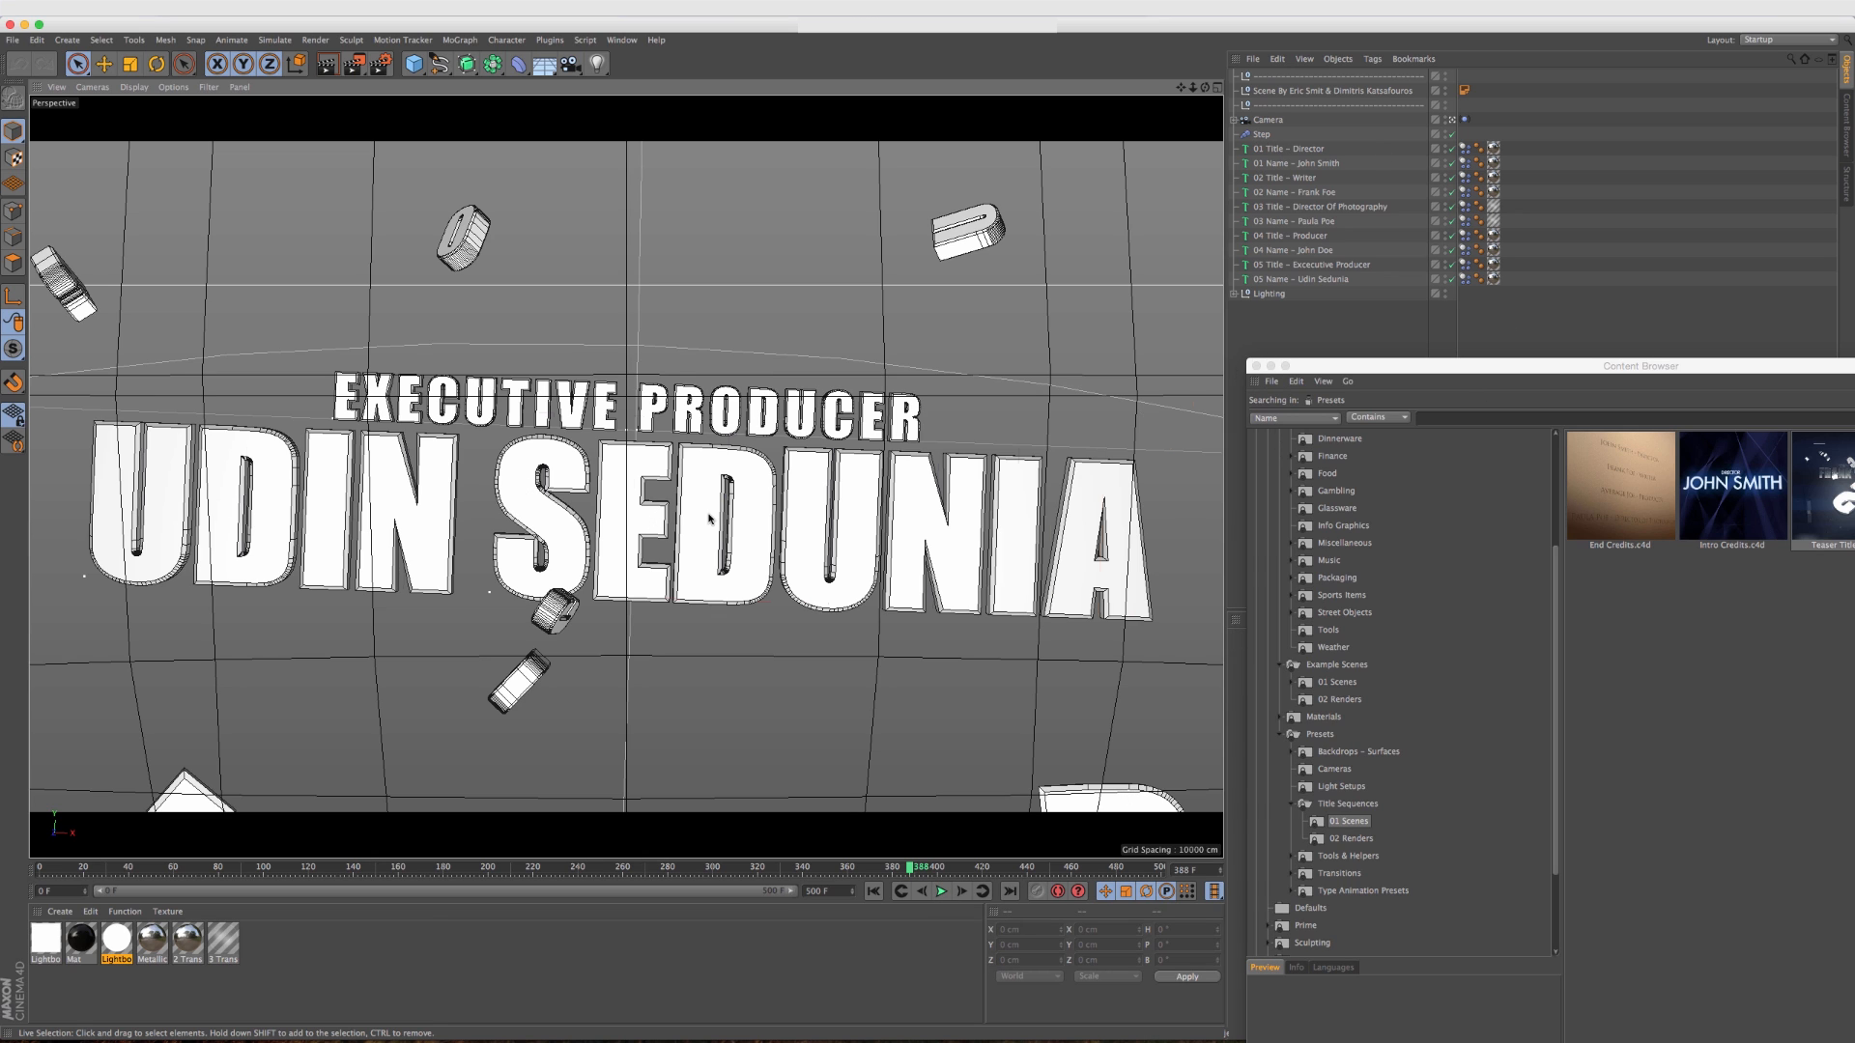
Select the executive producer name object and enter 'John' in its text field.
left_click(1305, 279)
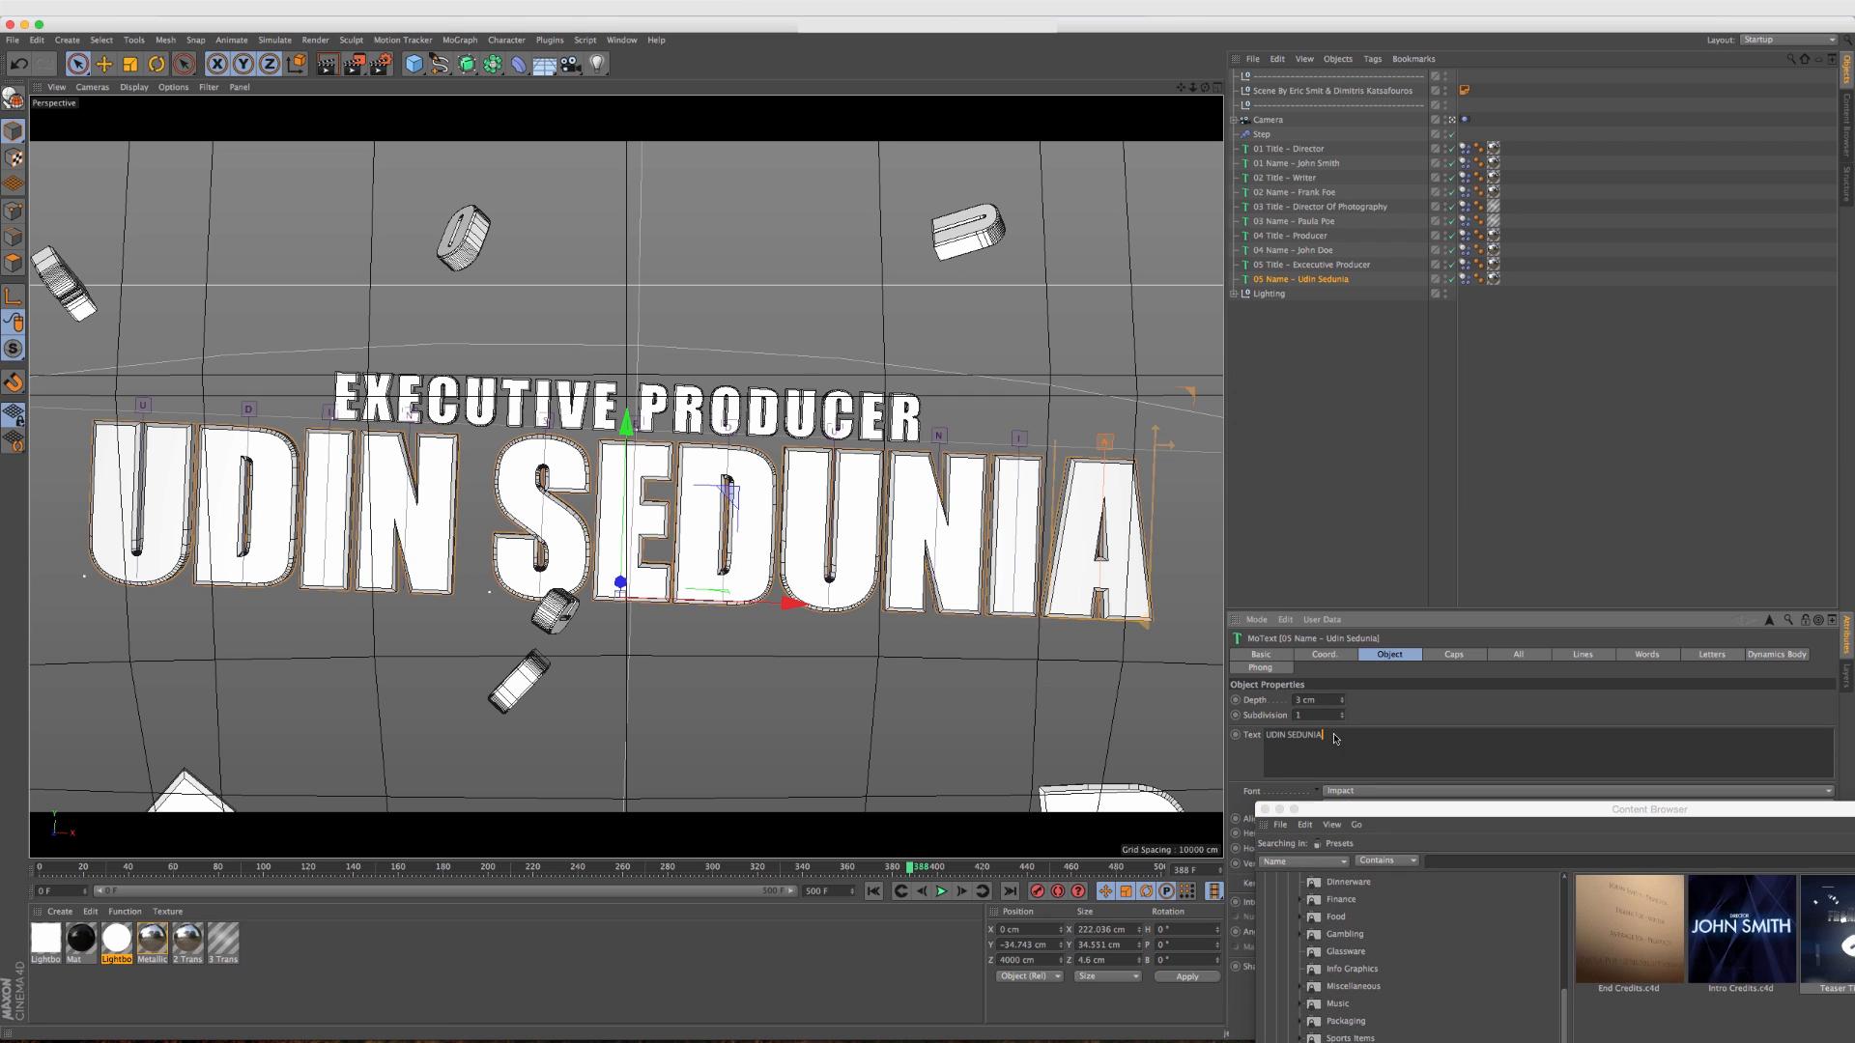
type("John")
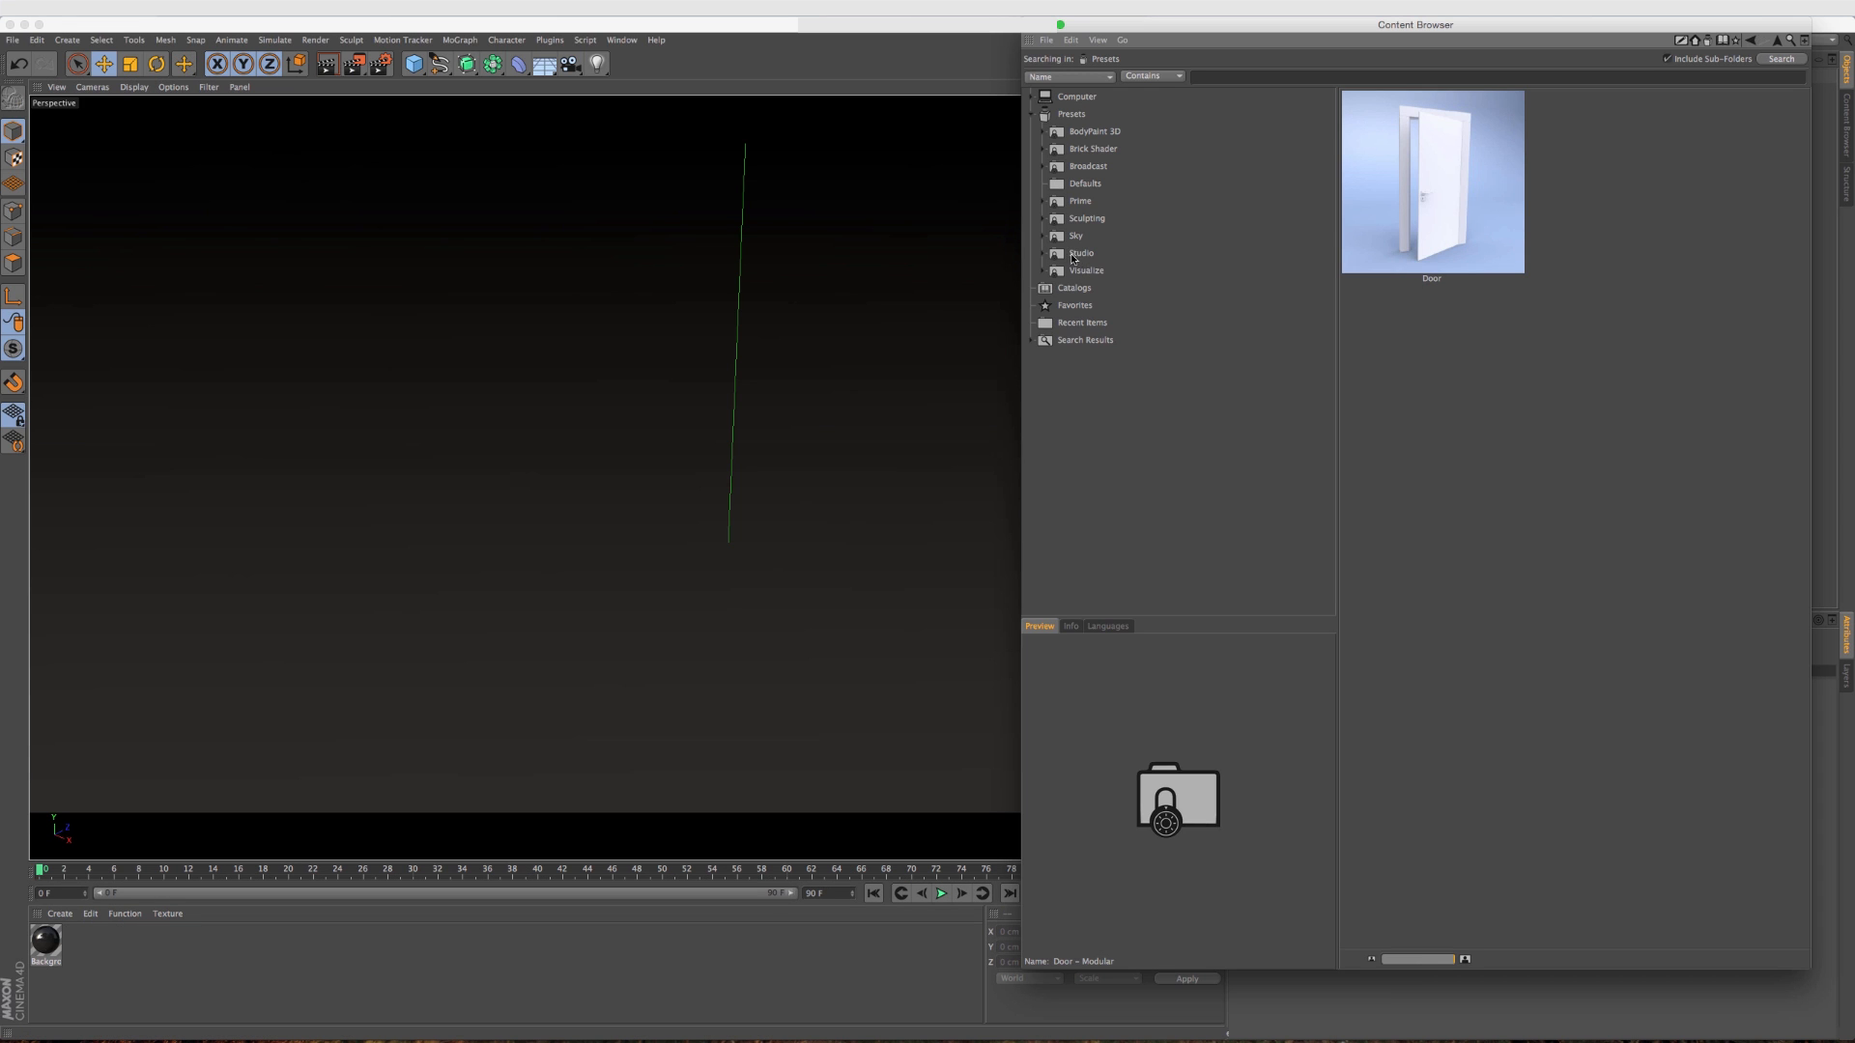
mouse_move(1088, 234)
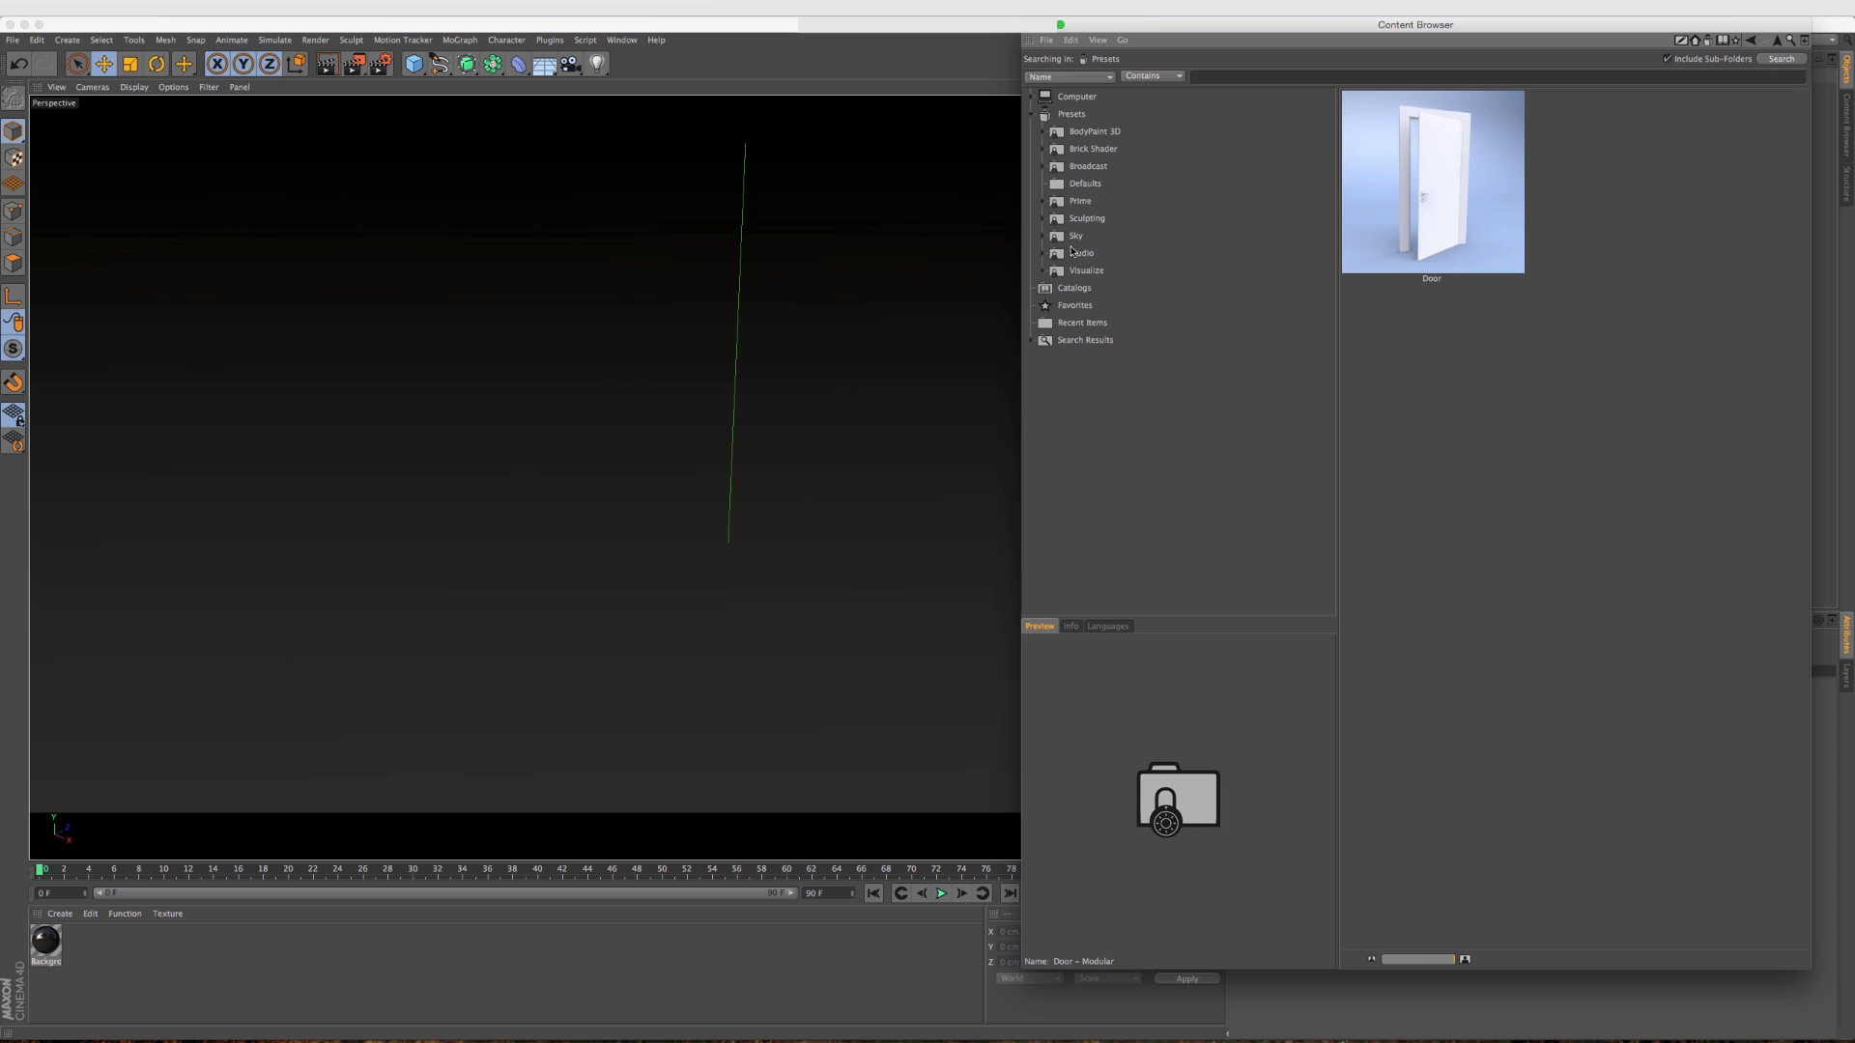
Expand Studio > 3D Objects > Door - Modular to preview the Door preset.
left_click(1082, 251)
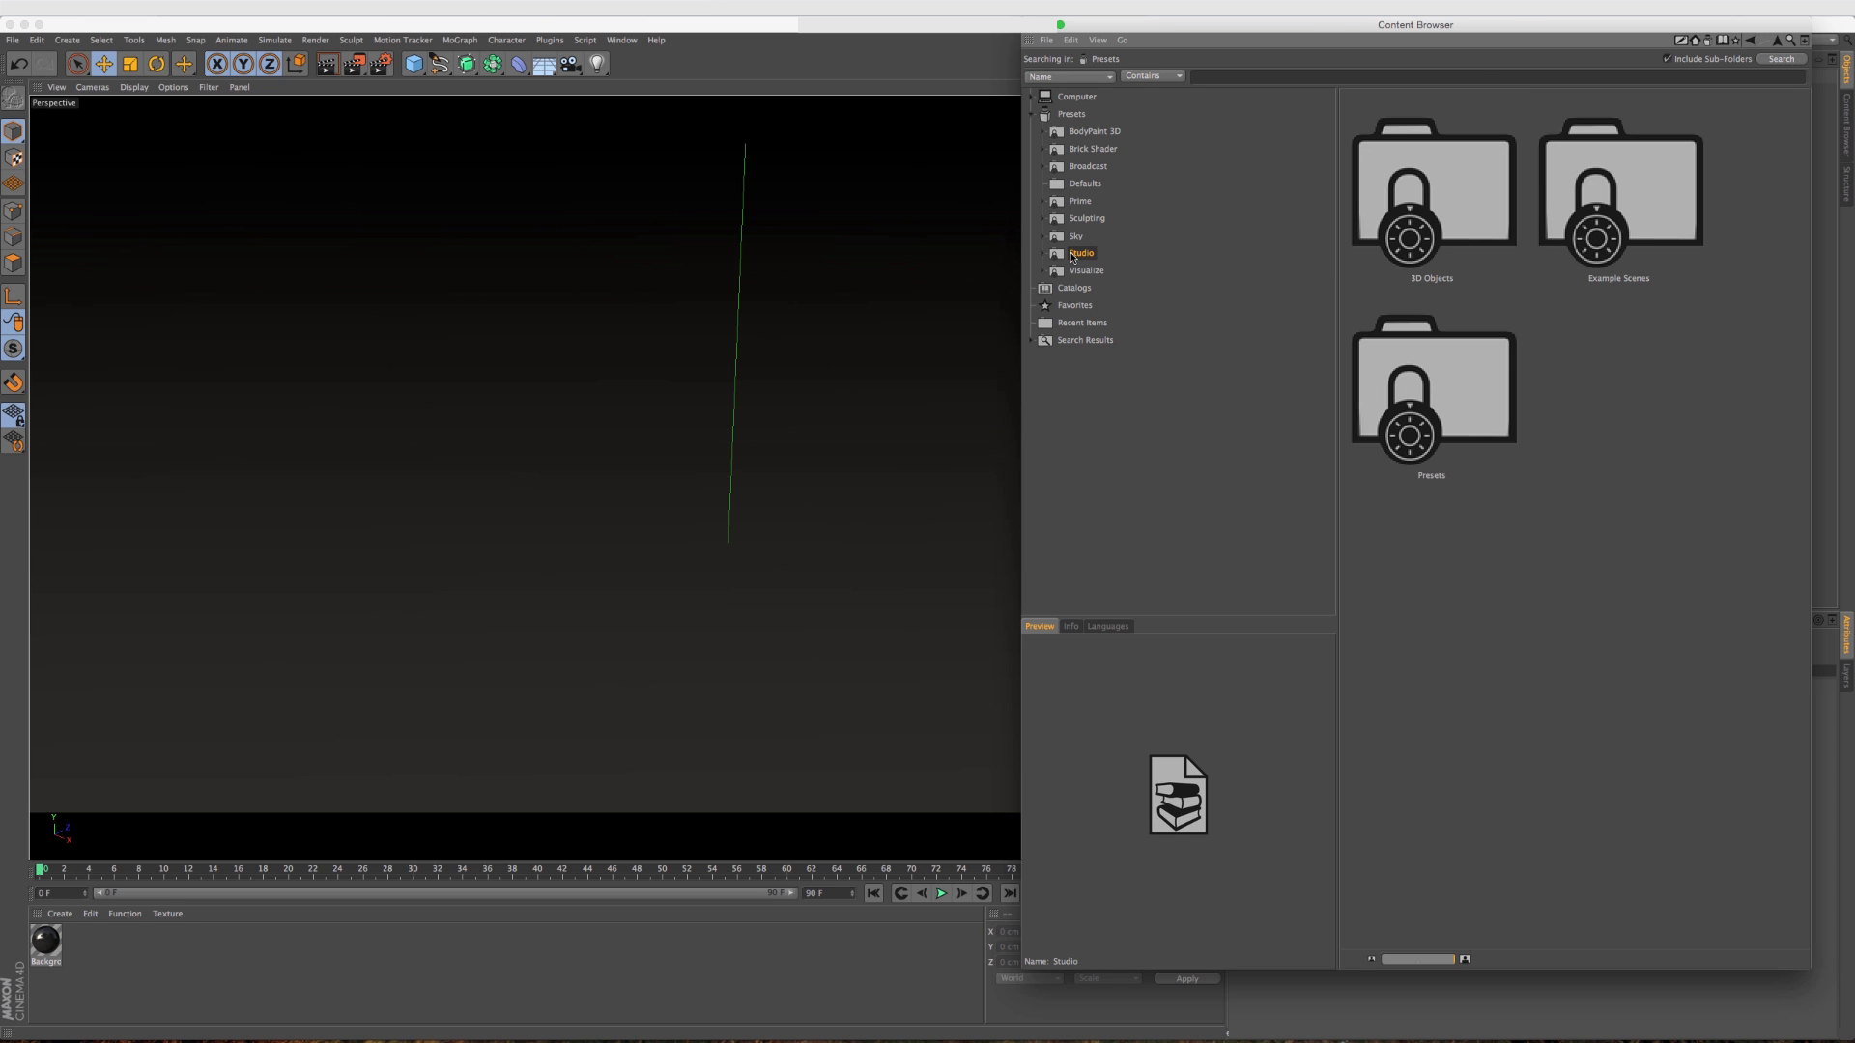
left_click(1044, 253)
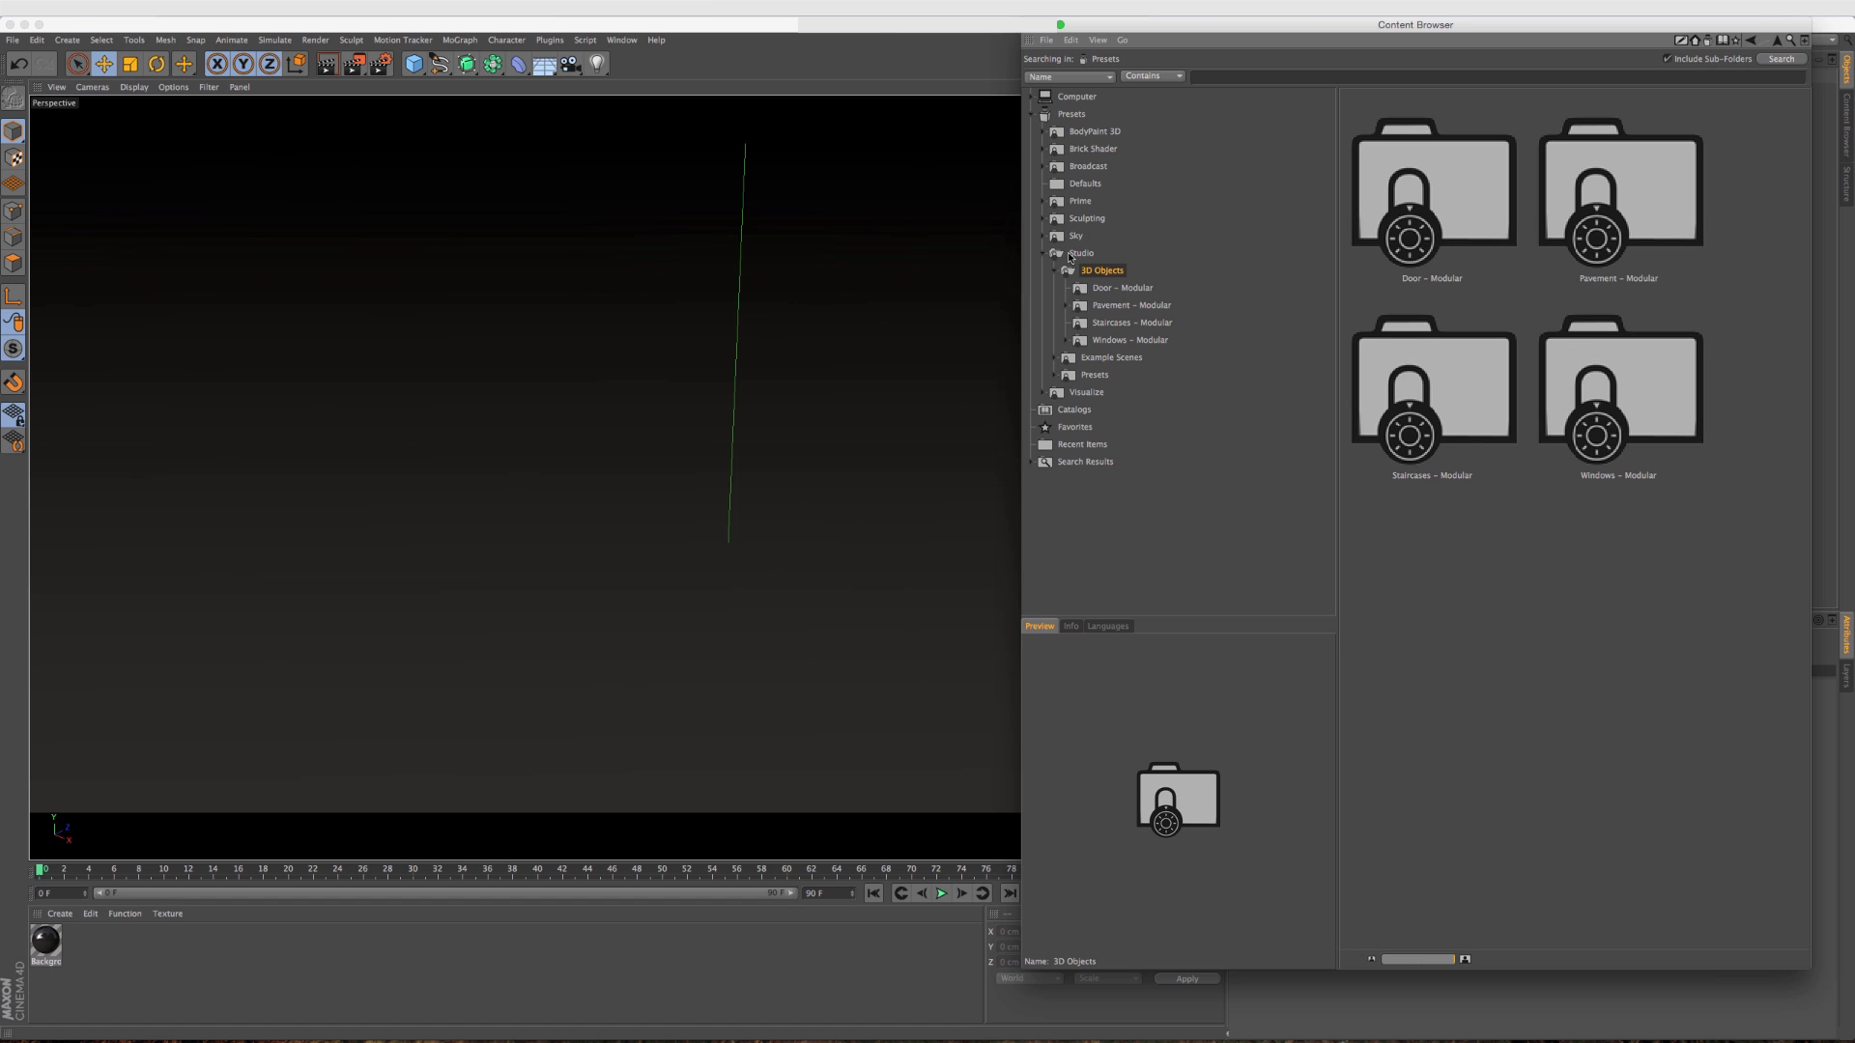
left_click(1120, 288)
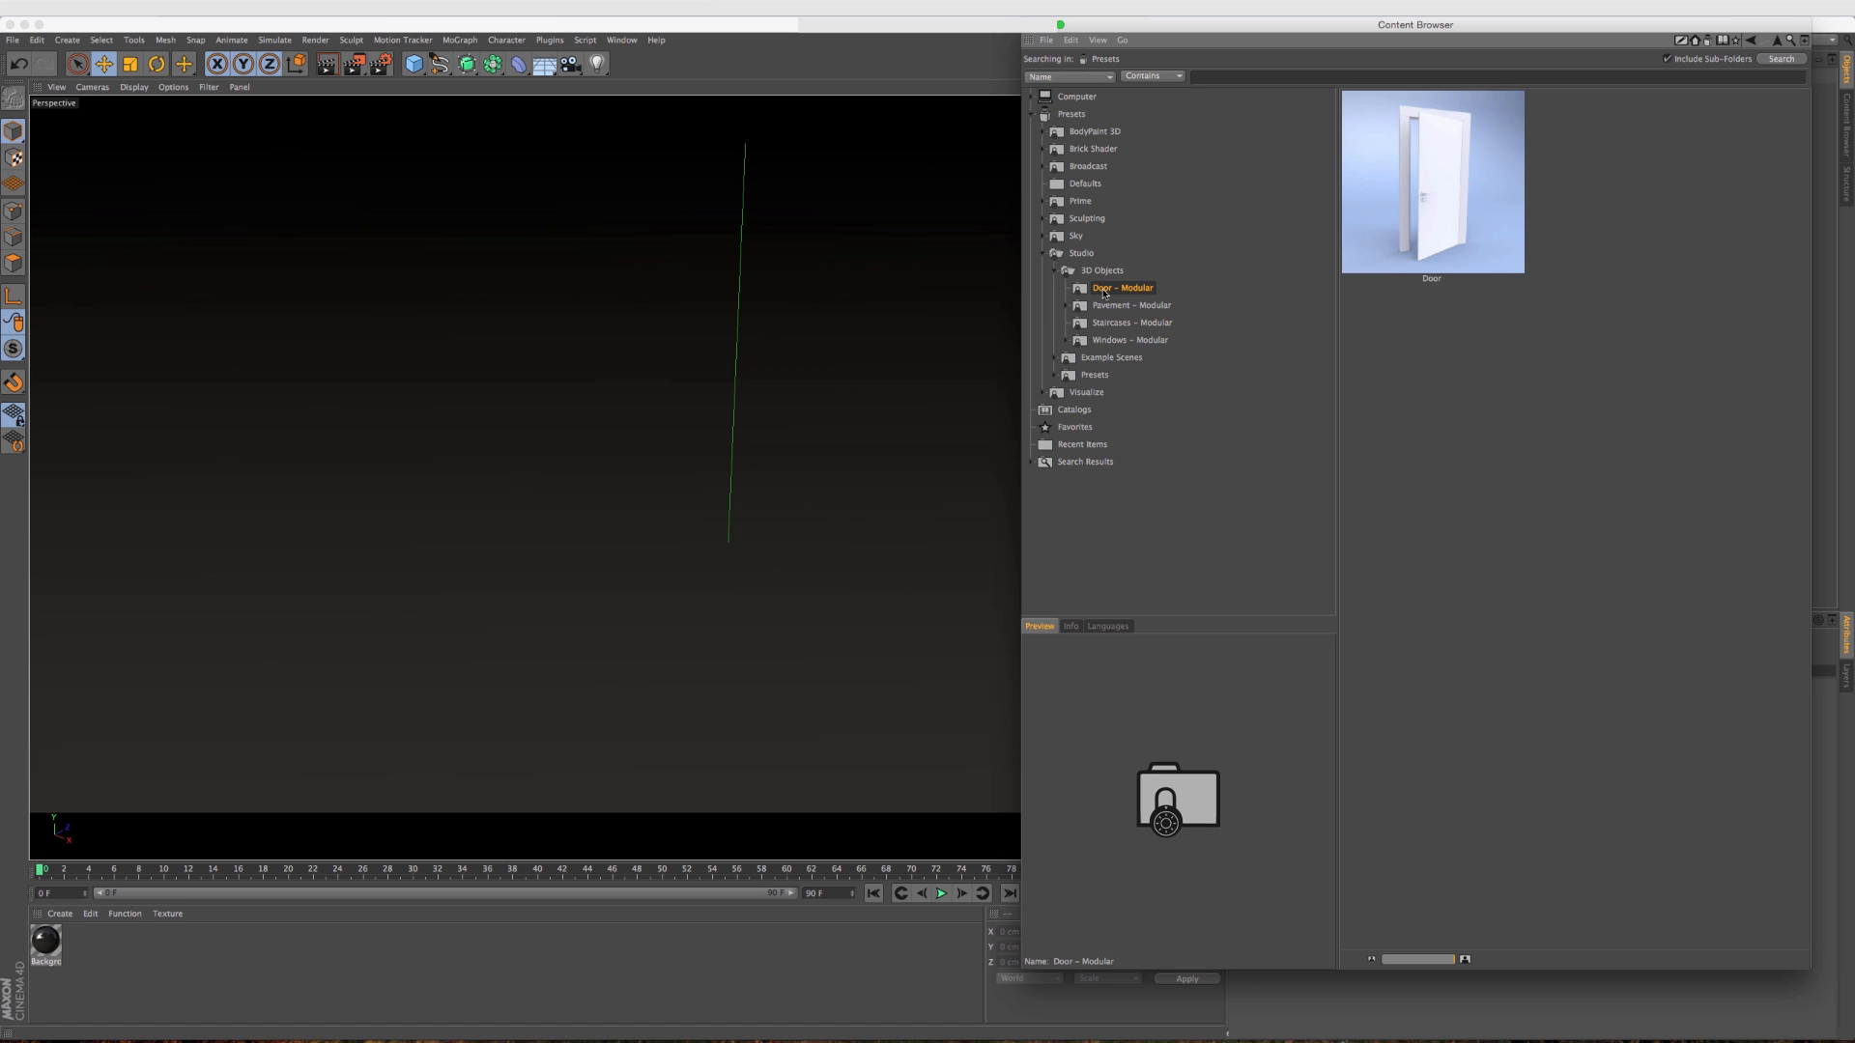
mouse_move(1106, 294)
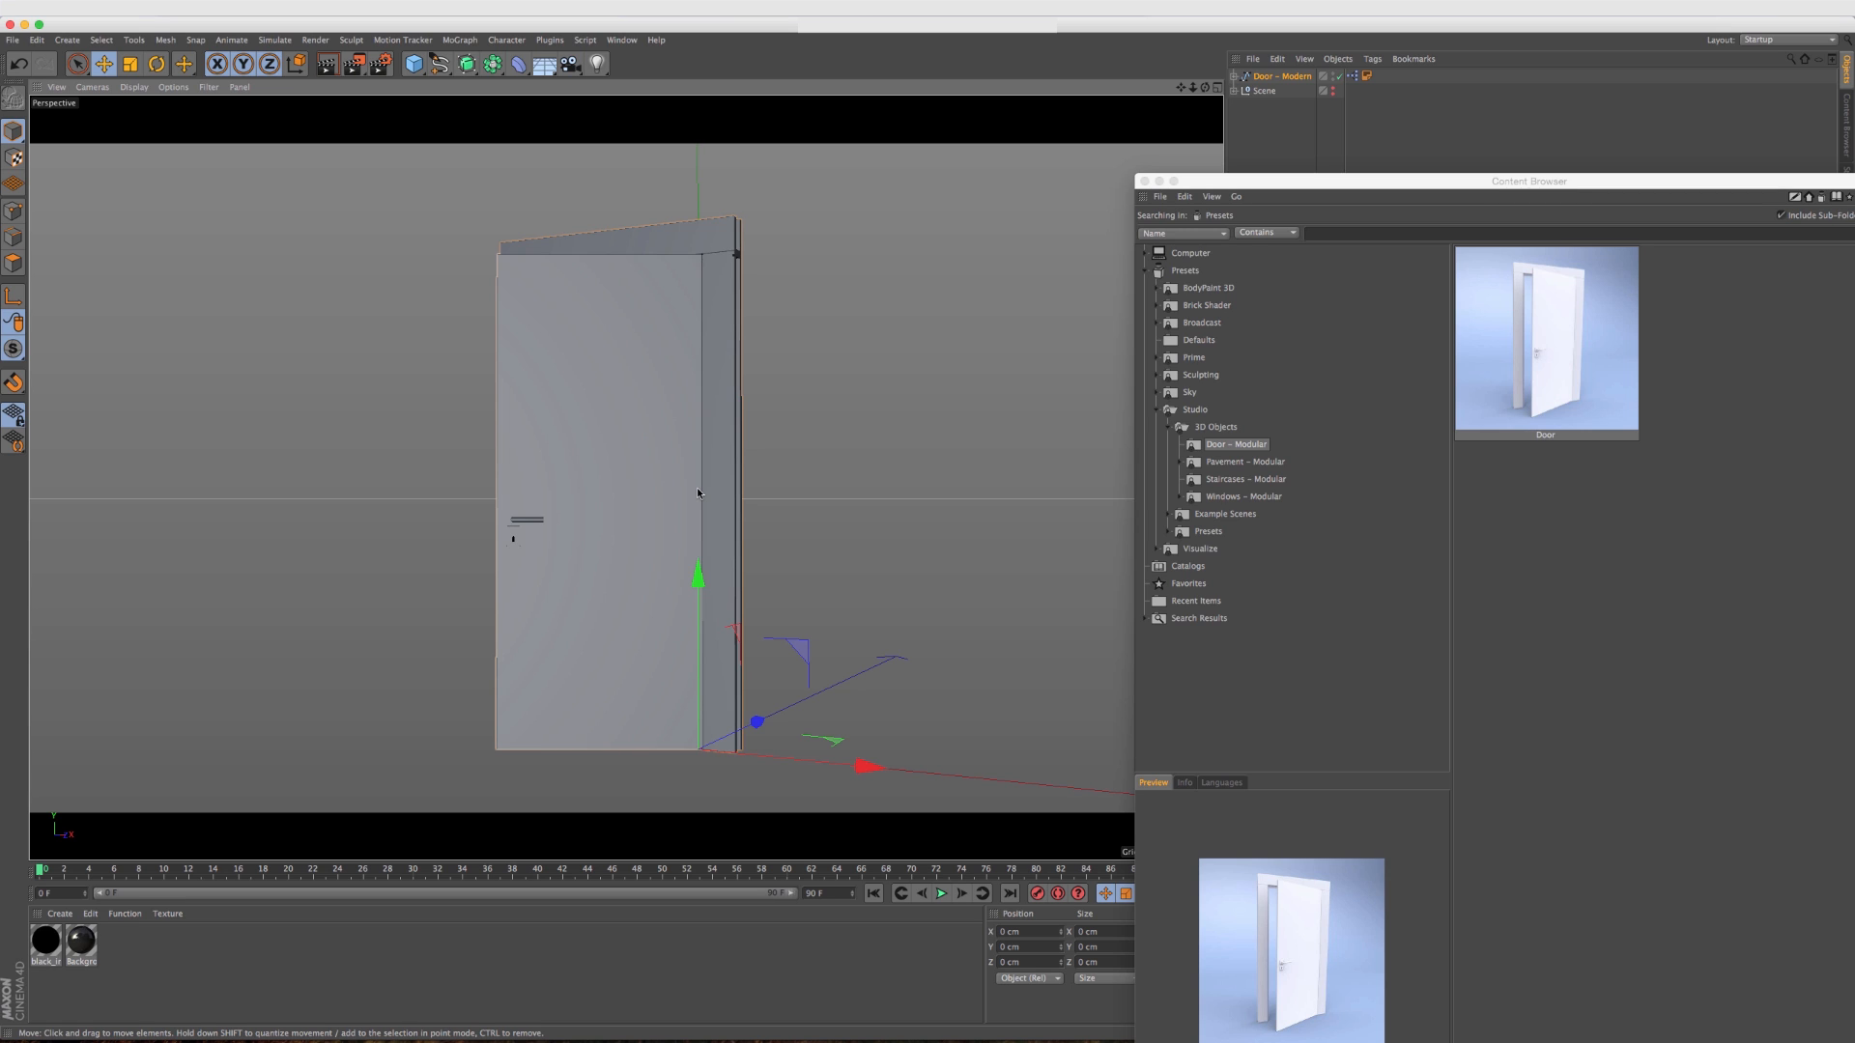
mouse_move(640, 510)
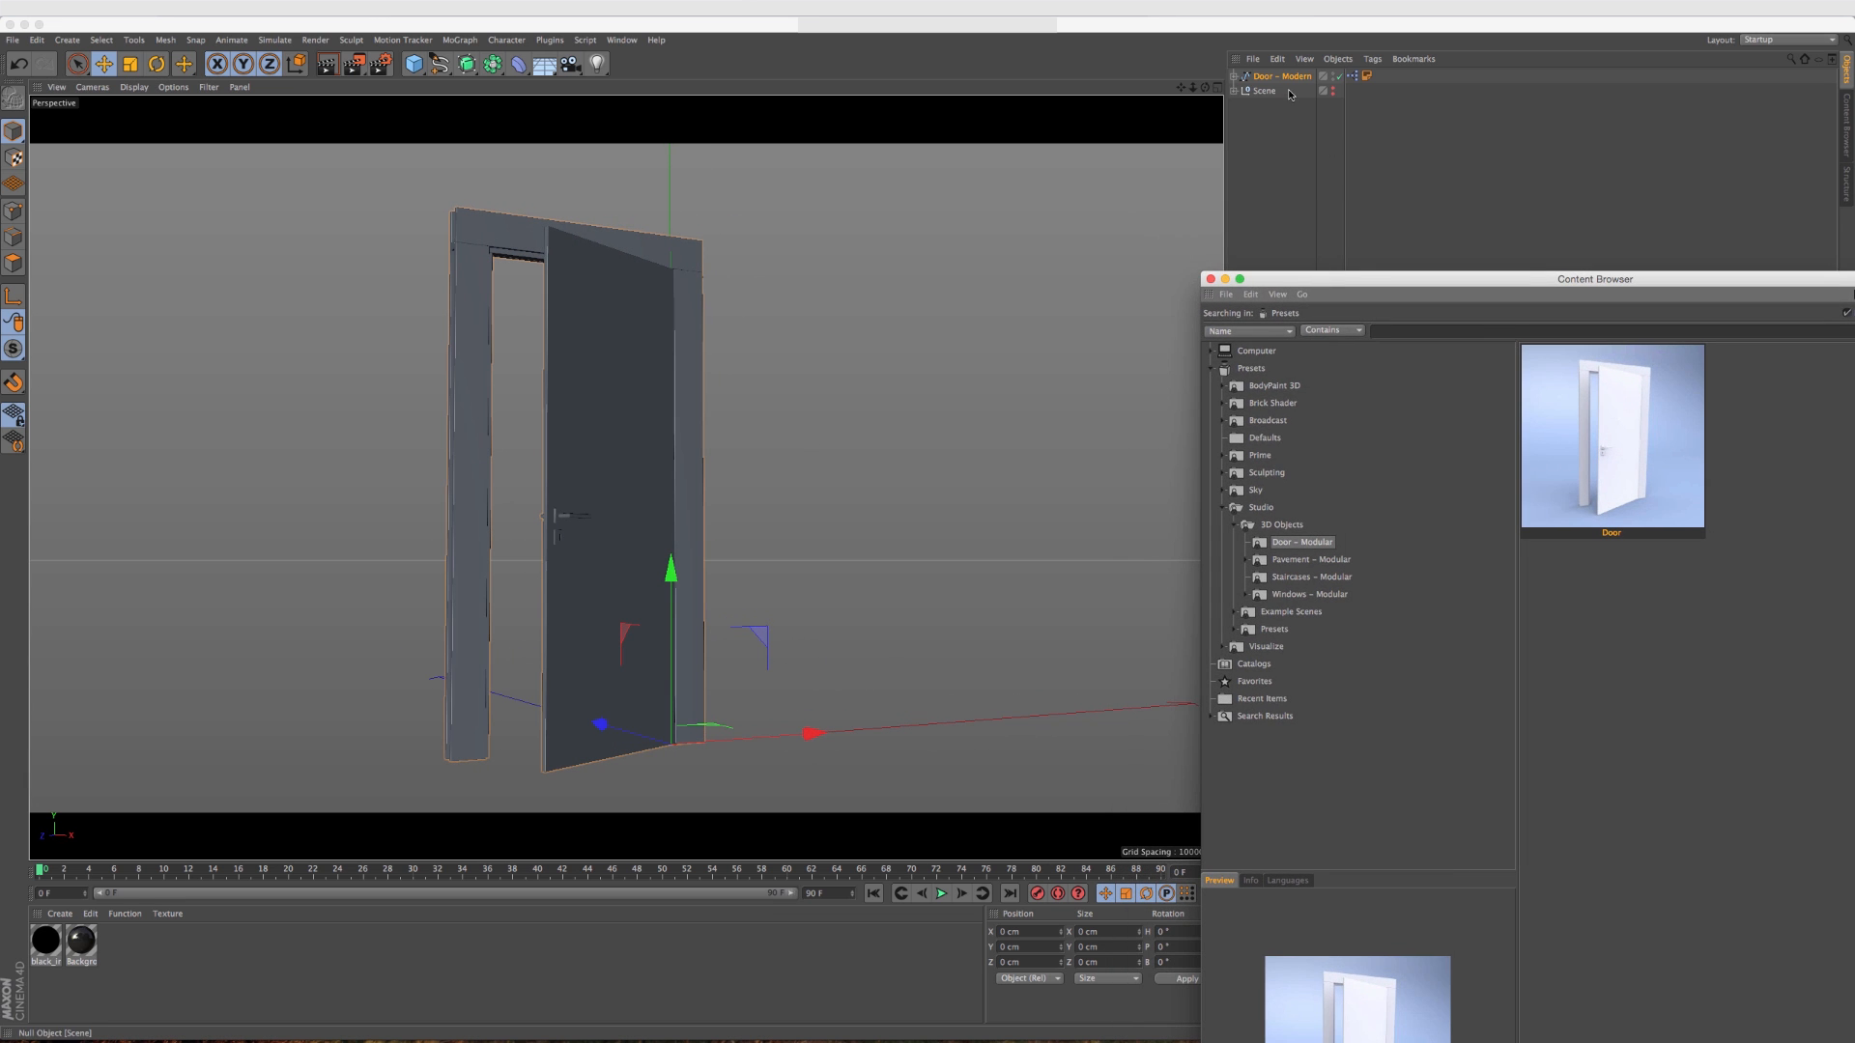
mouse_move(1287, 75)
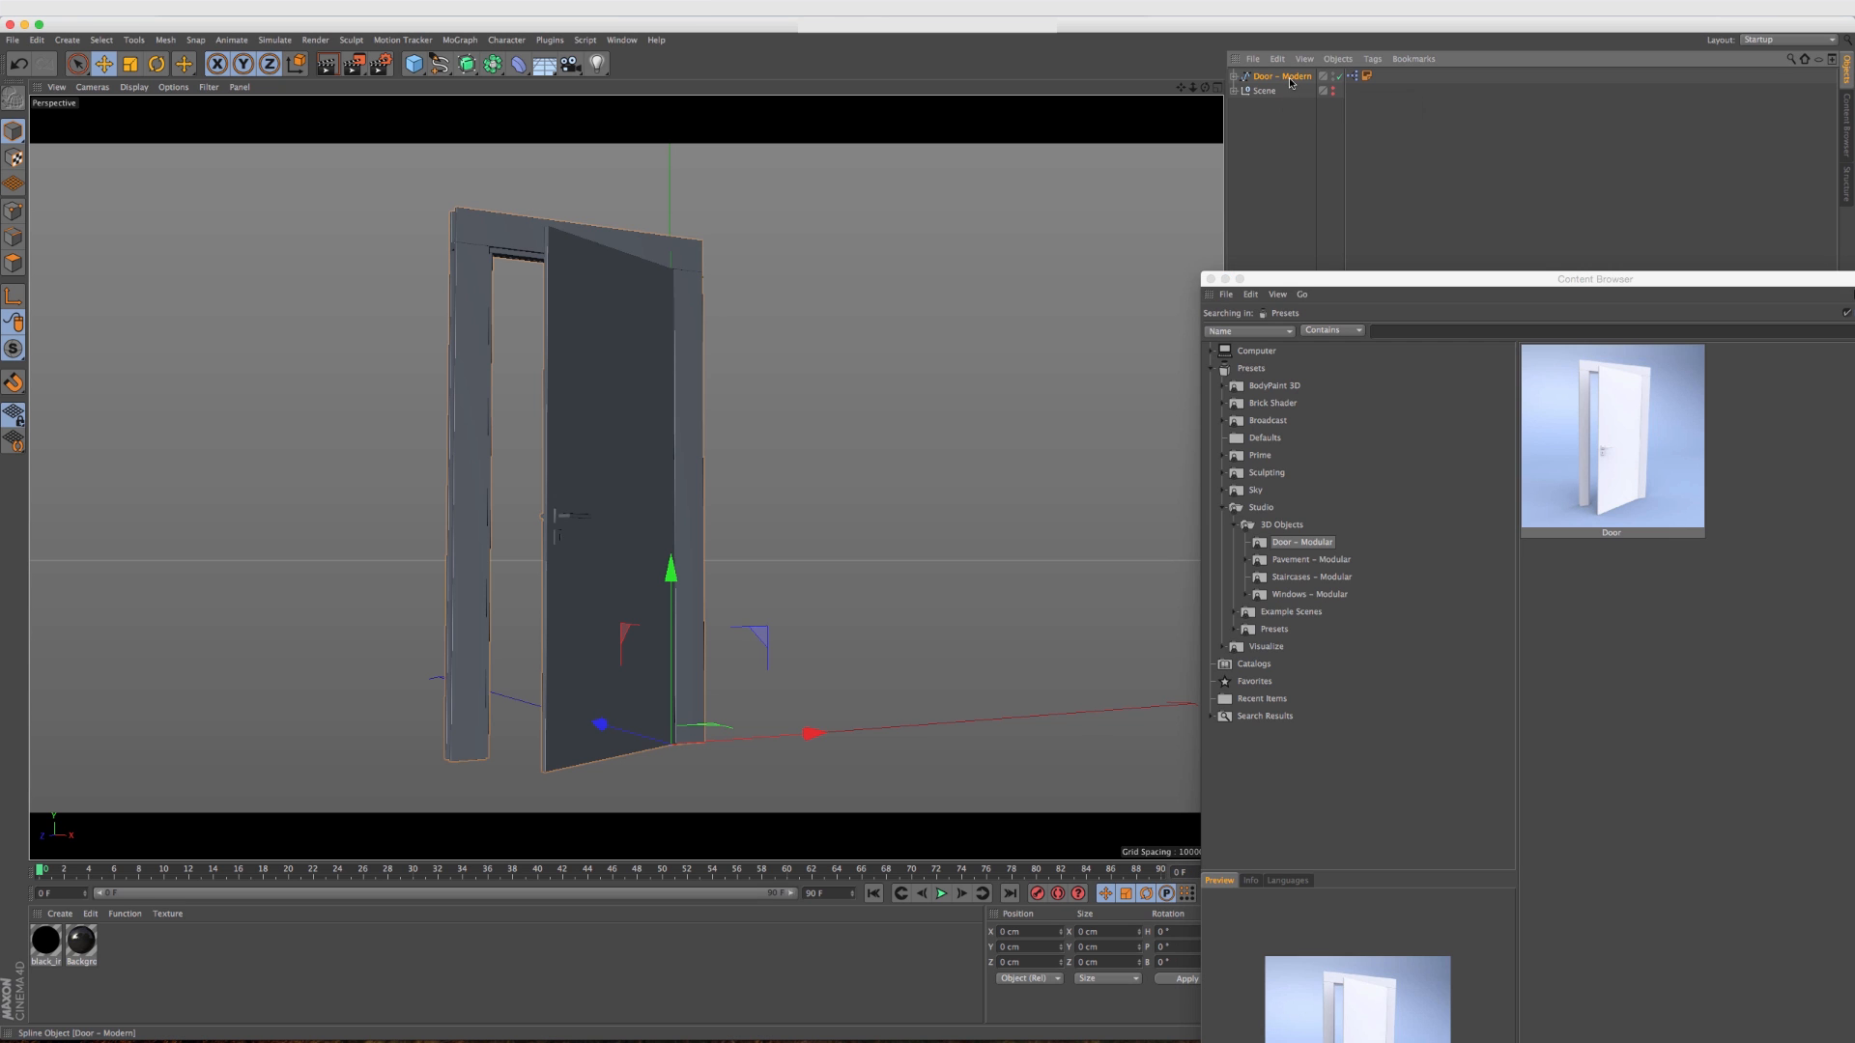
Close the door with its Open slider, then swing it open again.
left_click_drag(1594, 278, 701, 866)
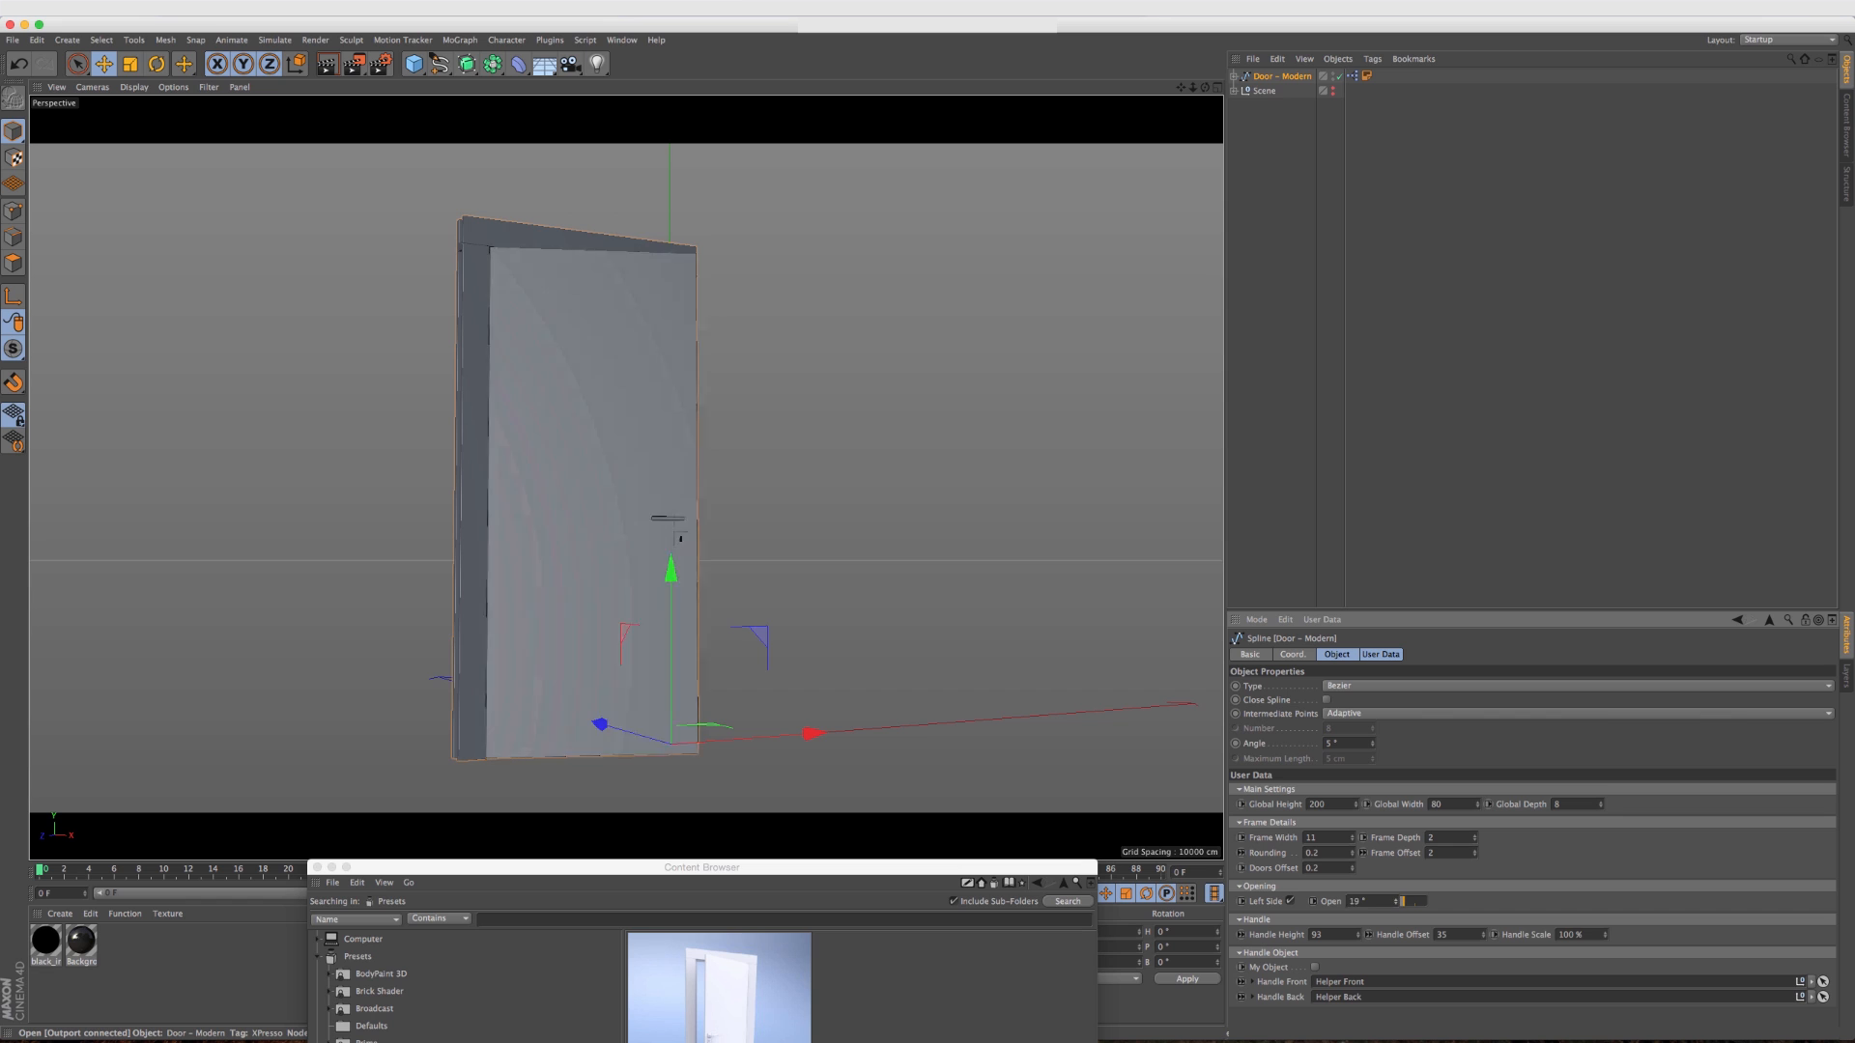
left_click_drag(671, 579, 670, 568)
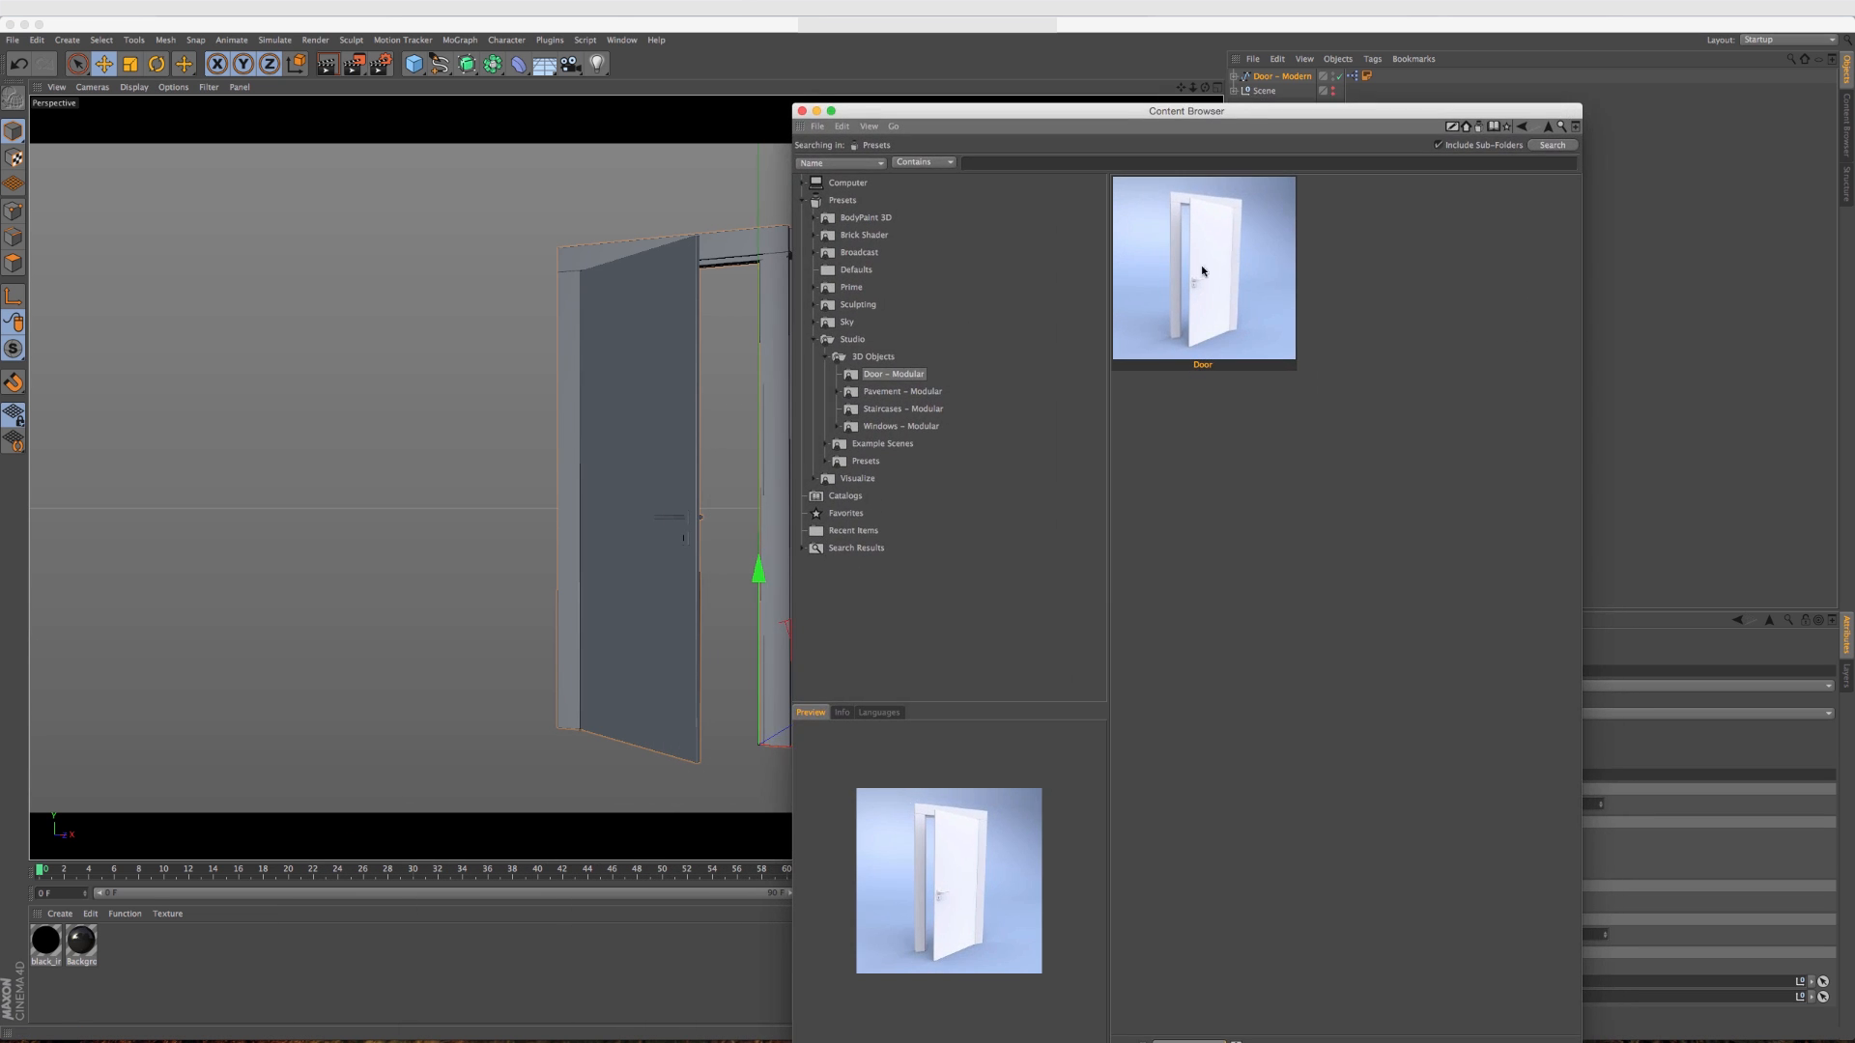
Switch the browser tree to the Staircases - Modular preset folder.
left_click(902, 408)
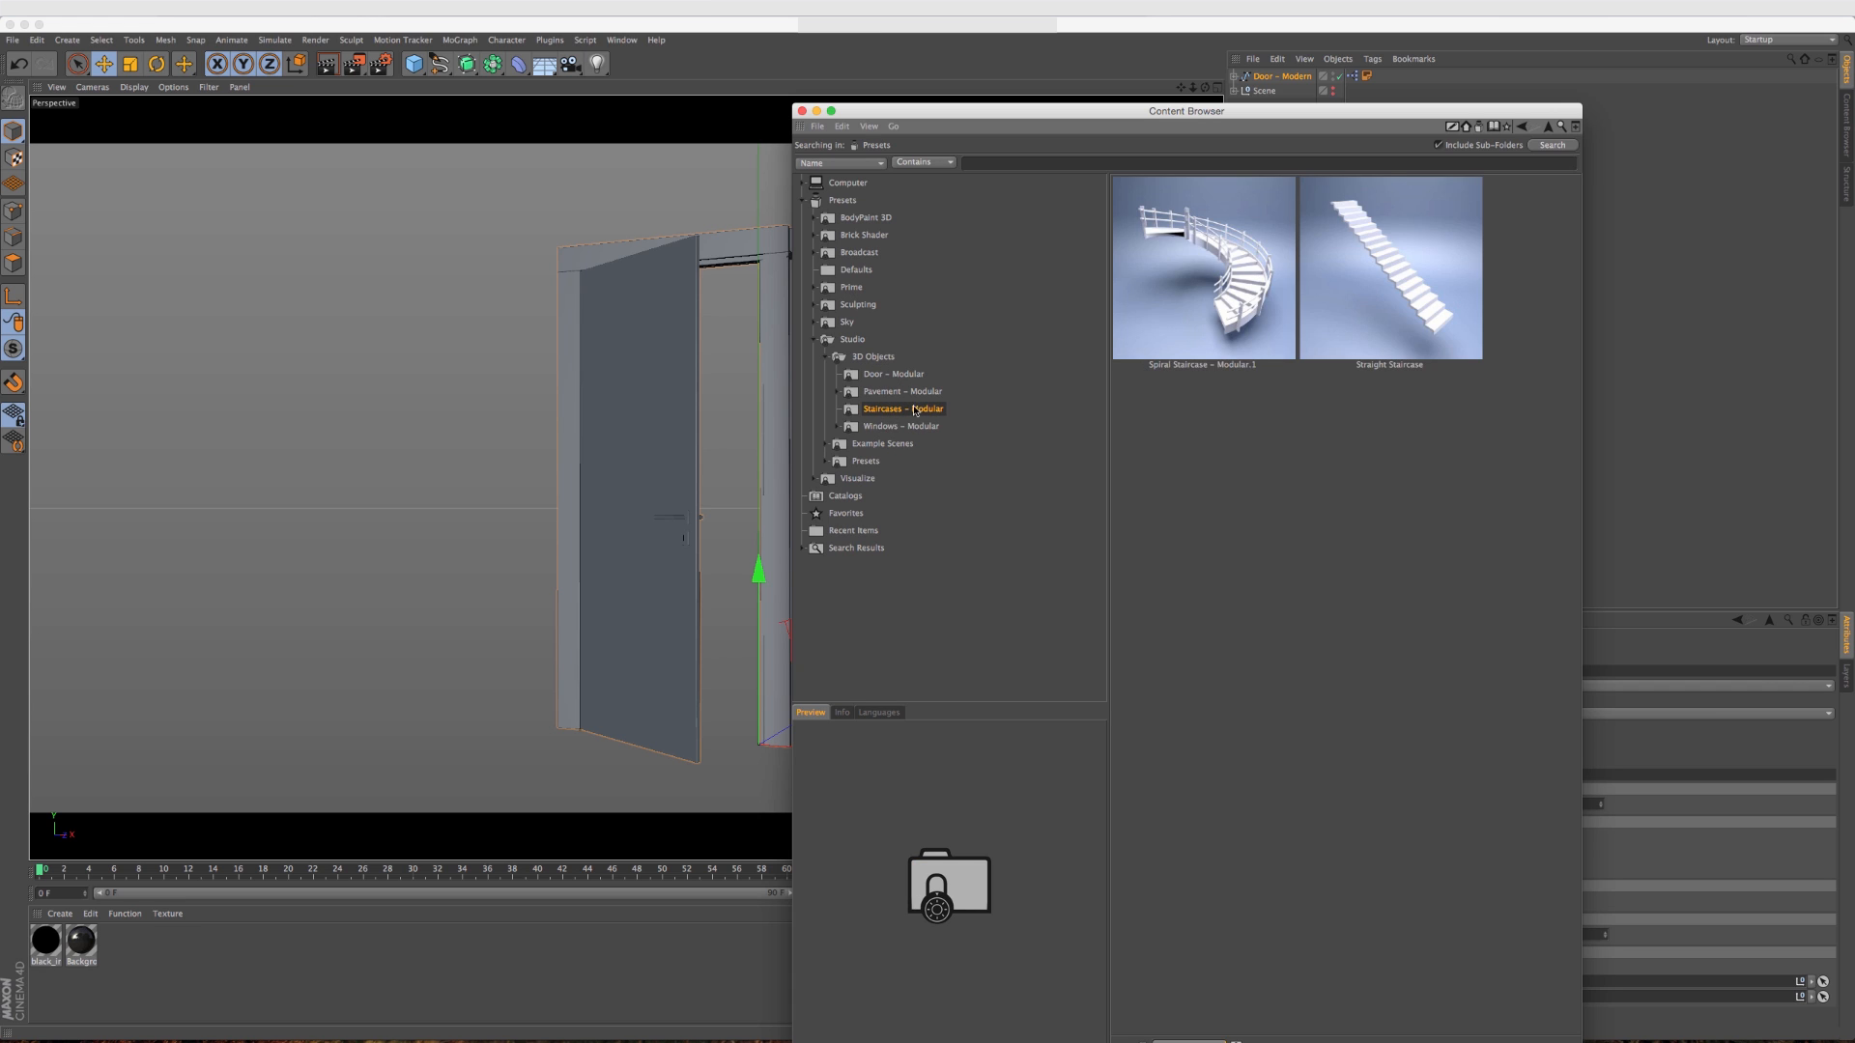
left_click(902, 425)
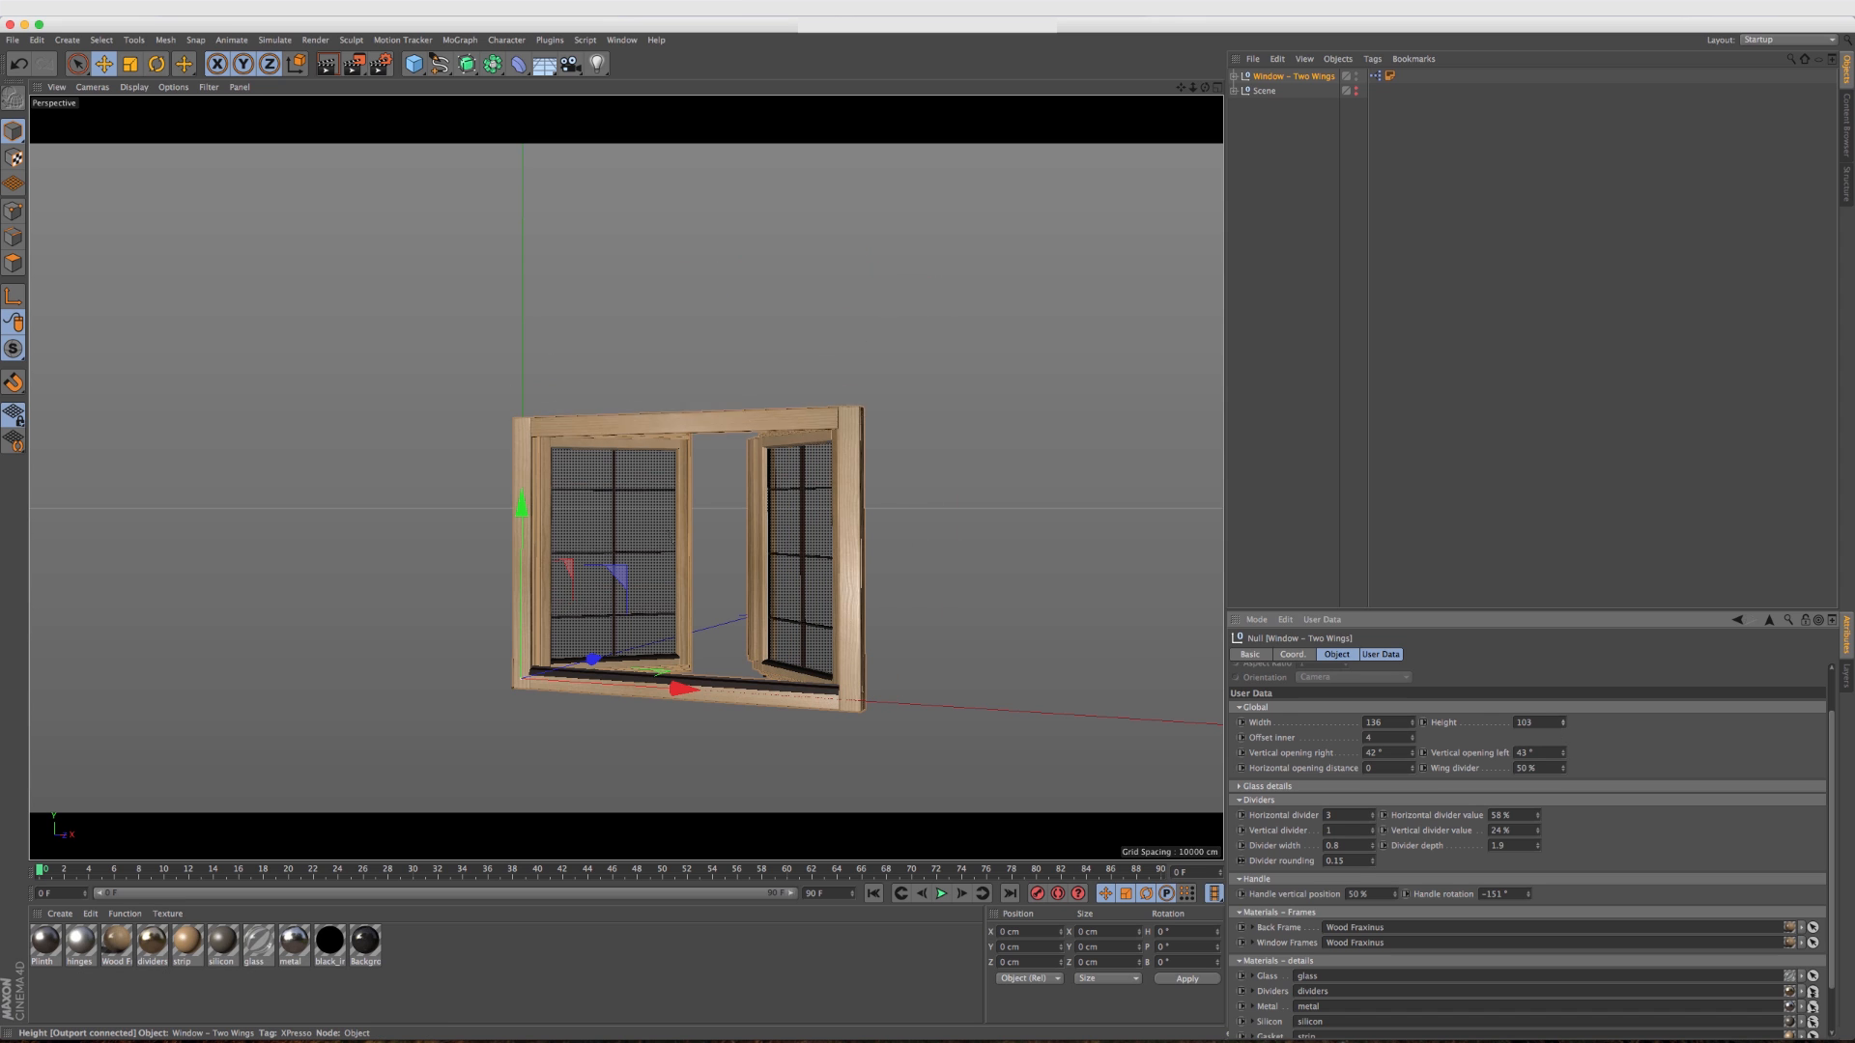
Widen the two-wing window by entering a Width of 142, then 152.
type("142")
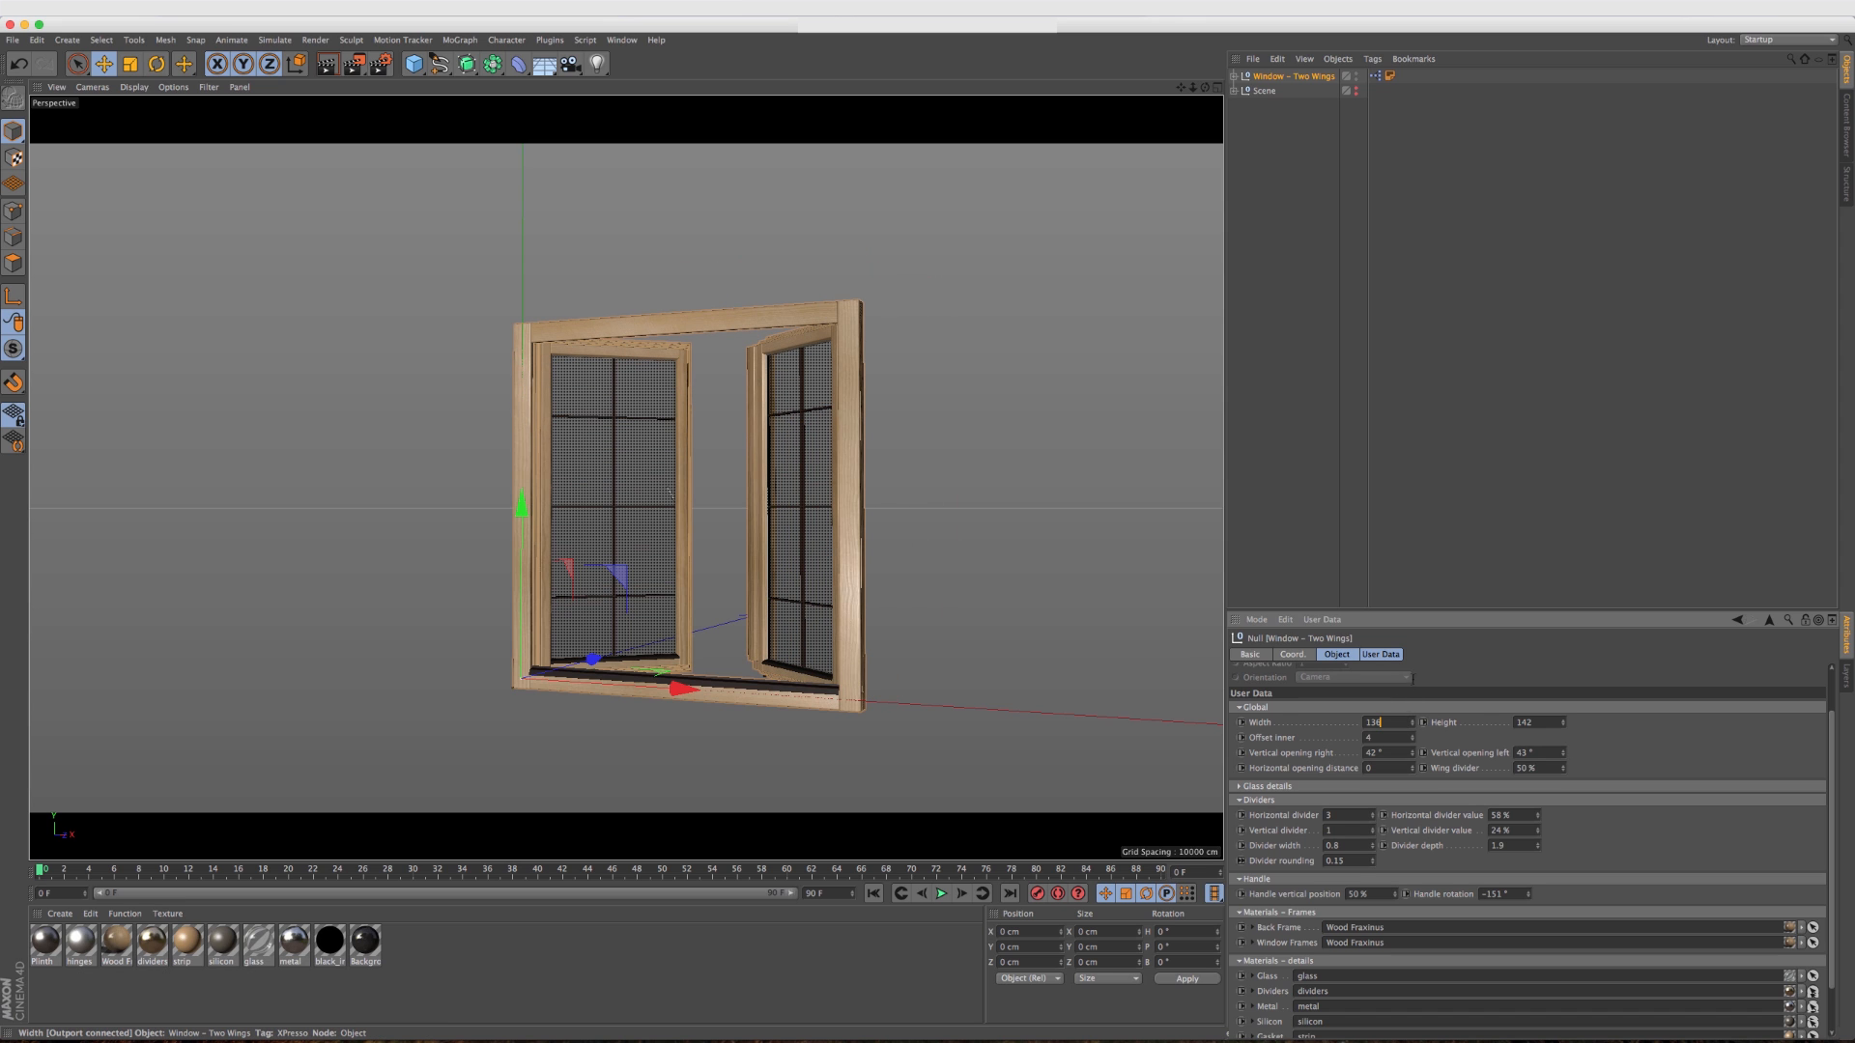
type("152")
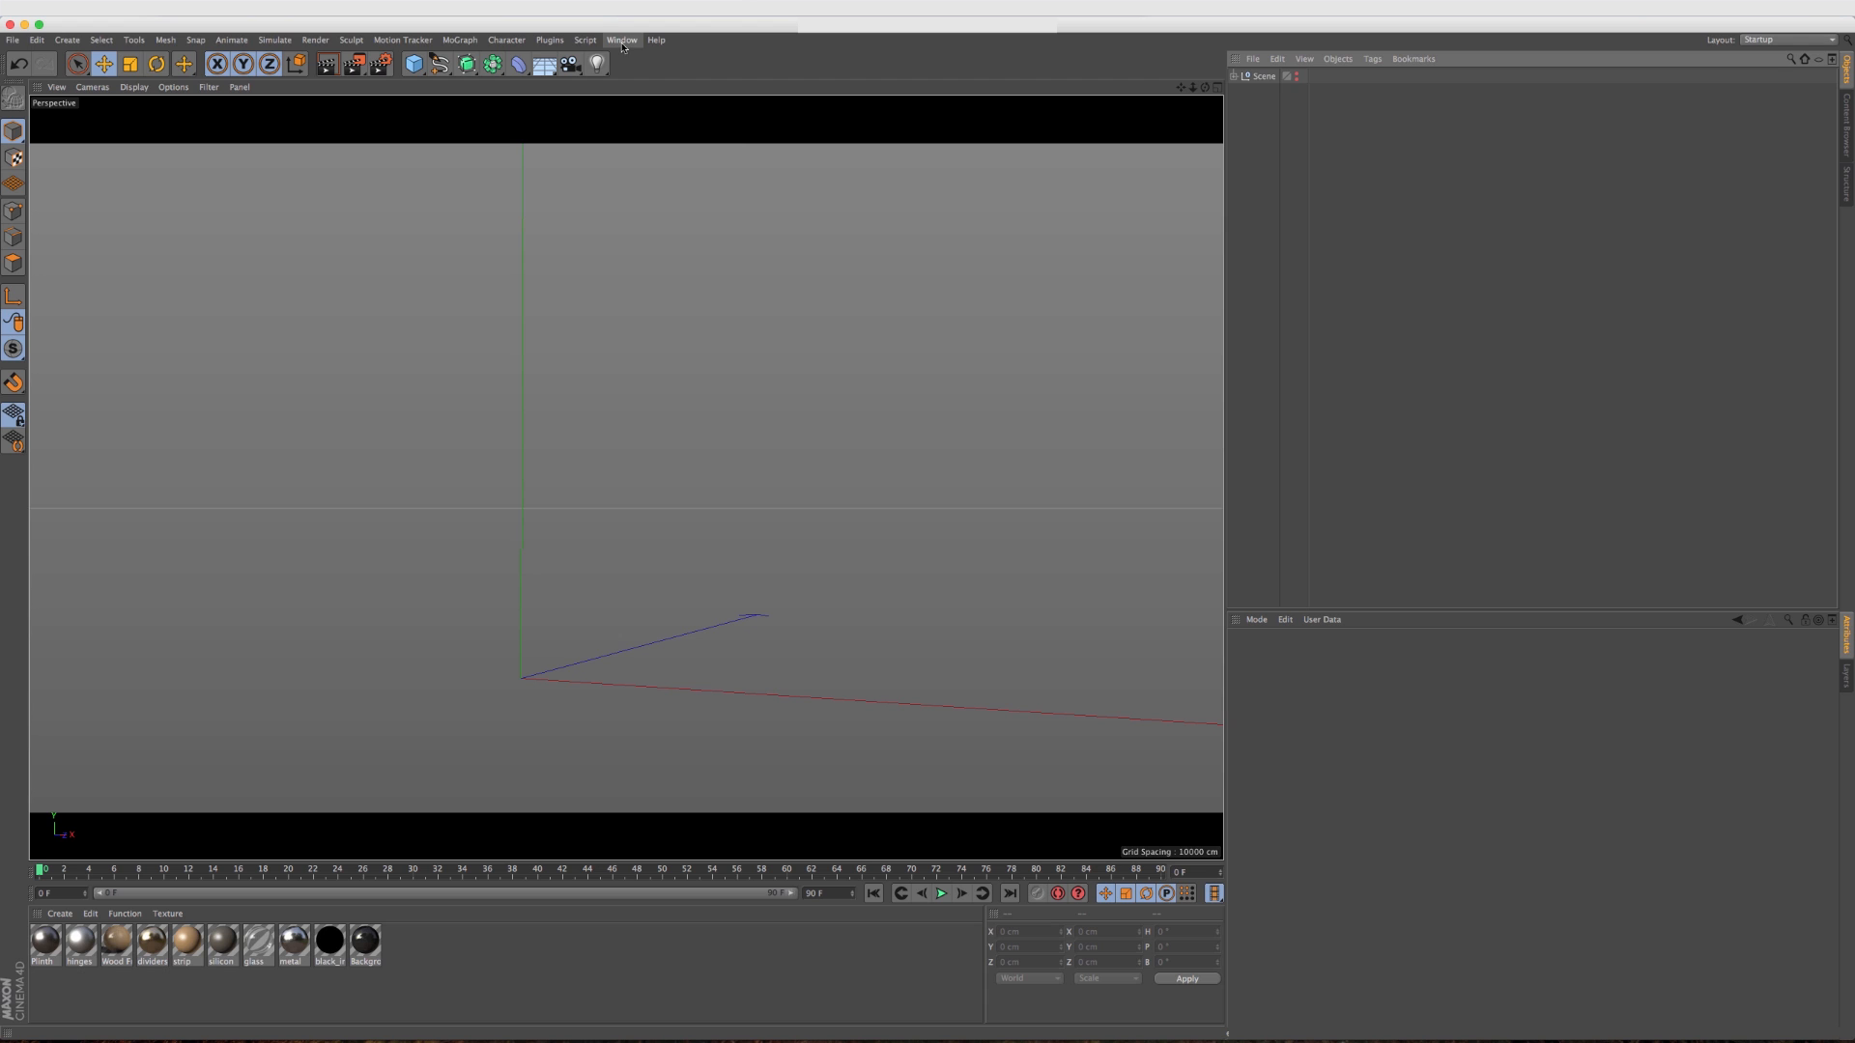
Reopen the Content Browser and expand Visualize > 3D Objects > Packaging to list its models.
left_click(620, 38)
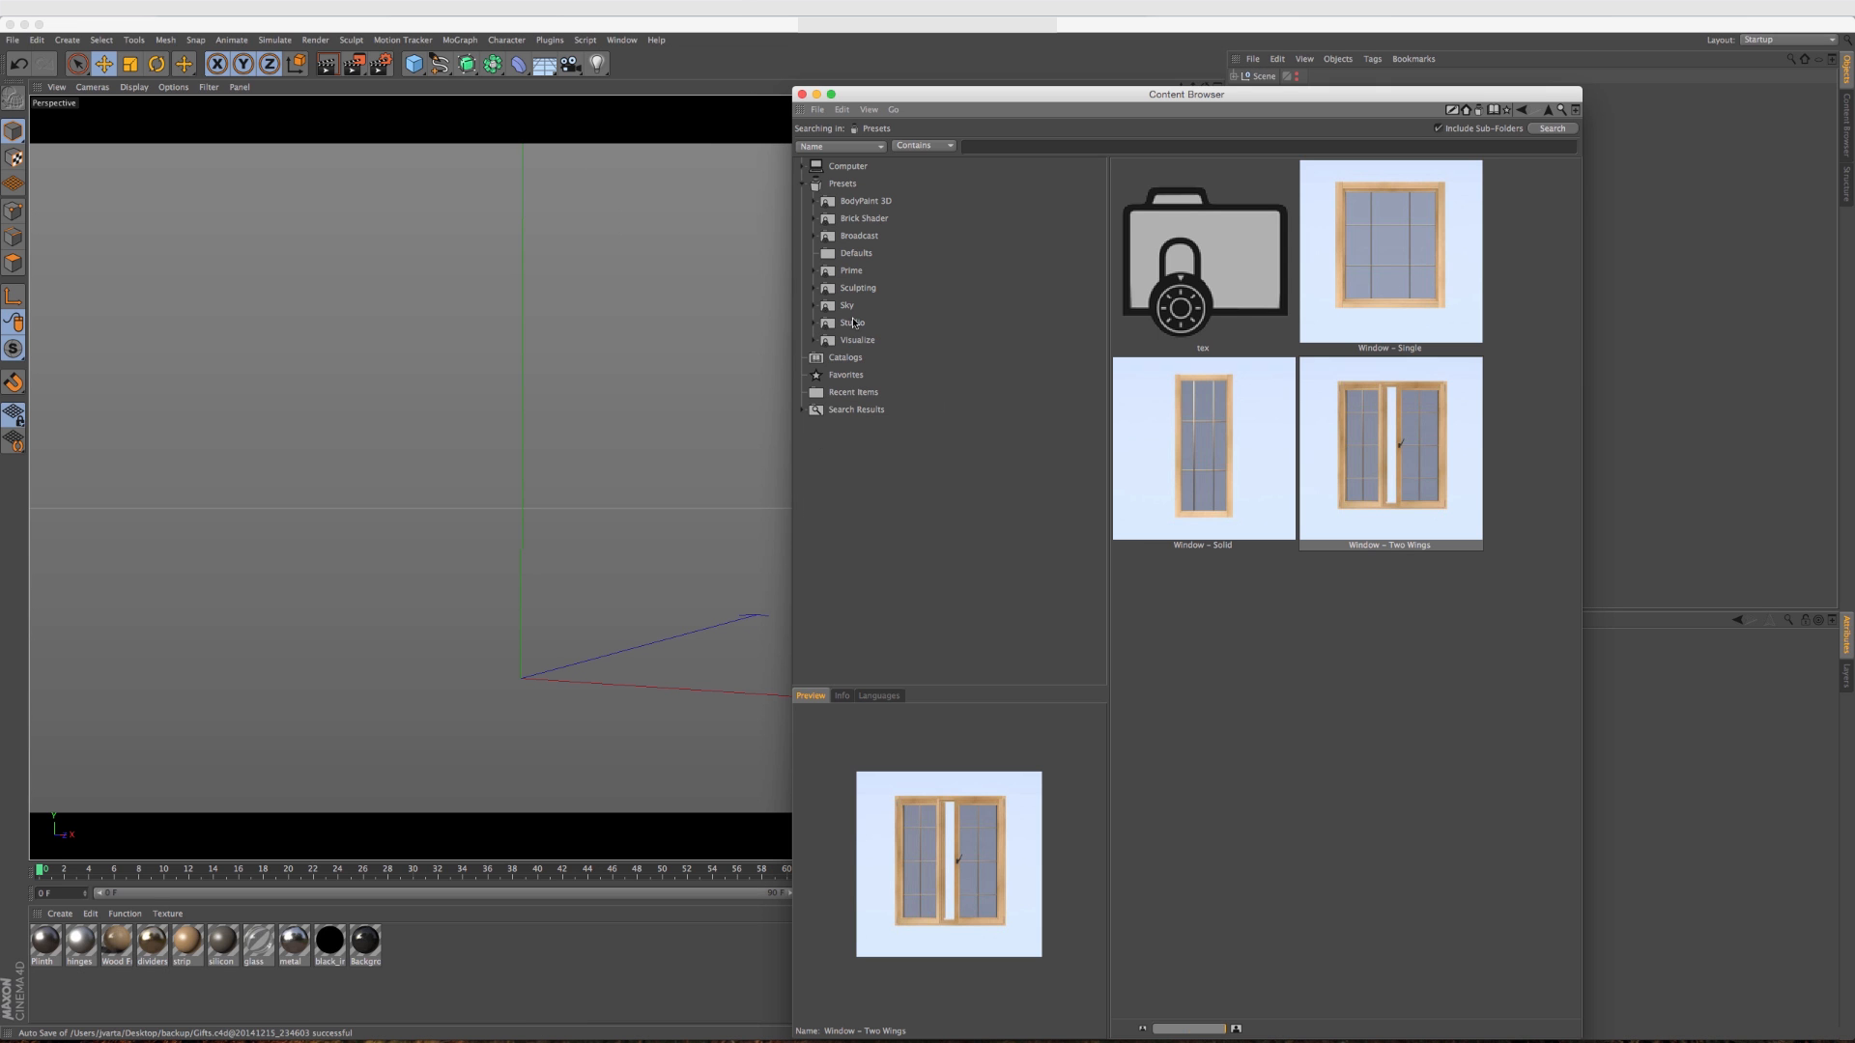
left_click(856, 340)
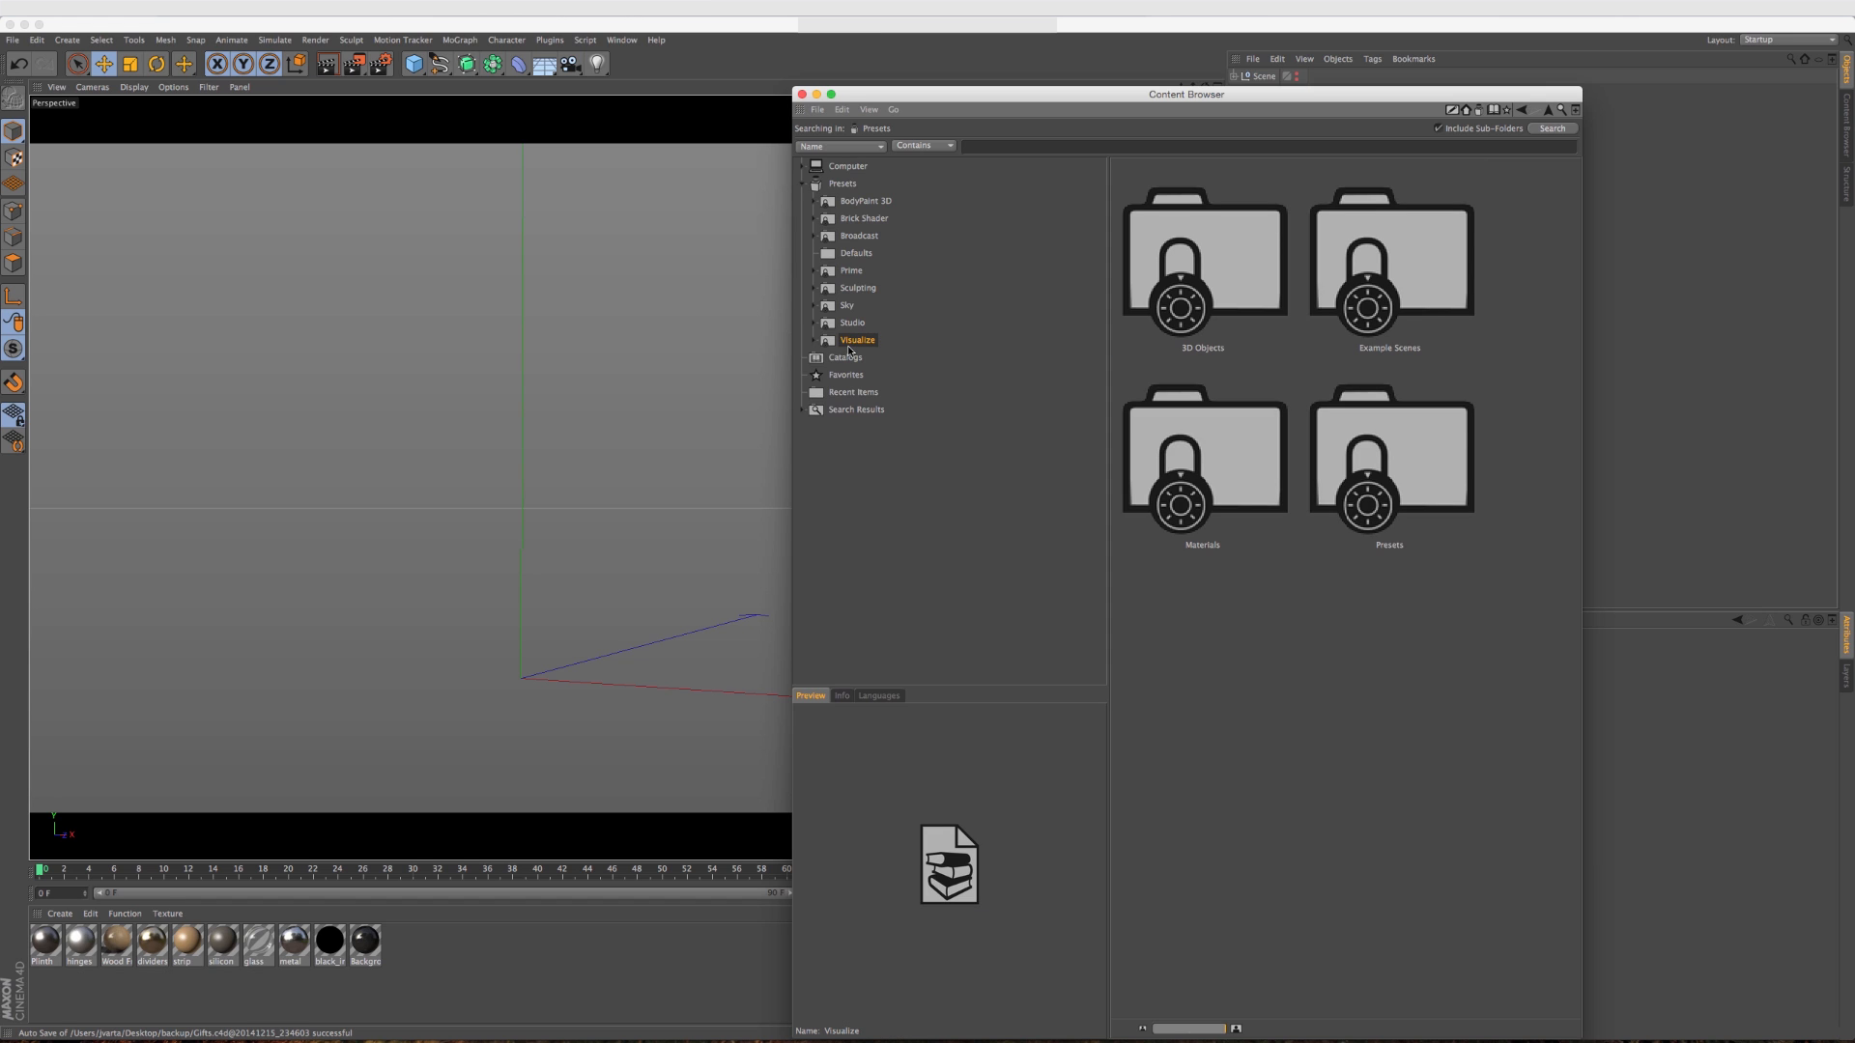
left_click(804, 340)
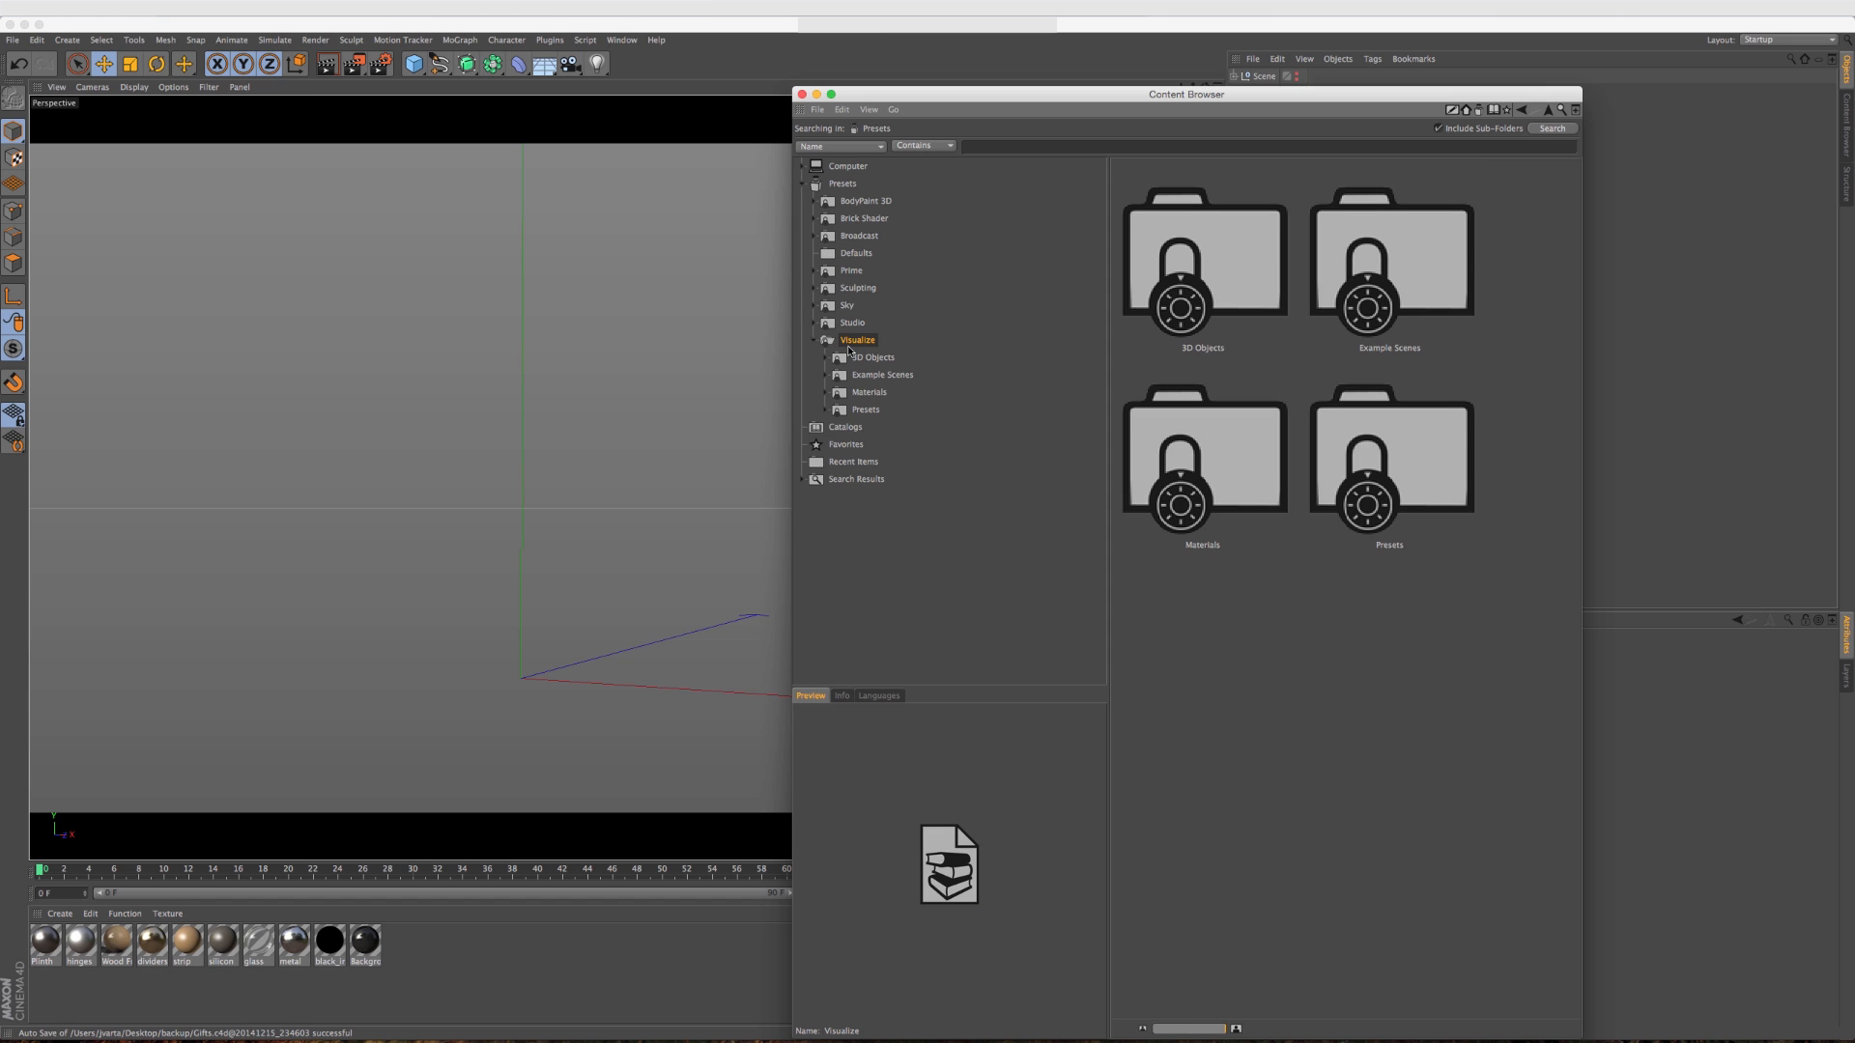
left_click(873, 357)
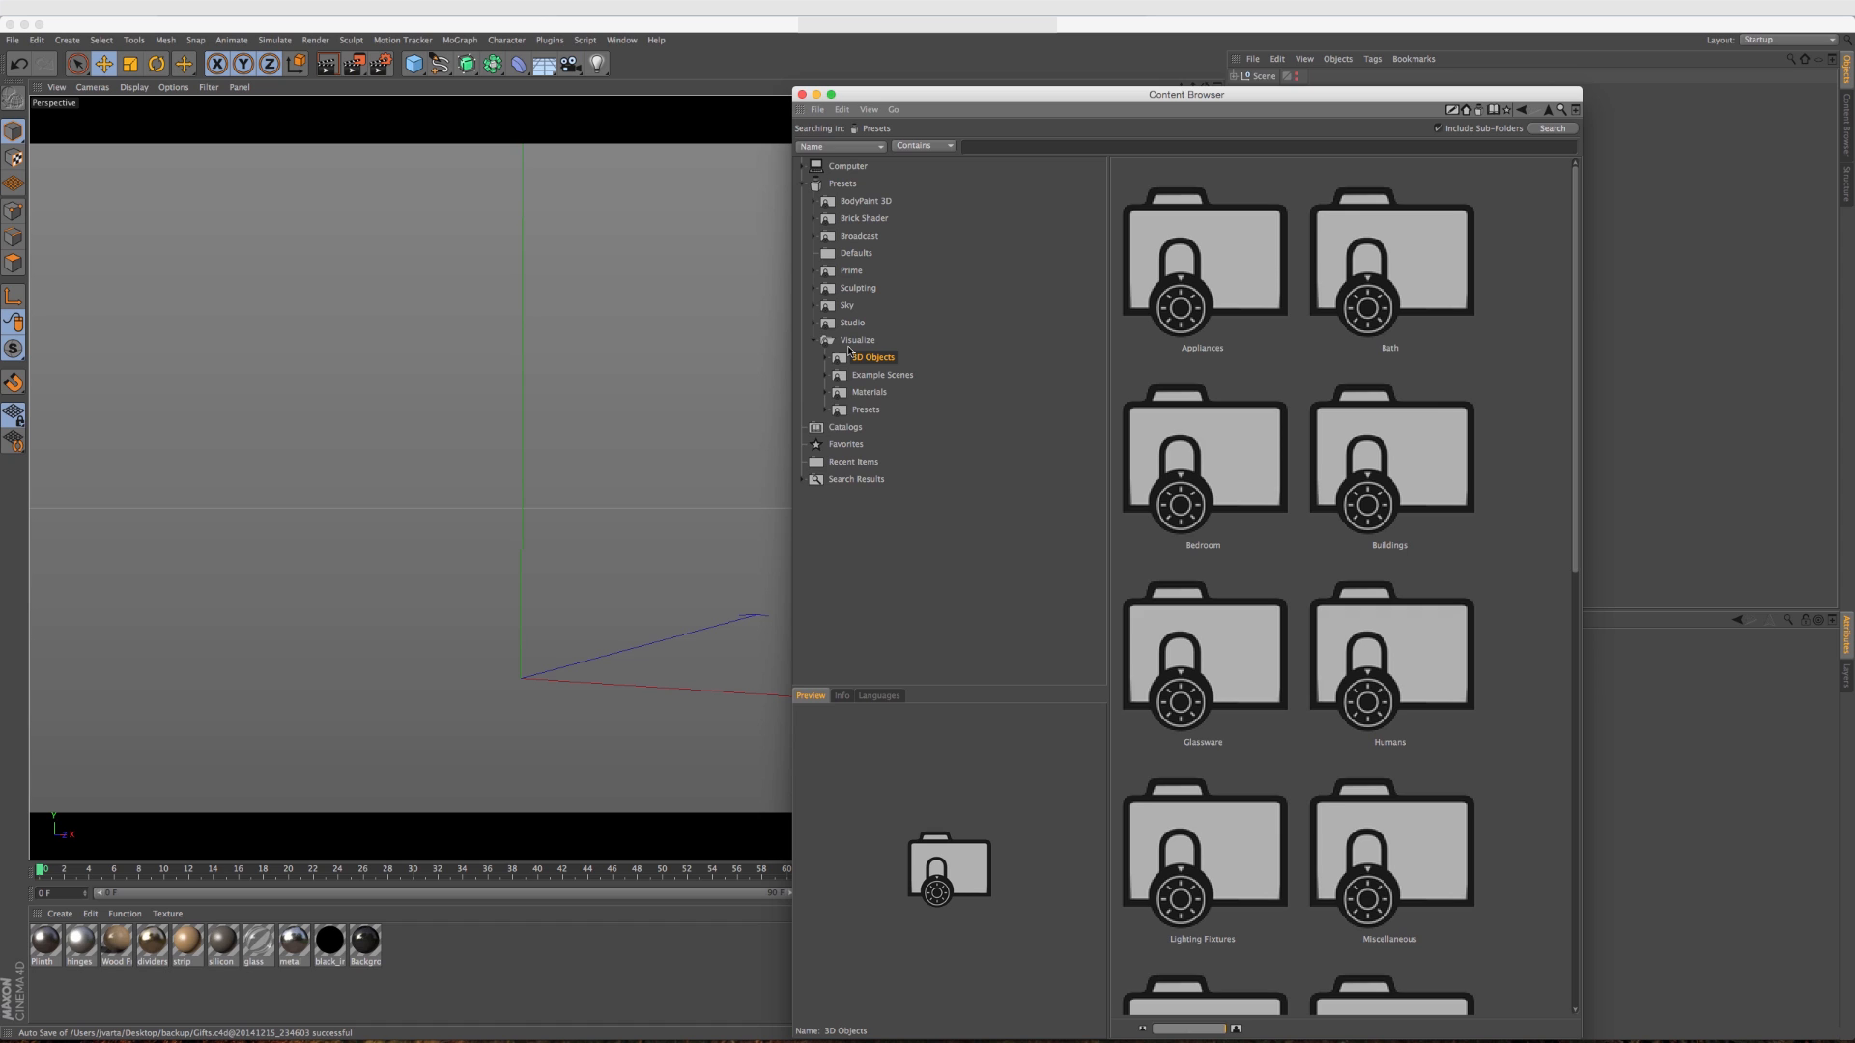
left_click(827, 357)
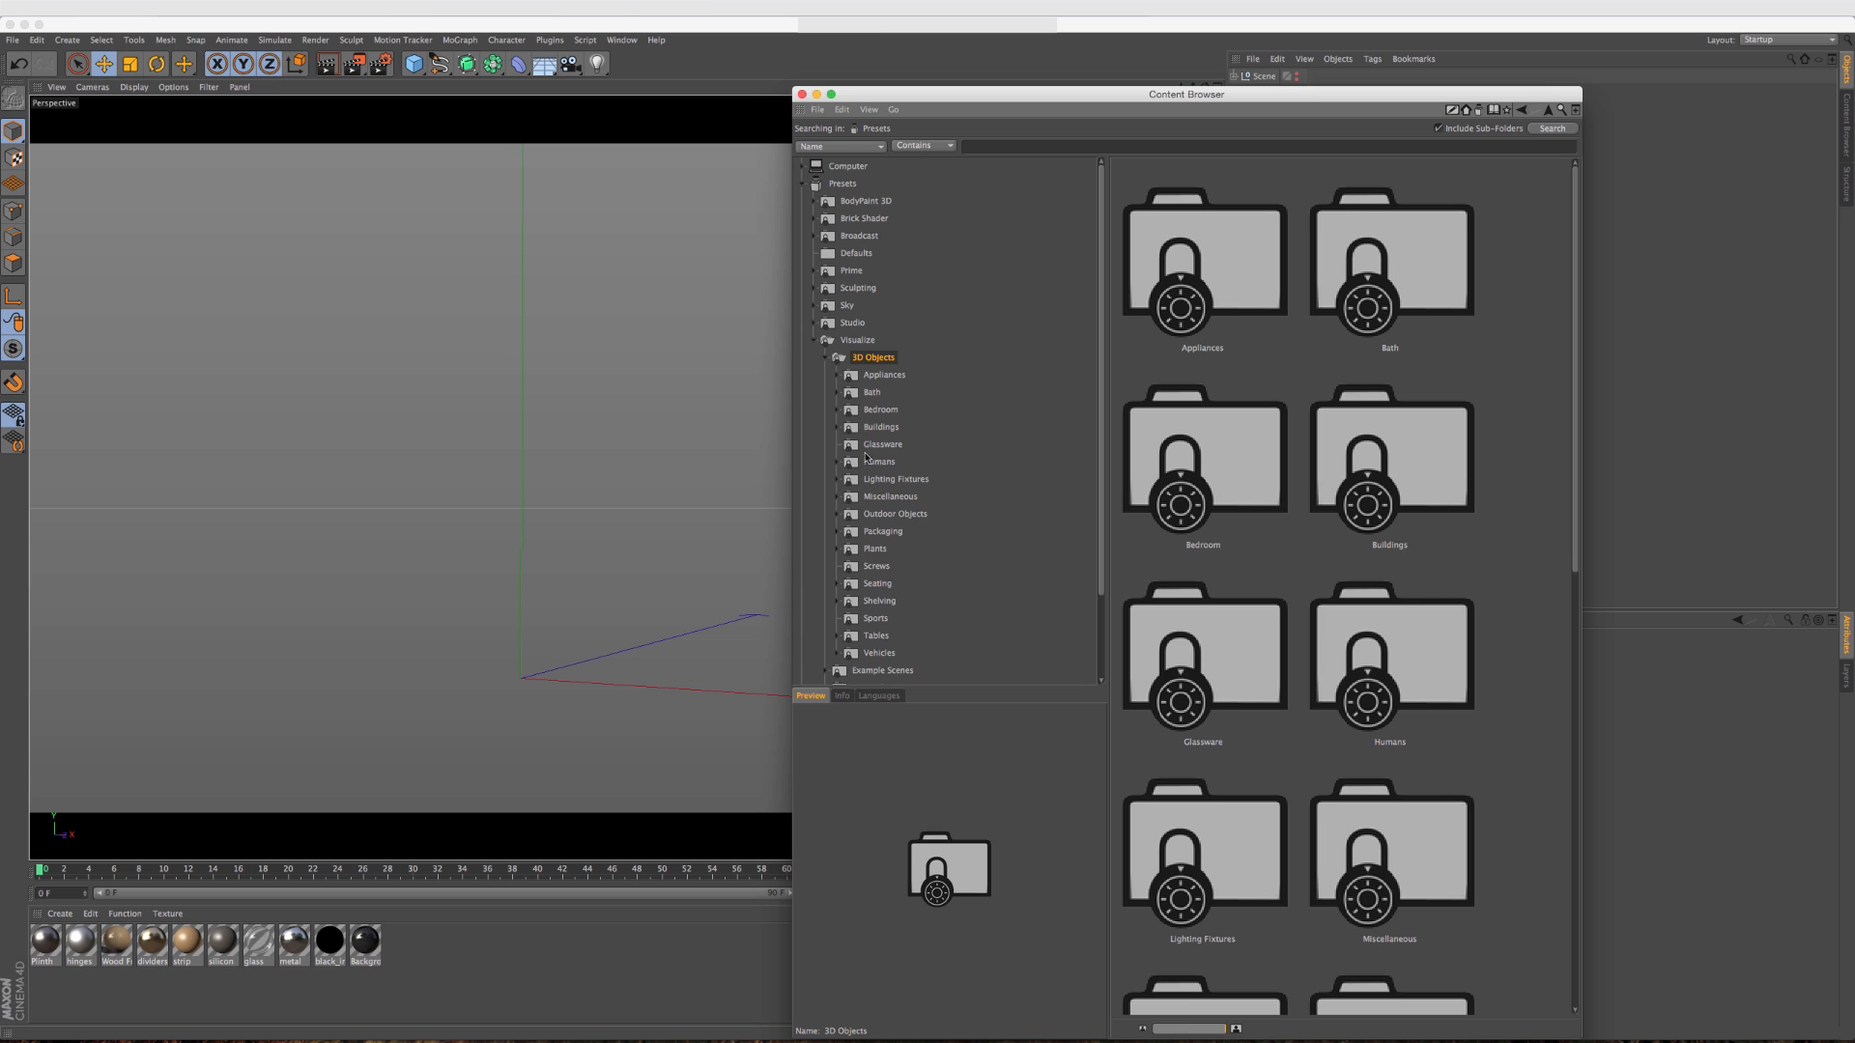
left_click(881, 531)
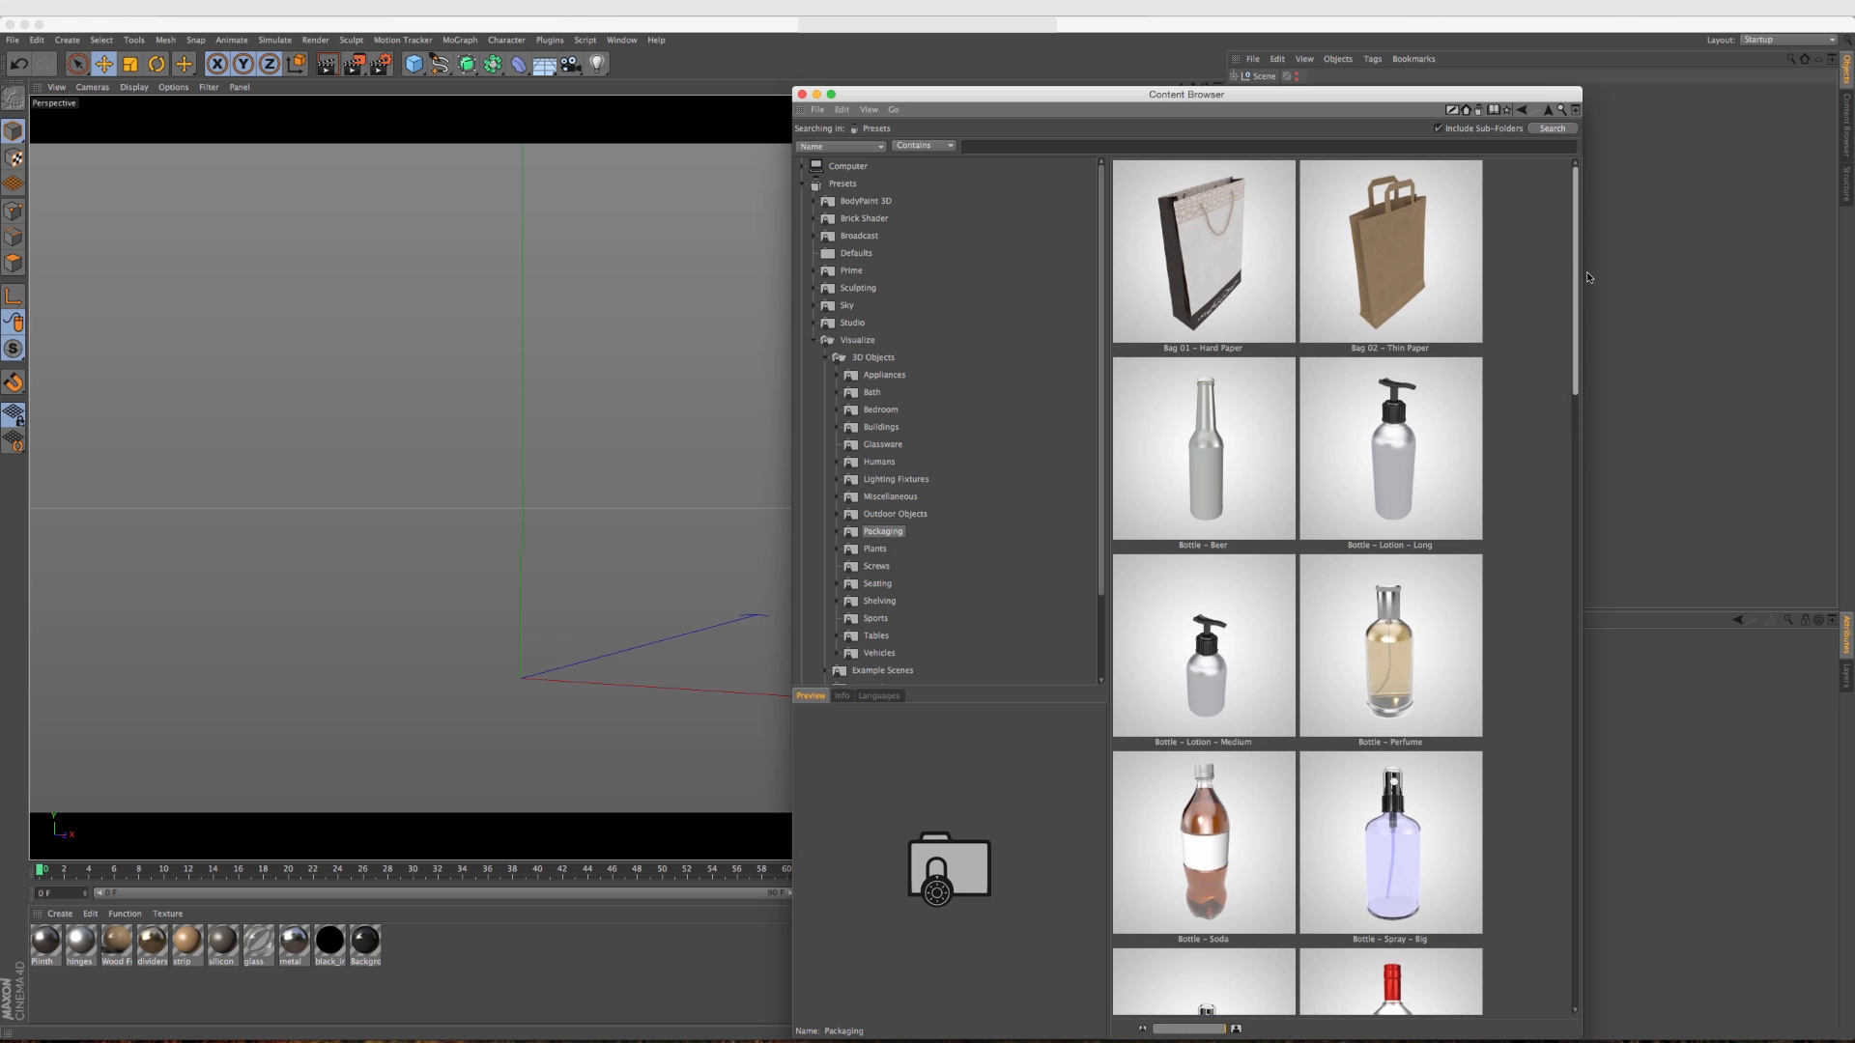
scroll("down", 3)
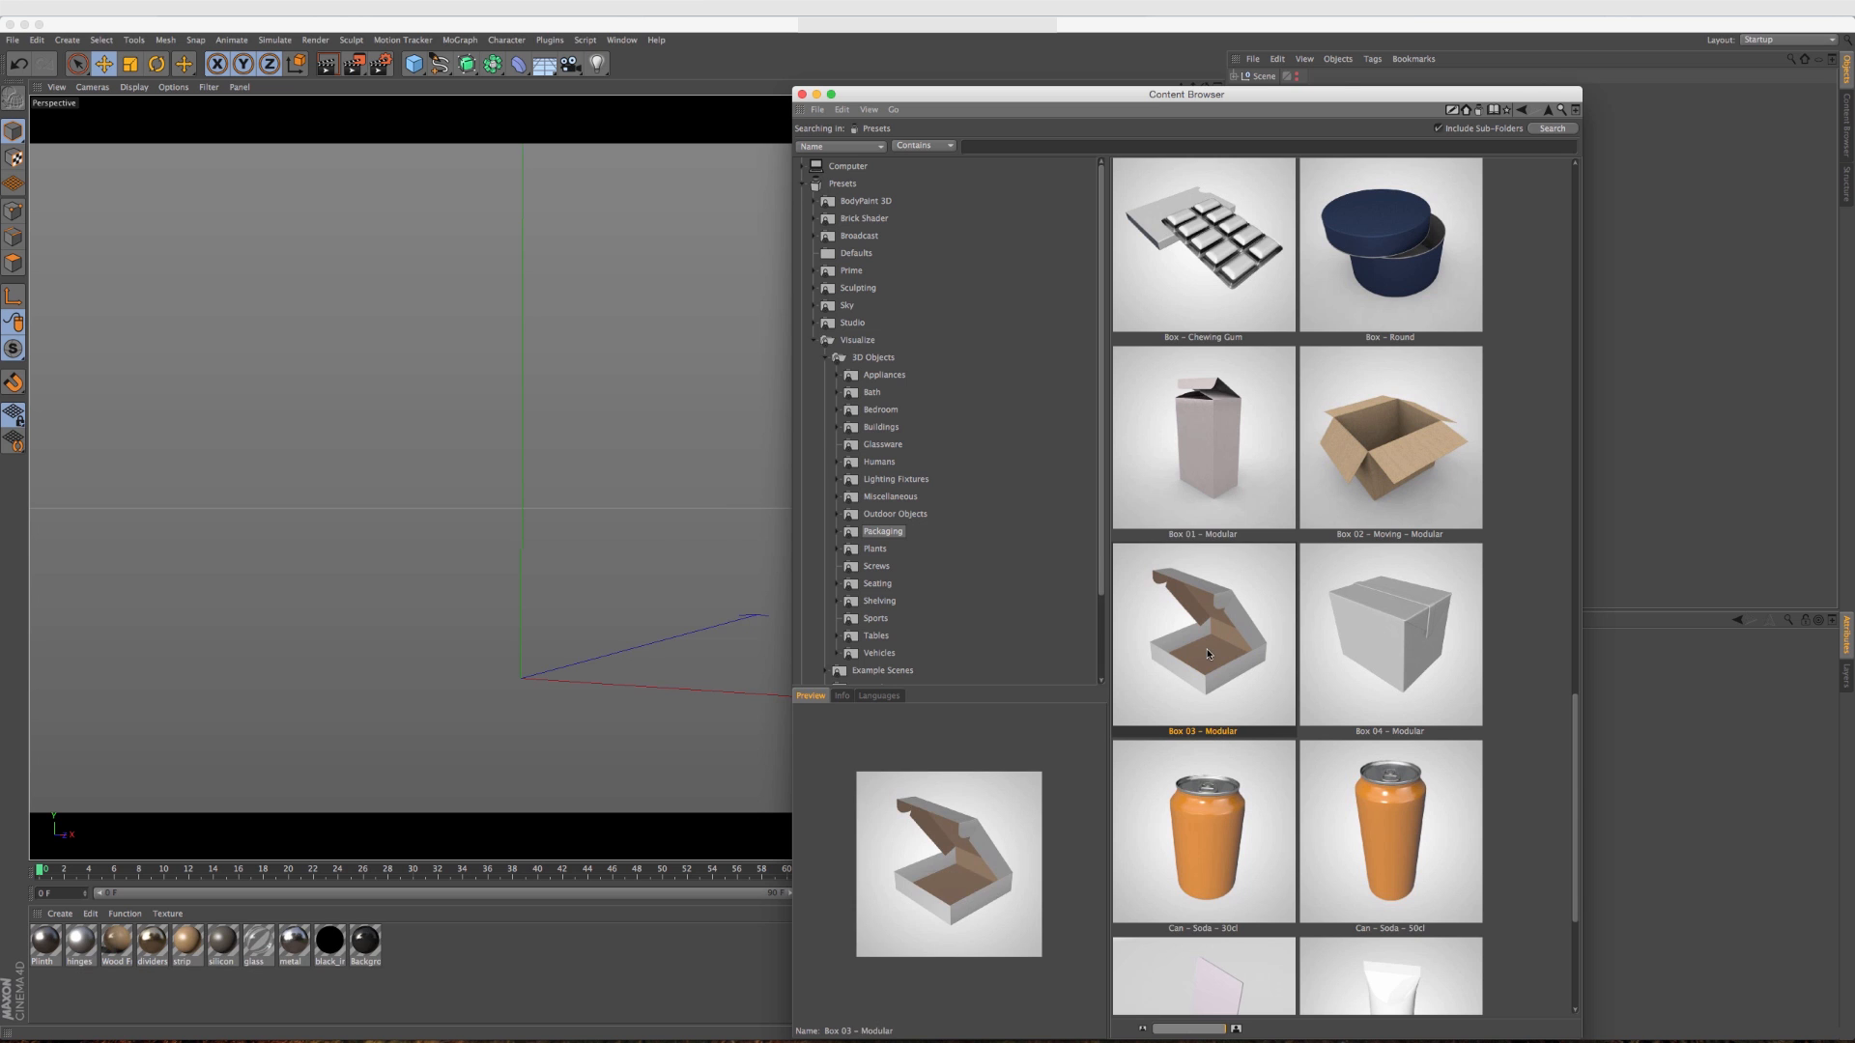
Load Box 03 - Modular, shut and reopen its lid, and fold its right inner edge flap.
double_click(1201, 634)
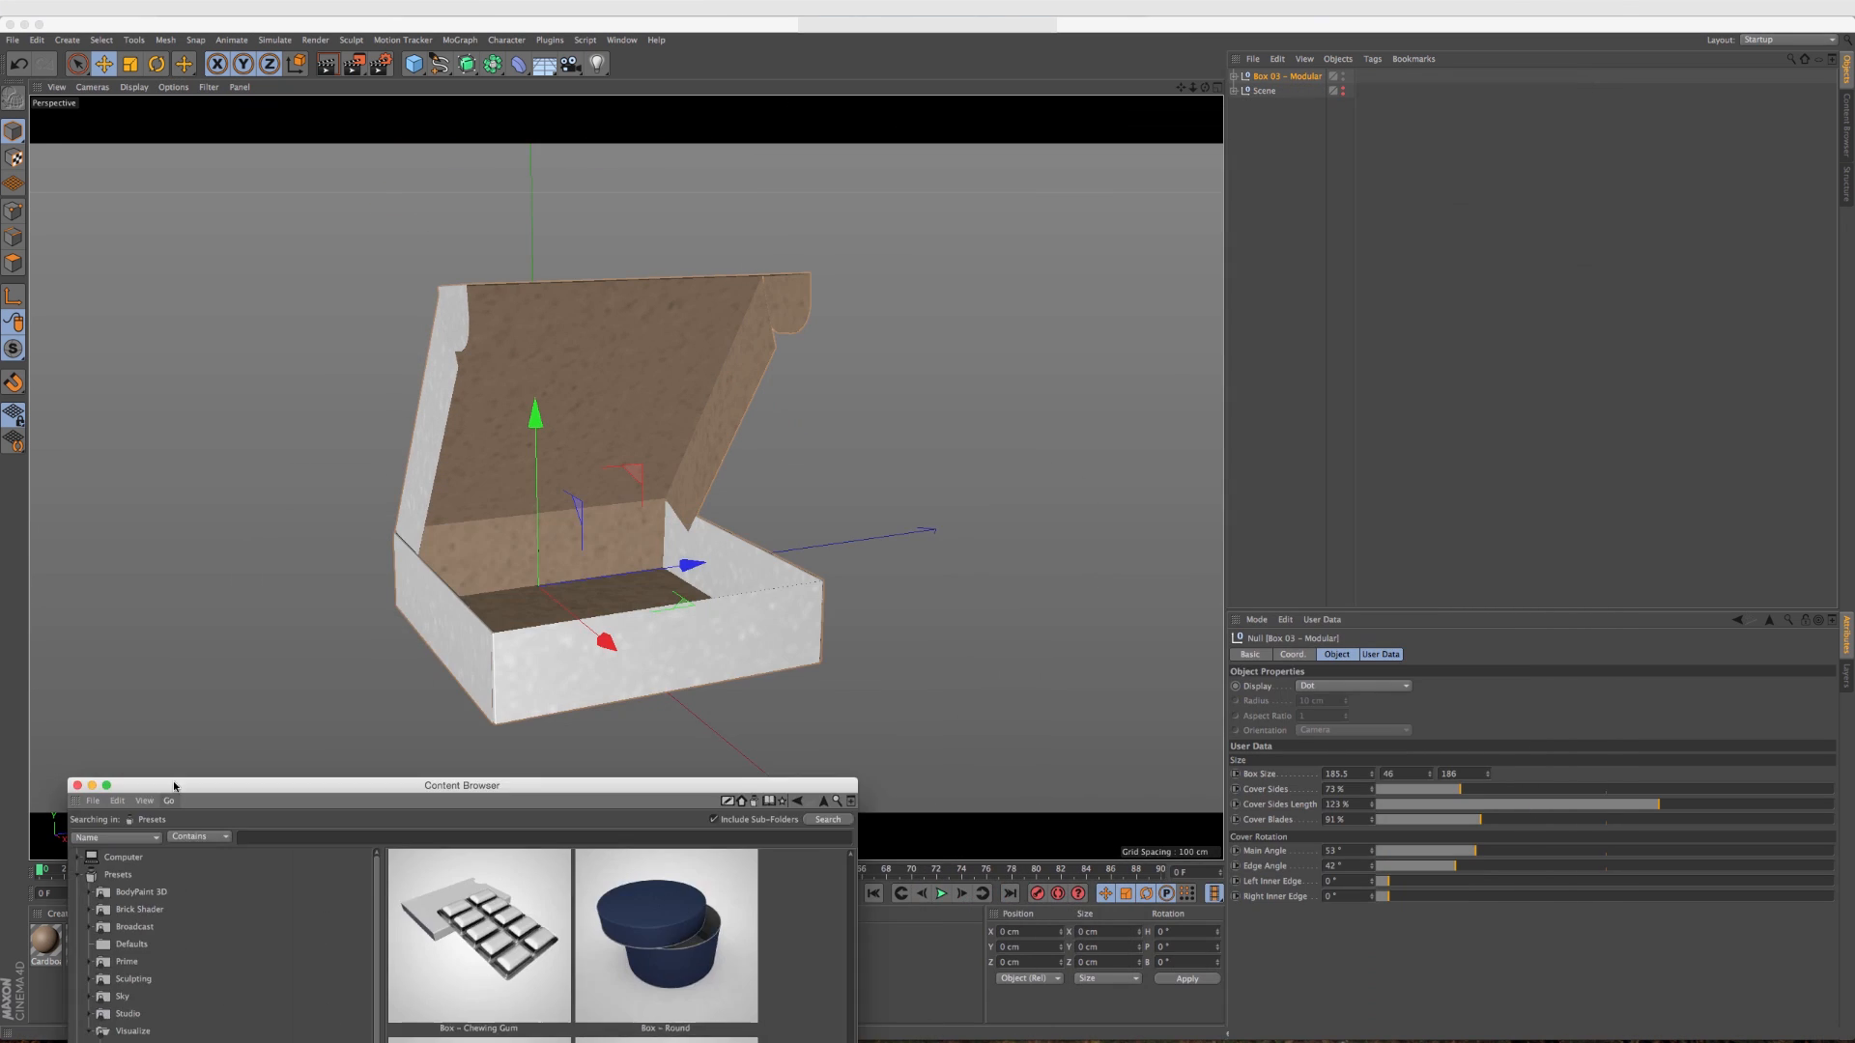
left_click_drag(461, 785, 413, 840)
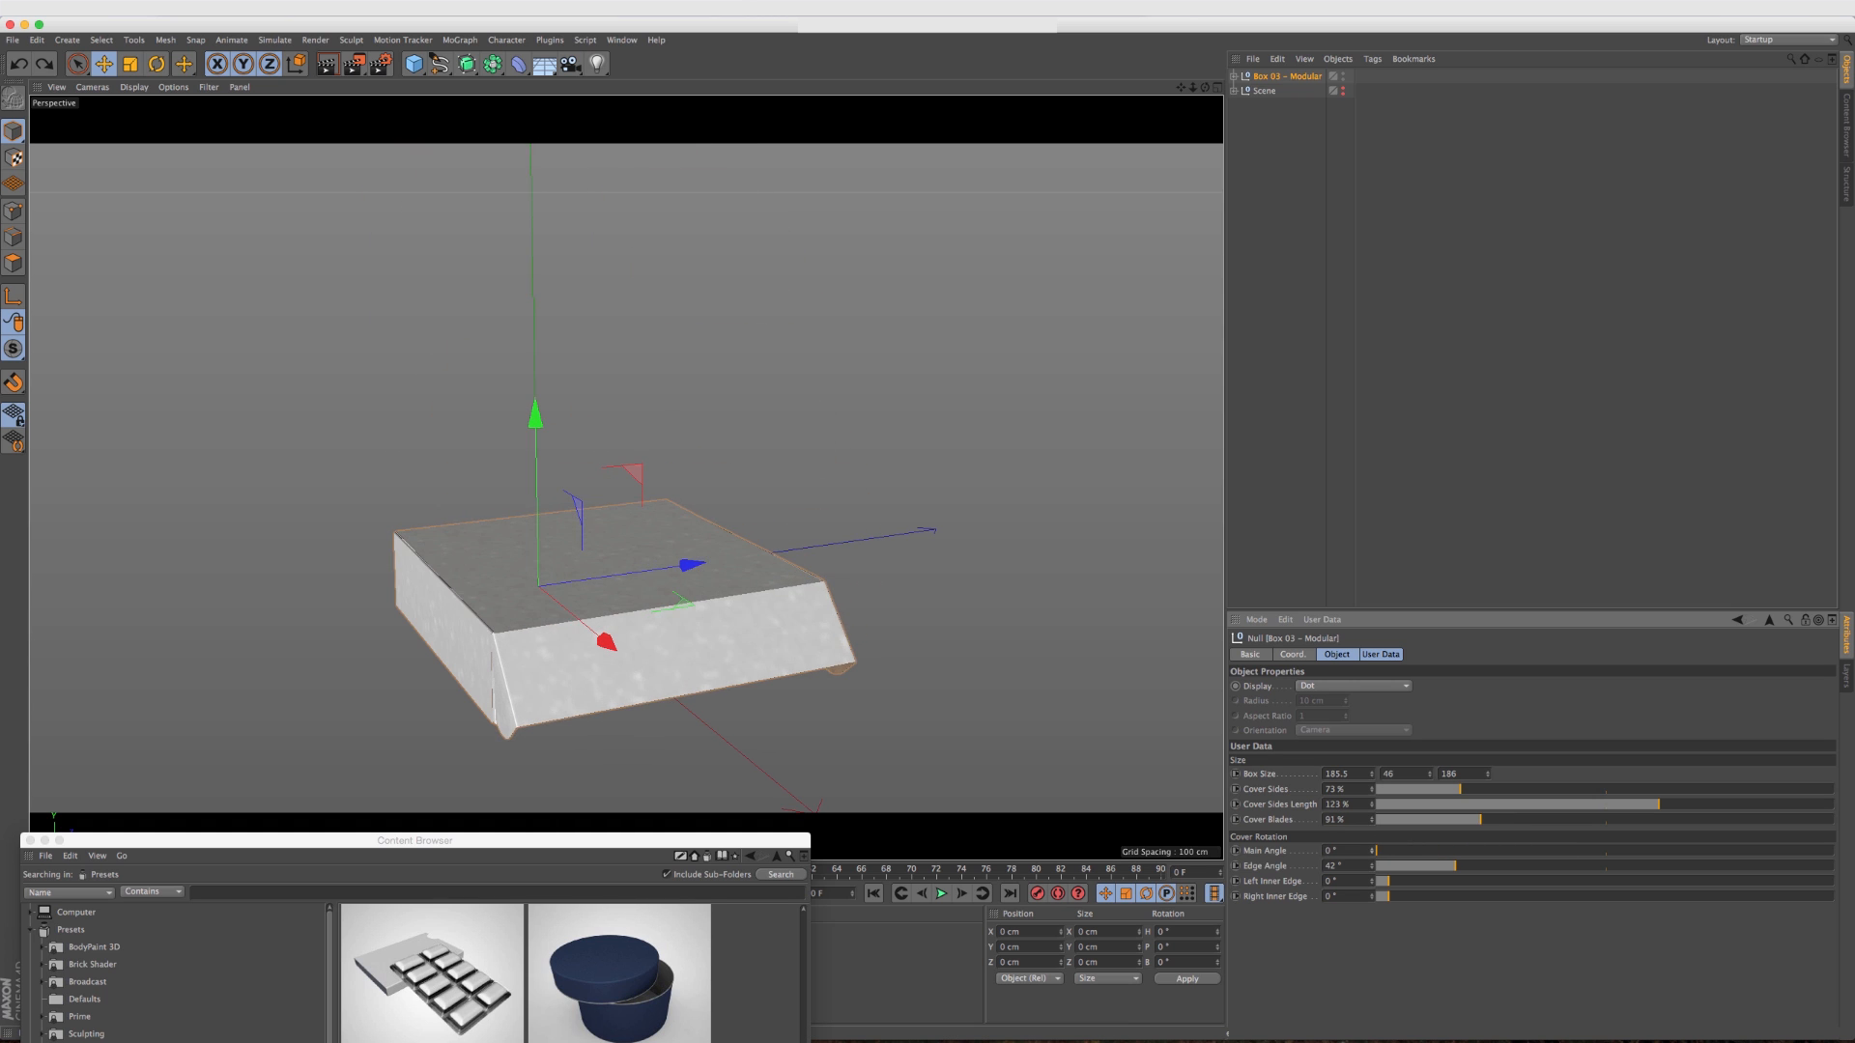
left_click_drag(1384, 850, 1472, 850)
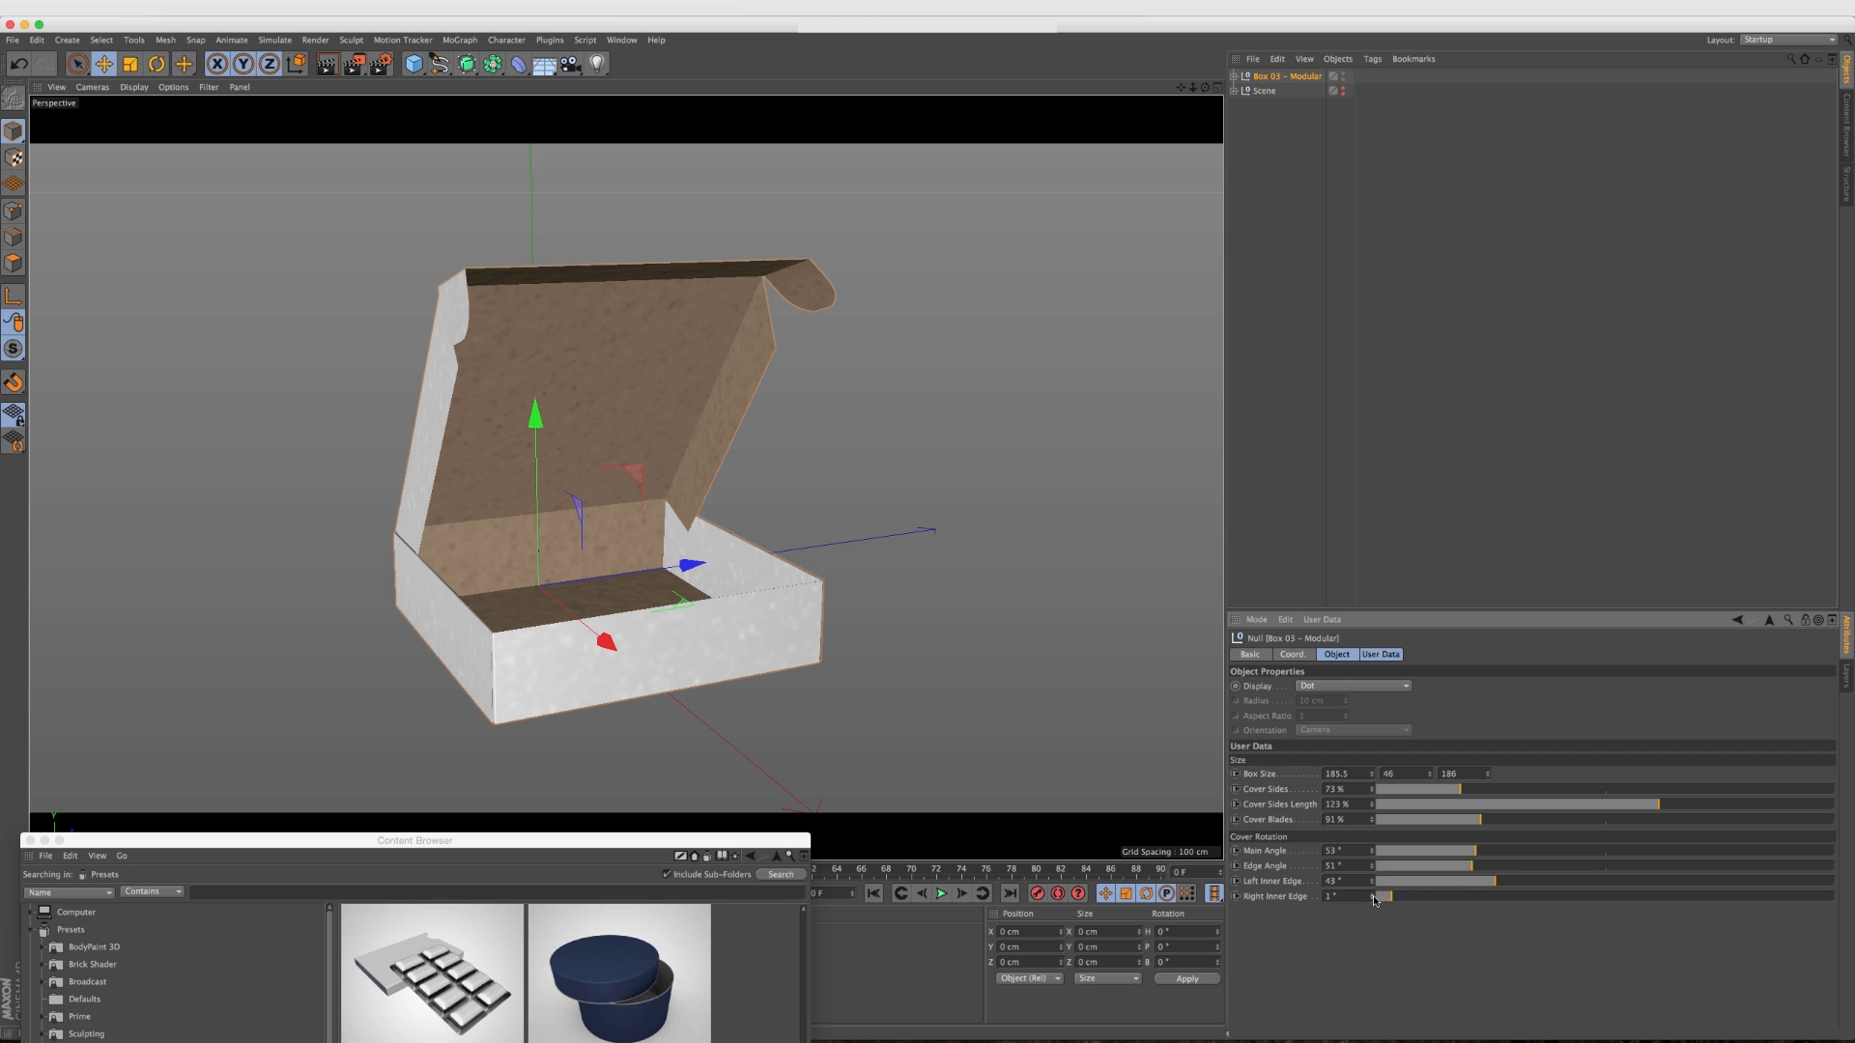
left_click_drag(1383, 895, 1455, 894)
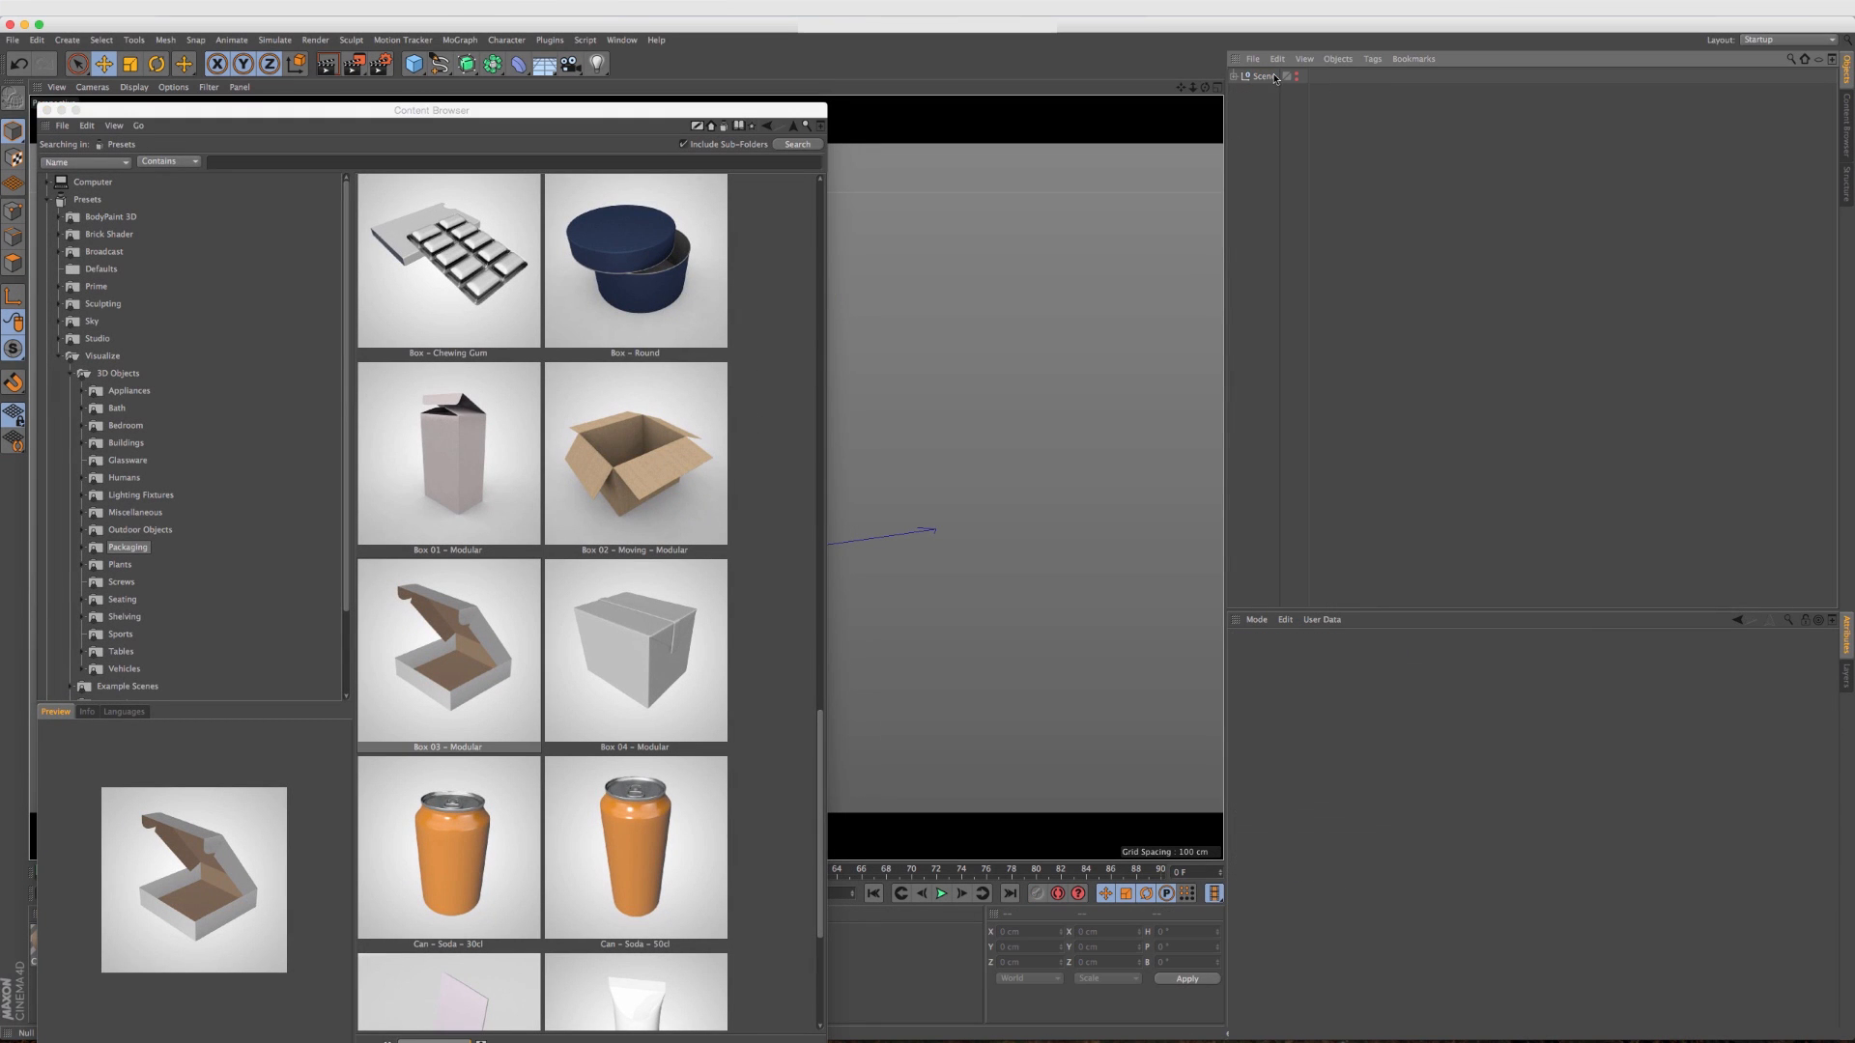
Load Box 02 - Moving - Modular and fold open both top flaps with the Top A and B angles.
double_click(636, 454)
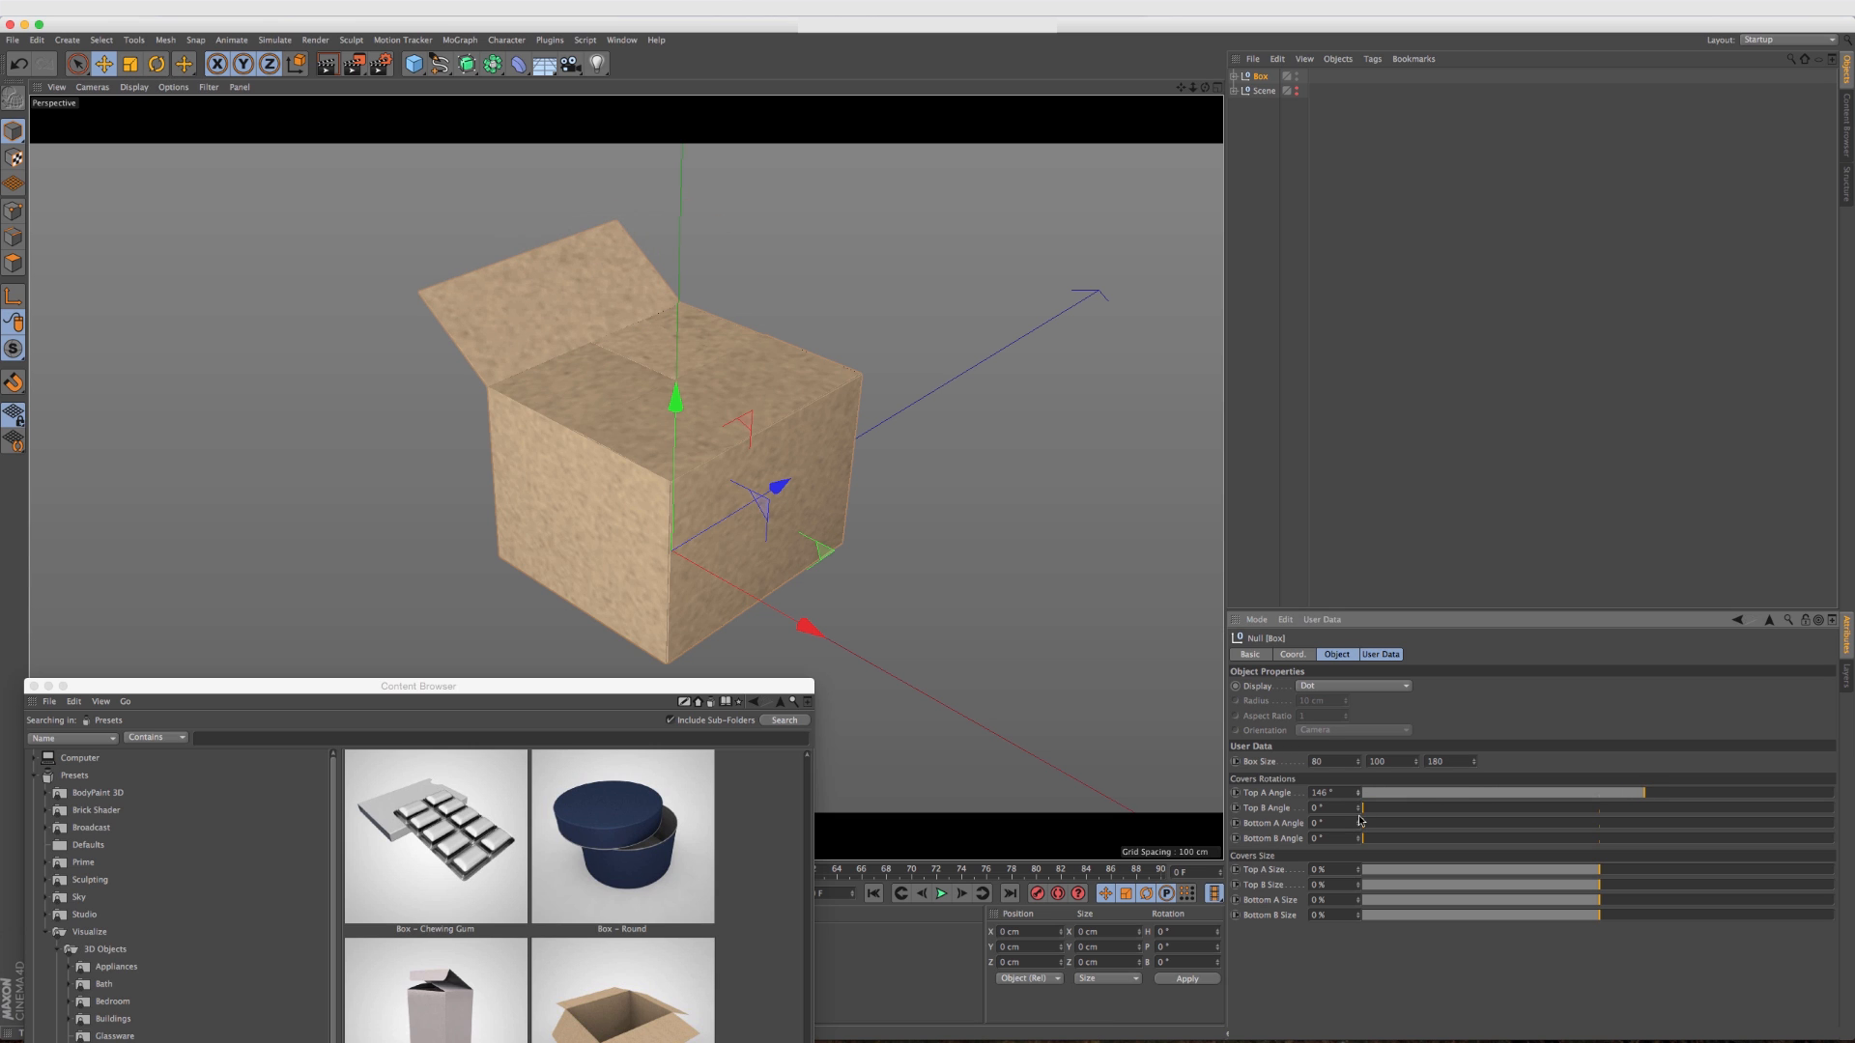
left_click_drag(1366, 808, 1679, 808)
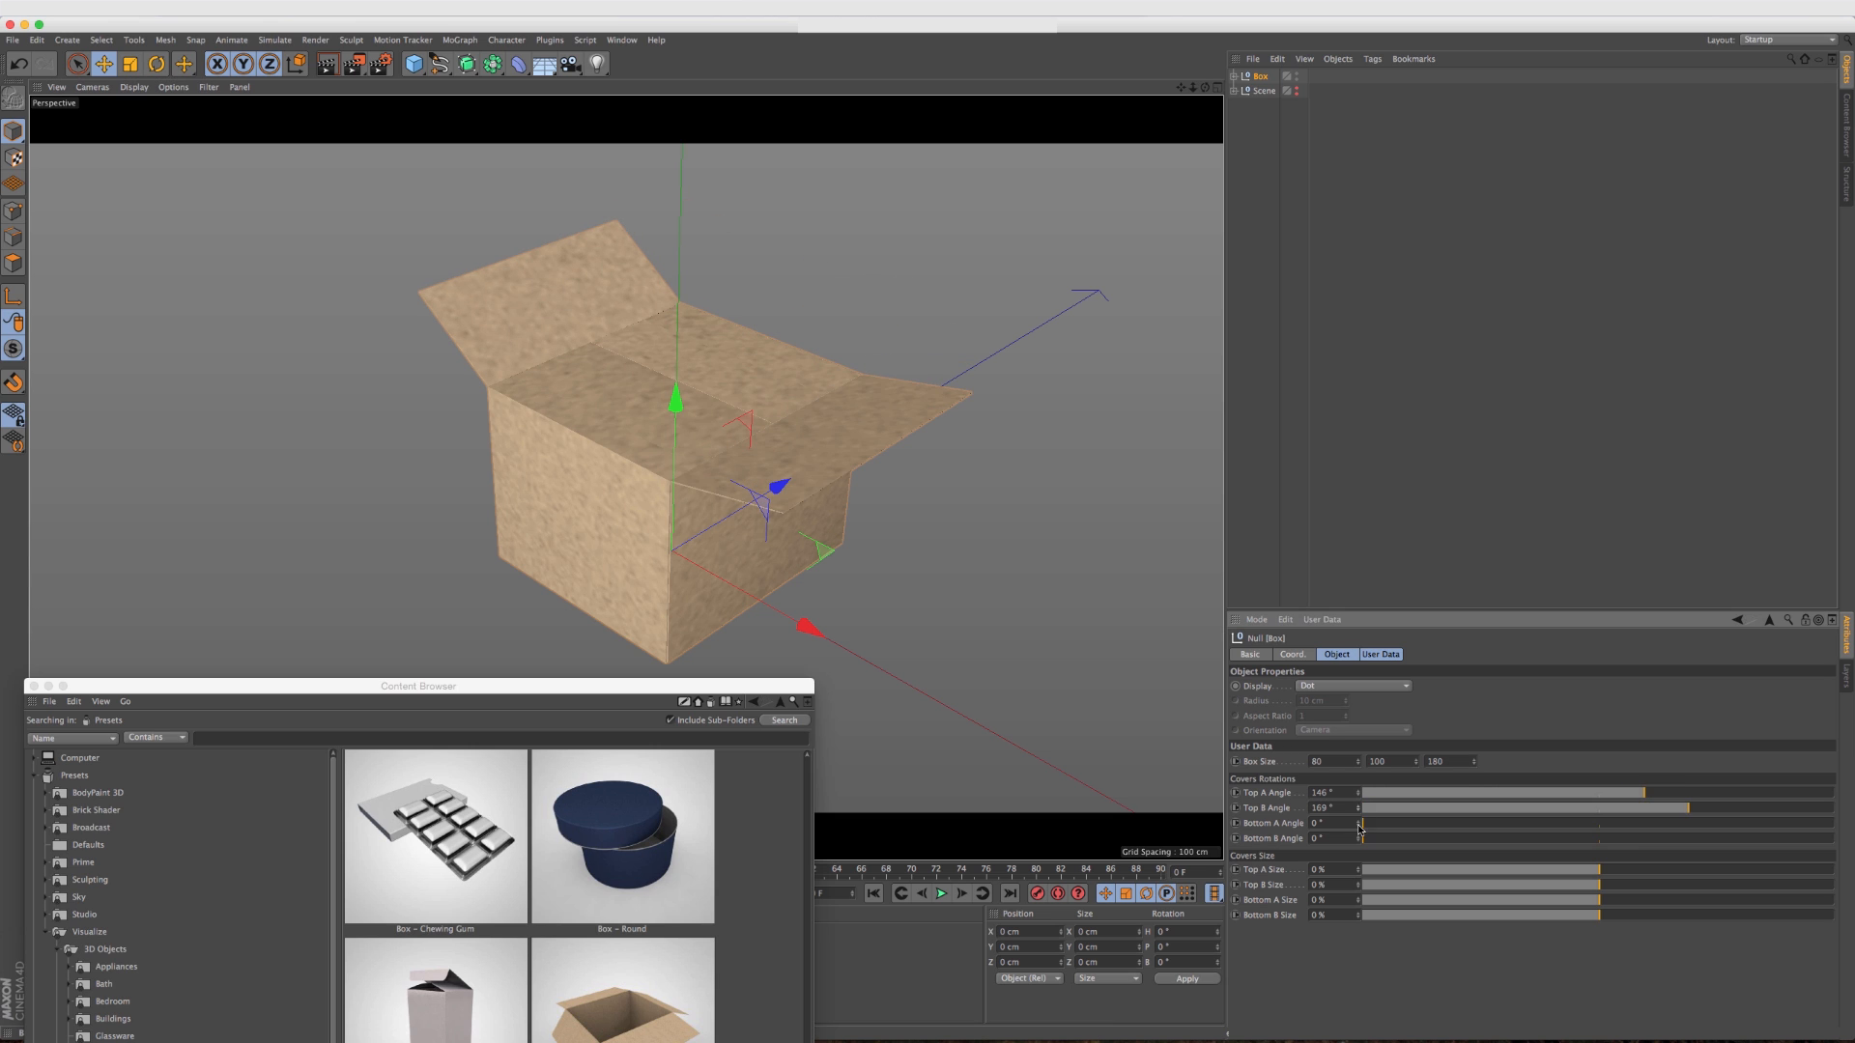
left_click_drag(1366, 823, 1656, 824)
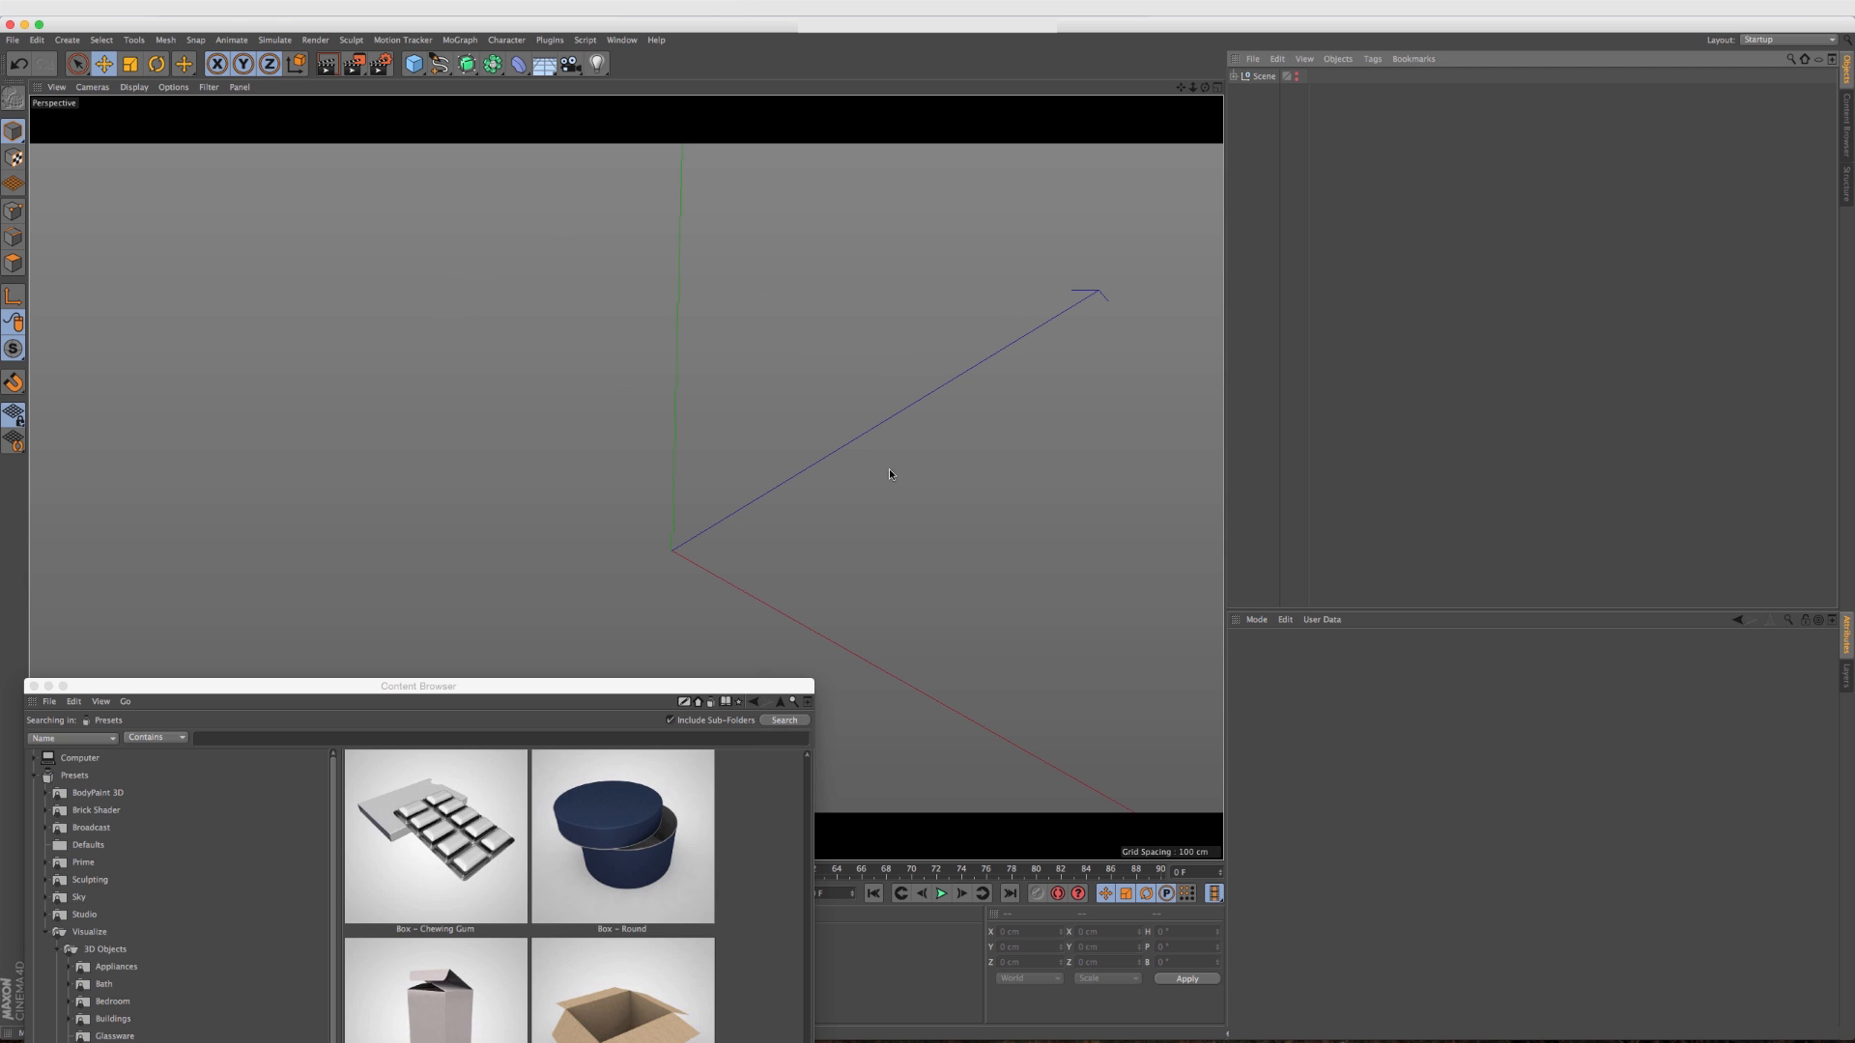
left_click(748, 319)
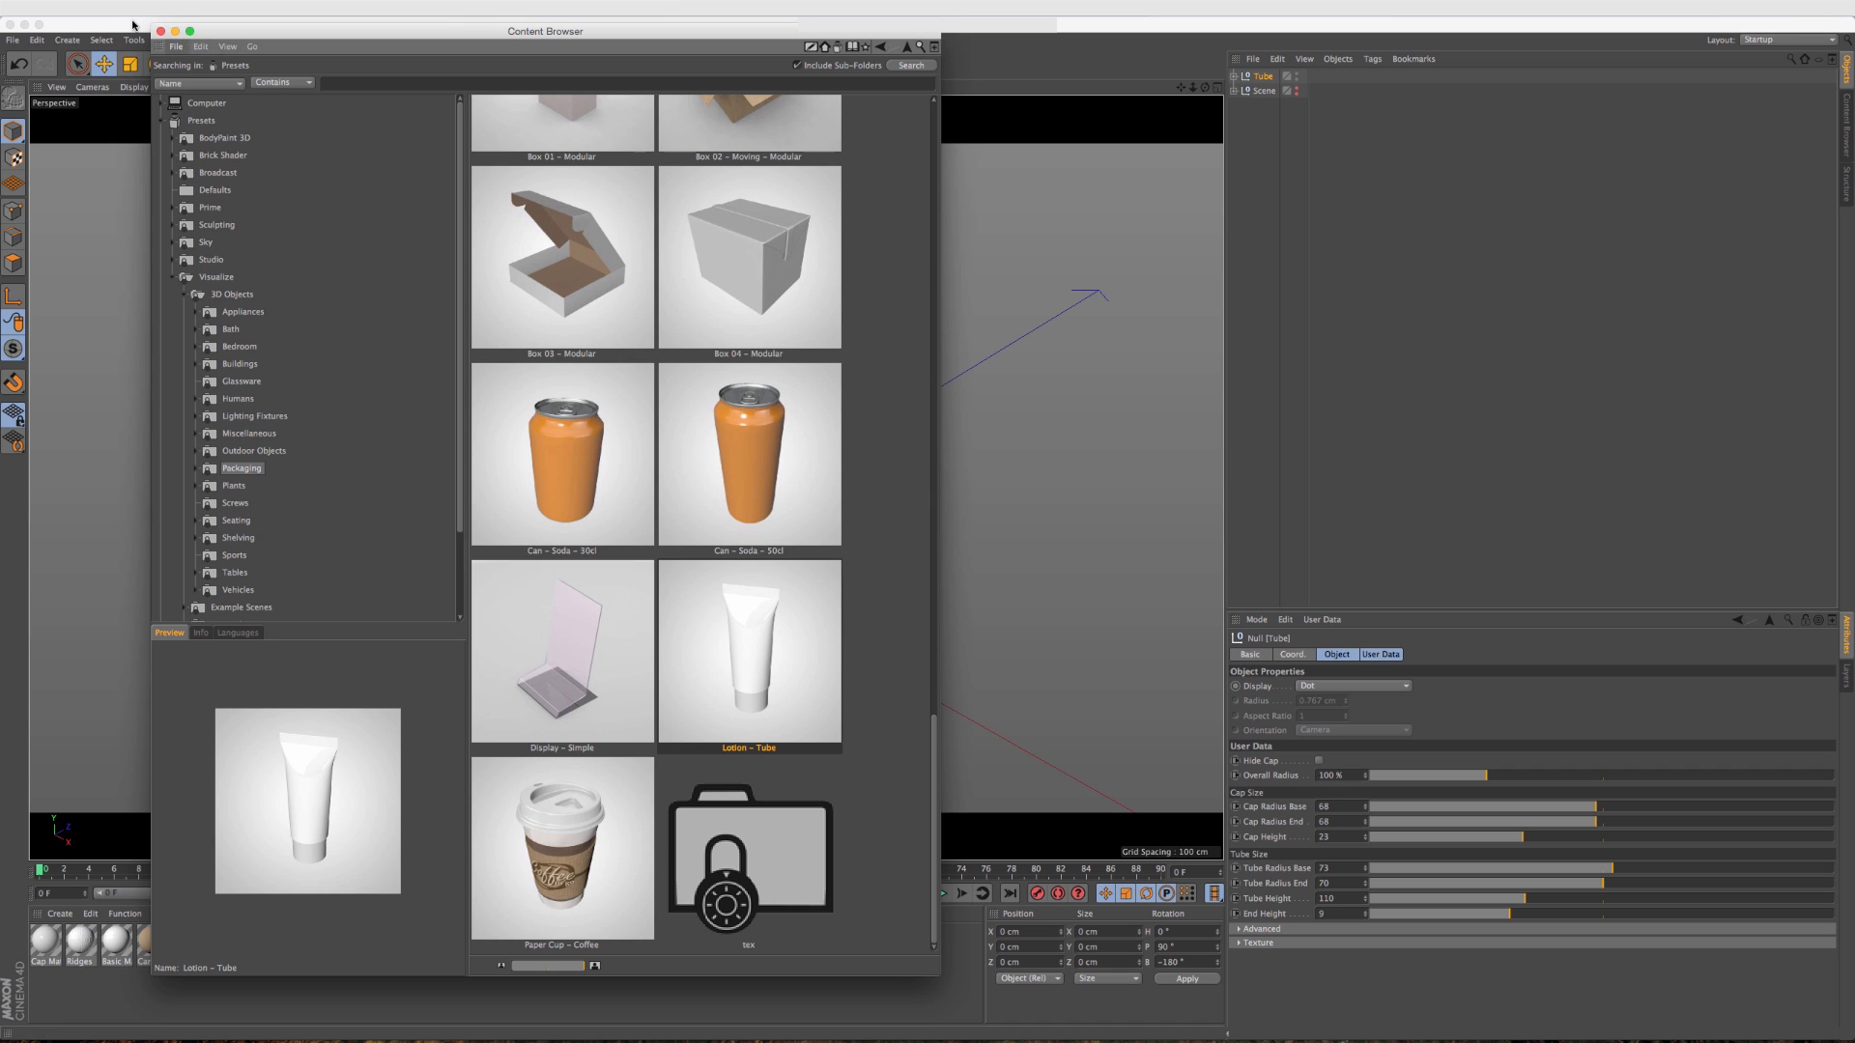
Hide the lotion tube's cap in User Data to reveal the threaded neck.
left_click_drag(545, 30, 416, 375)
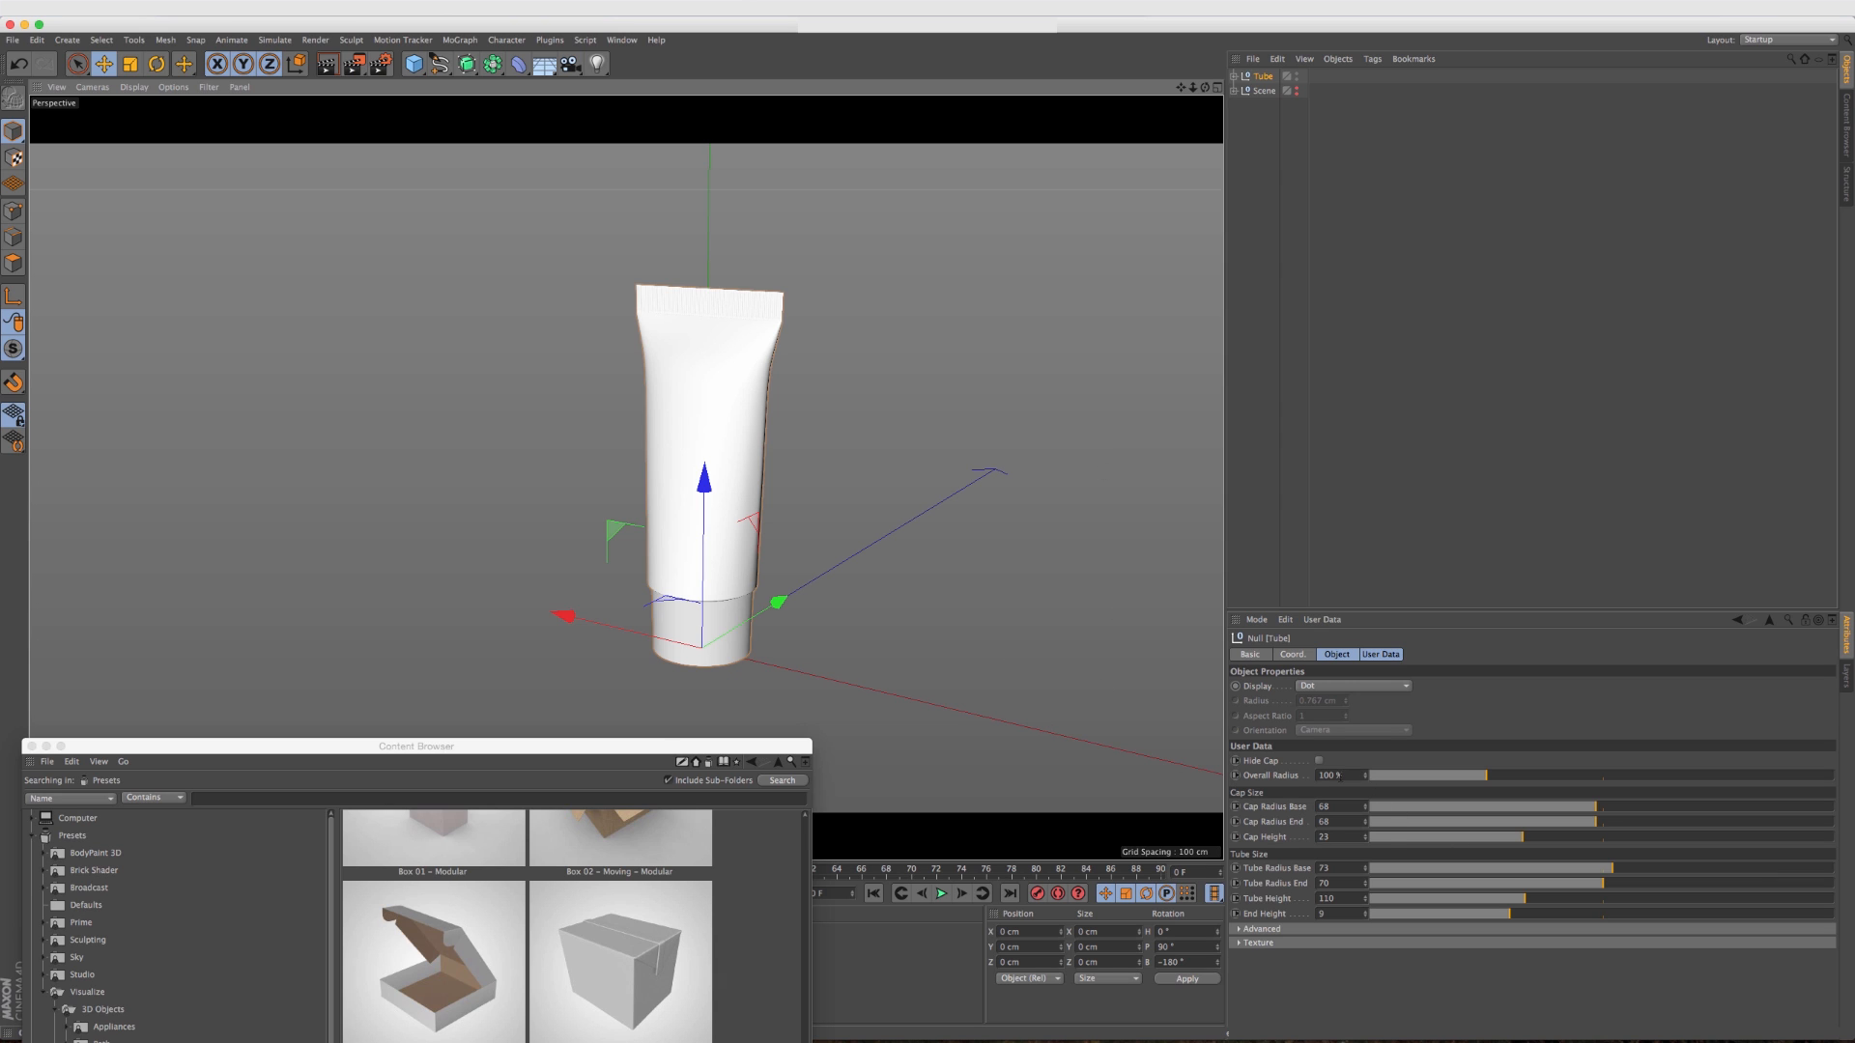
left_click(1320, 761)
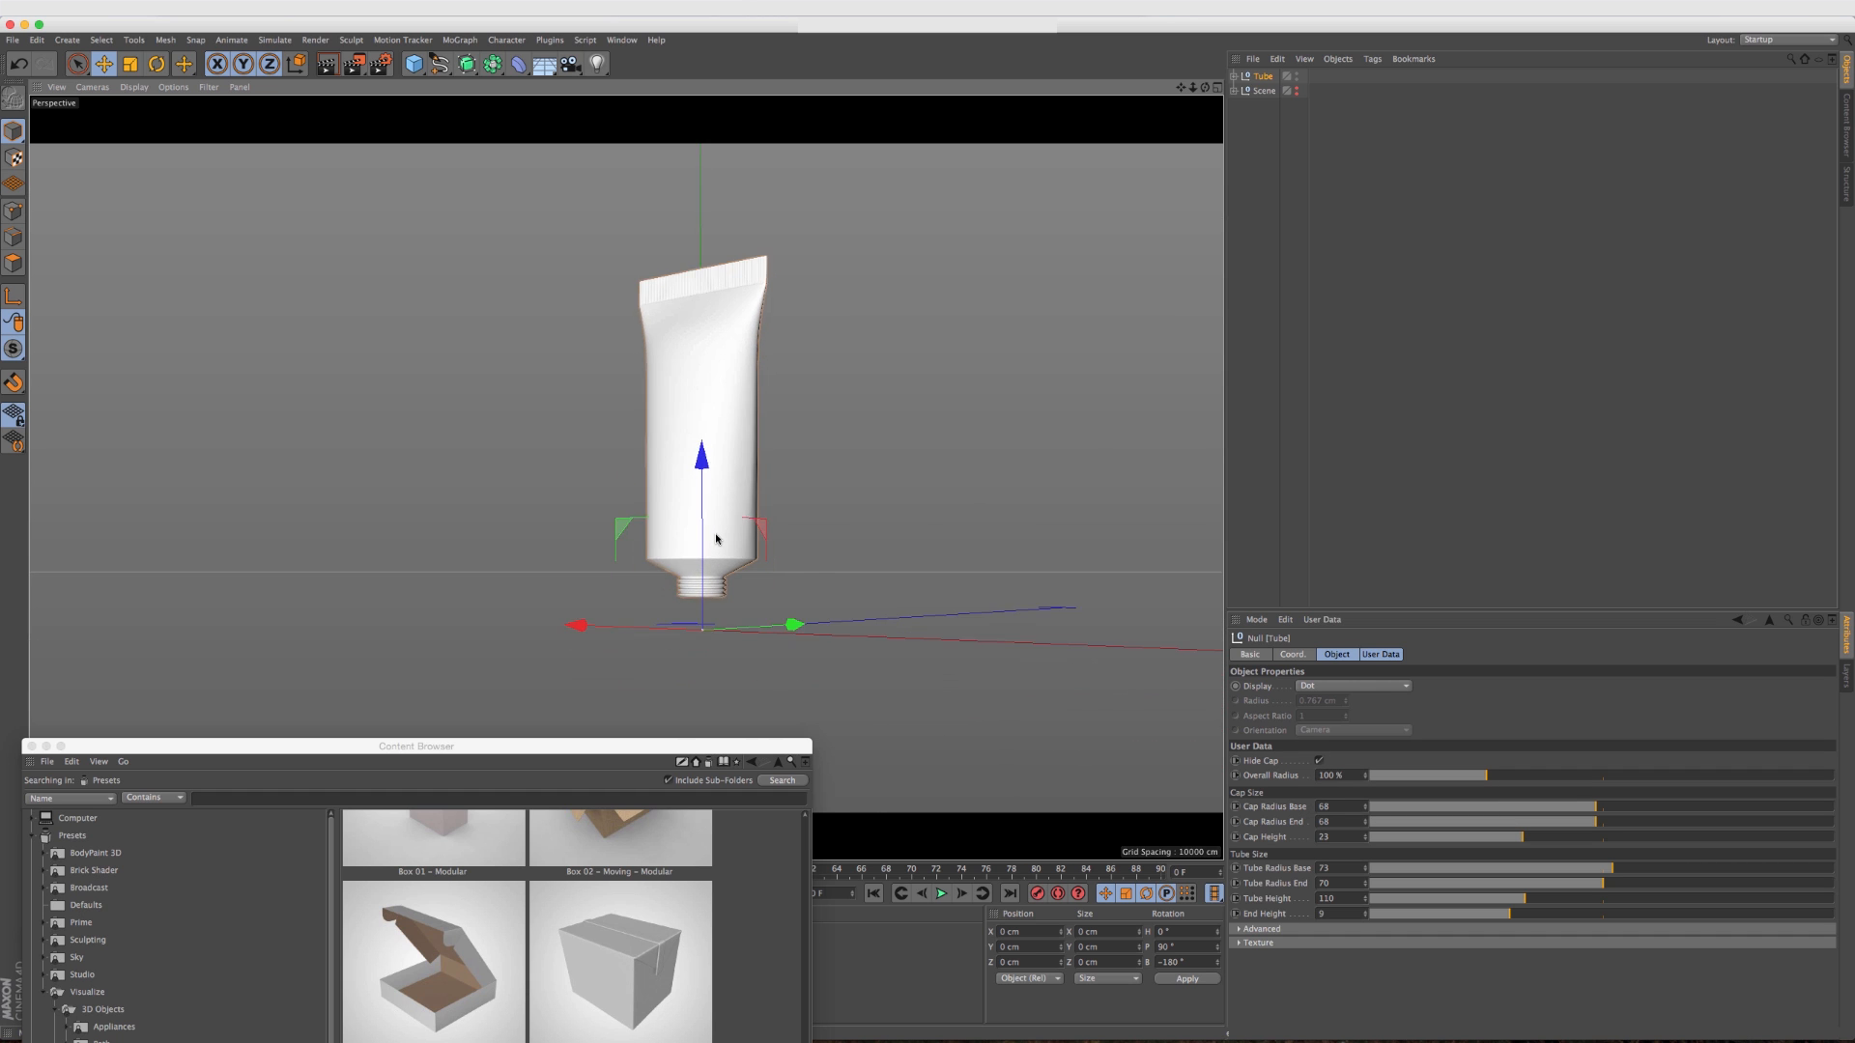
left_click_drag(709, 533, 697, 580)
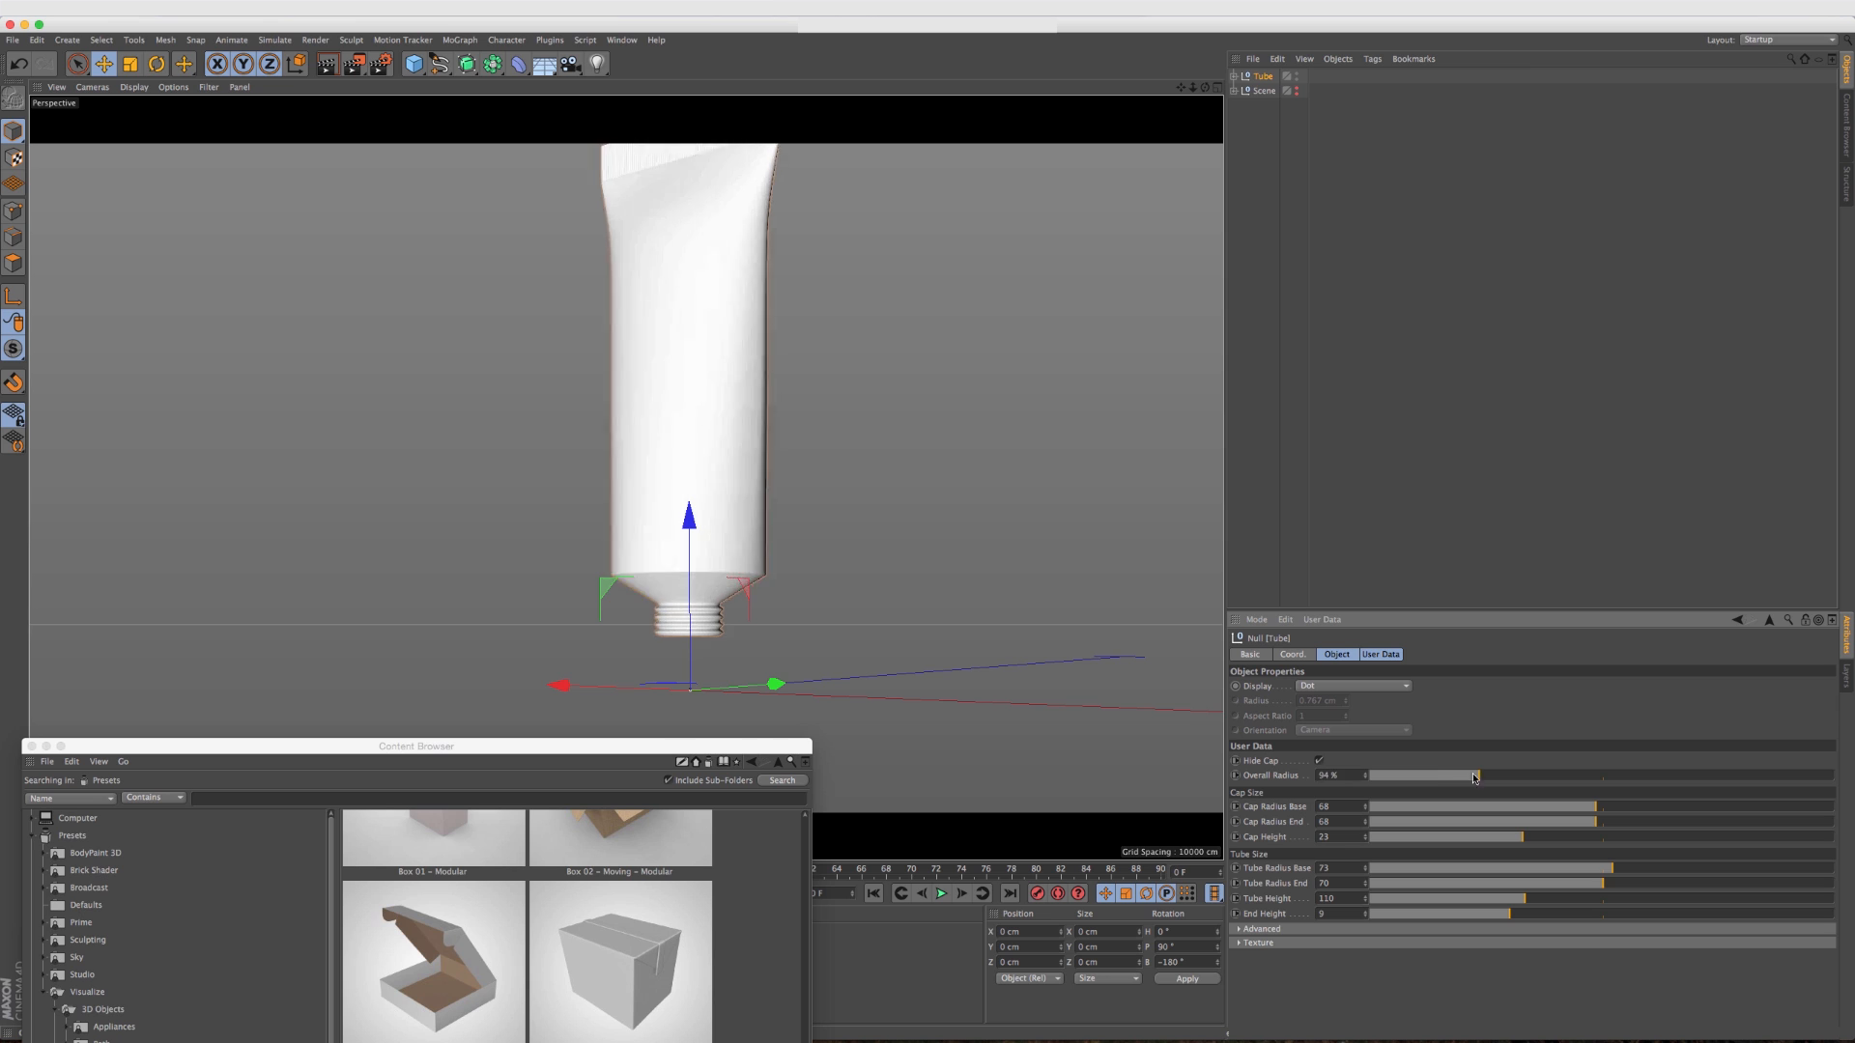
Restore the tube's Overall Radius to full and put the Cap Height back.
left_click_drag(1474, 775, 1488, 775)
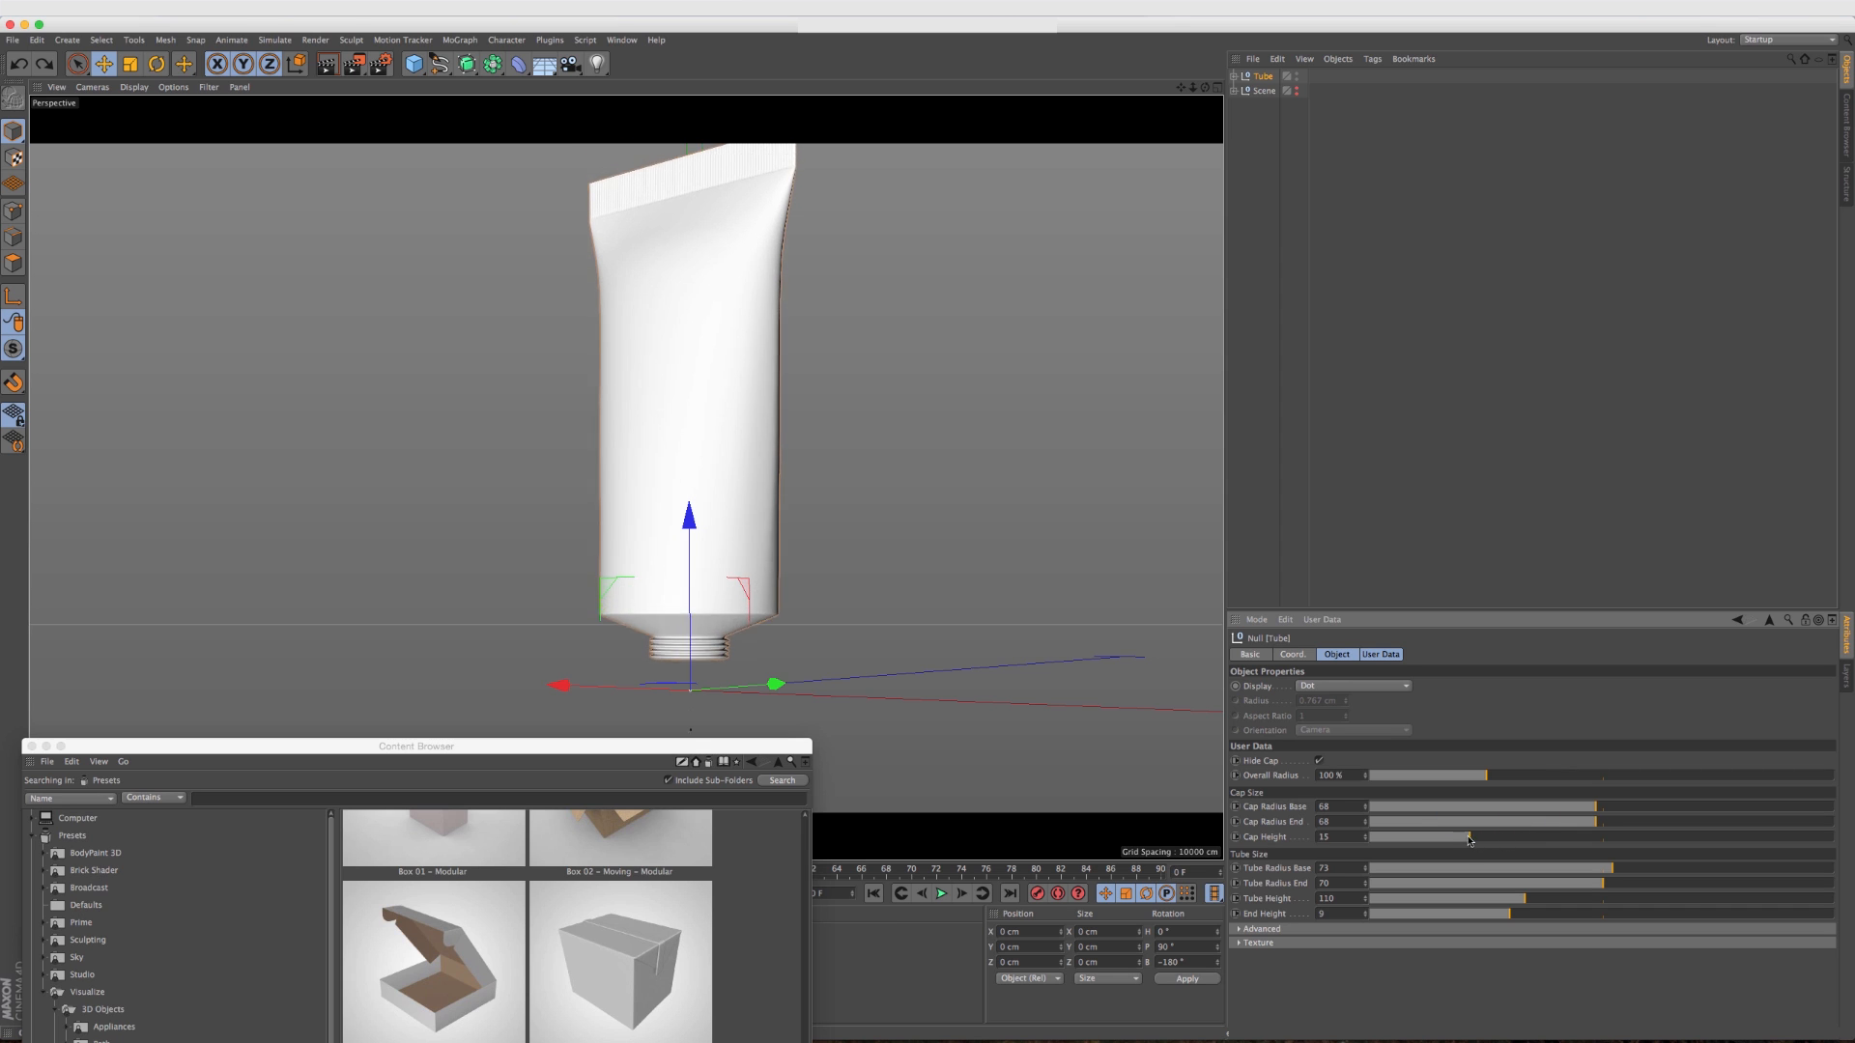
left_click_drag(1470, 837, 1526, 837)
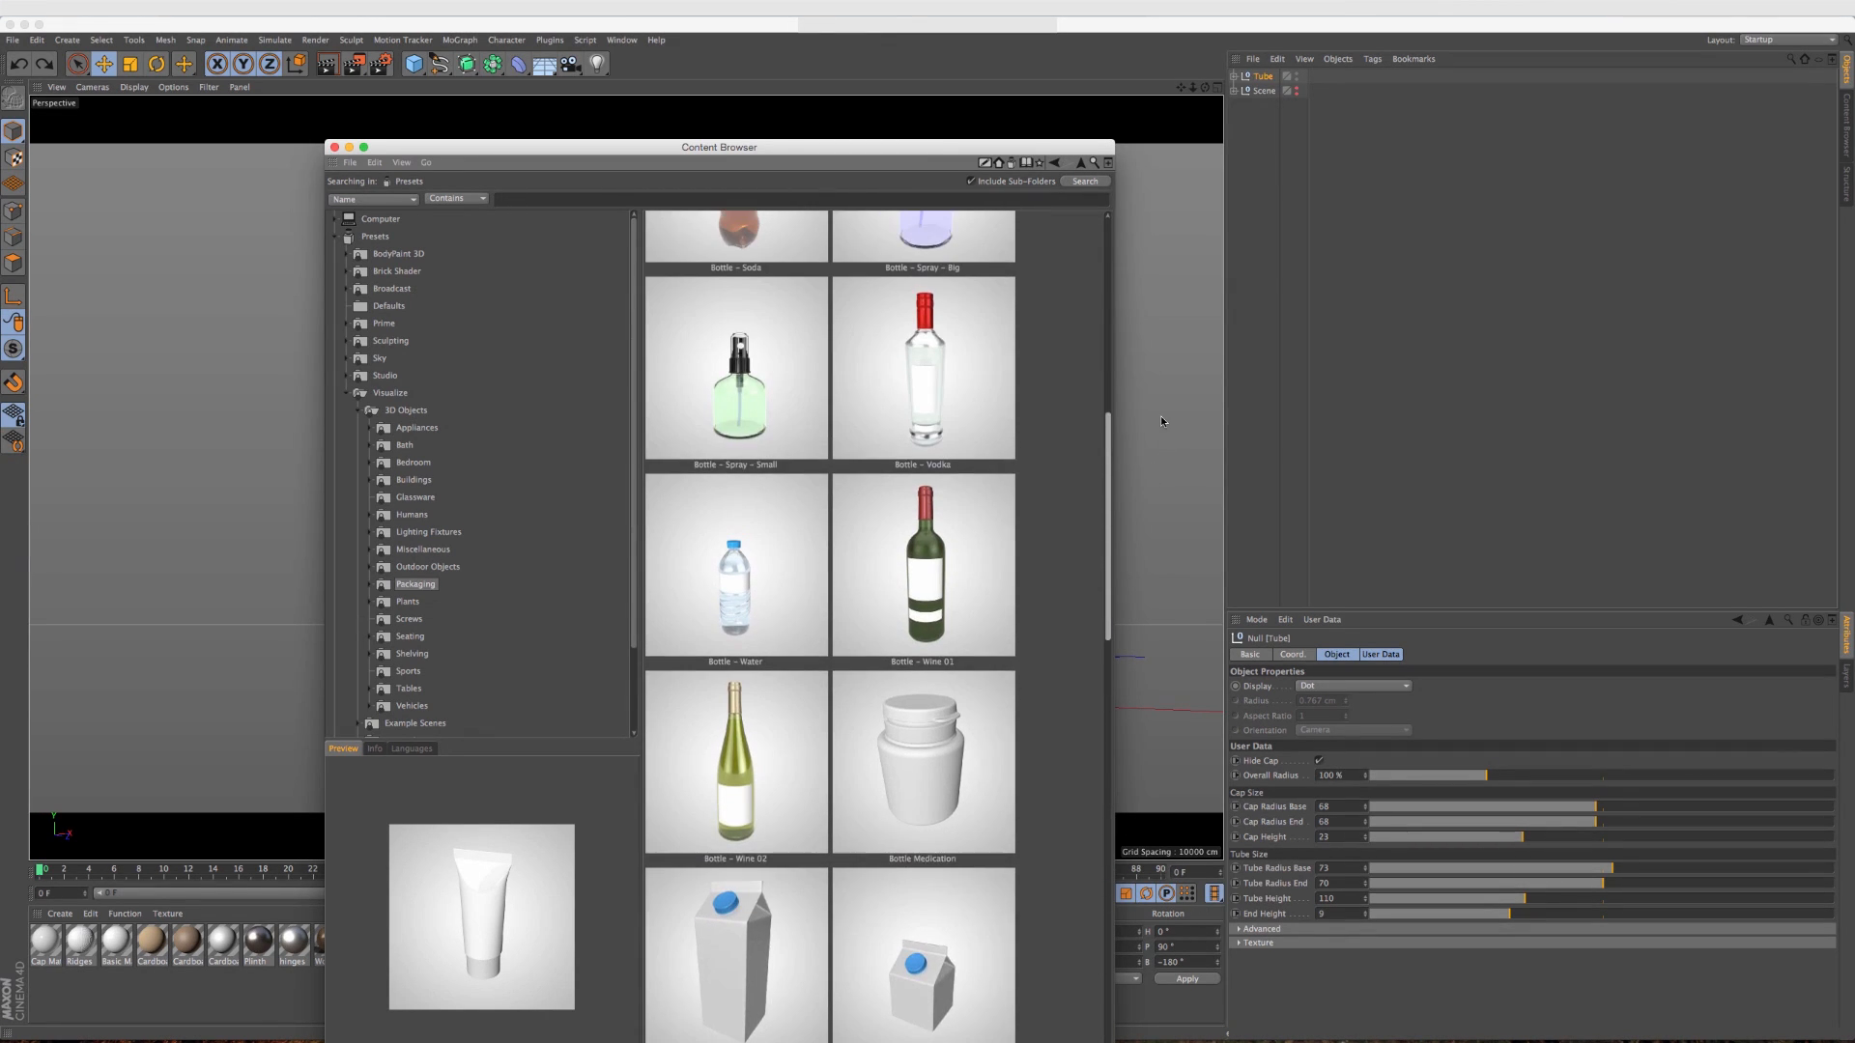
Scroll the Packaging presets down to cartons, boxes and soda cans and enlarge the browser.
scroll("down", 3)
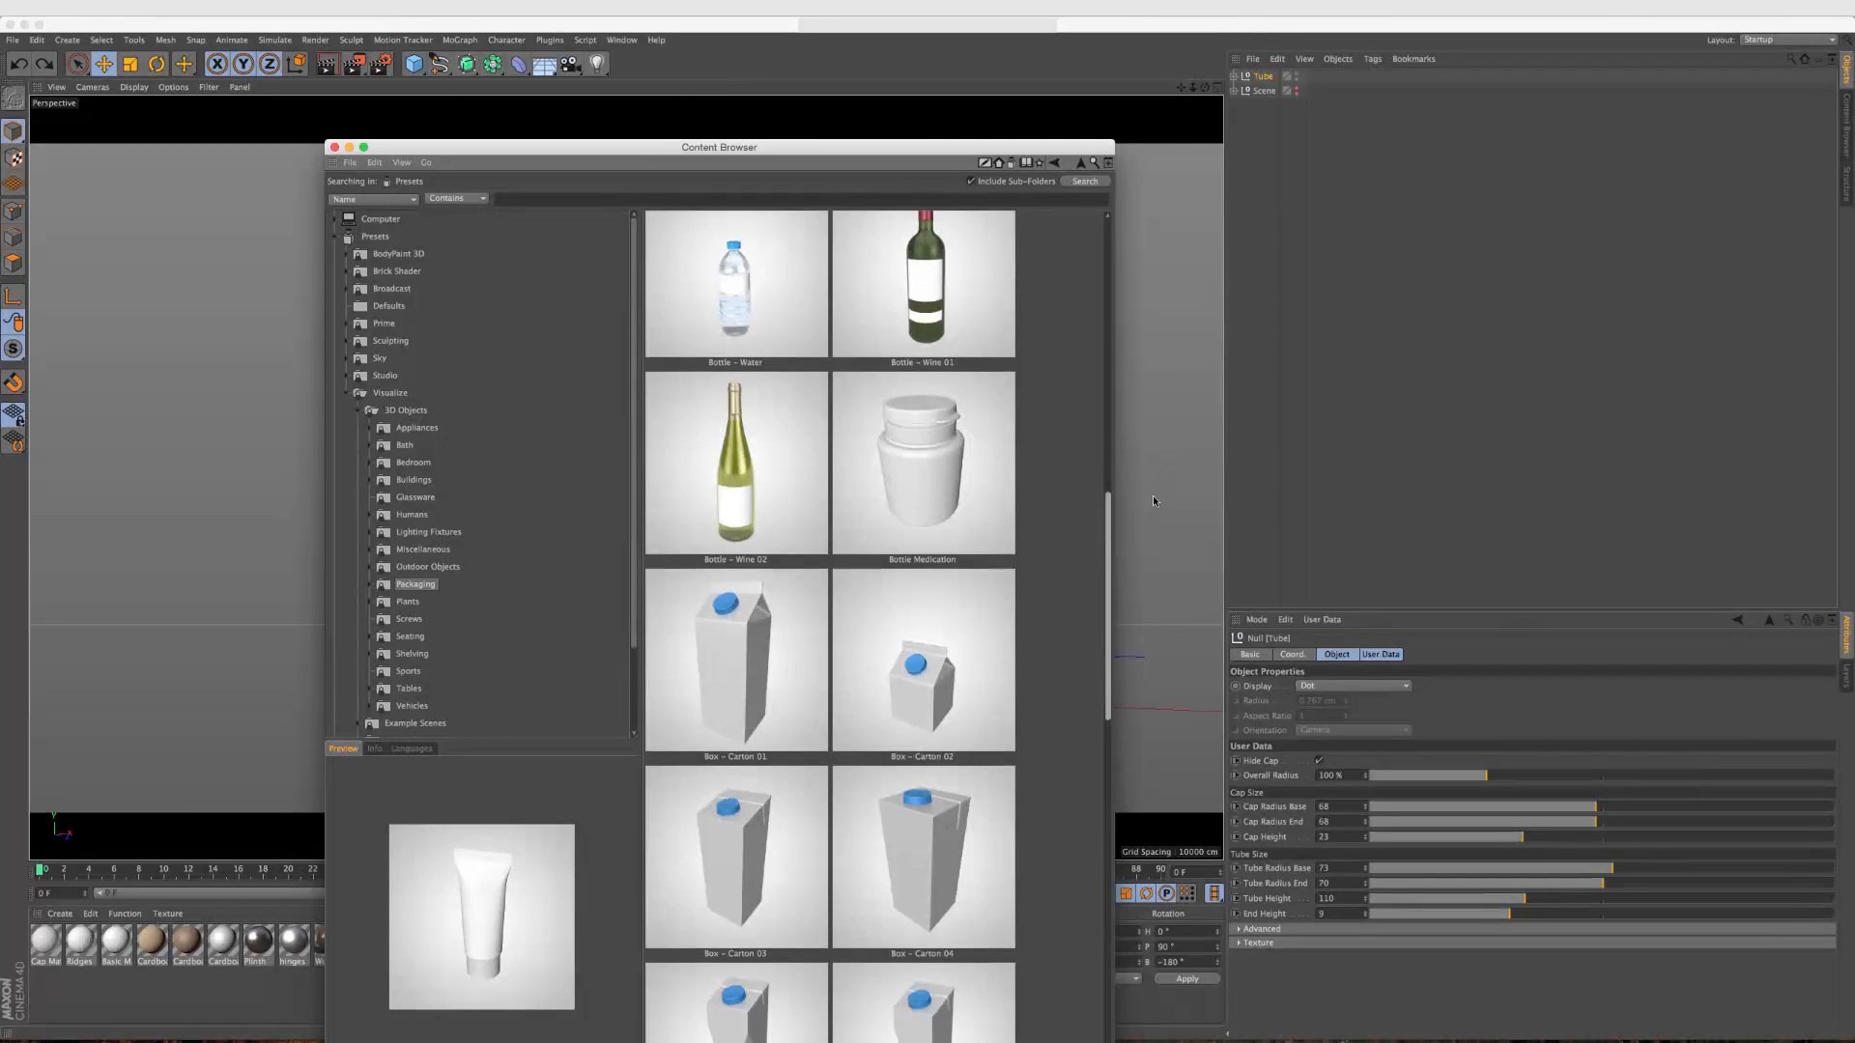
scroll("down", 3)
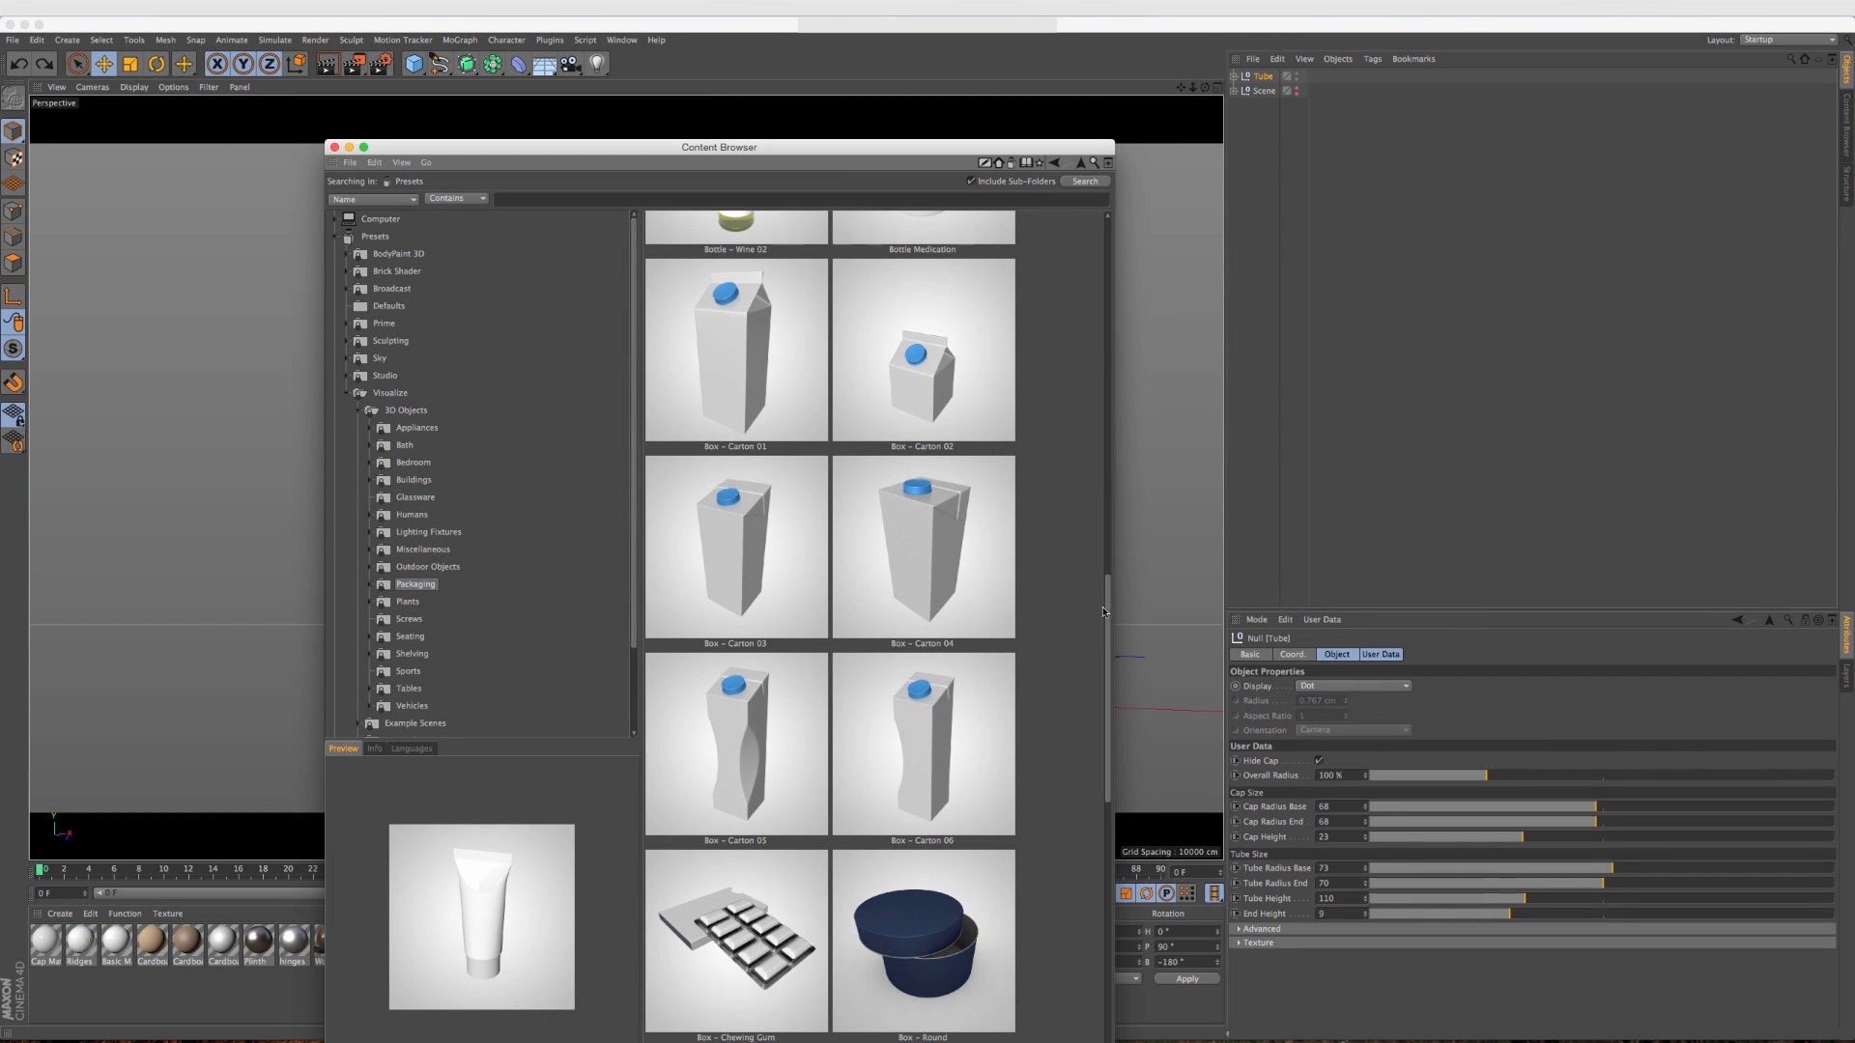
scroll("down", 3)
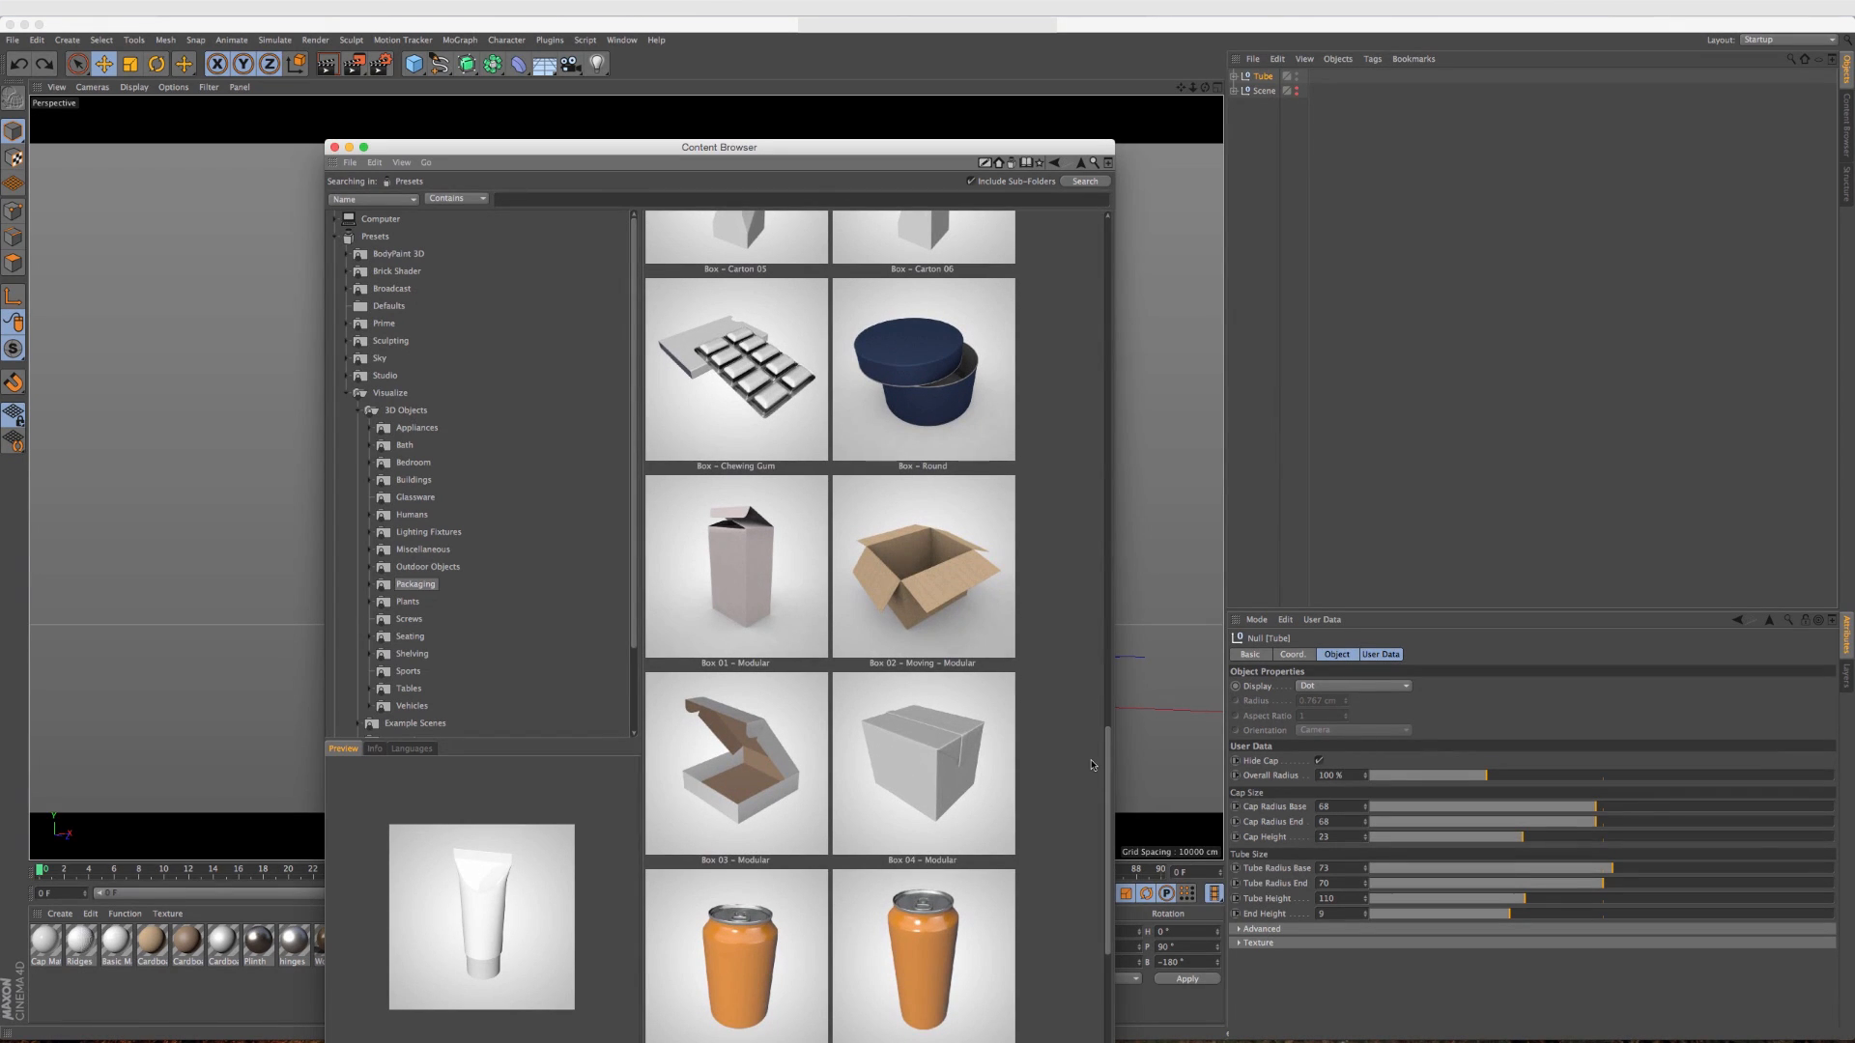
mouse_move(922, 592)
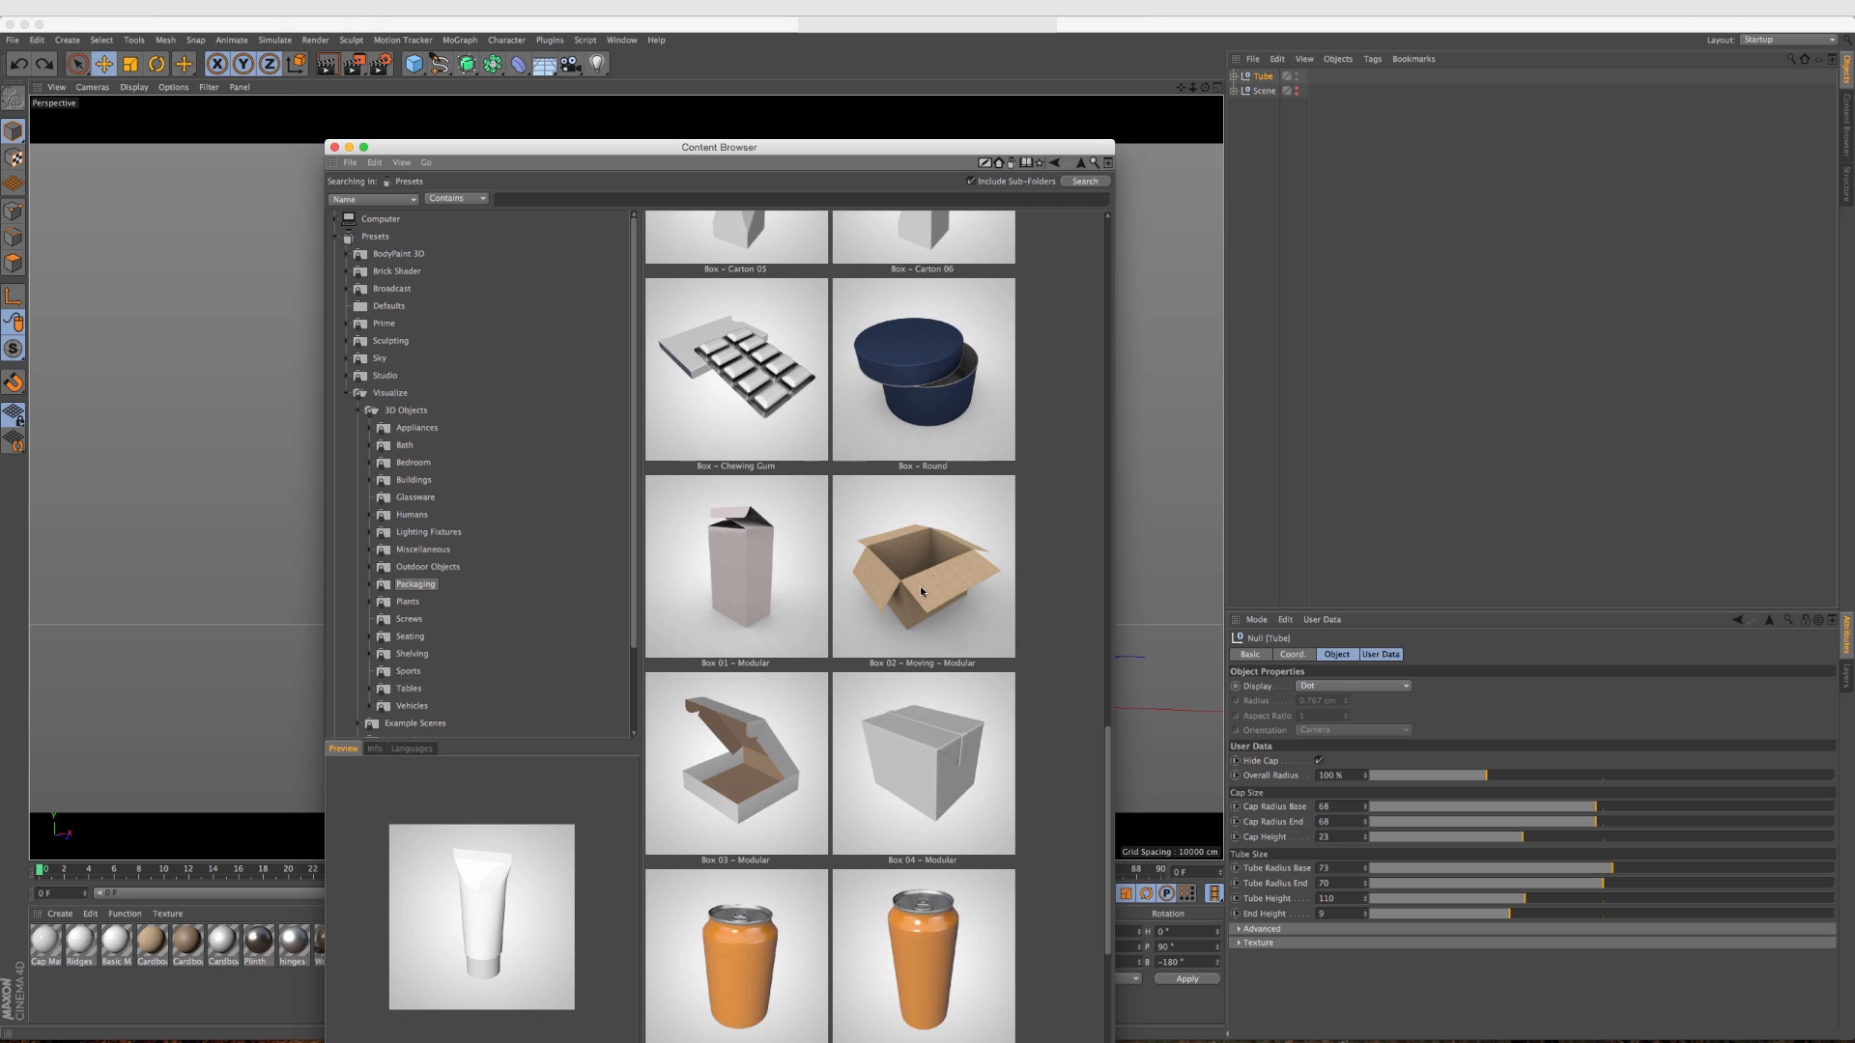
mouse_move(887, 585)
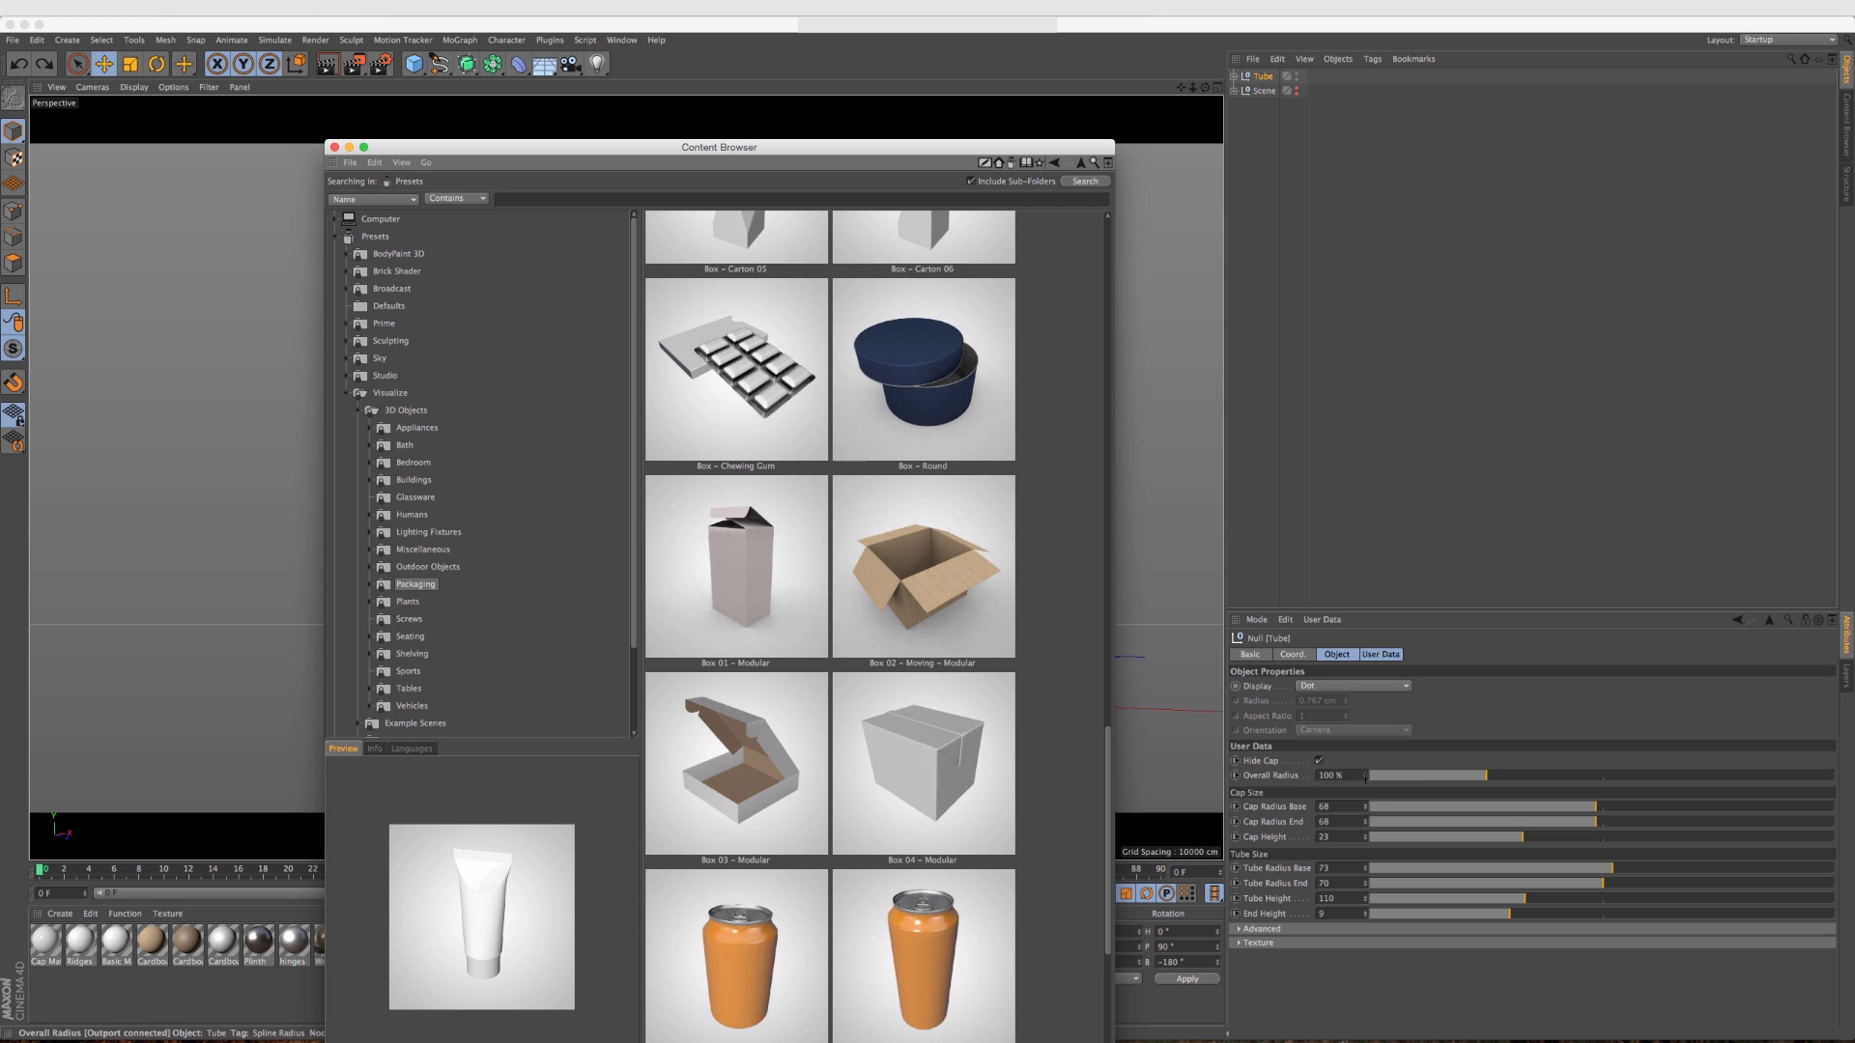
left_click_drag(719, 147, 1357, 541)
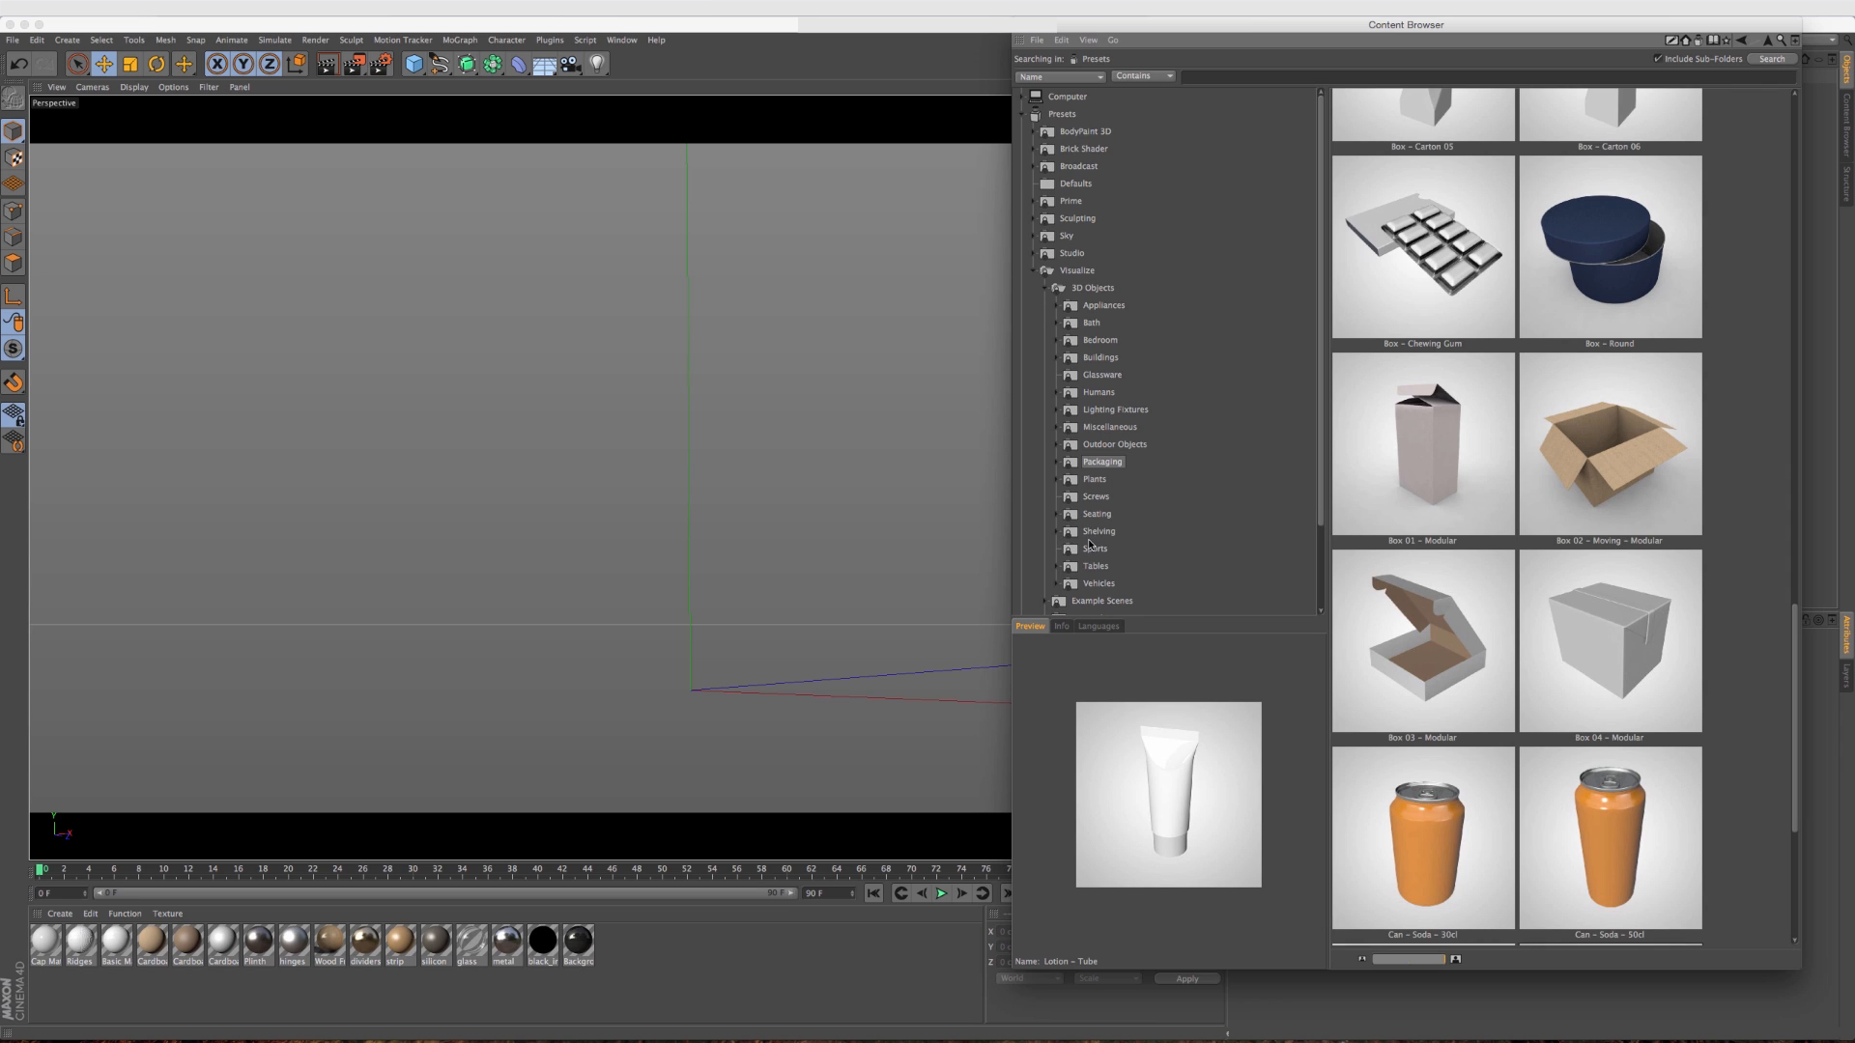
Switch from 3D Objects to Visualize Materials and preview the Leather 03 material.
left_click(1044, 288)
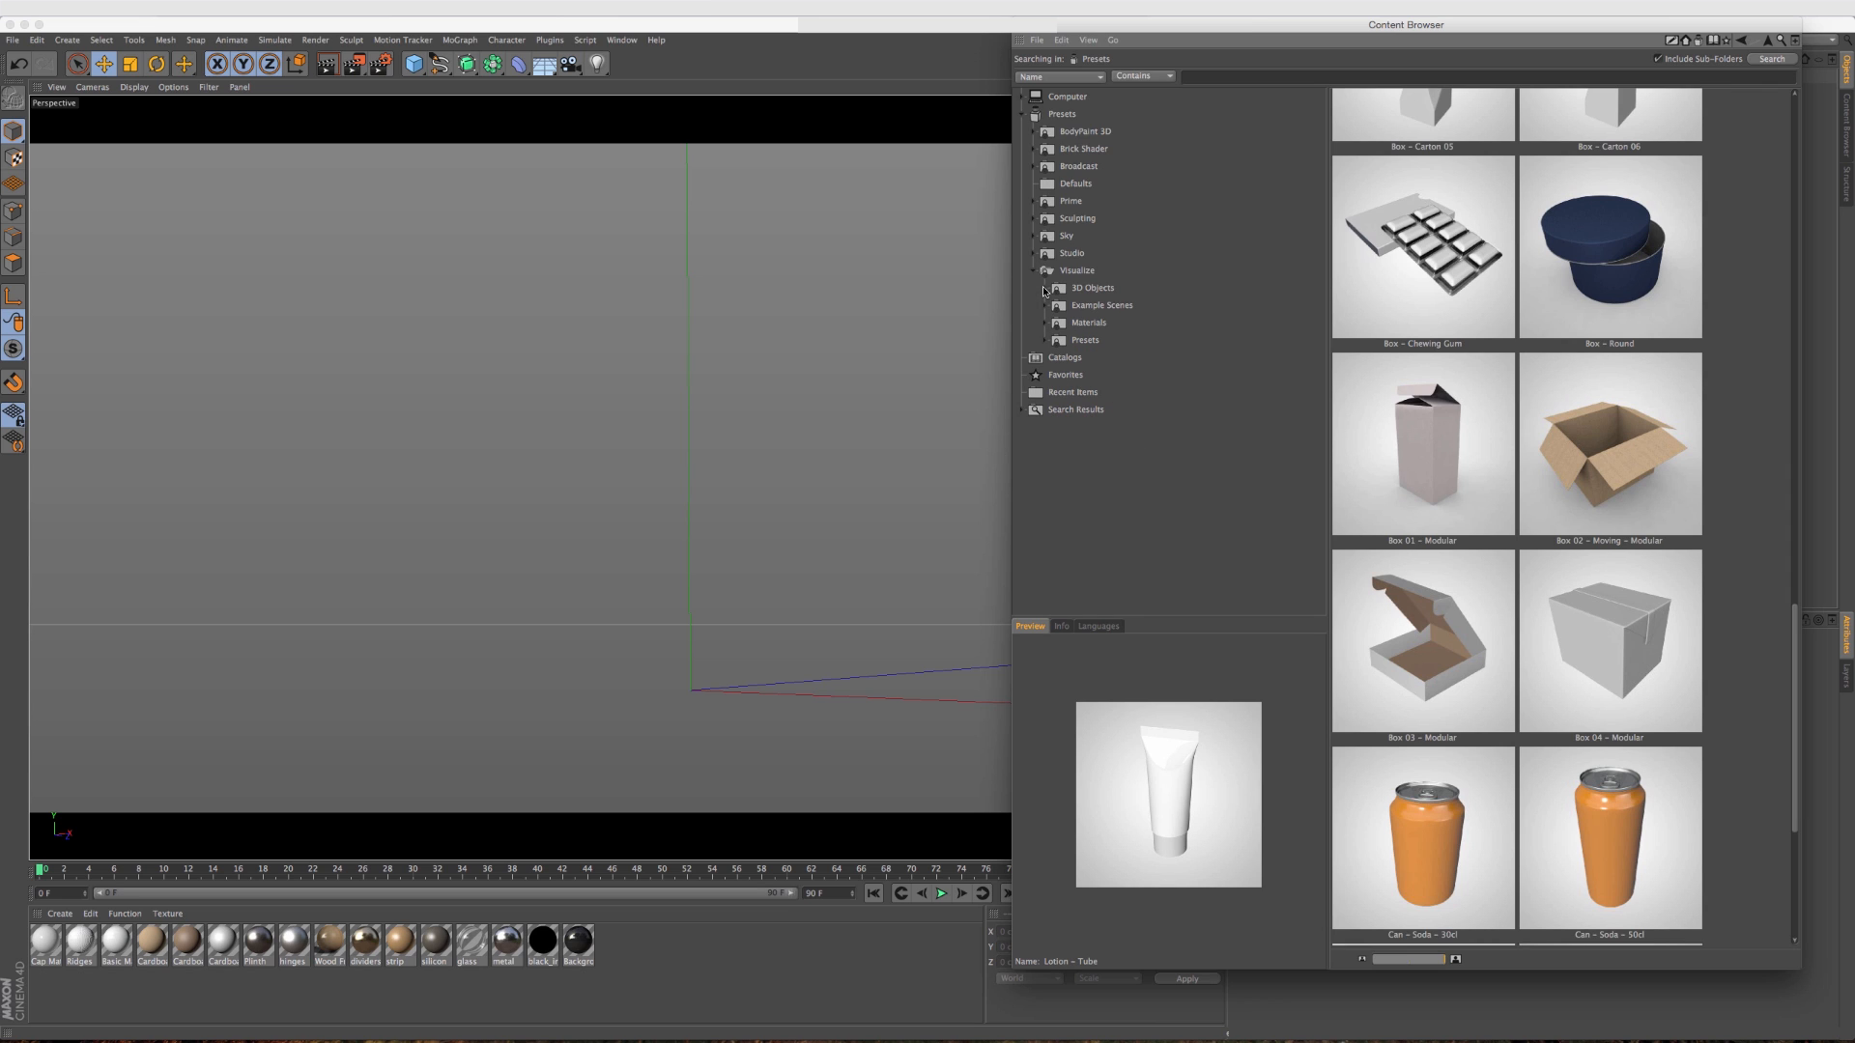
left_click(1088, 323)
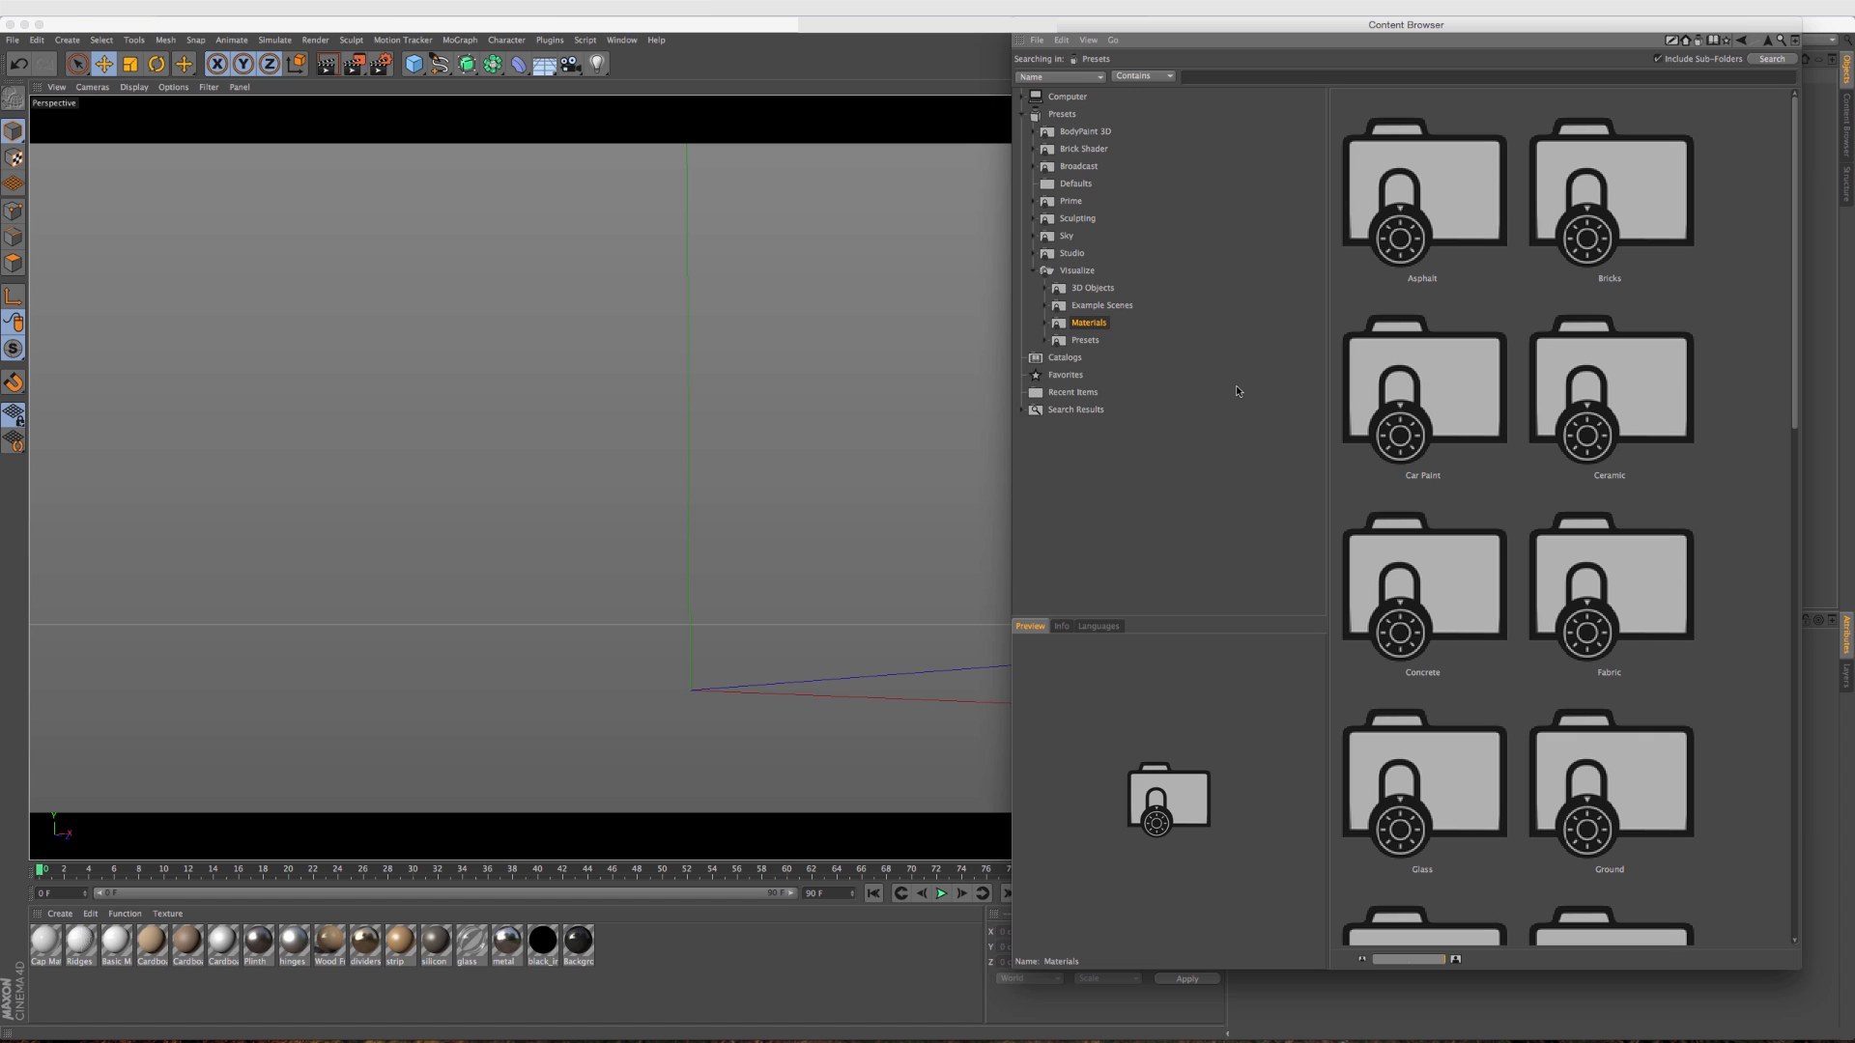
left_click(1046, 323)
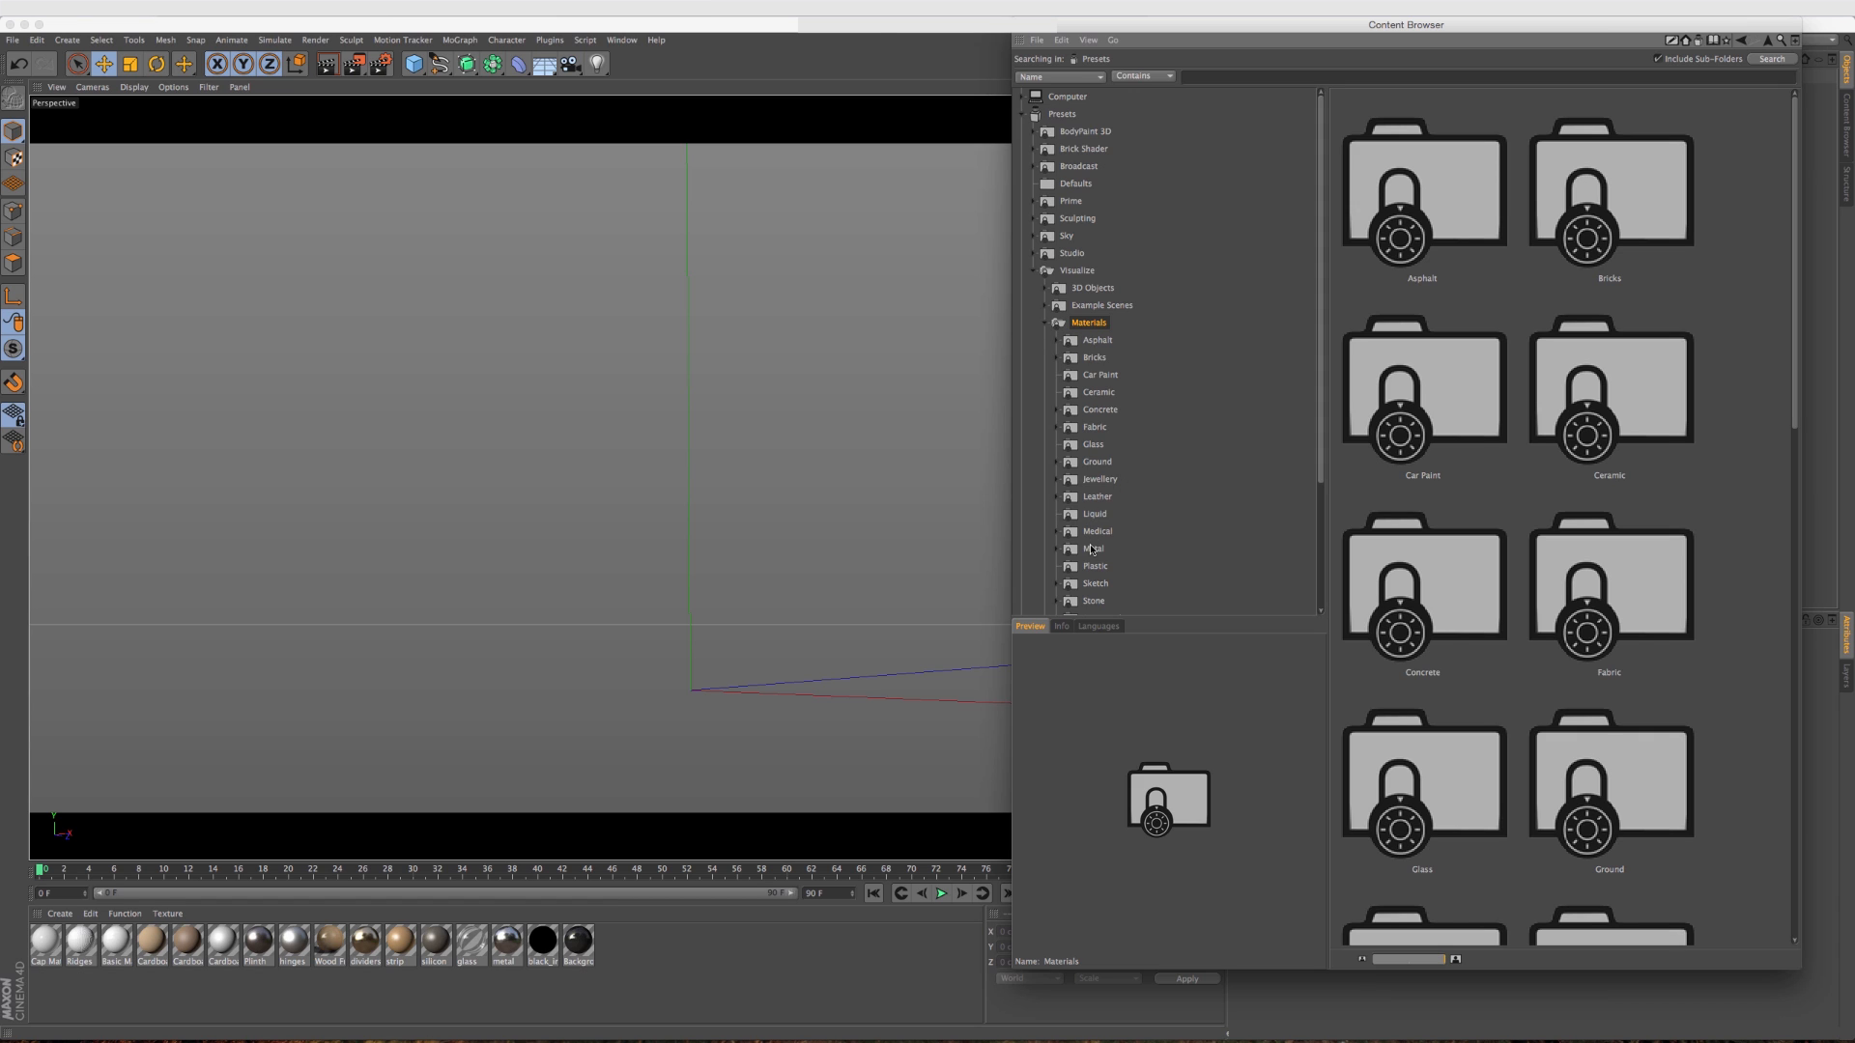
mouse_move(1094, 441)
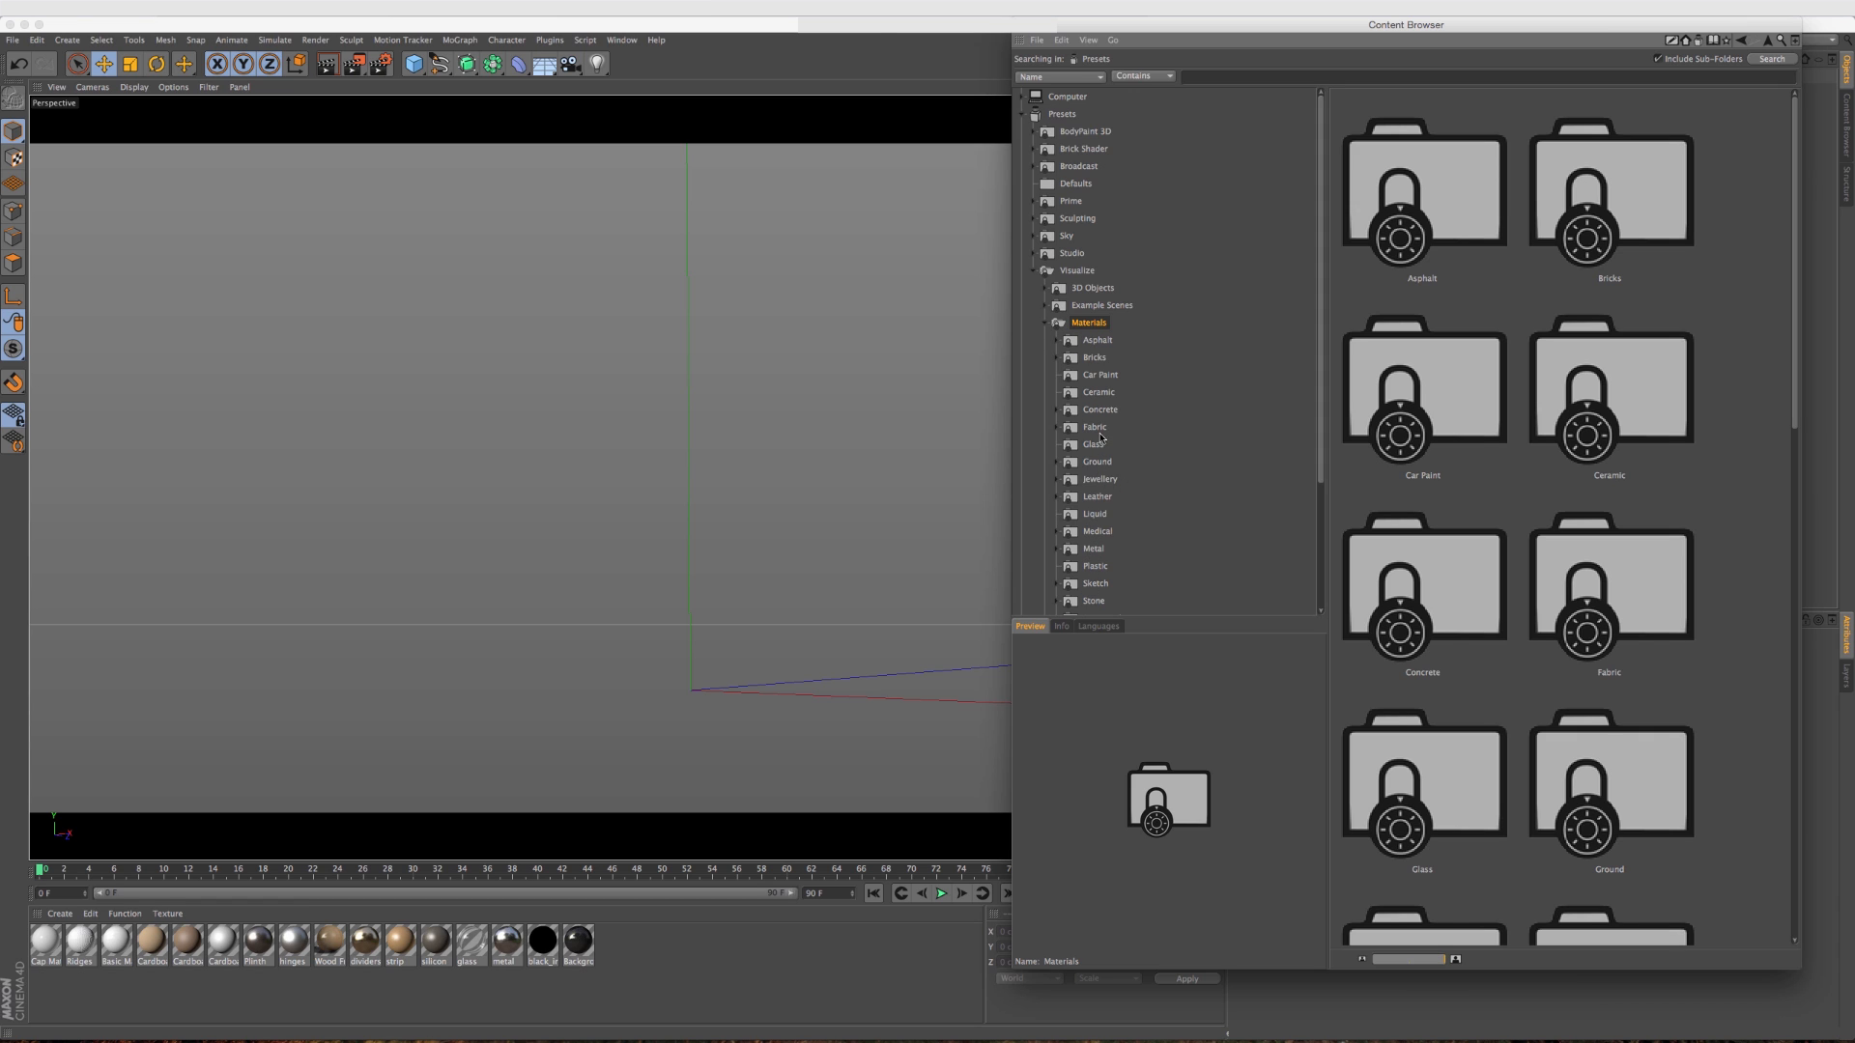
left_click(1096, 497)
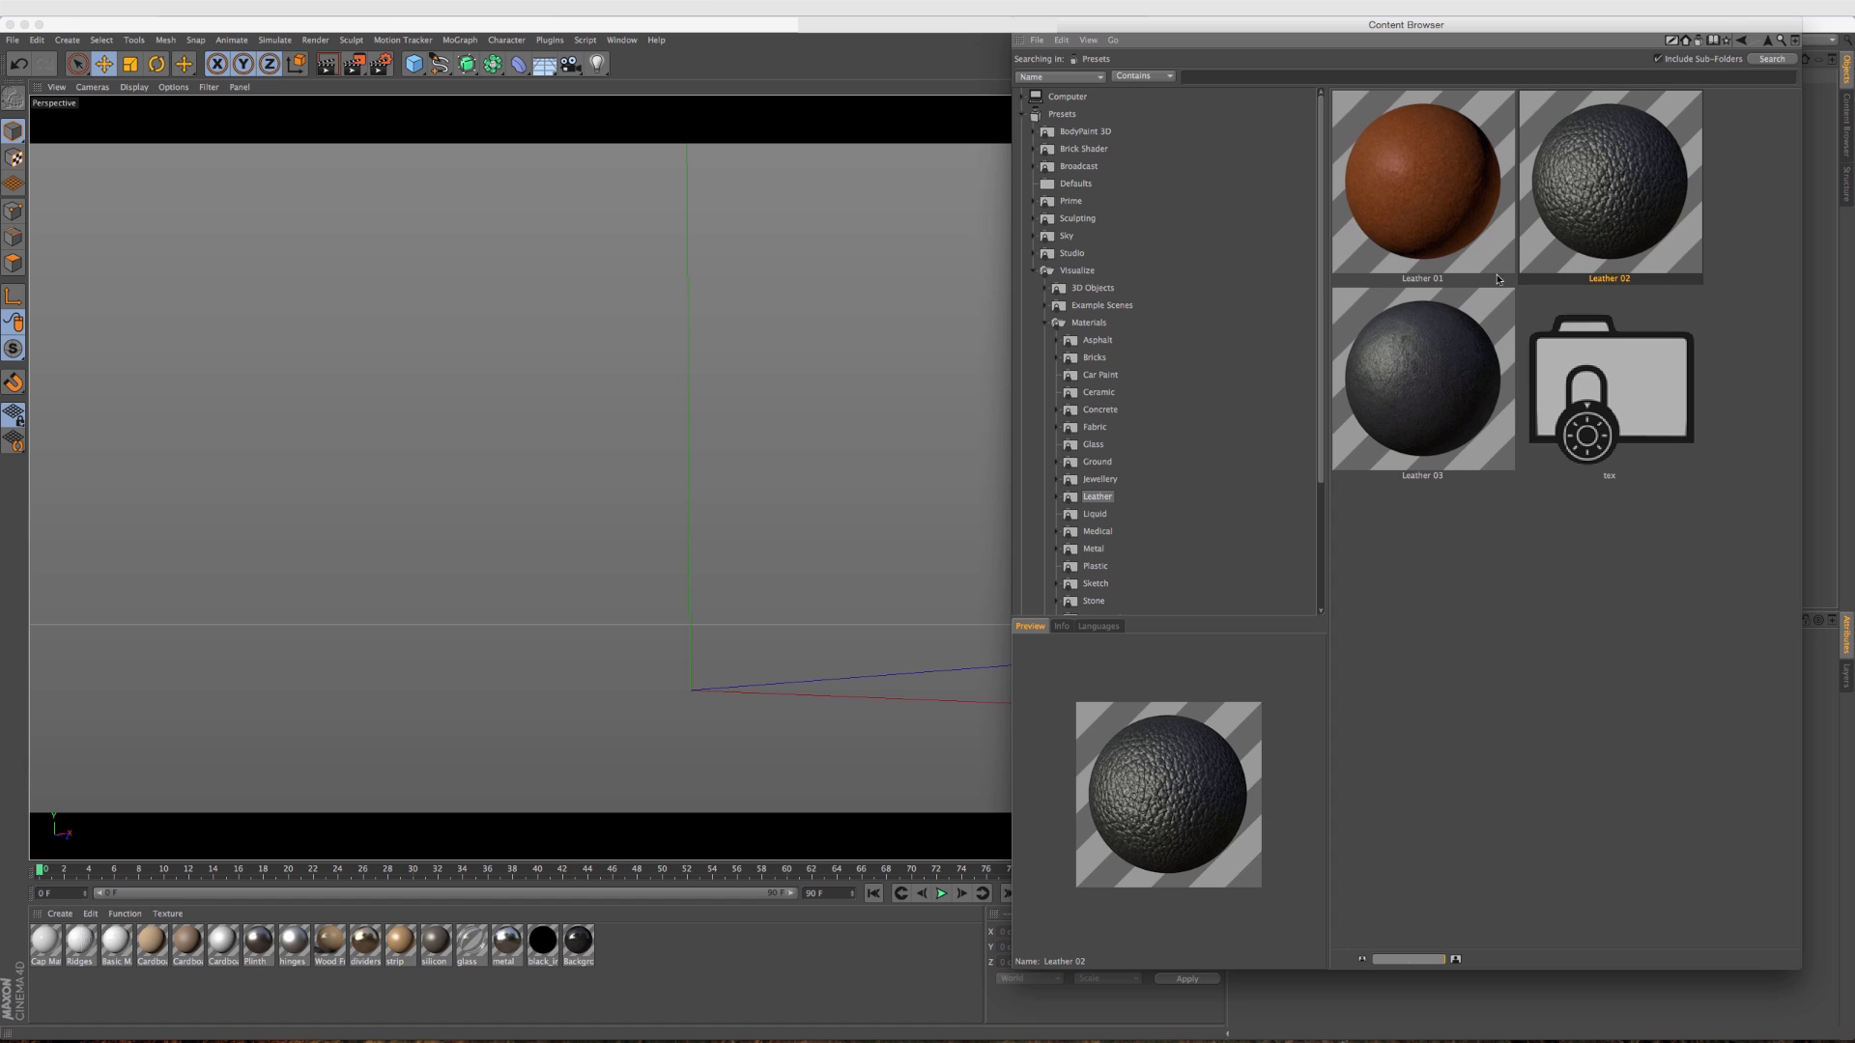
left_click(1423, 379)
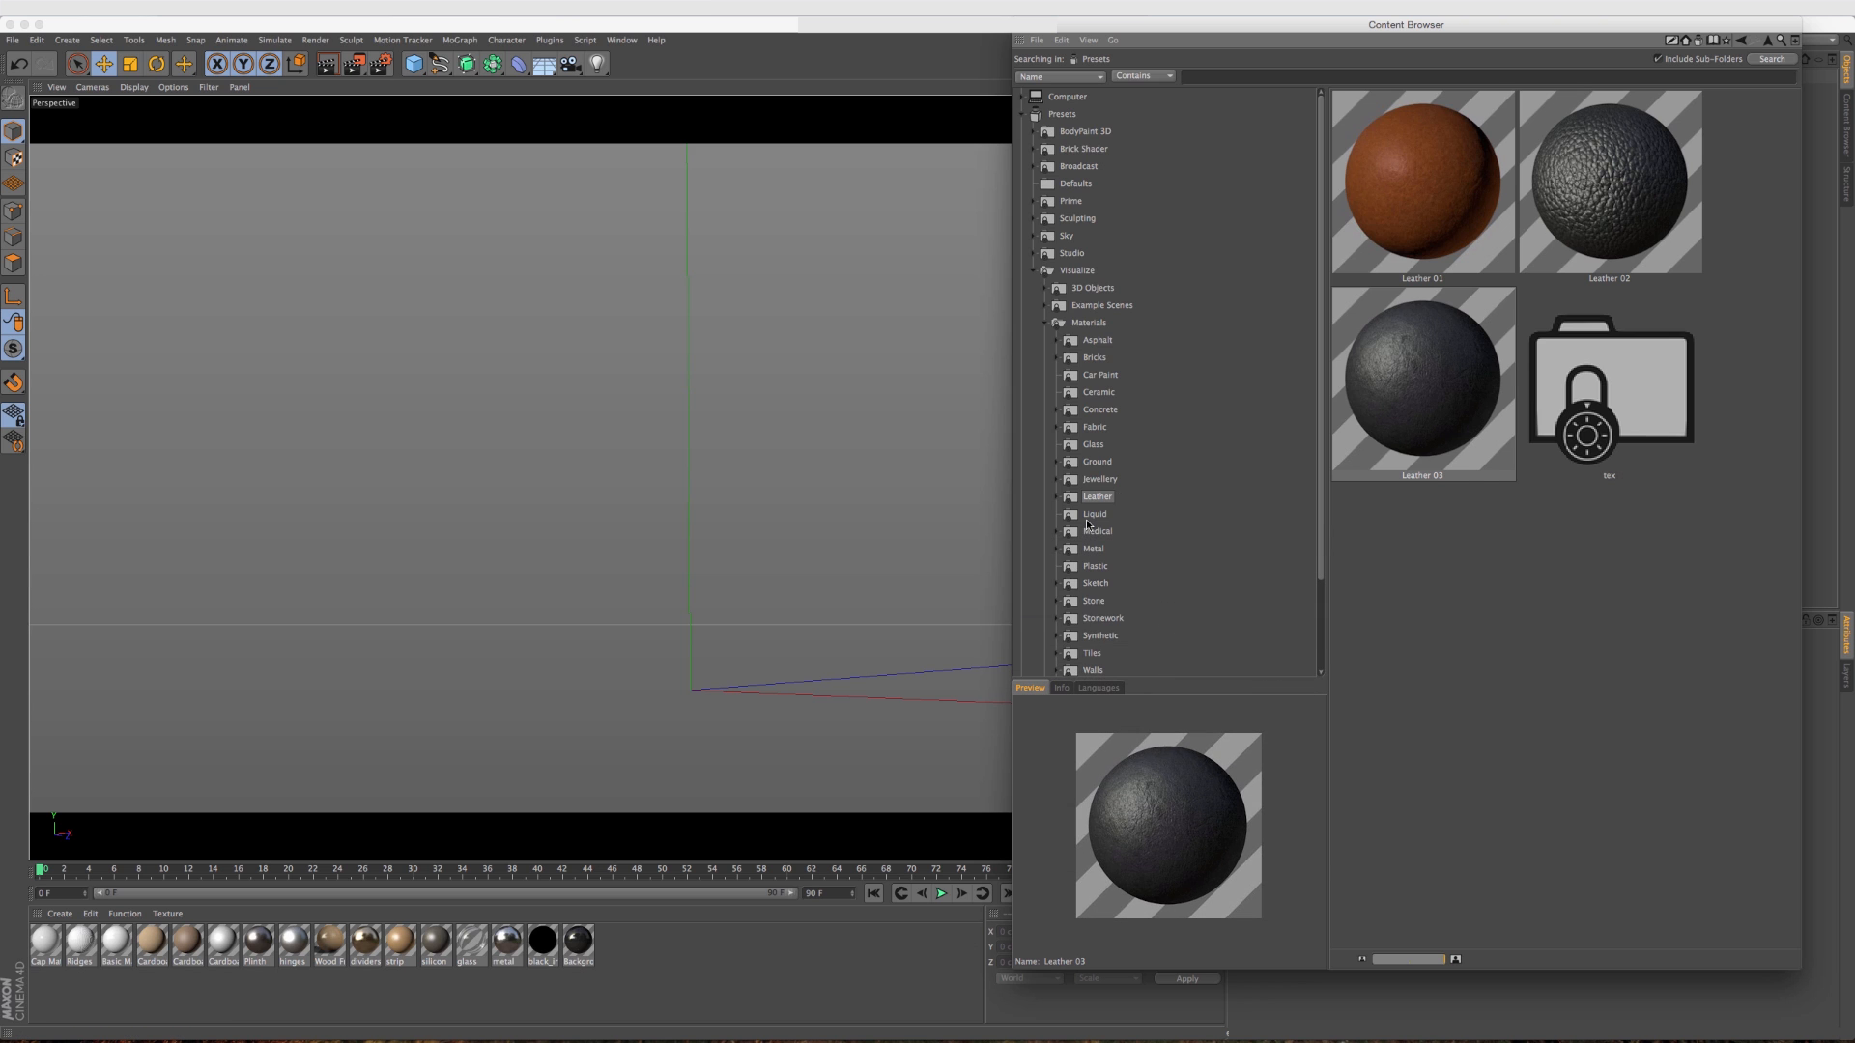
Show the Metal material presets and scroll through chrome, copper and grip-sphere thumbnails.
left_click(1094, 547)
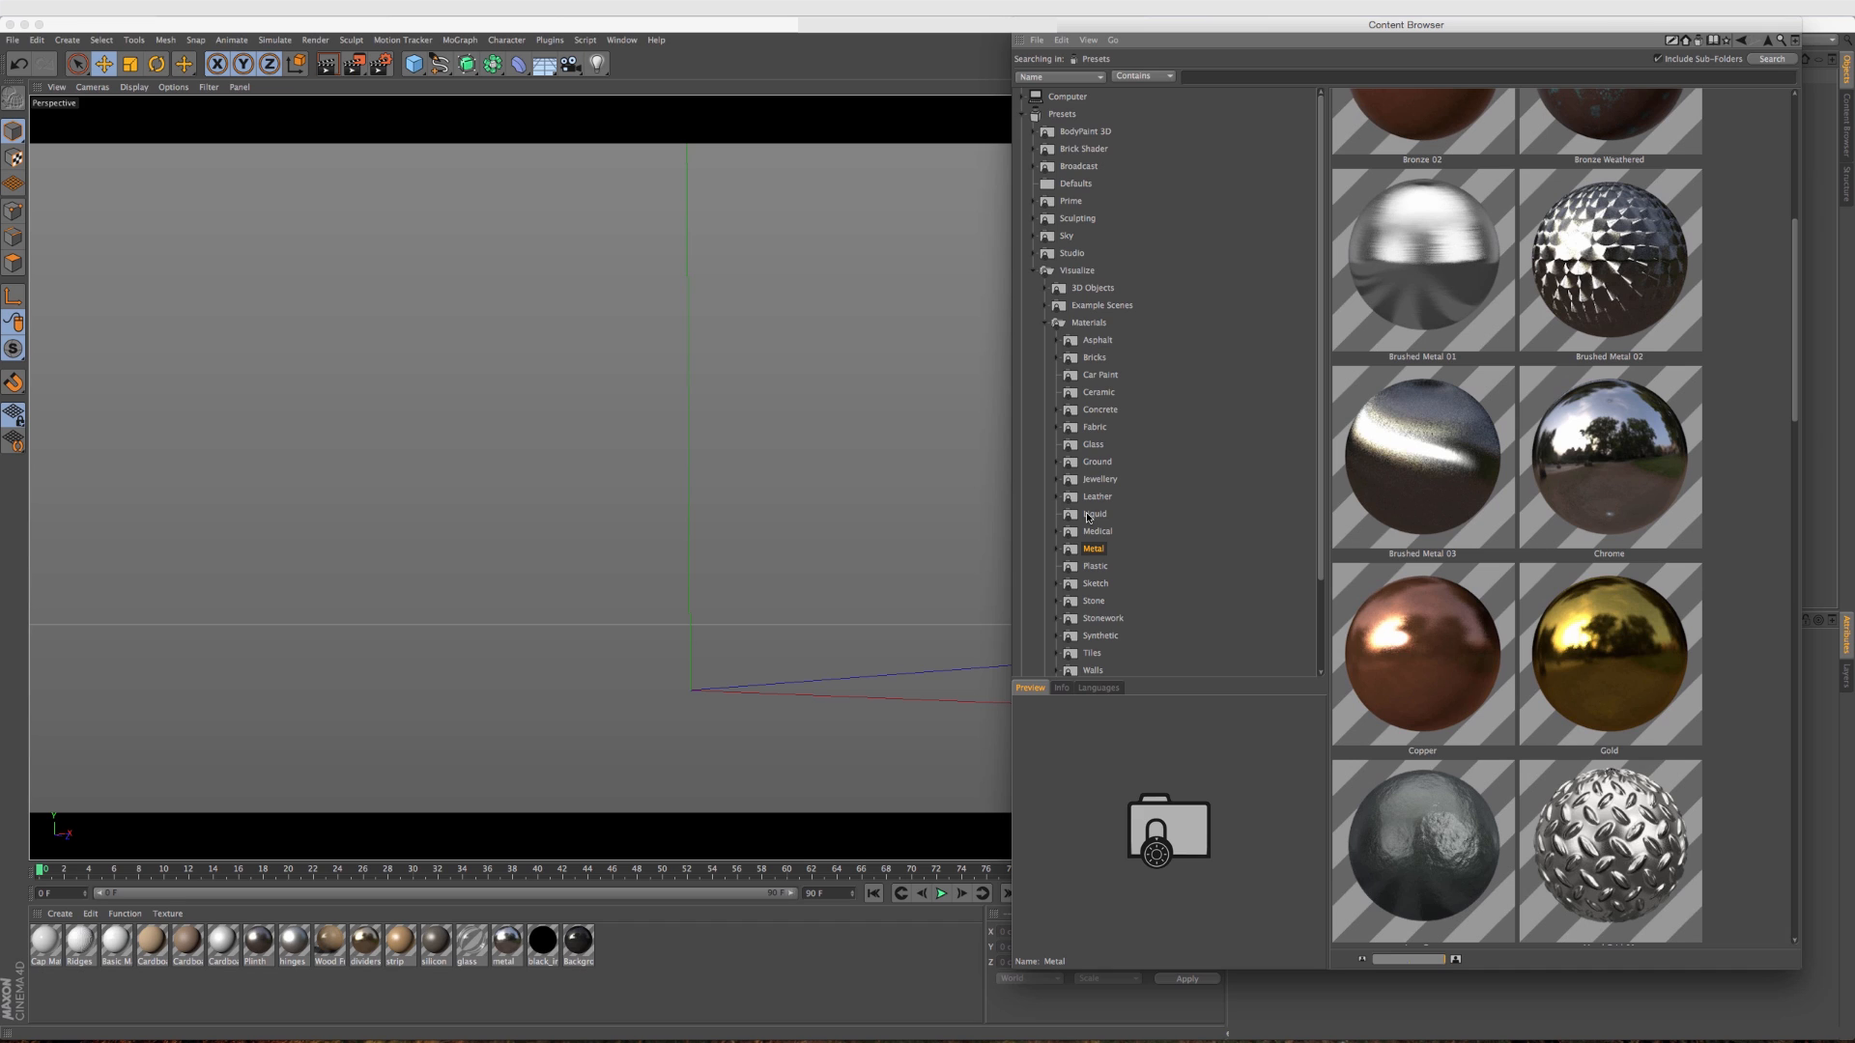
mouse_move(1453, 471)
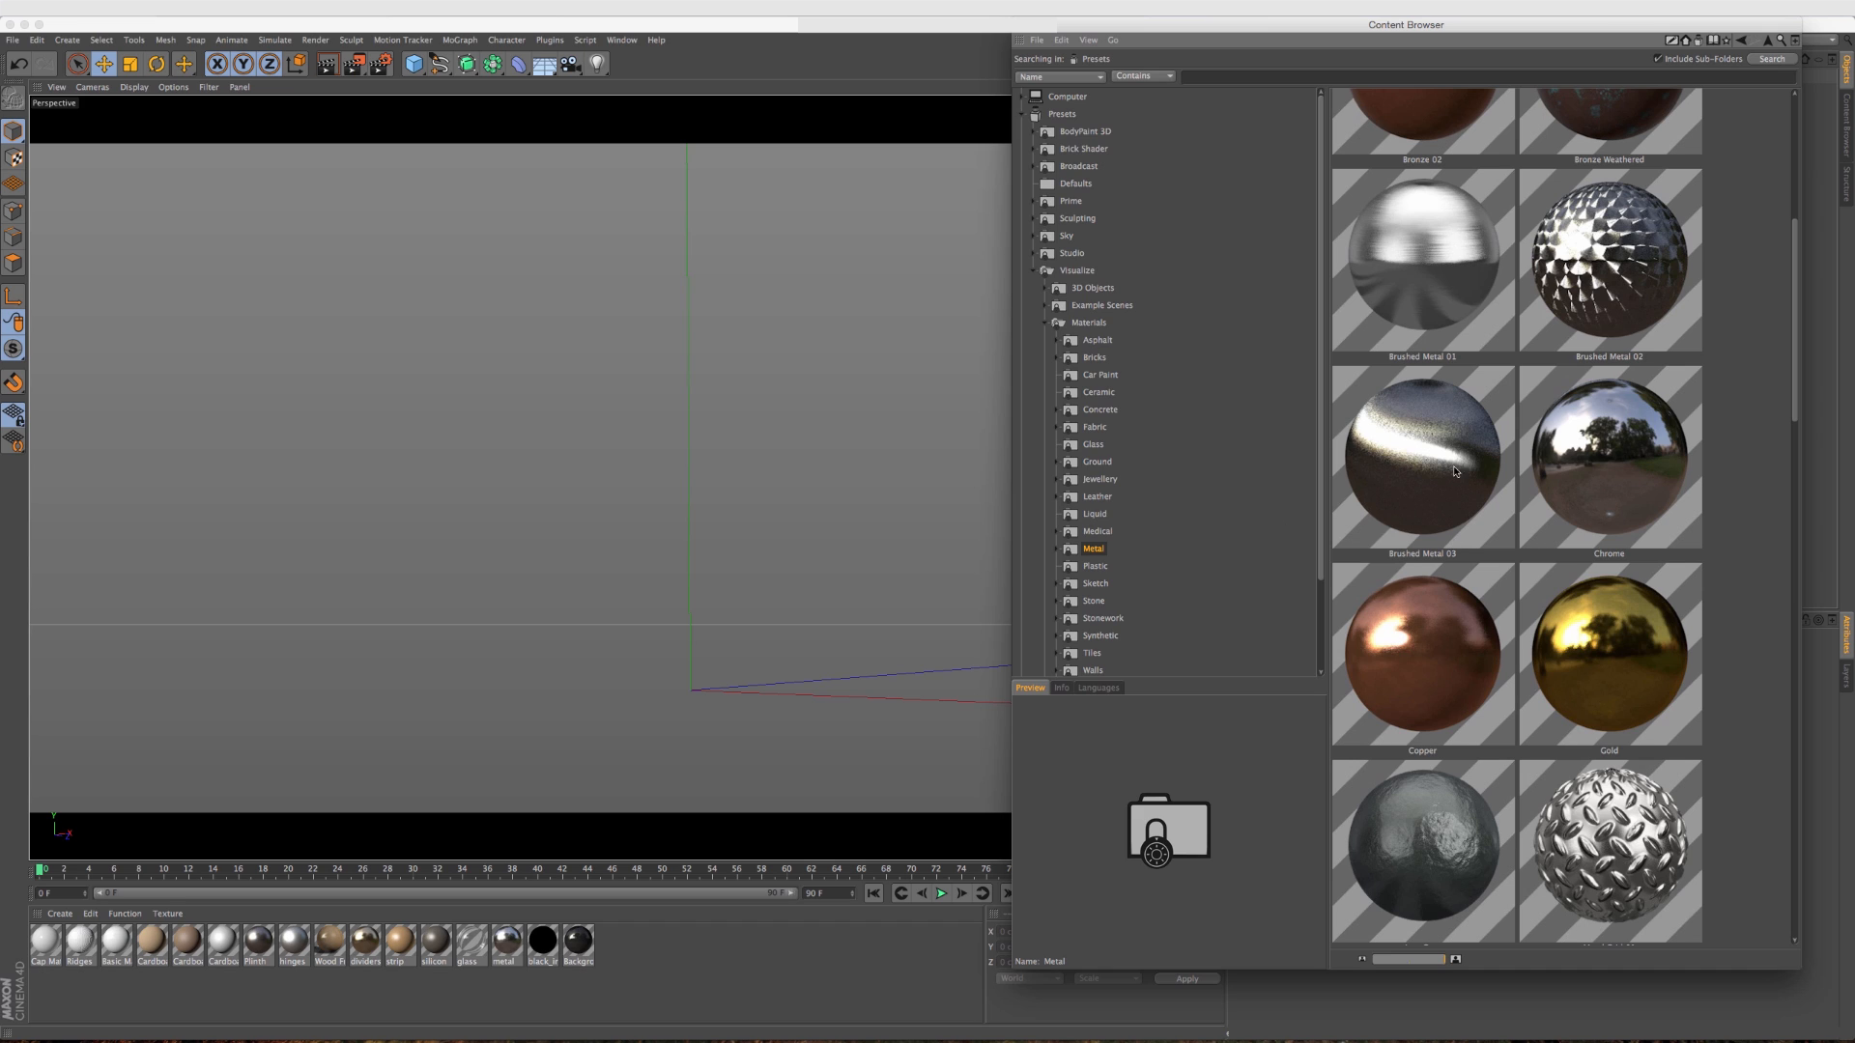
mouse_move(1409, 562)
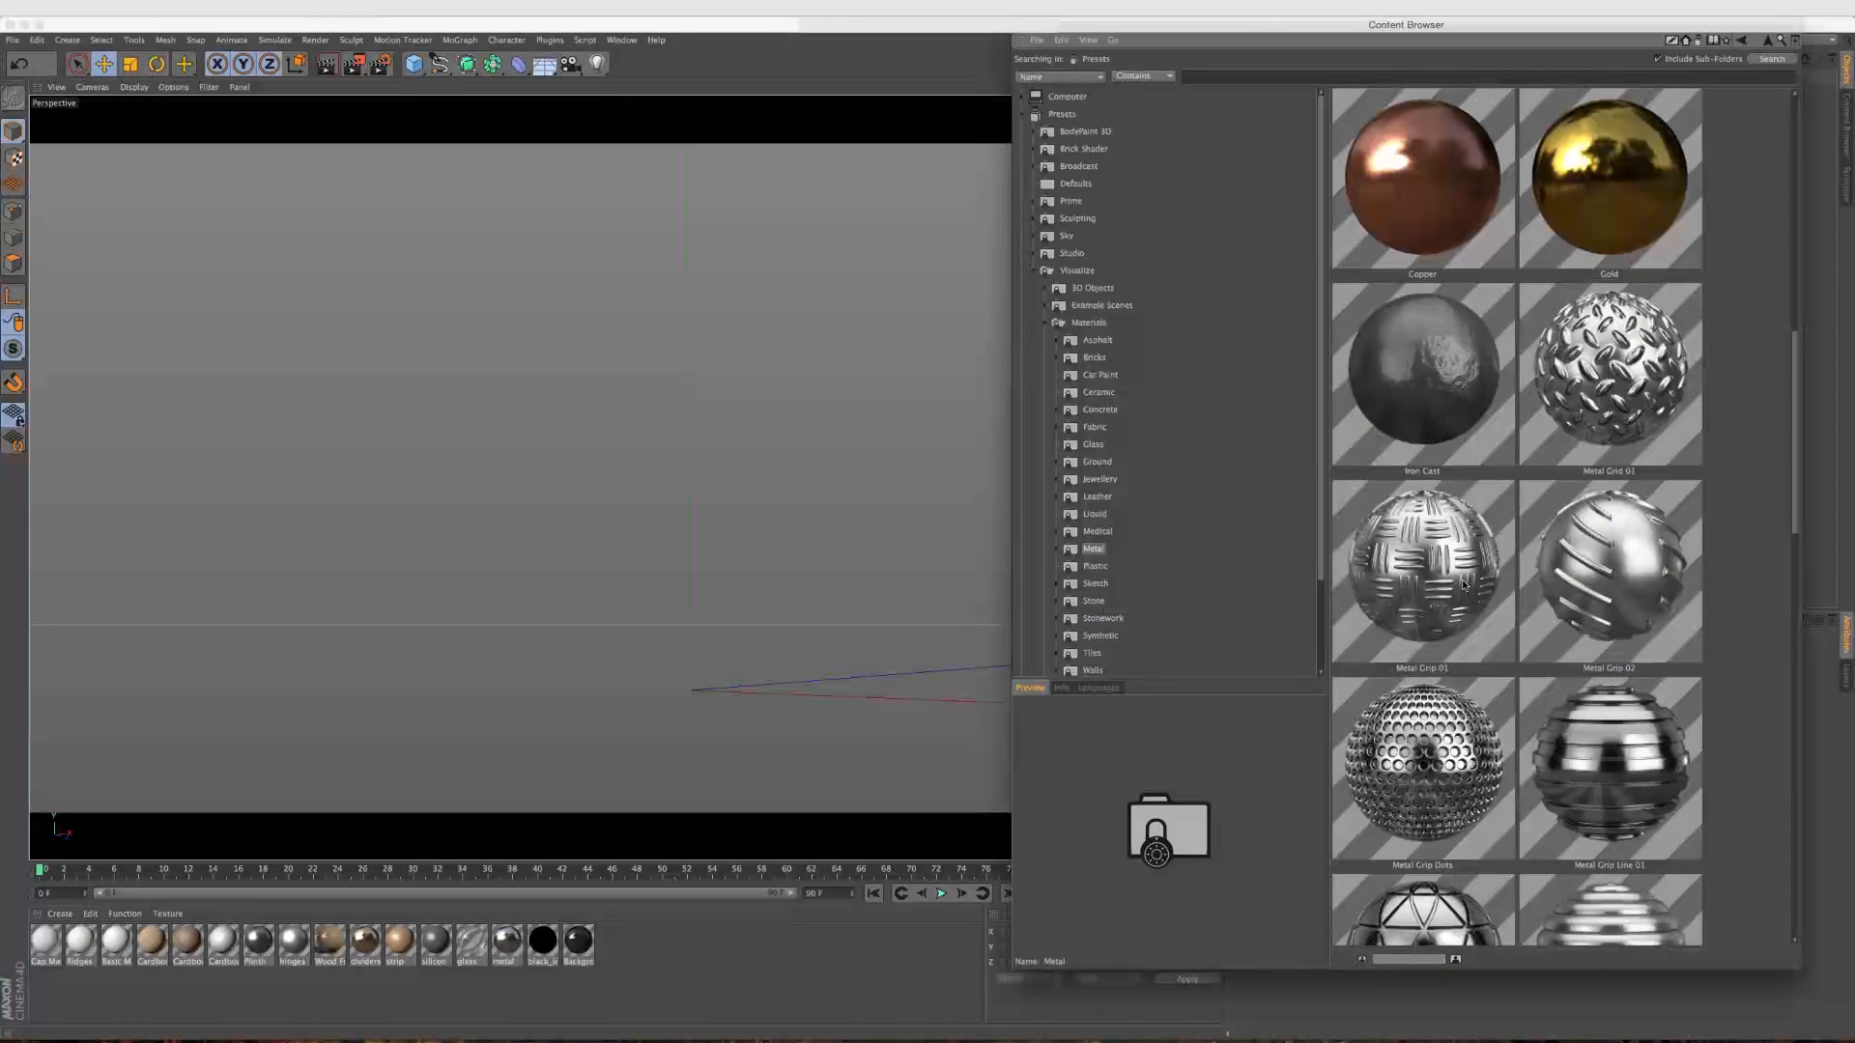
scroll("down", 3)
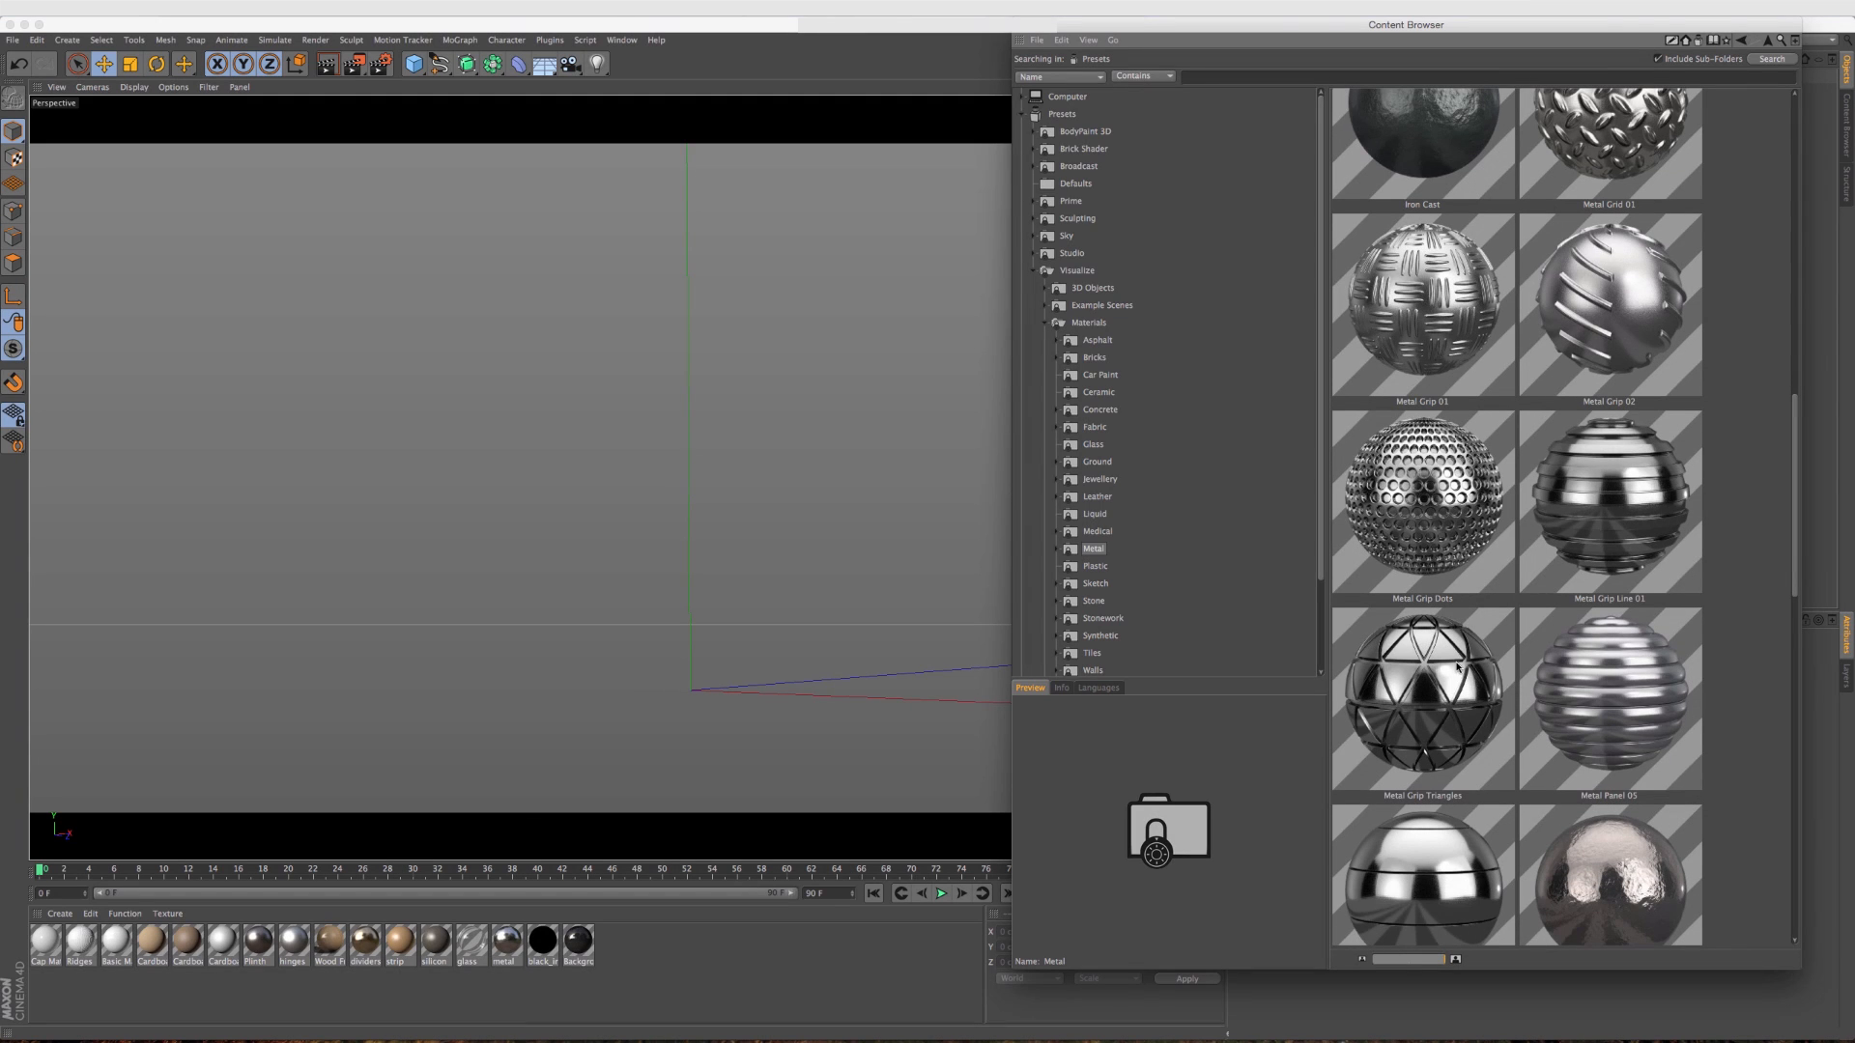
mouse_move(1540, 707)
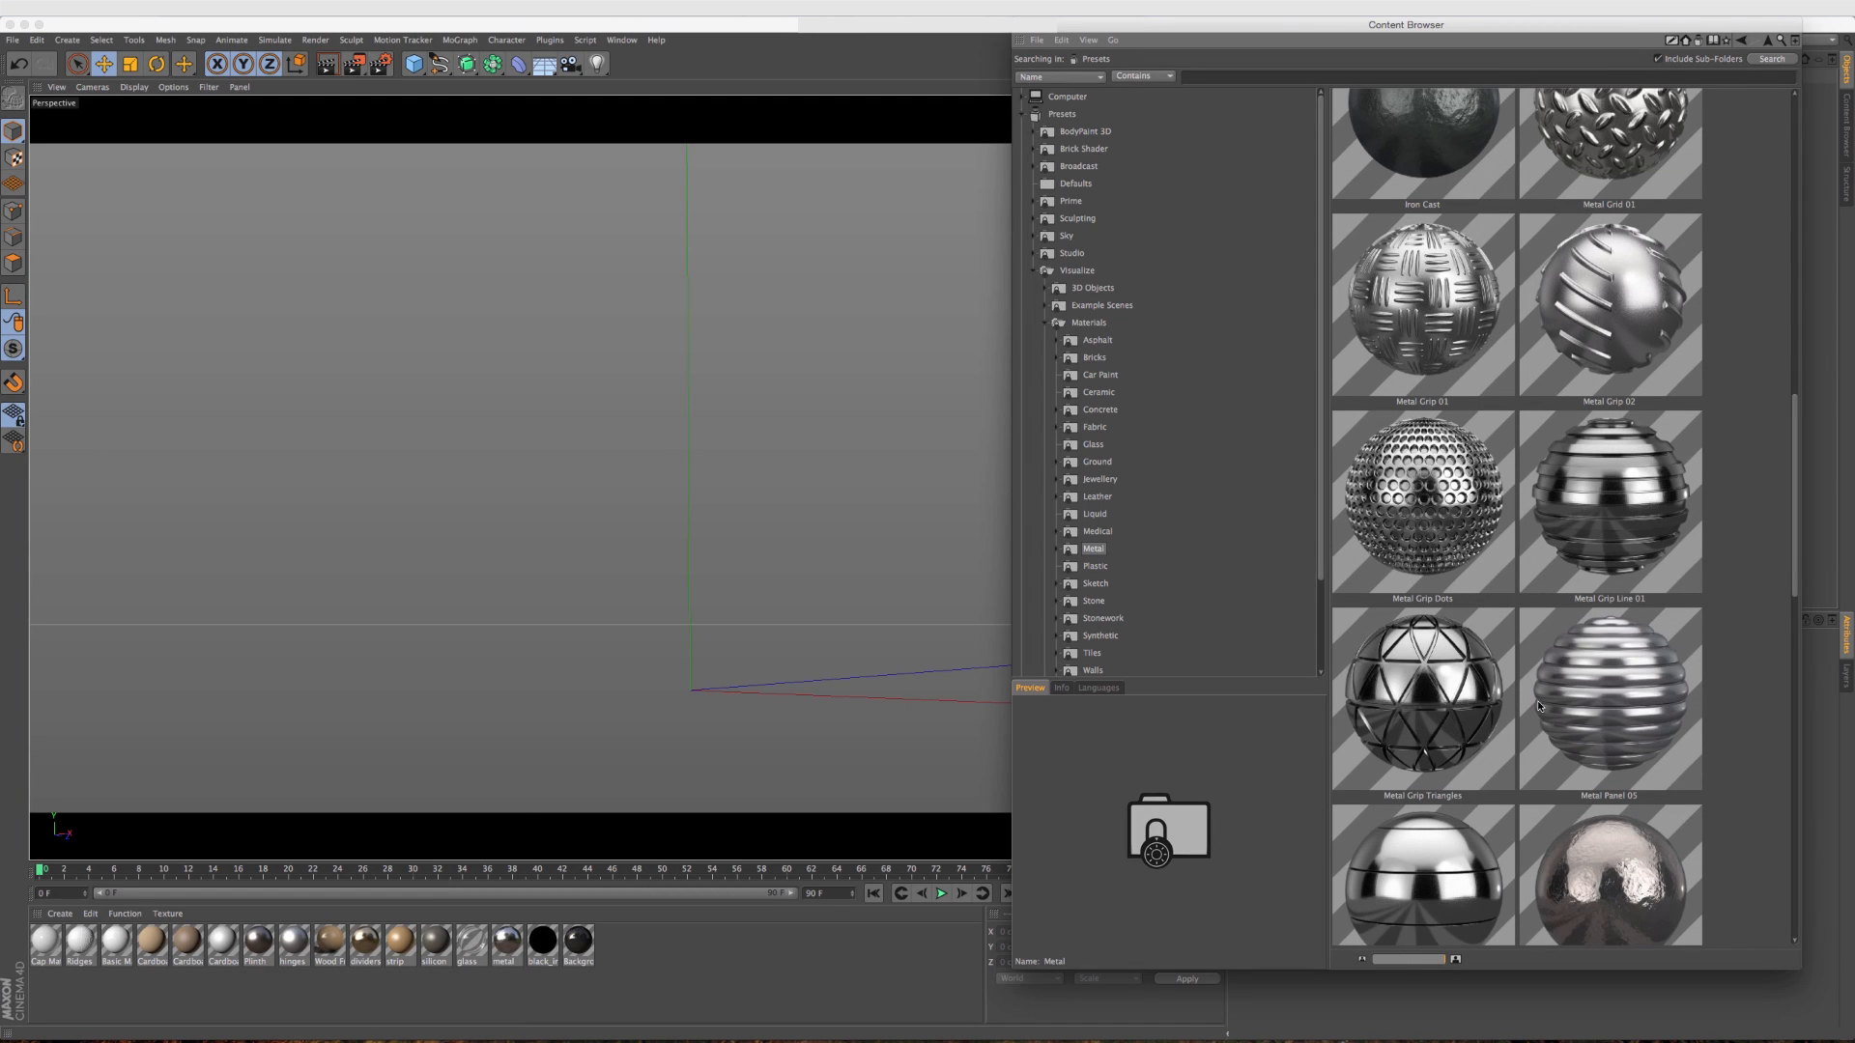
mouse_move(1552, 759)
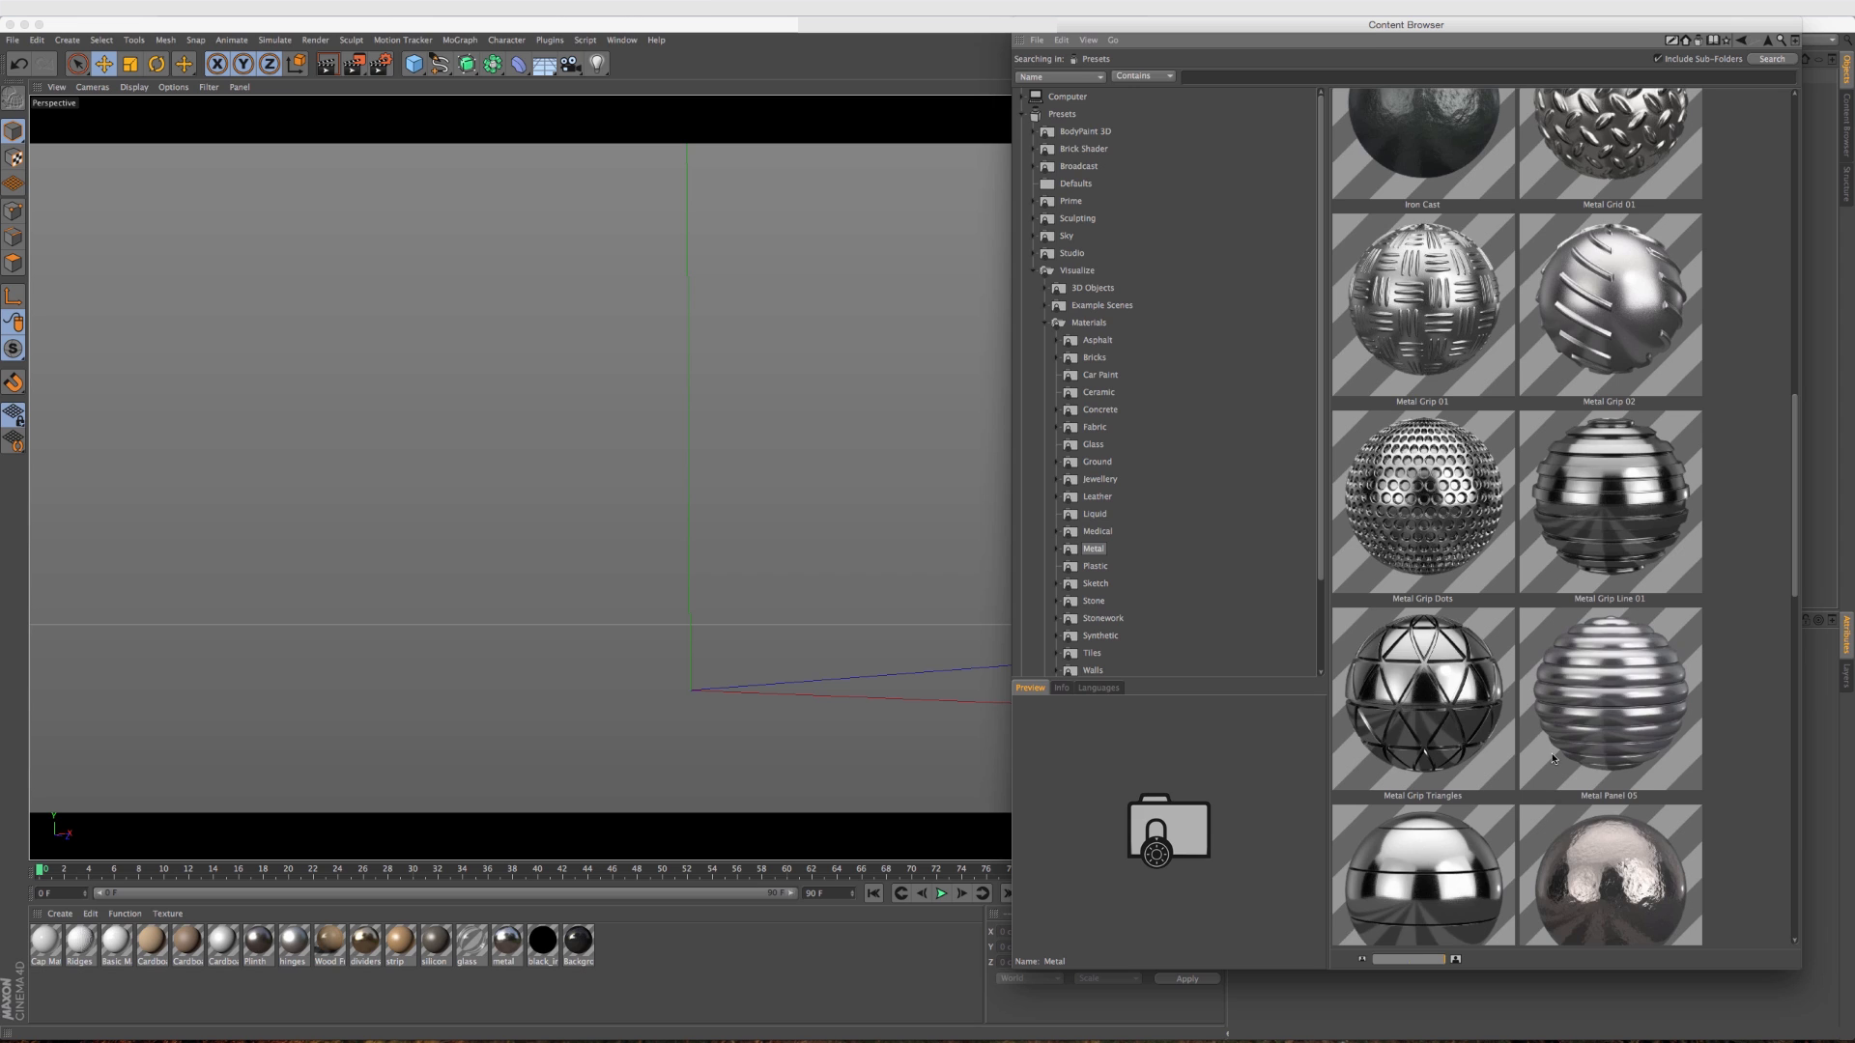
scroll("down", 3)
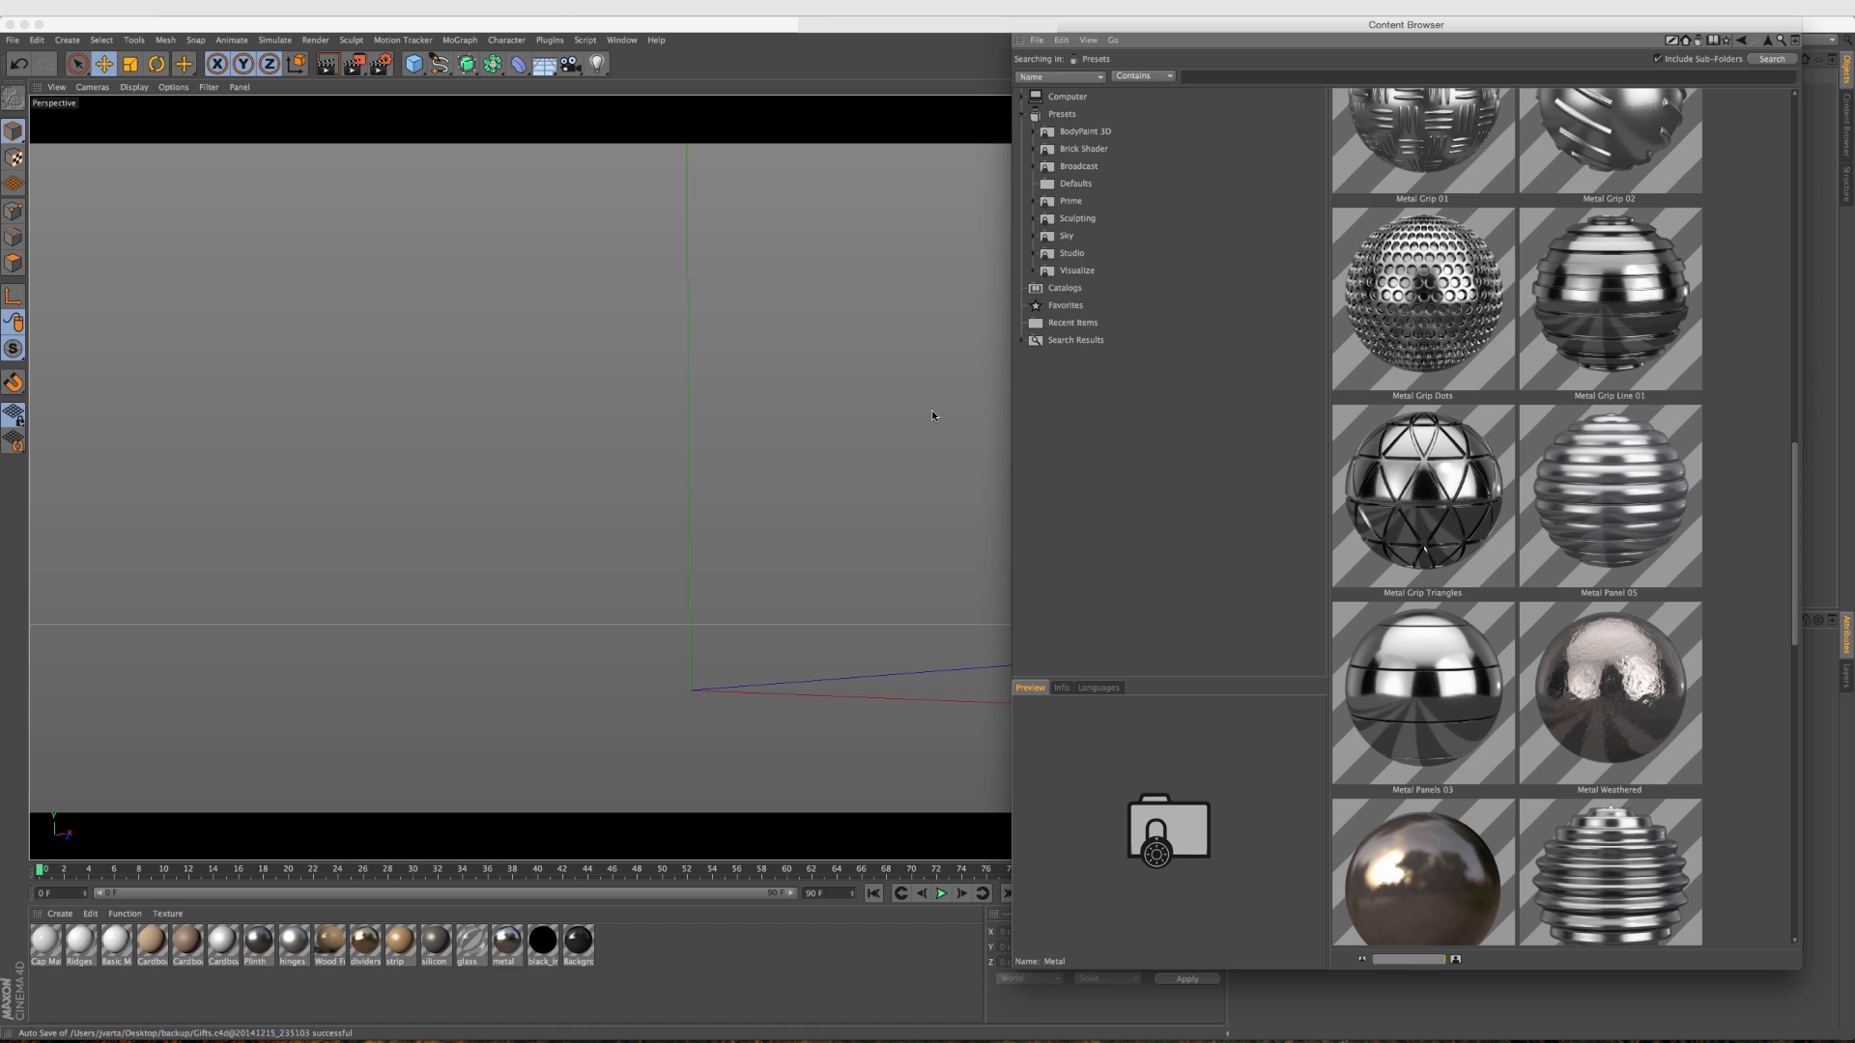
mouse_move(1057, 265)
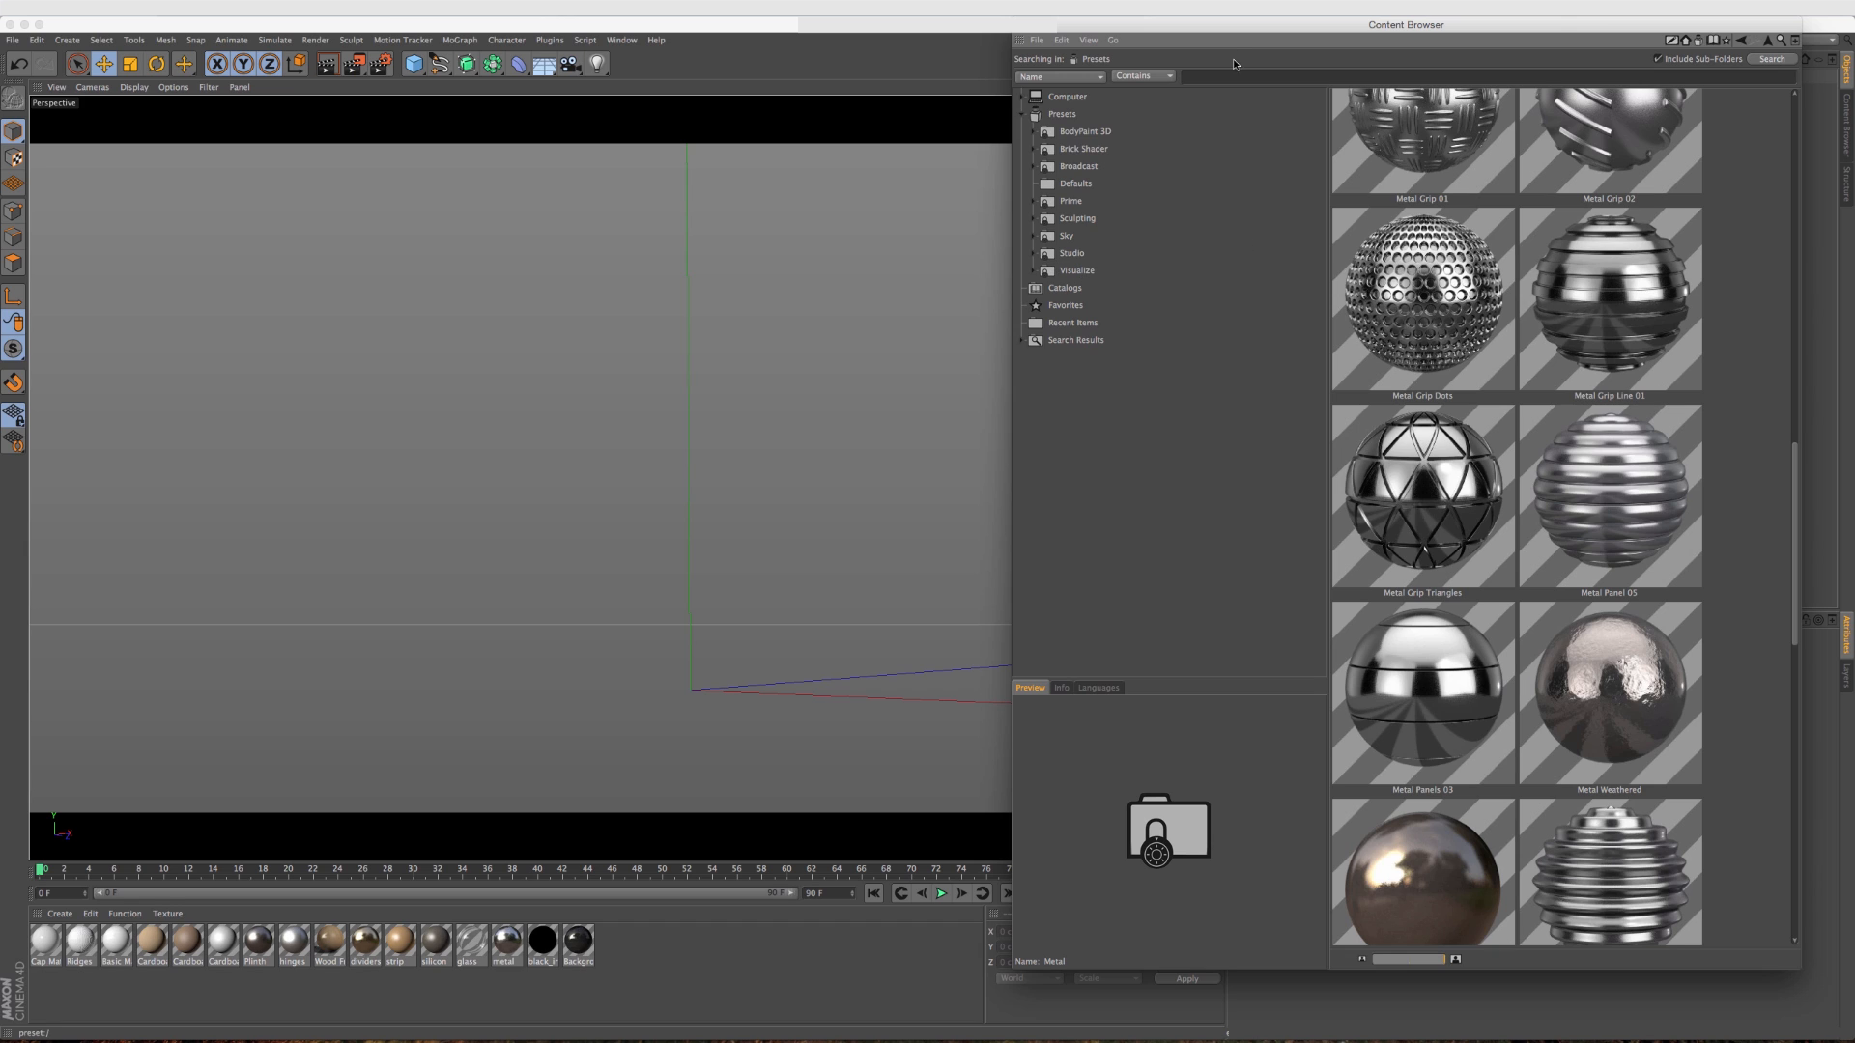
mouse_move(1246, 97)
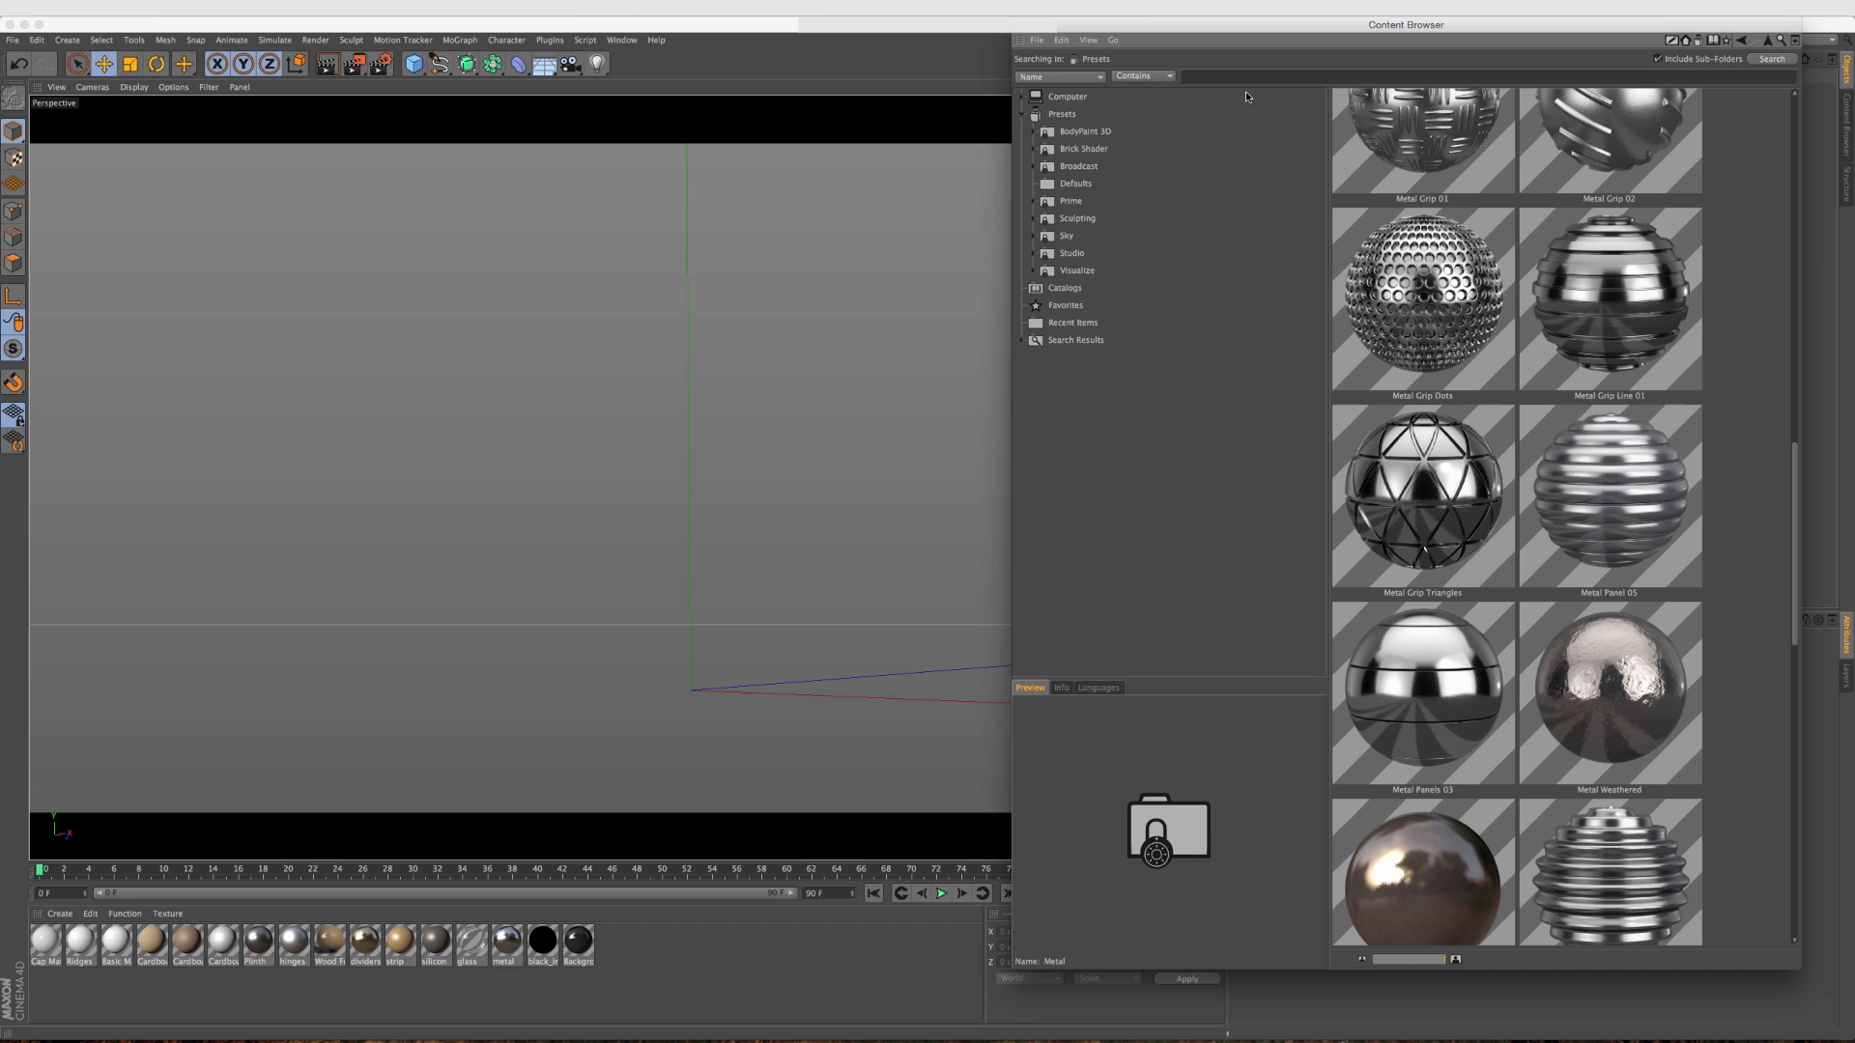